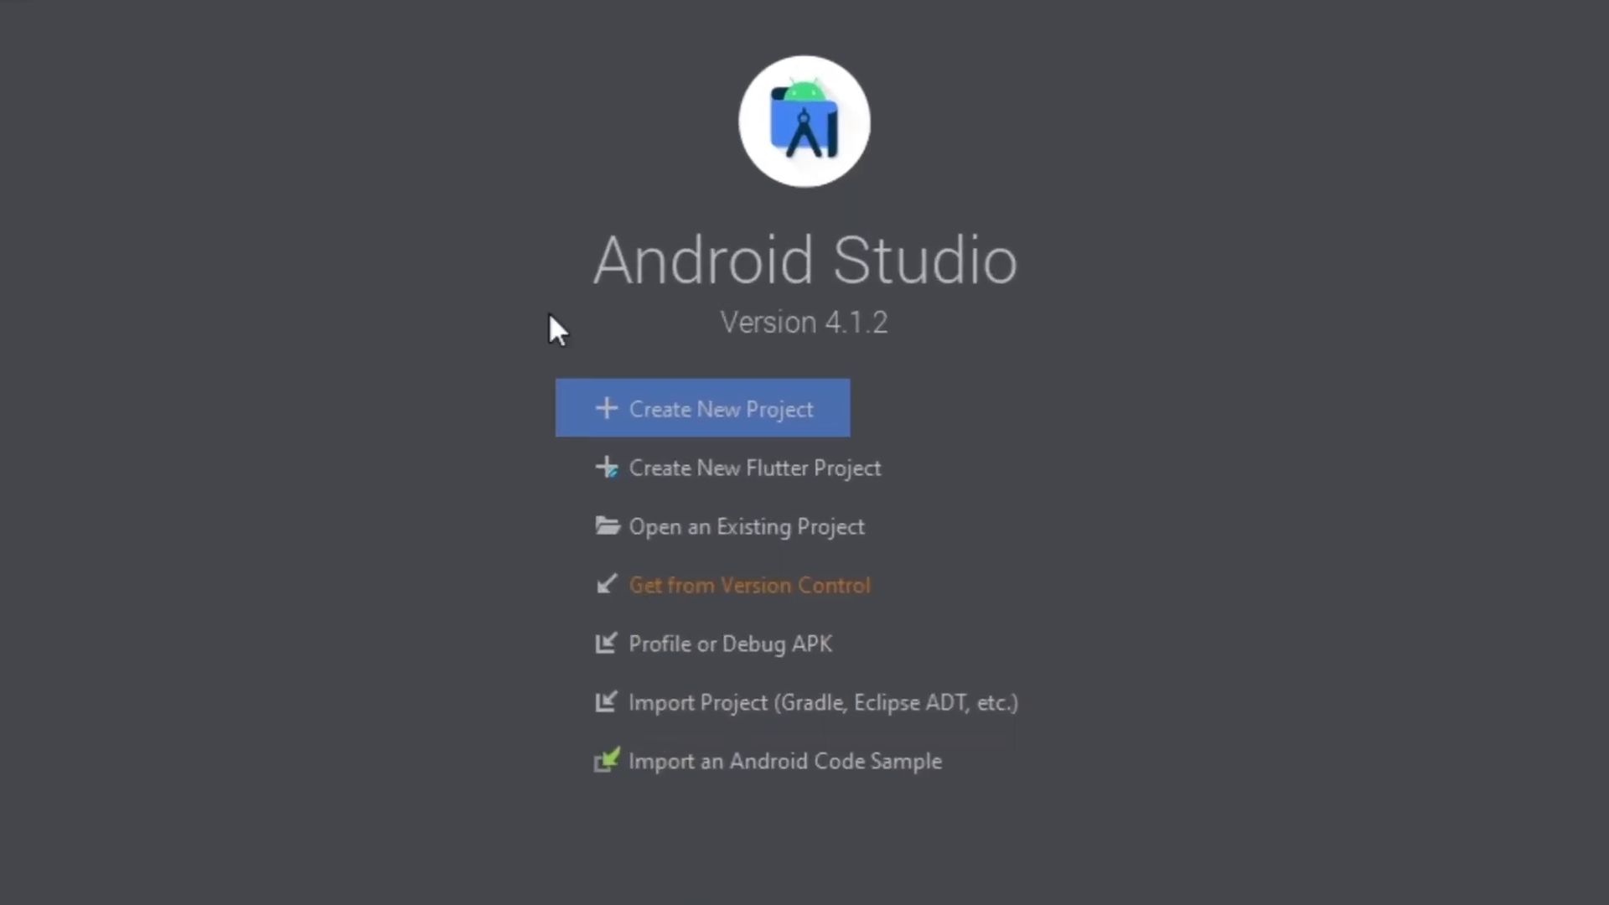
Step: Create a new Empty Activity Java project named 'Share'
left_click(704, 407)
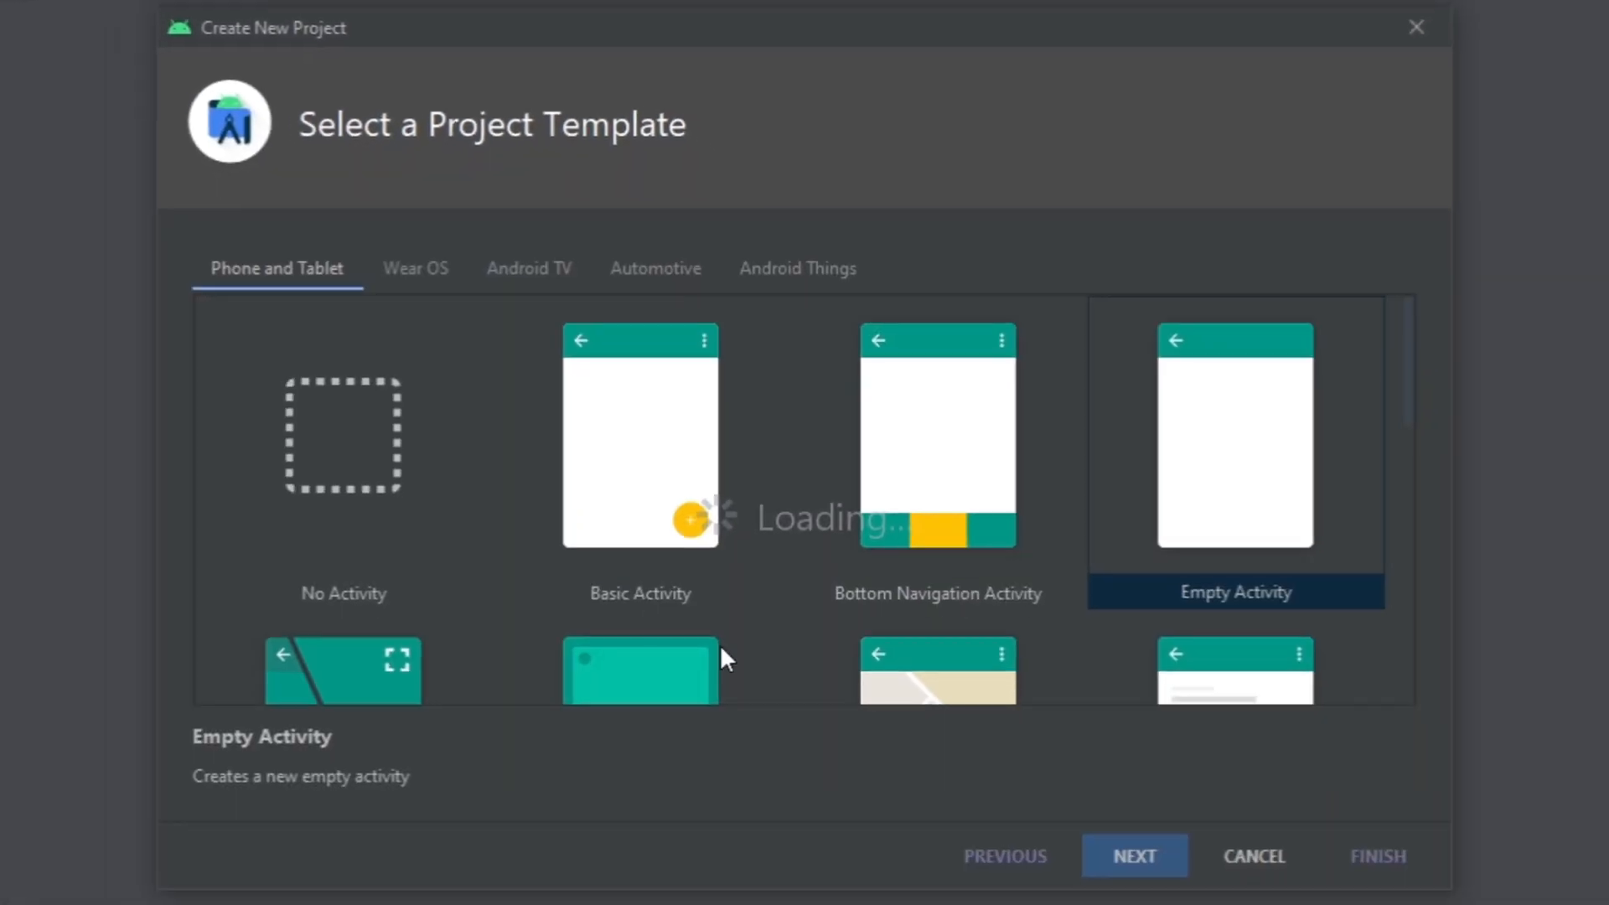
left_click(1134, 856)
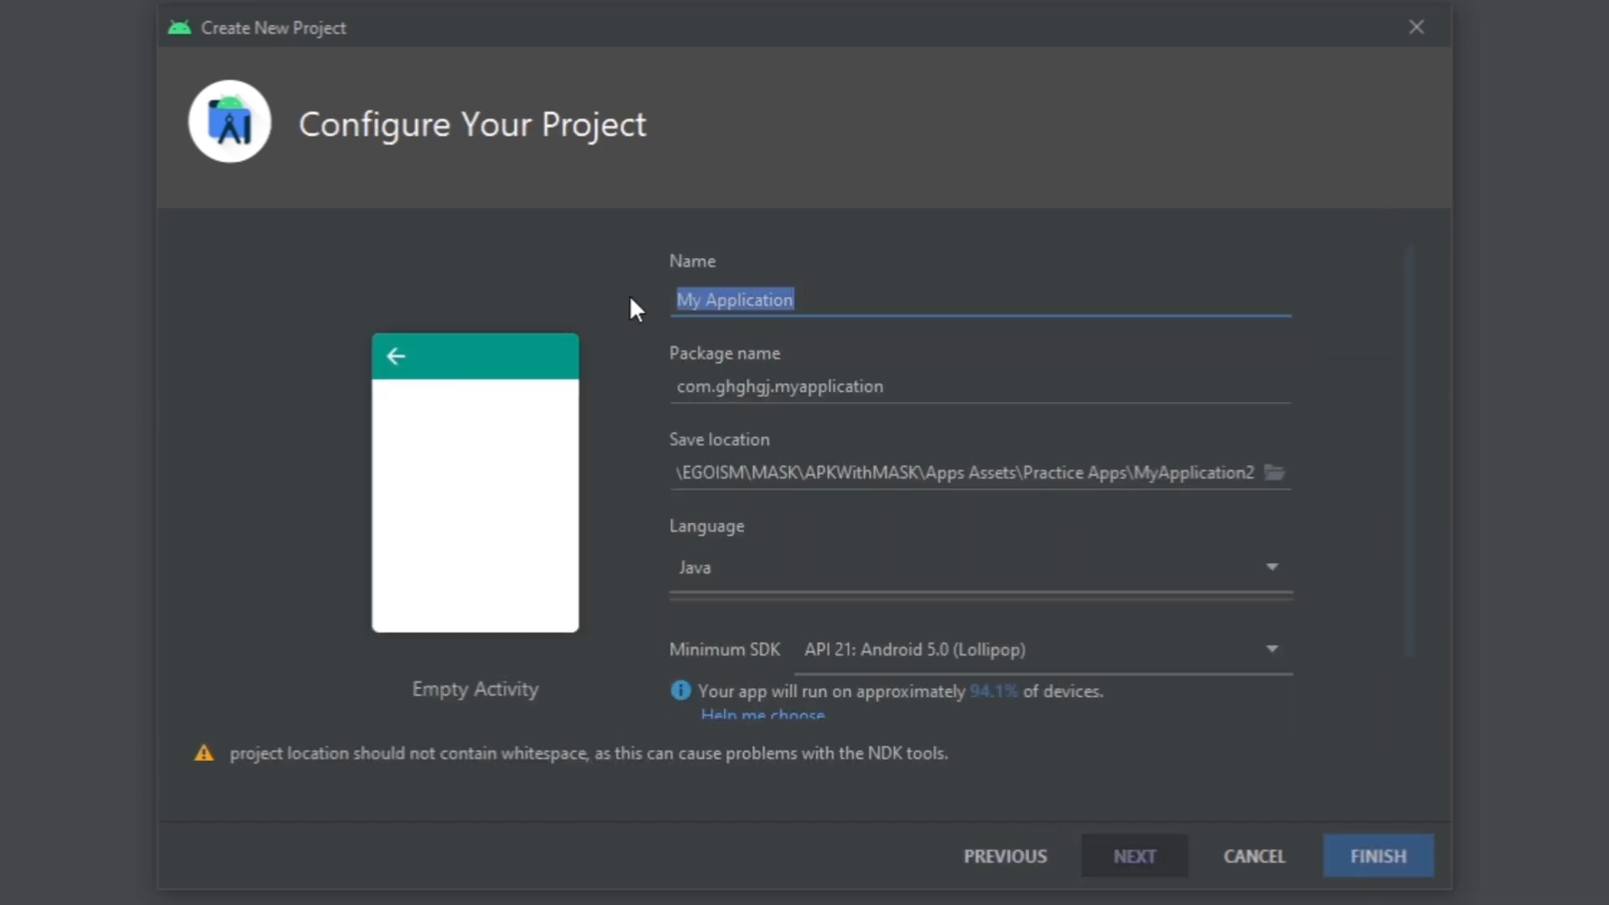
type("Share")
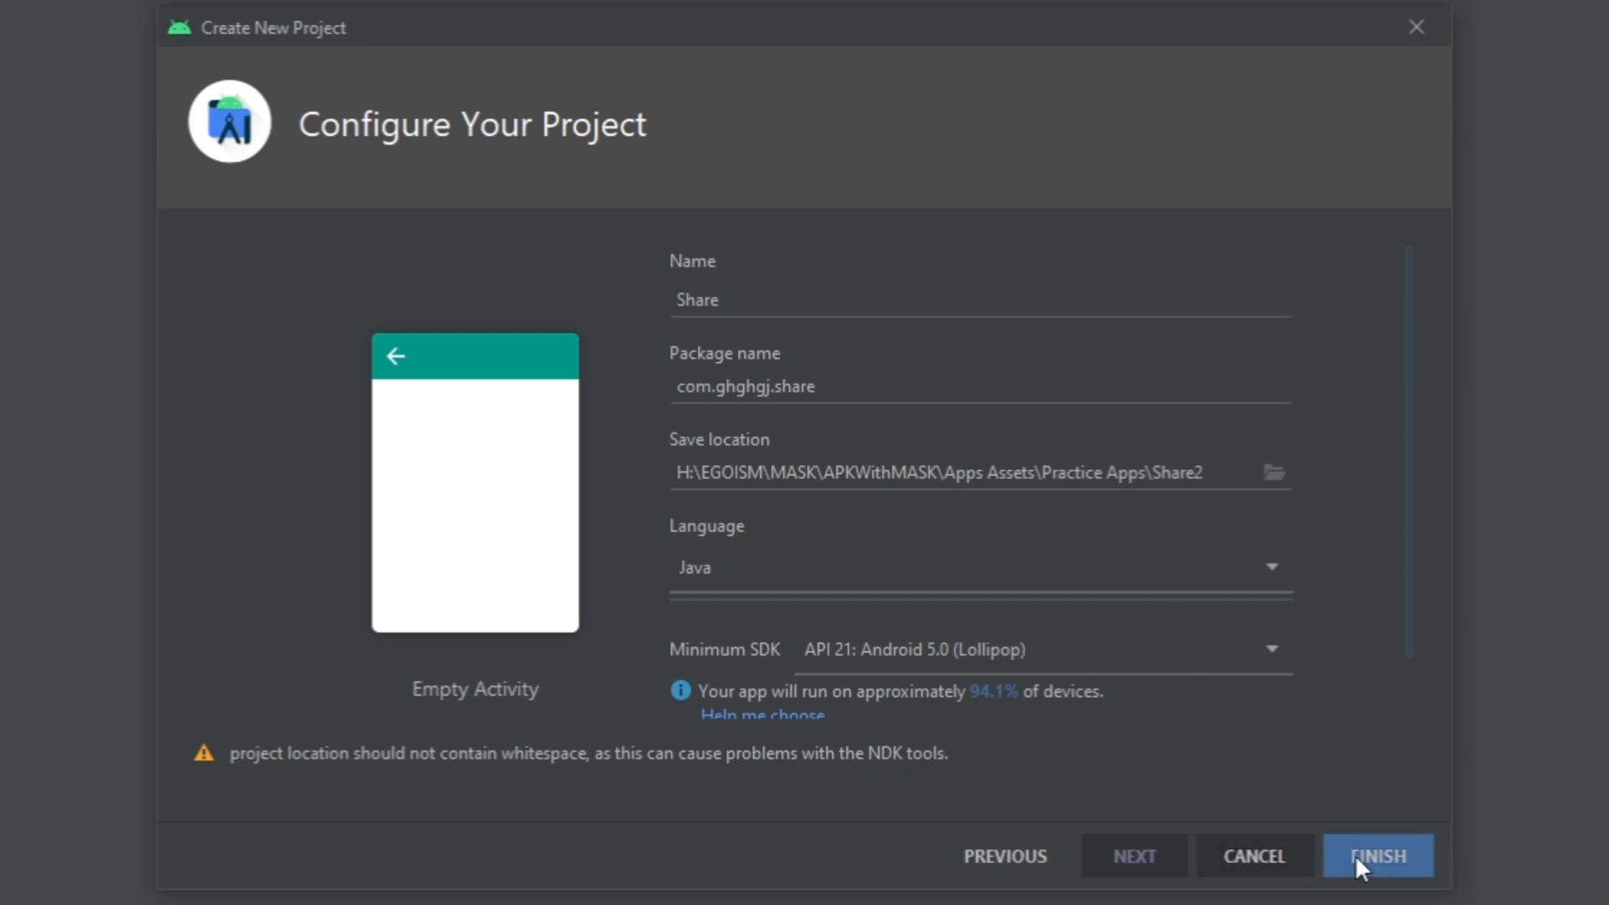
left_click(1376, 855)
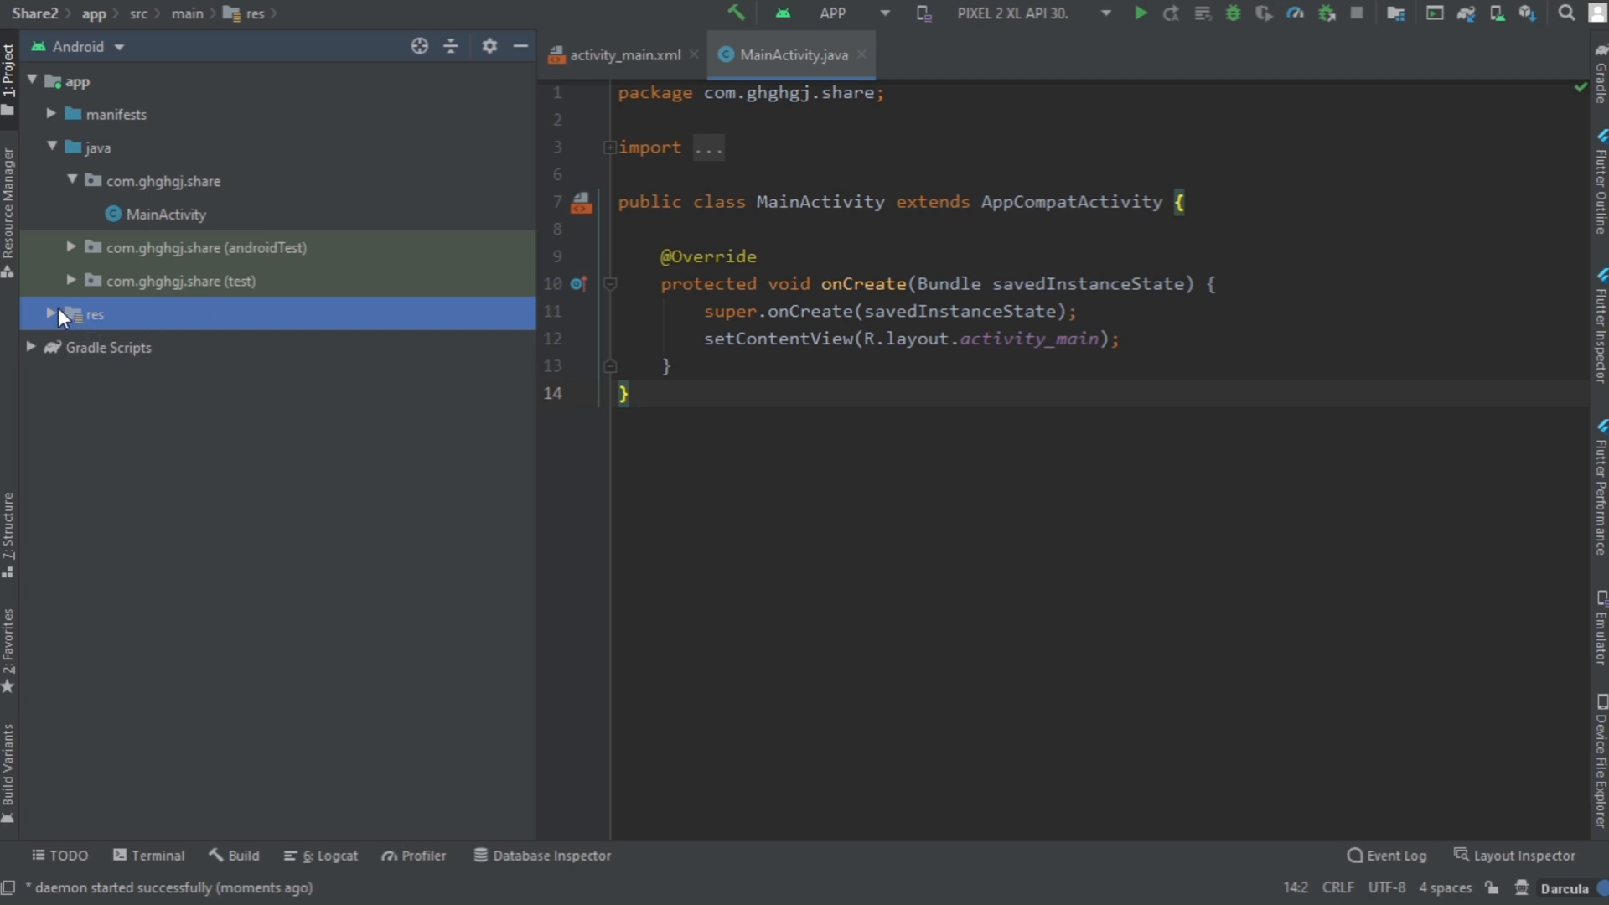
Step: Import share.svg as the ic_share vector drawable and check it in the drawable folder
left_click(92, 314)
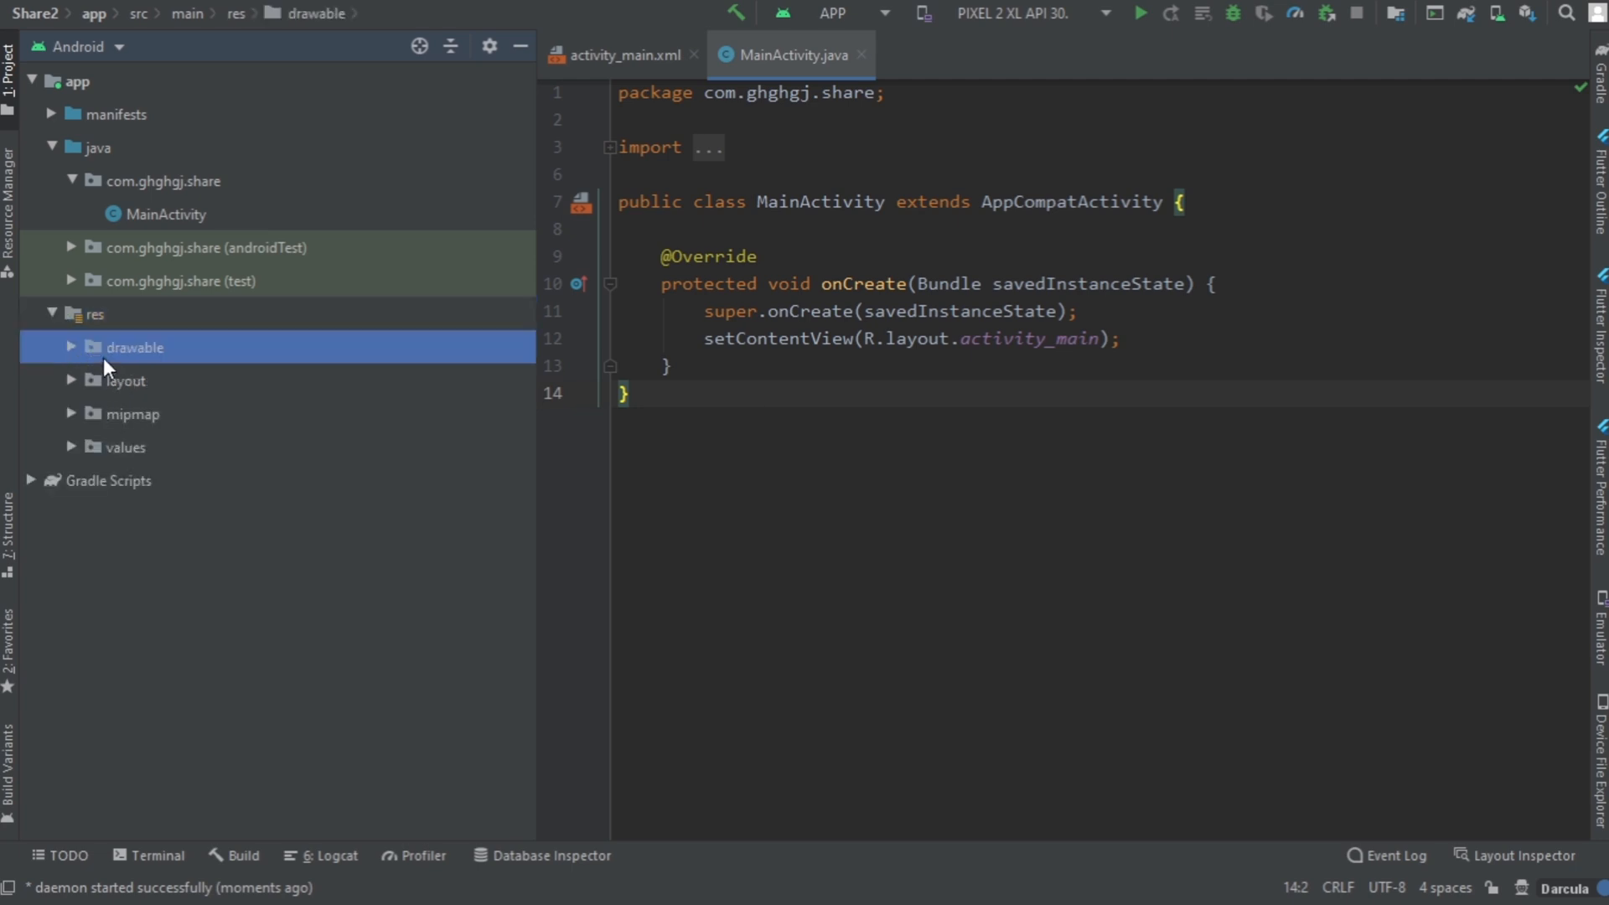
right_click(134, 347)
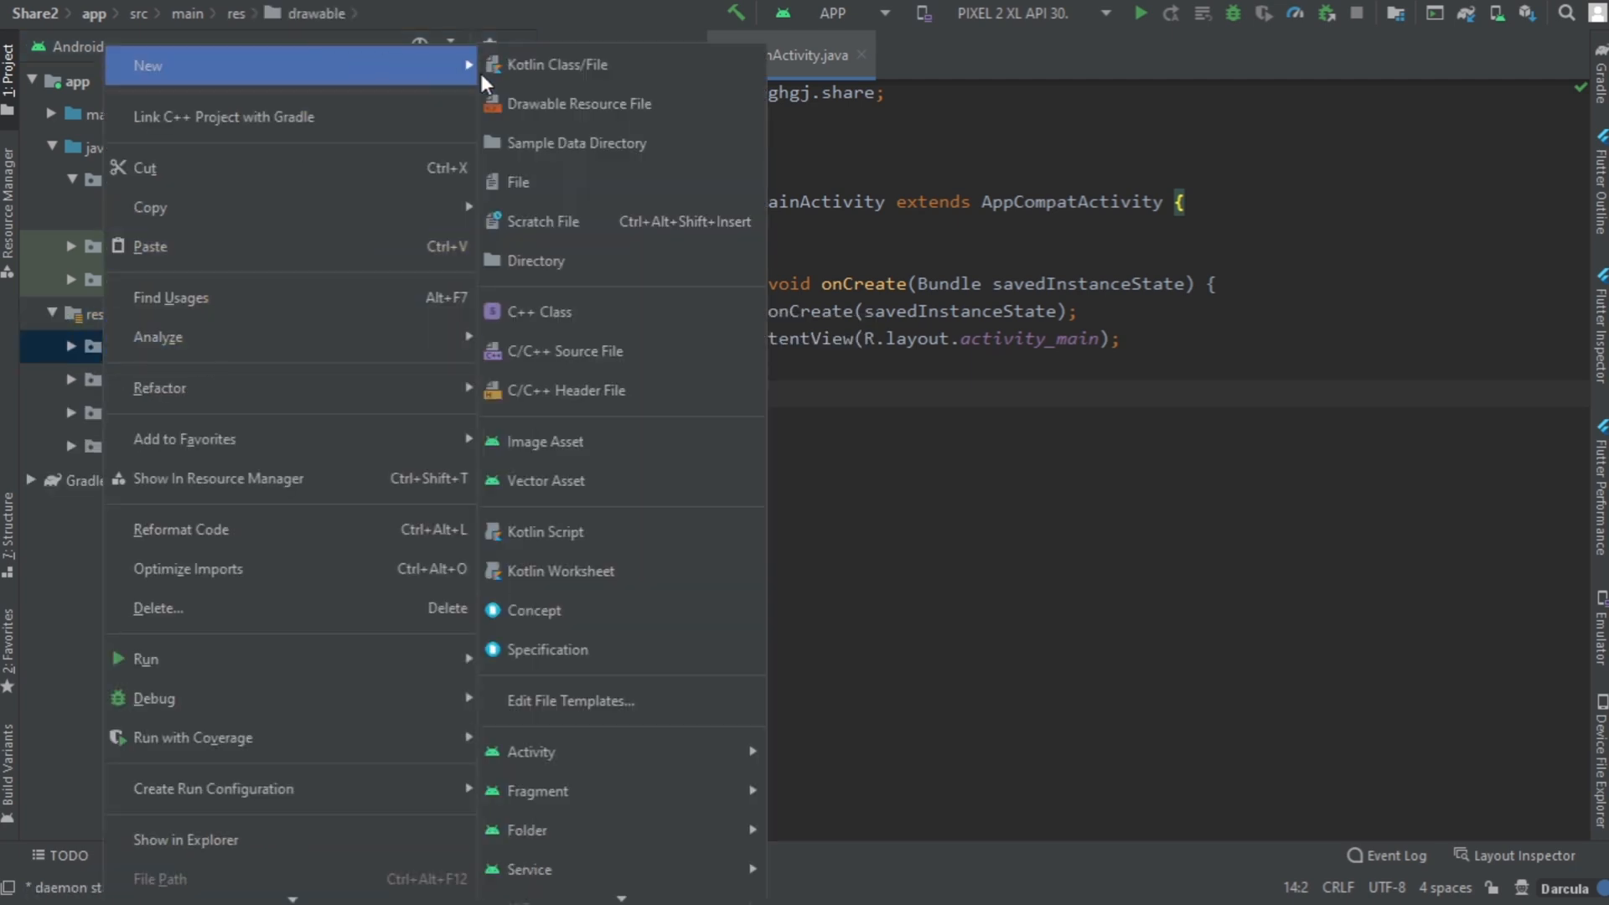
left_click(549, 480)
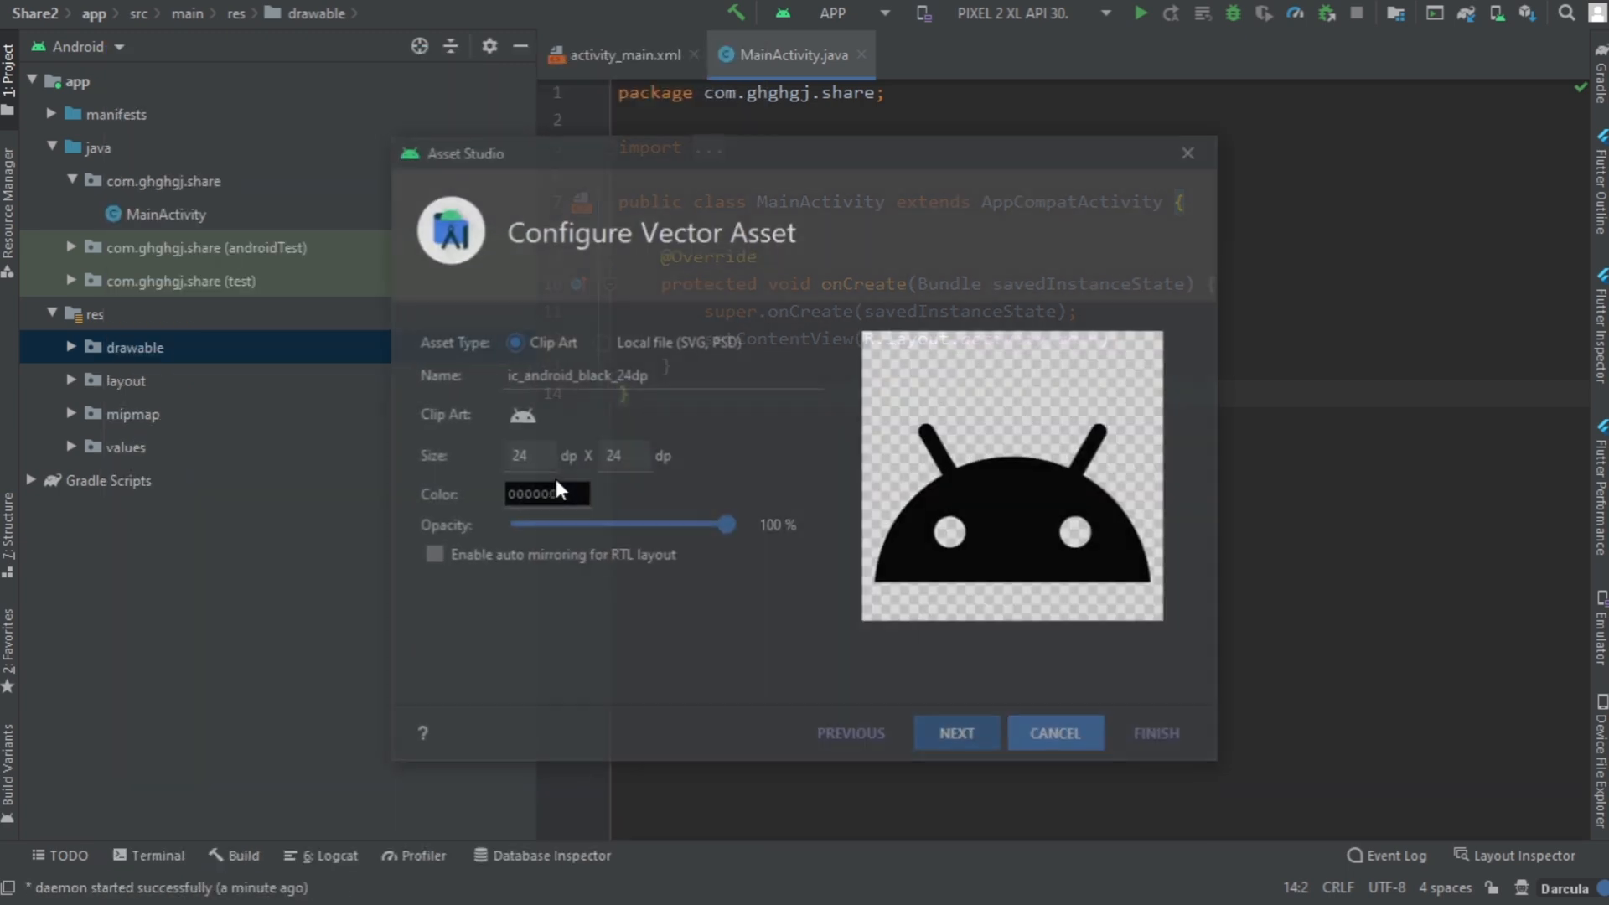
left_click(600, 341)
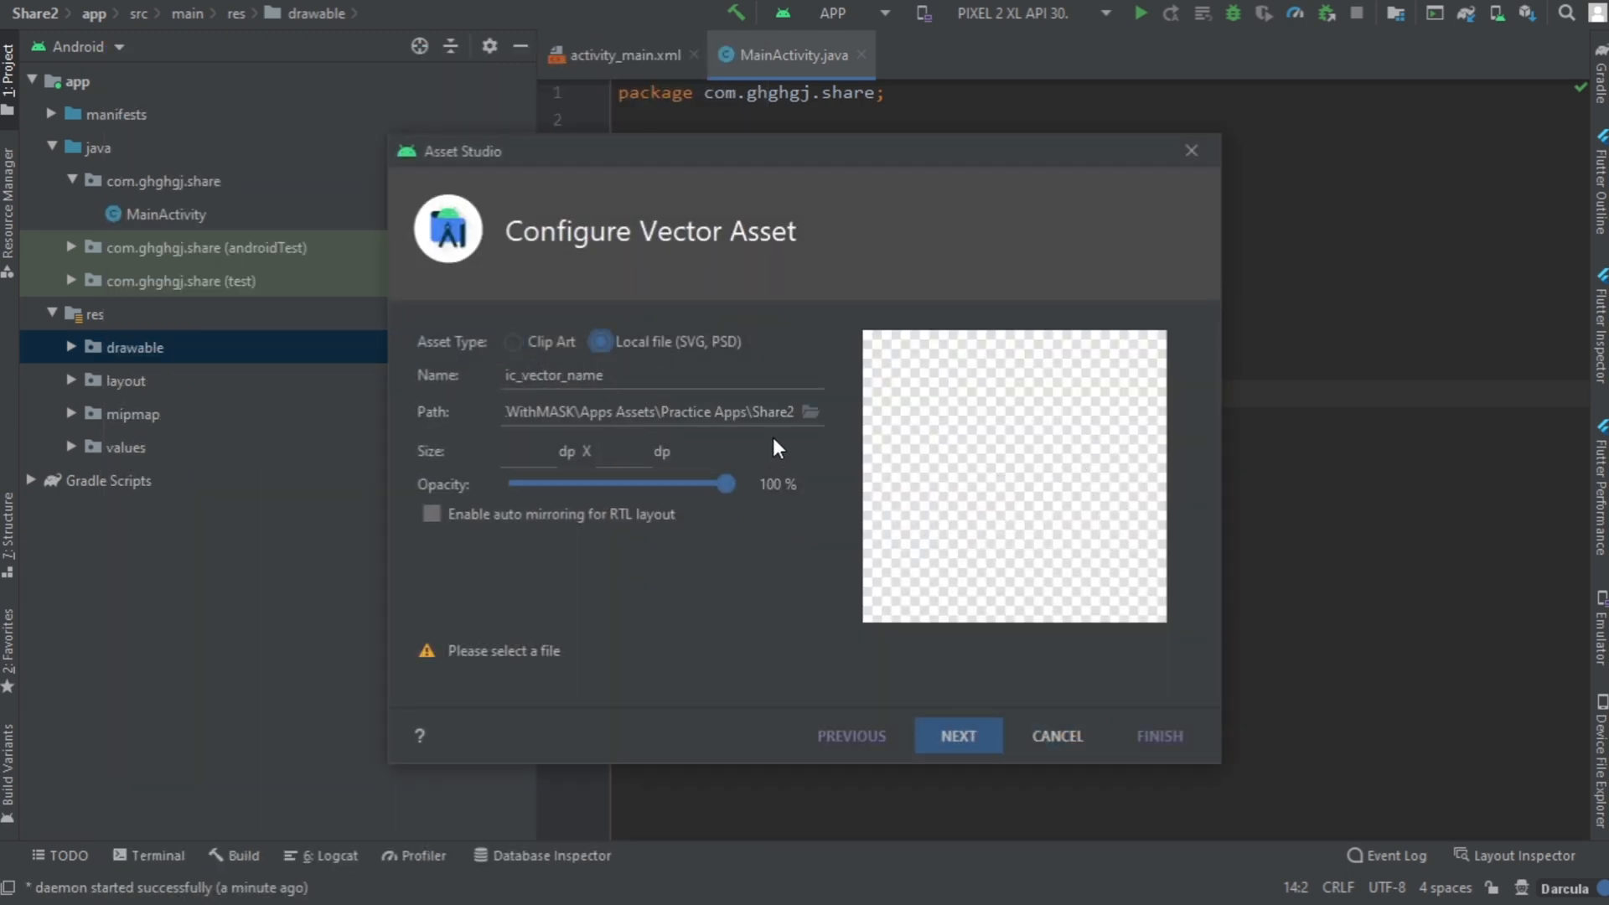
left_click(811, 411)
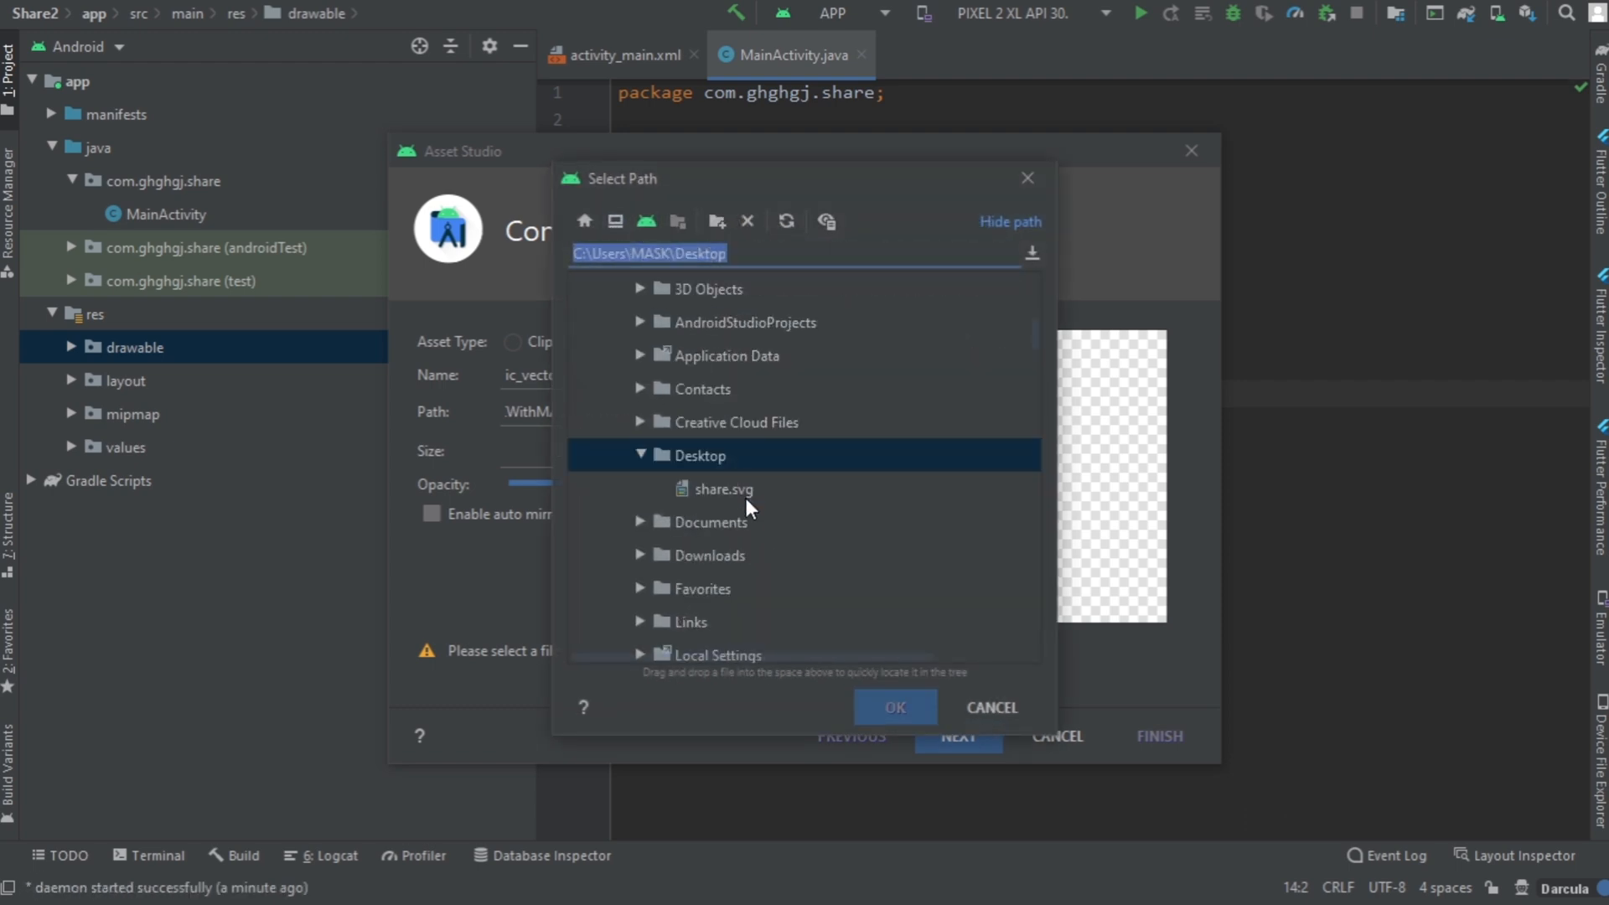
left_click(722, 489)
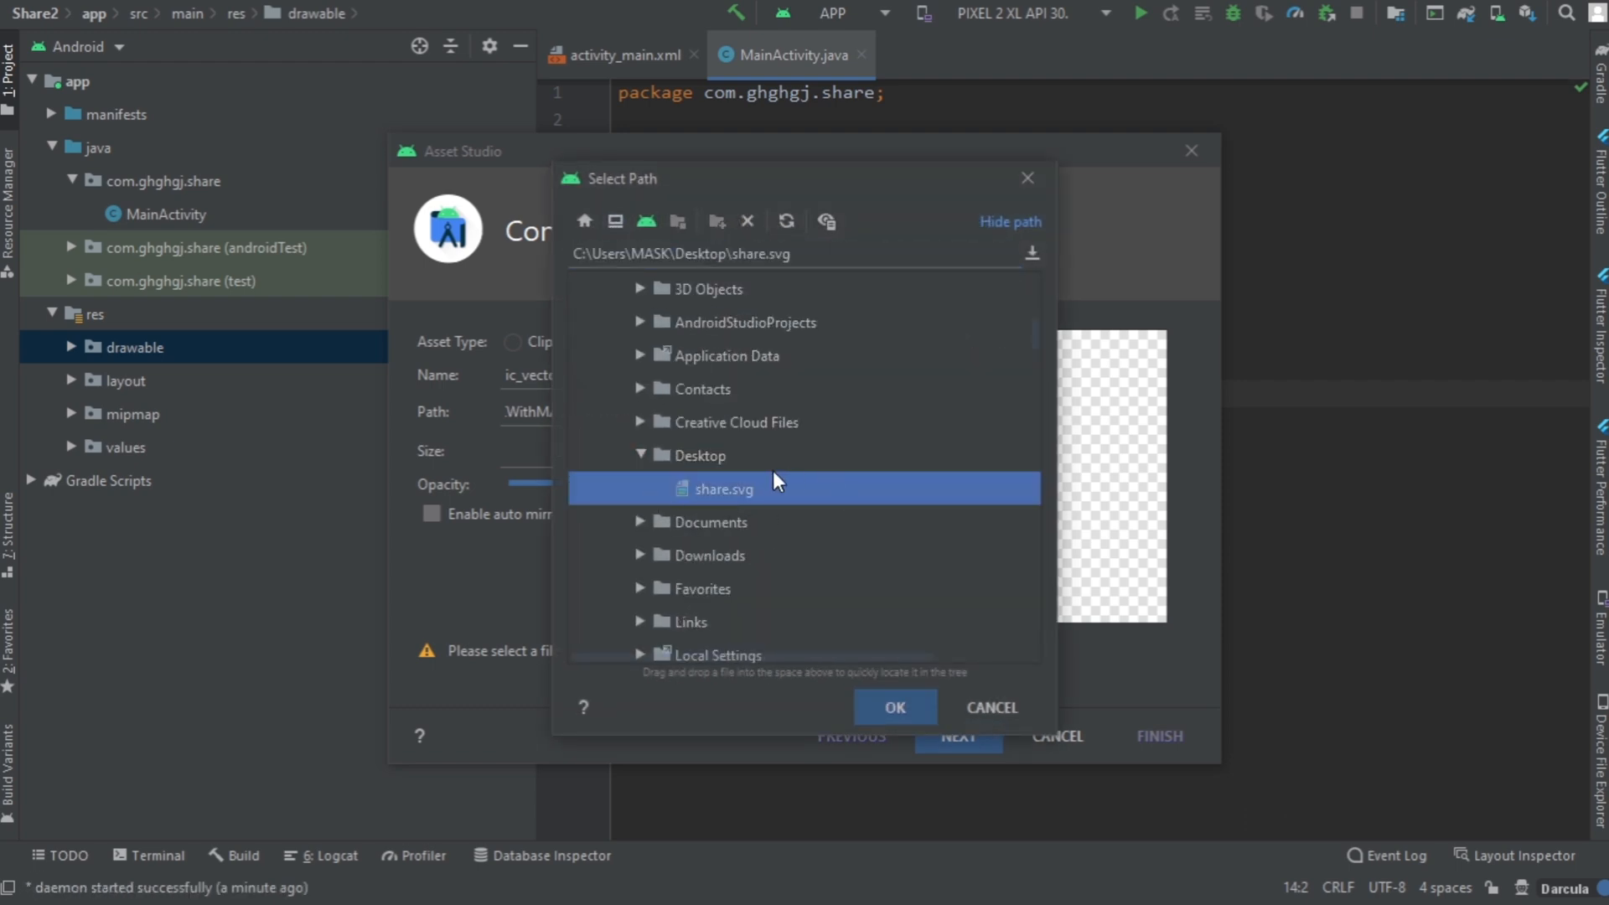
left_click(893, 707)
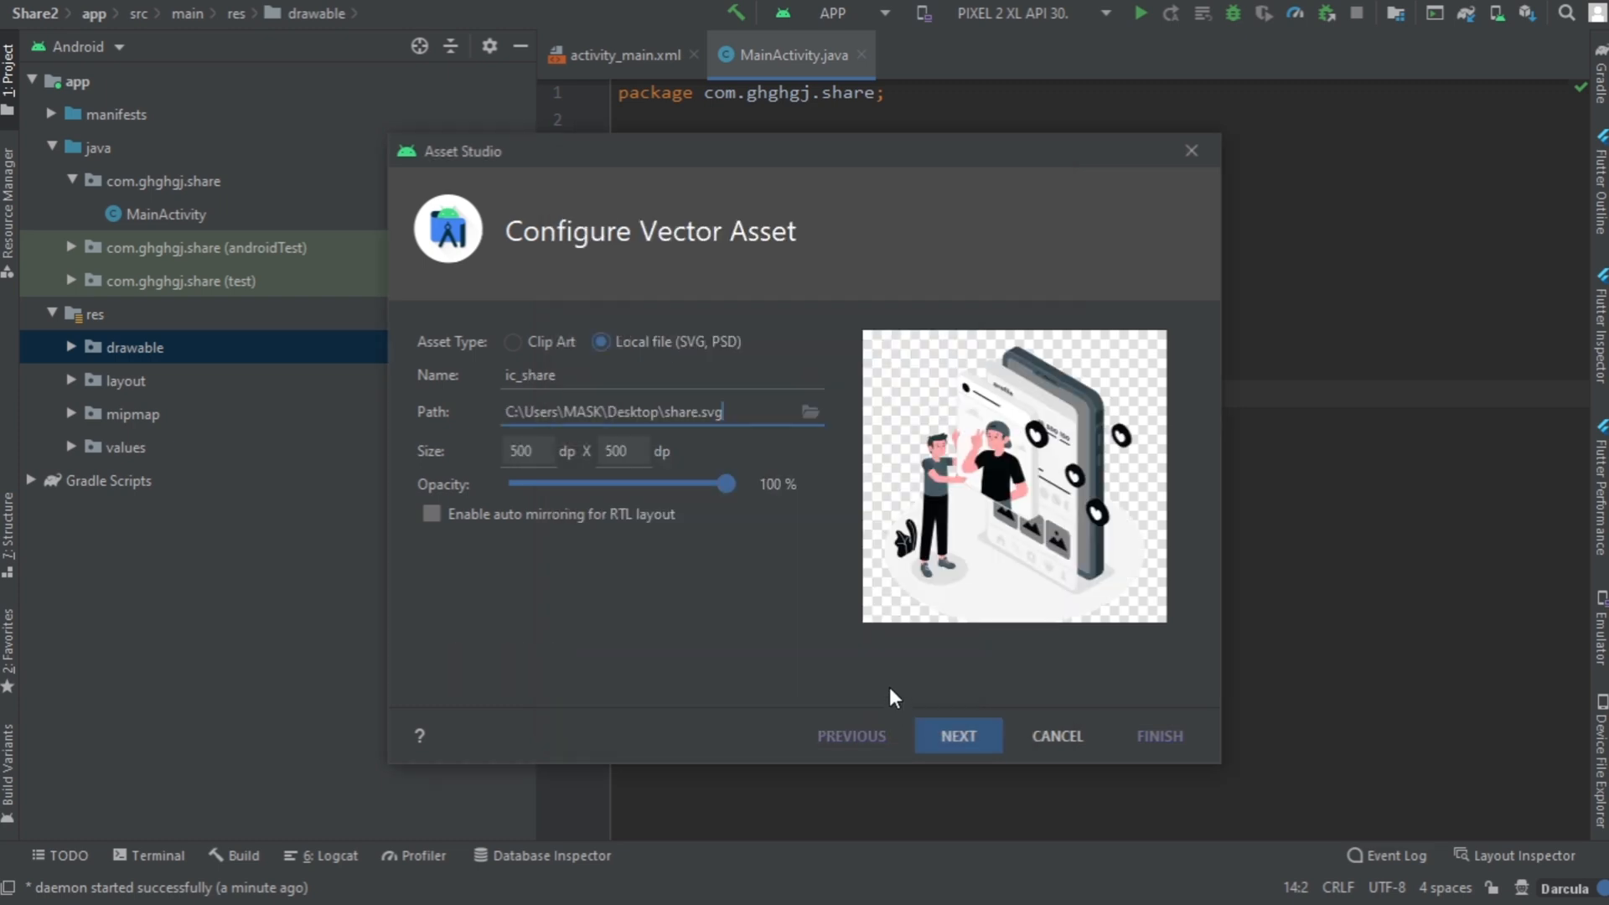
left_click(956, 736)
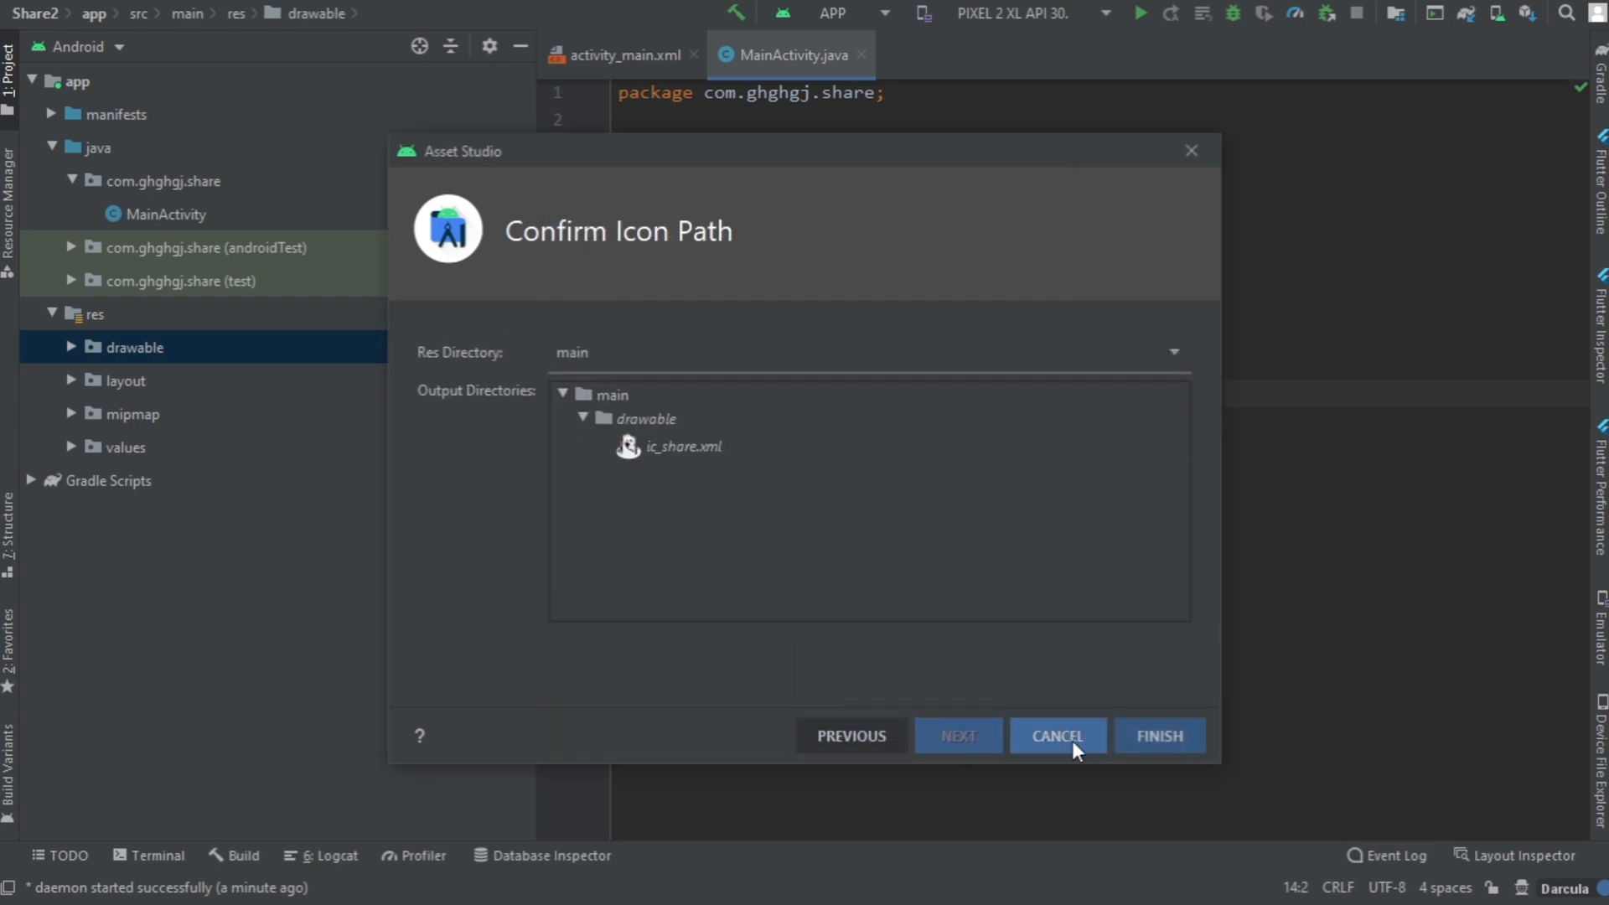
left_click(1057, 736)
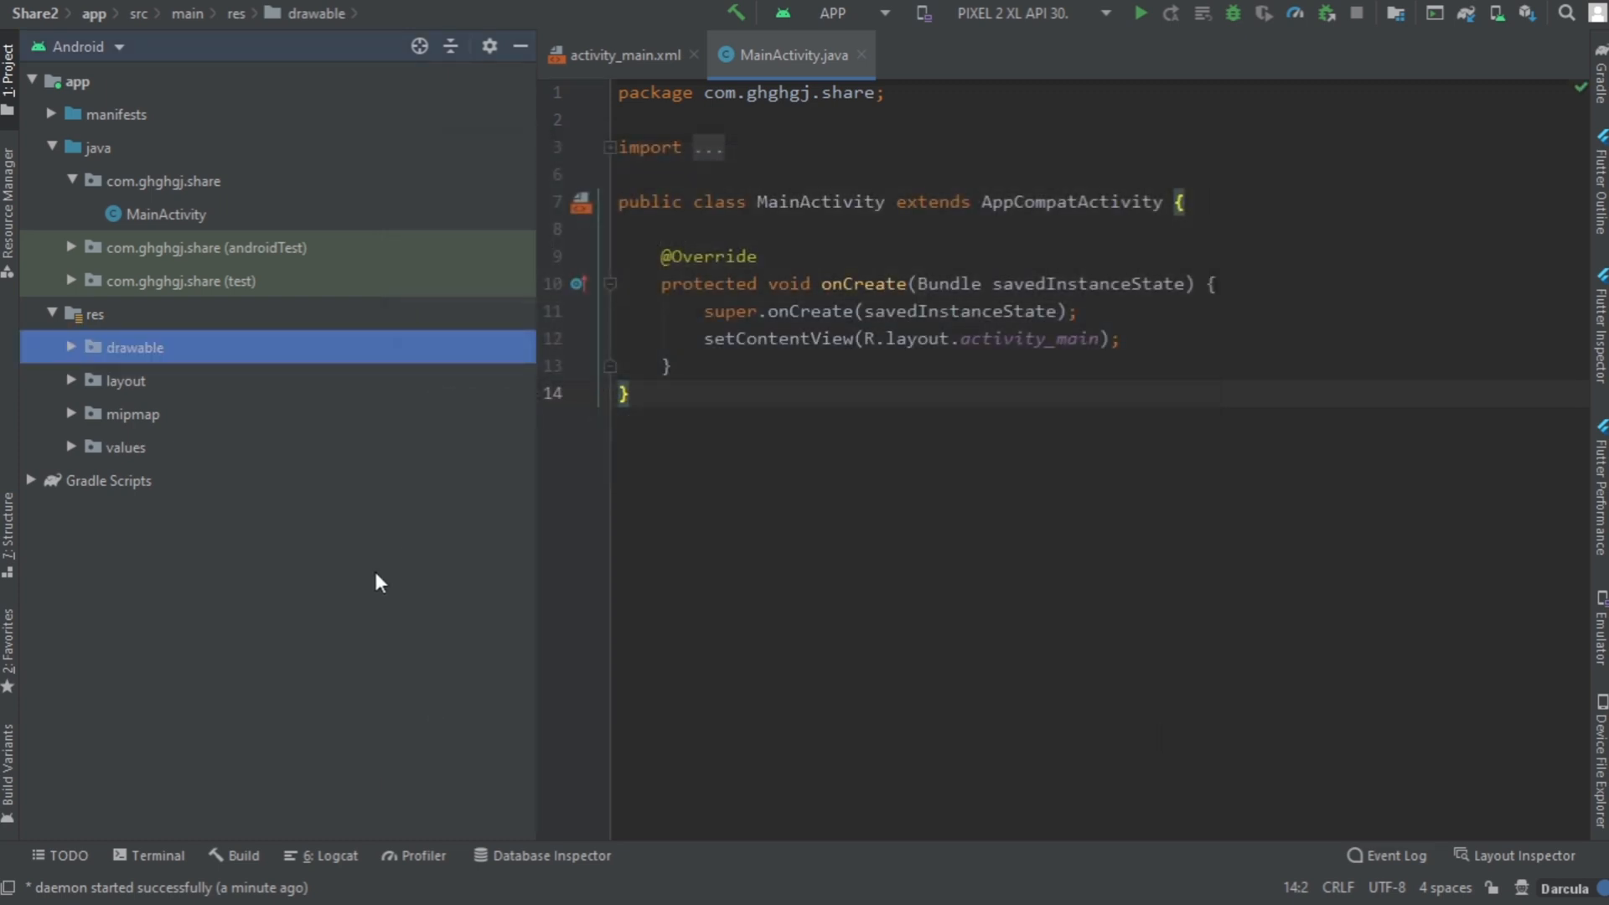
left_click(72, 347)
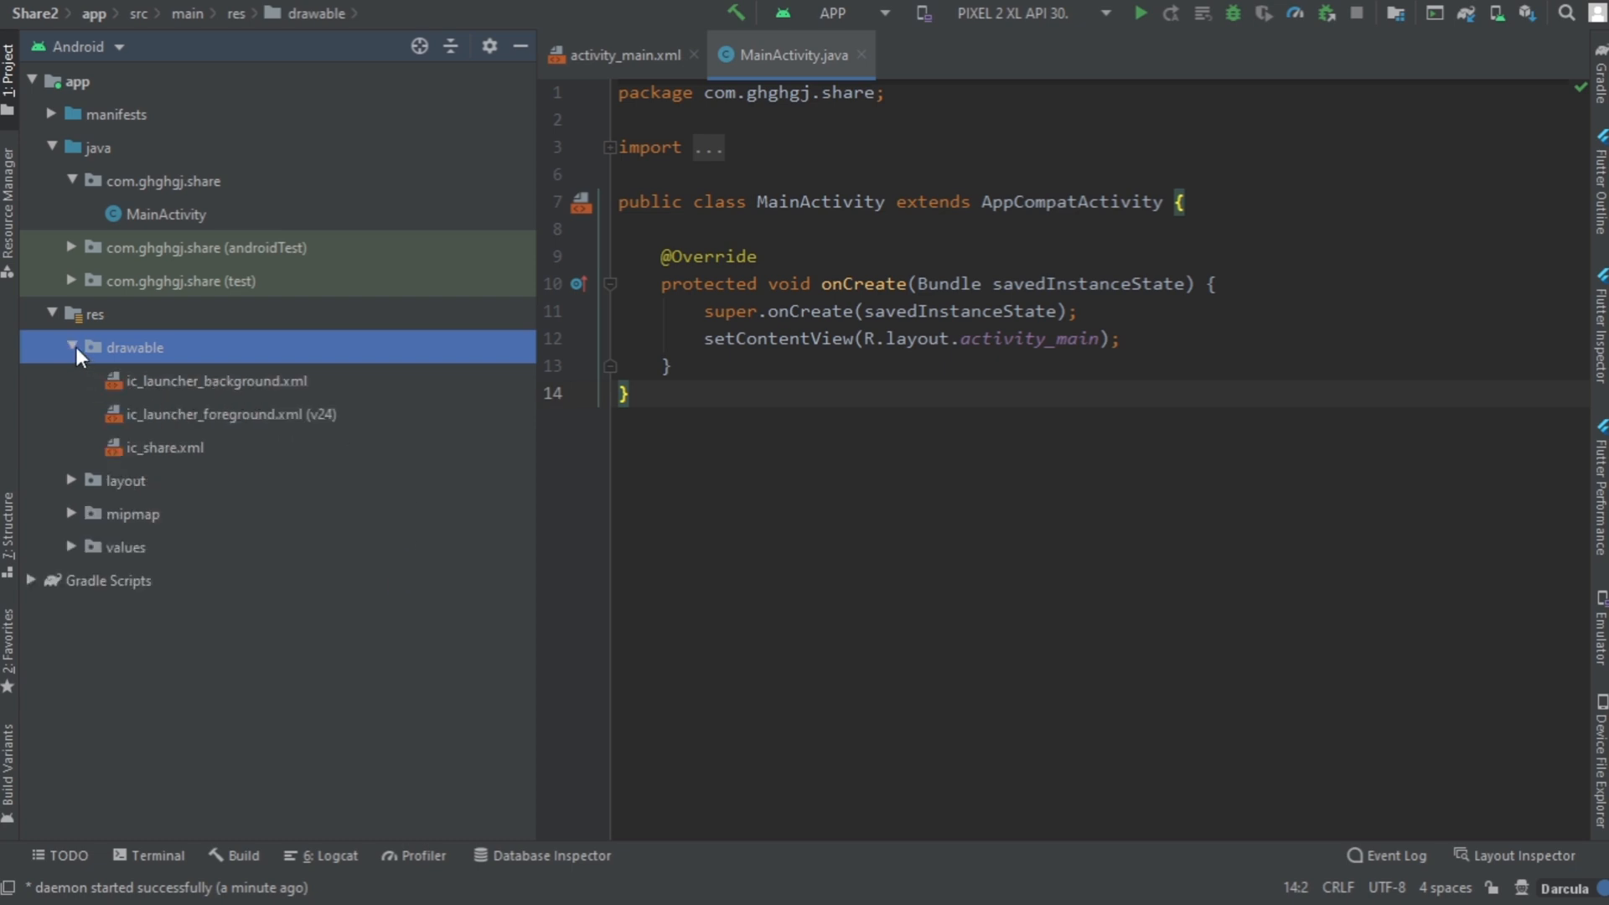
mouse_move(51, 341)
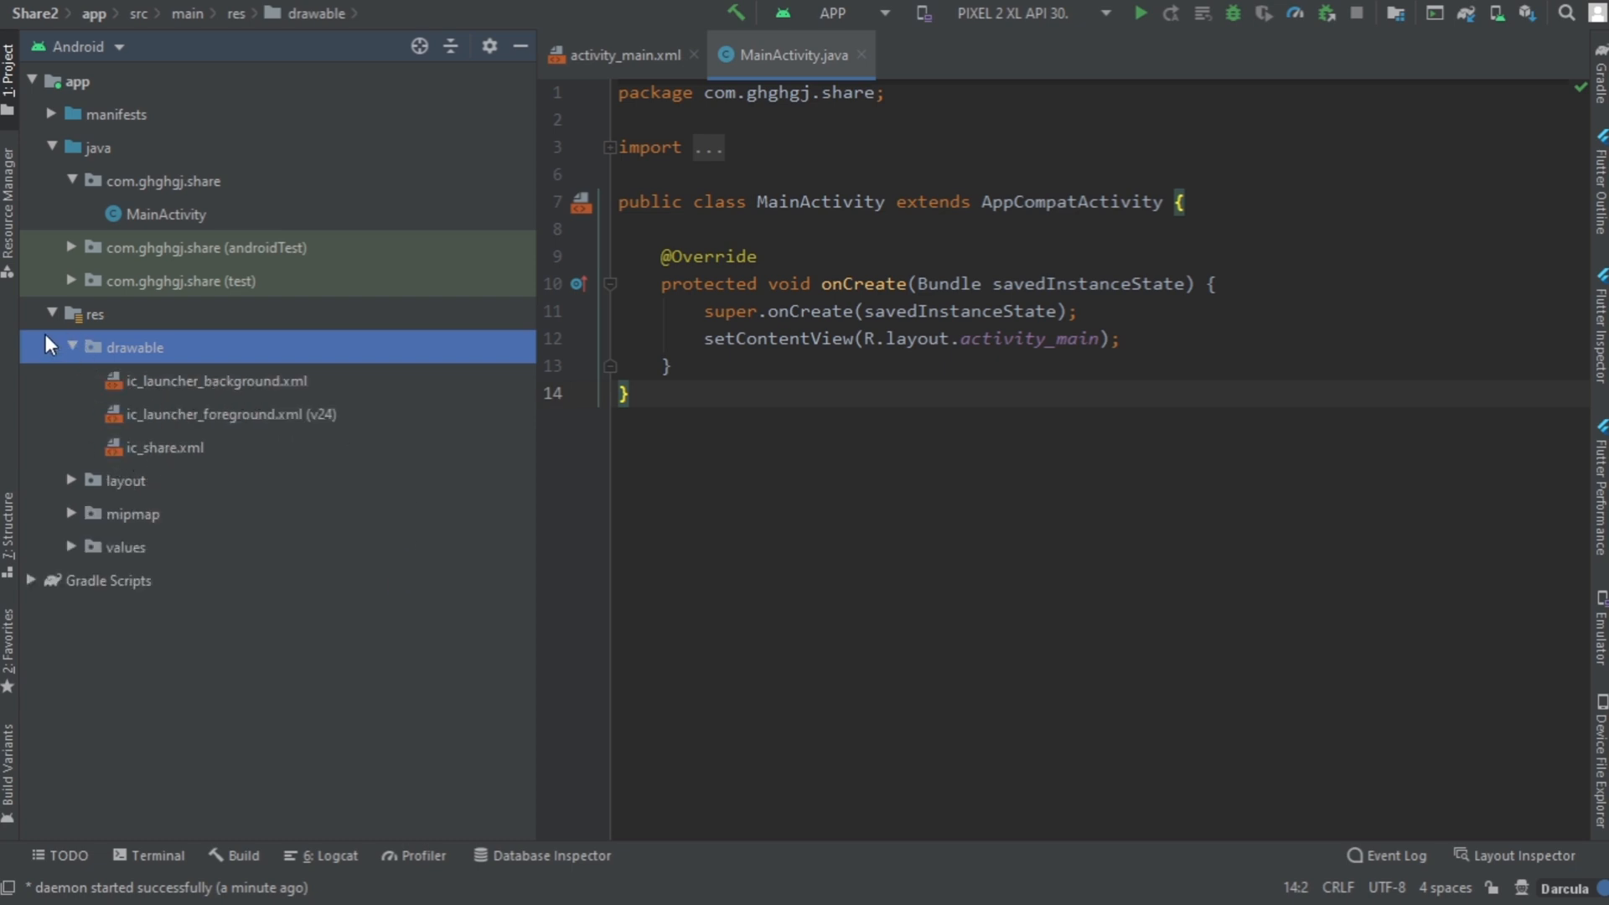
left_click(72, 346)
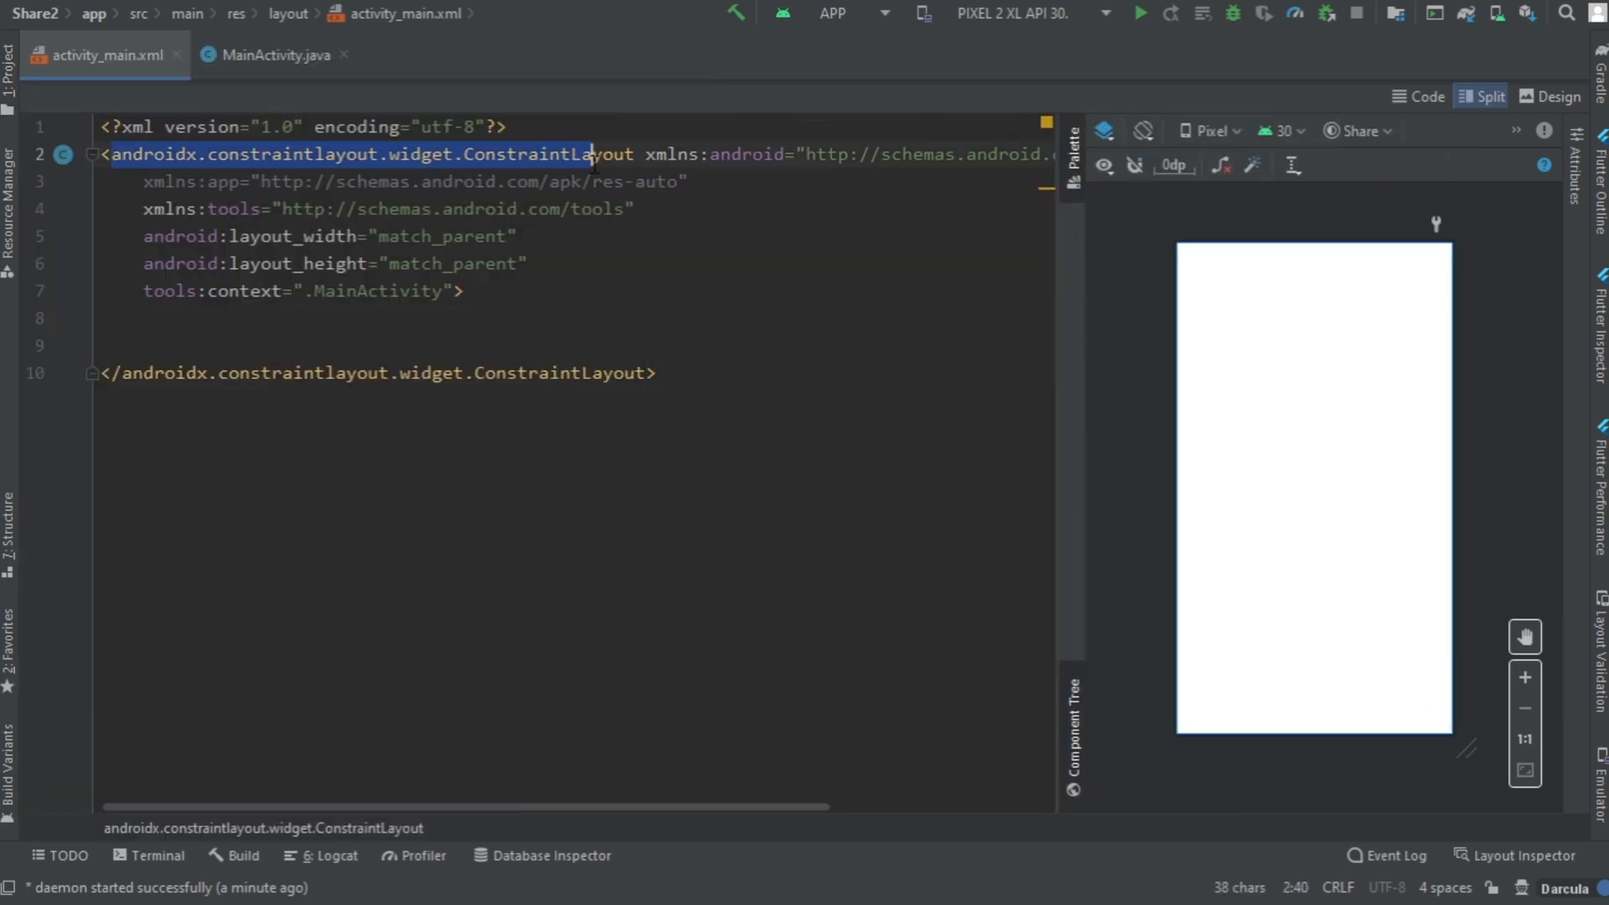
Step: Make the root a centred LinearLayout and start a match_parent CardView with 50dp margin
type("Line")
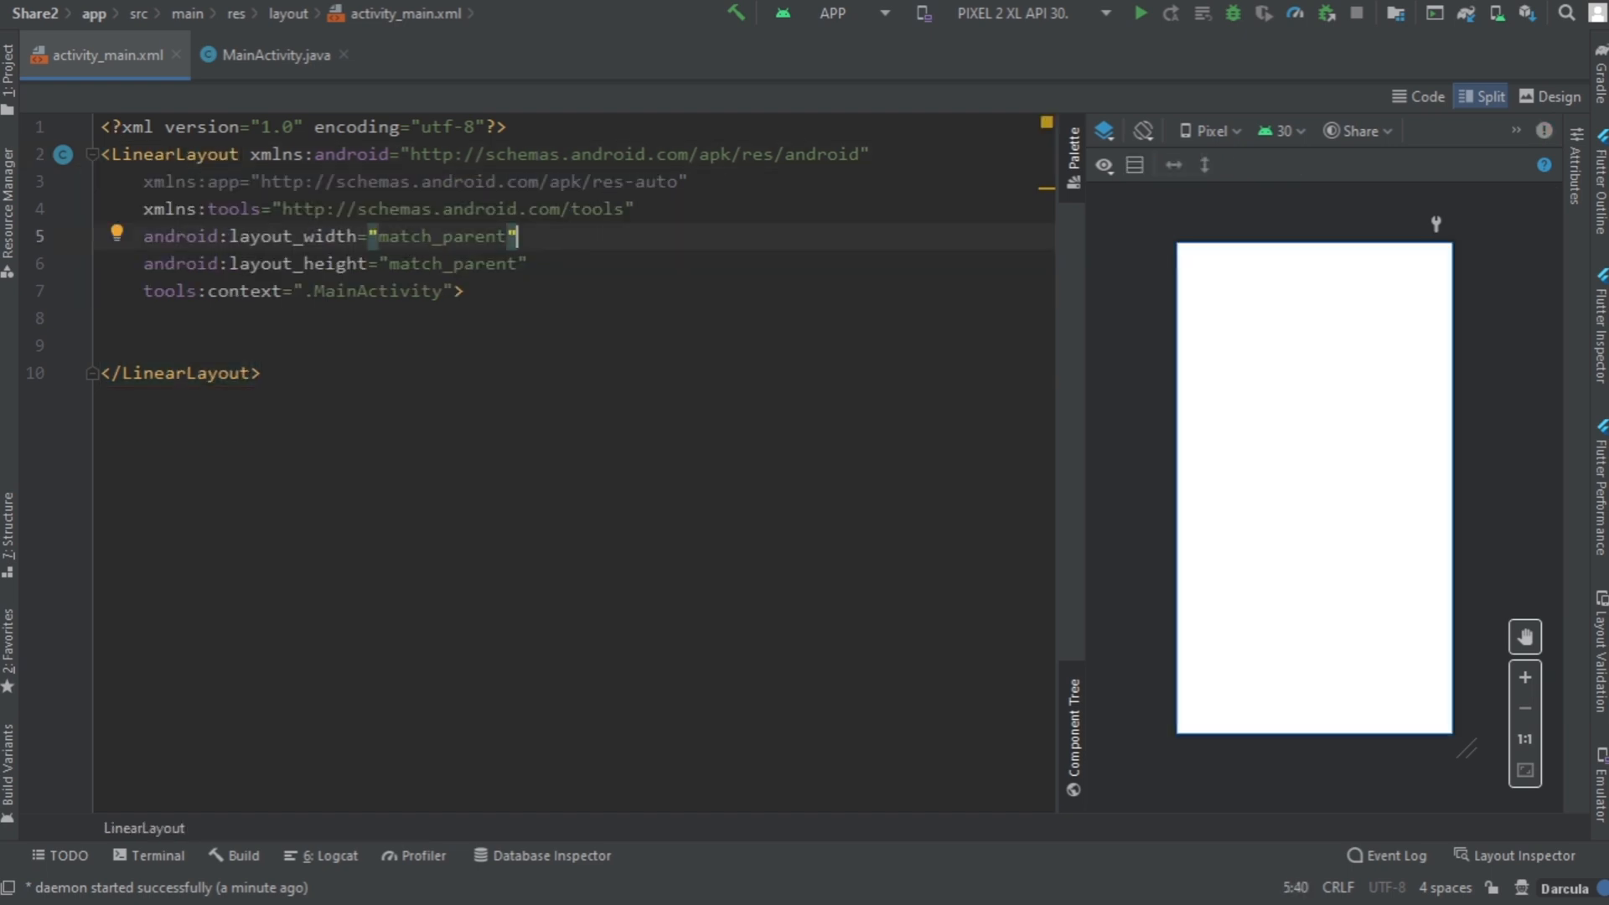
type("android:gravity=\"center\"")
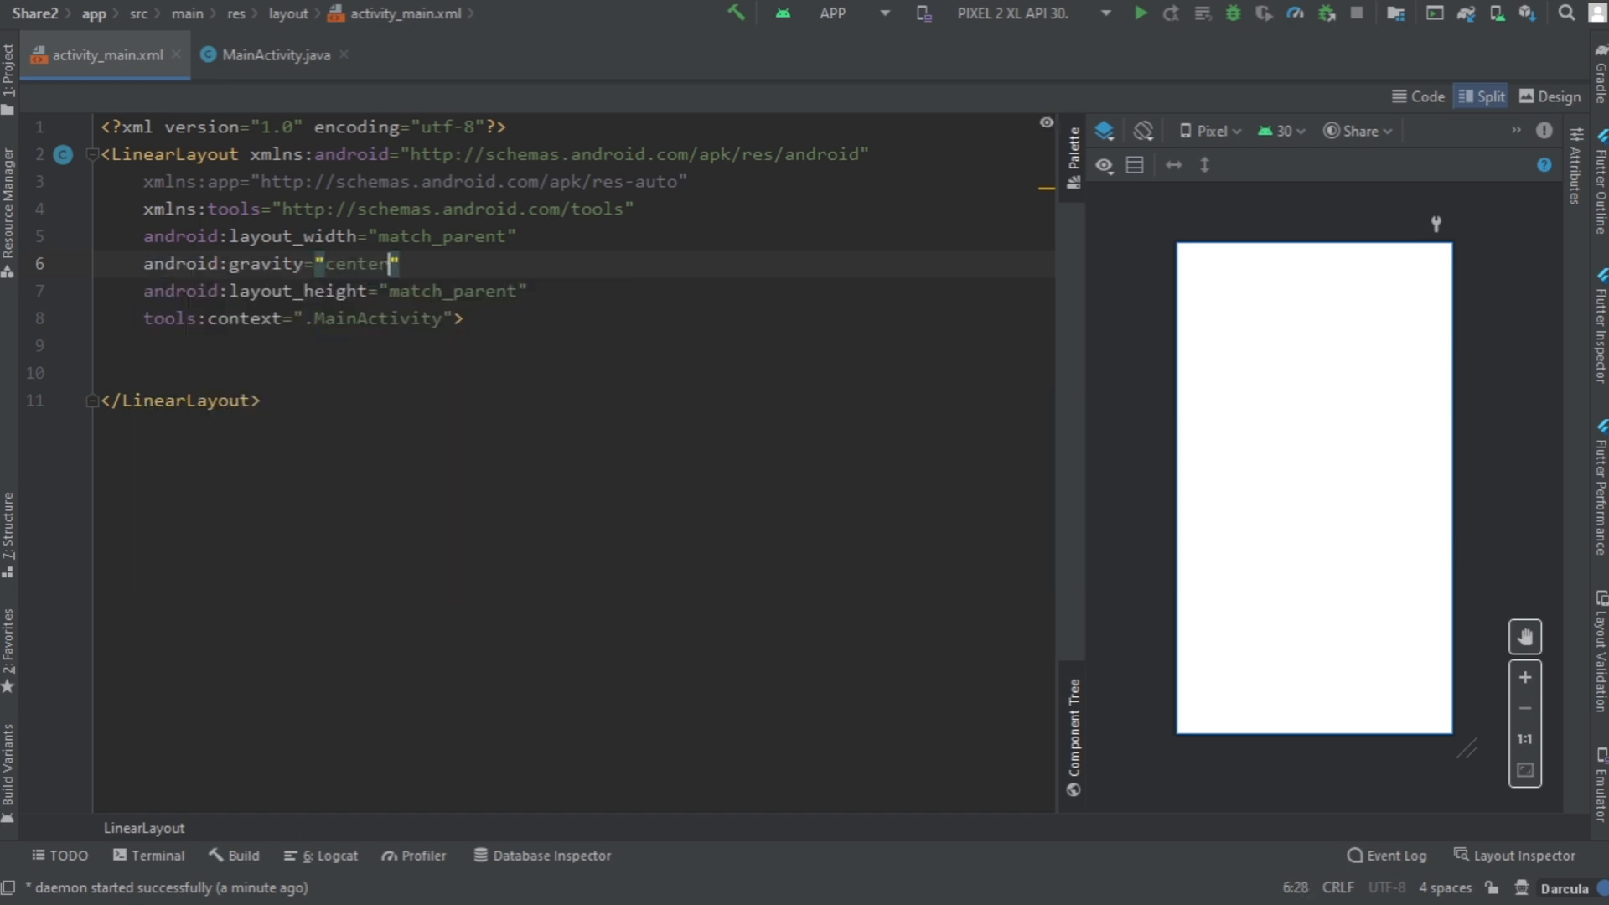
type("<")
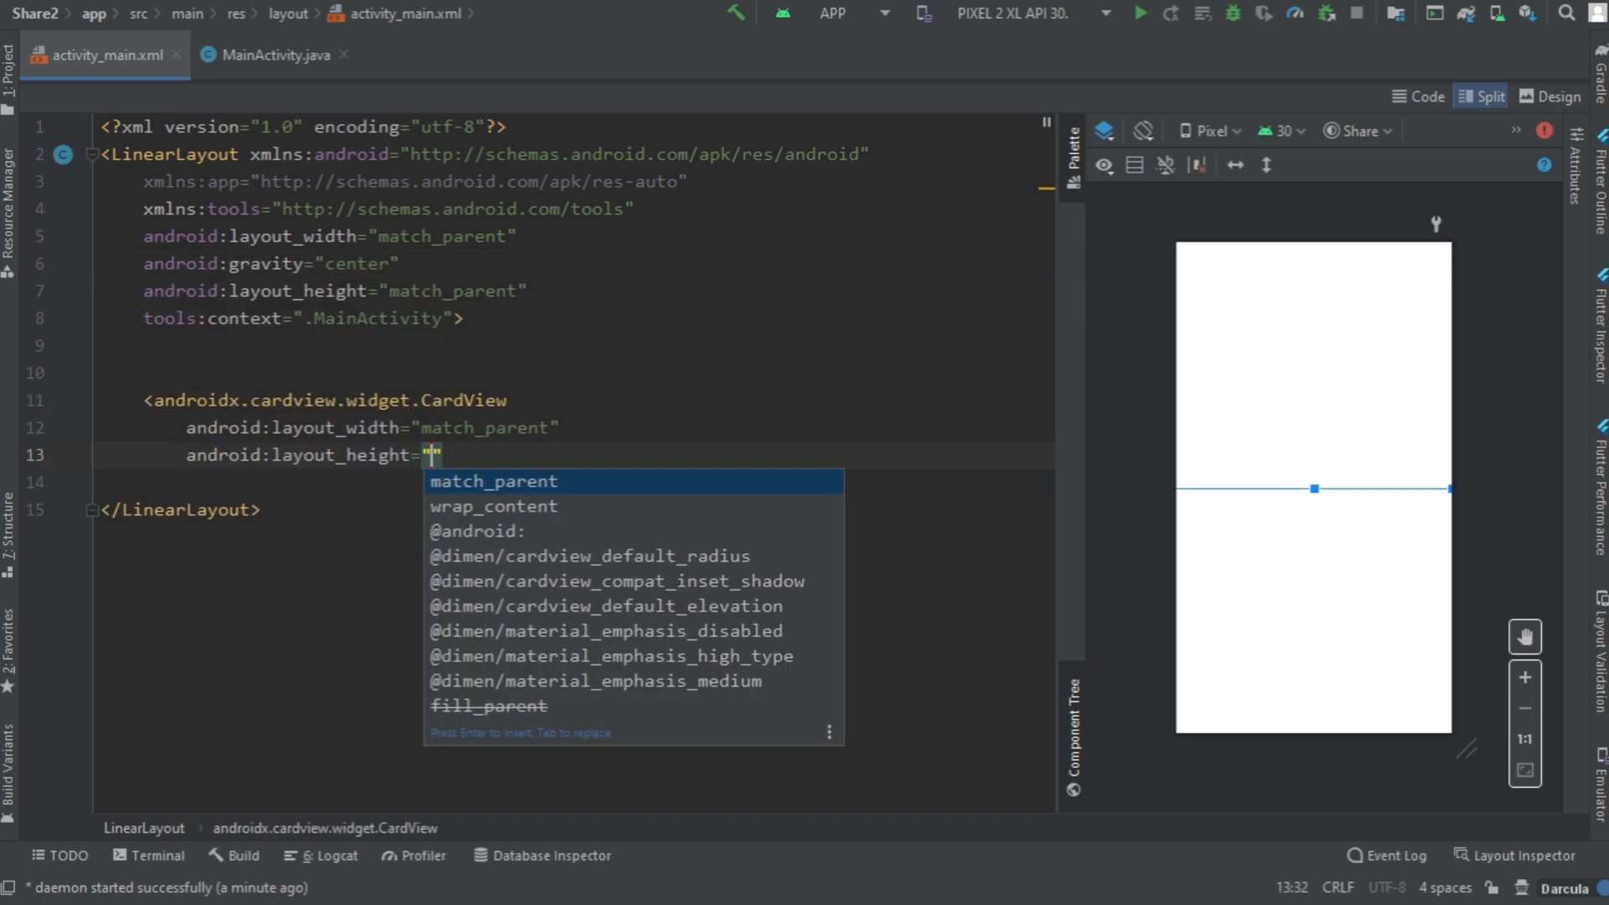
key("Enter")
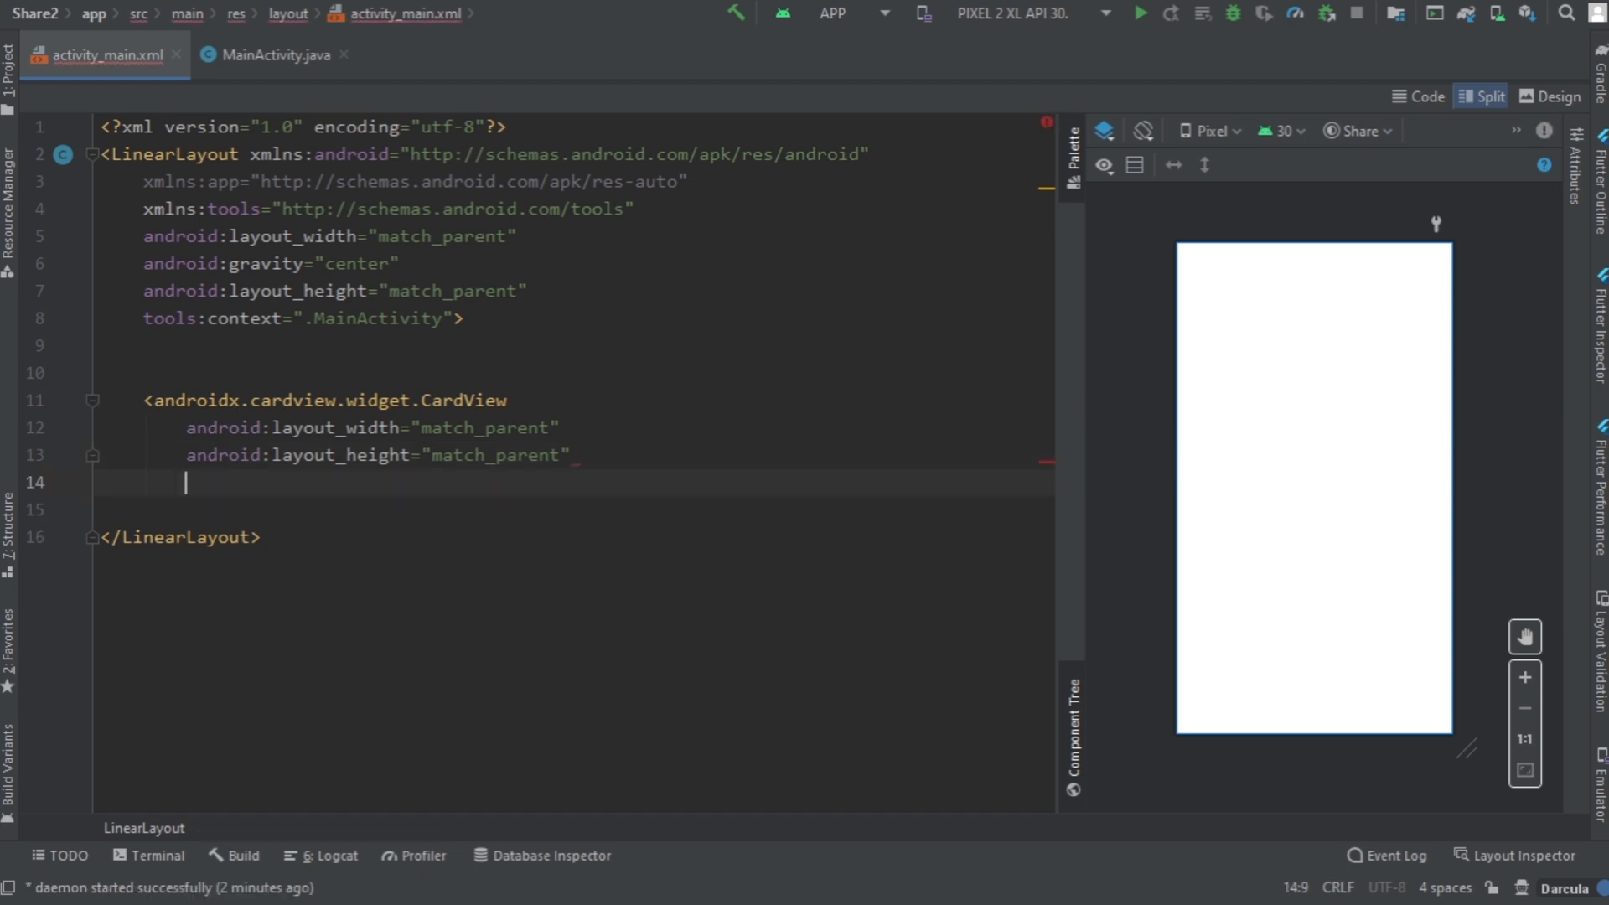
type("android:layout_margin=\"")
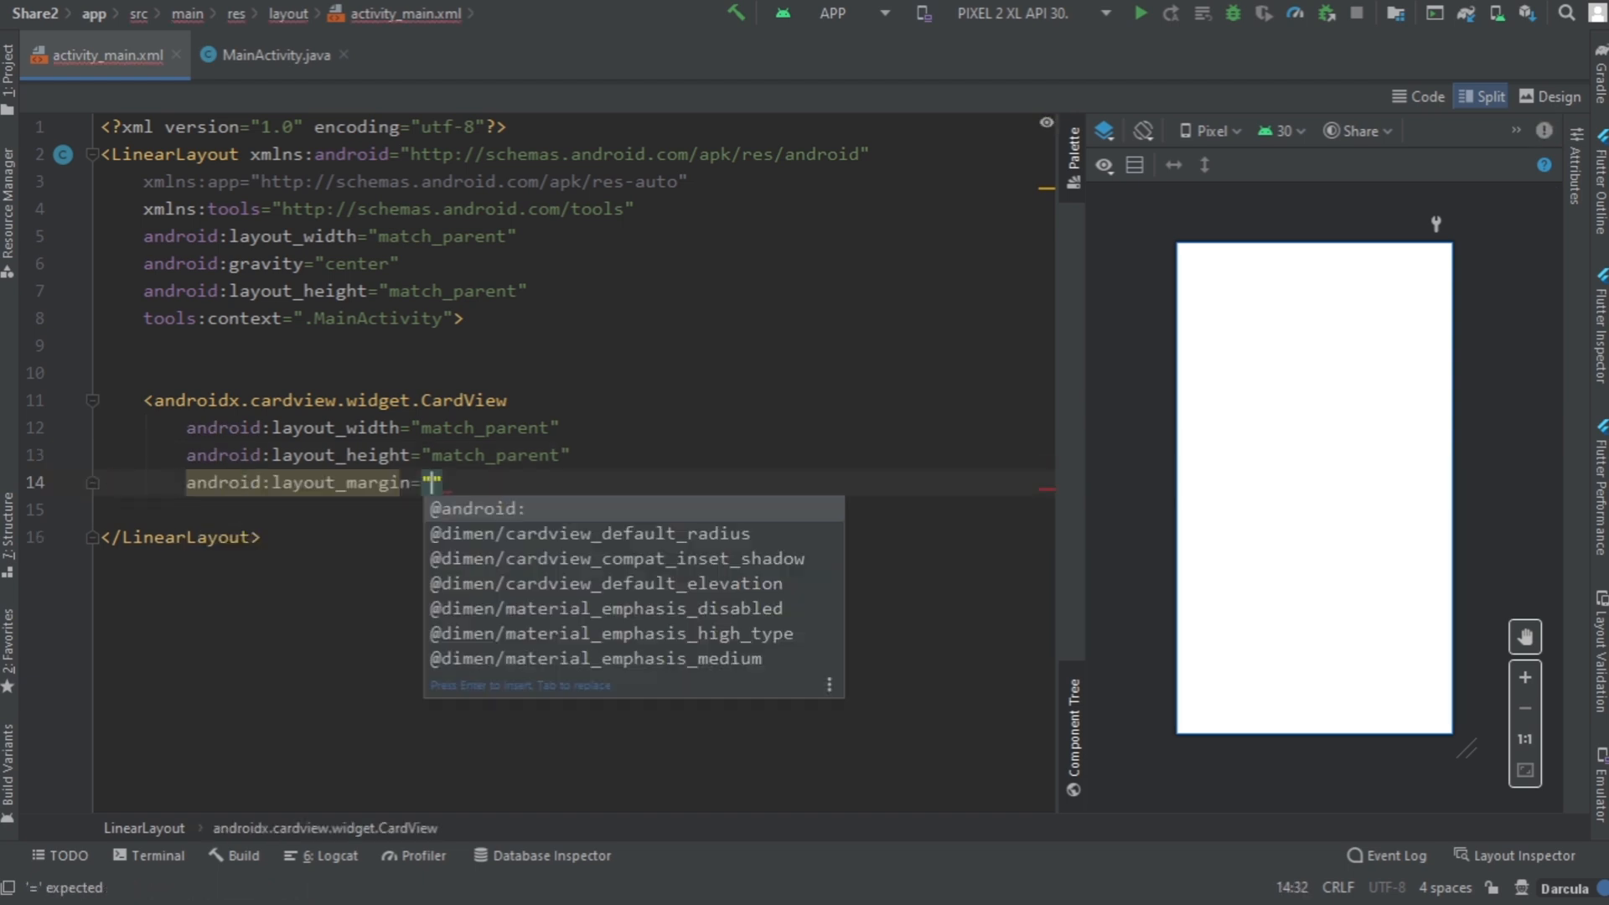
type("50dp")
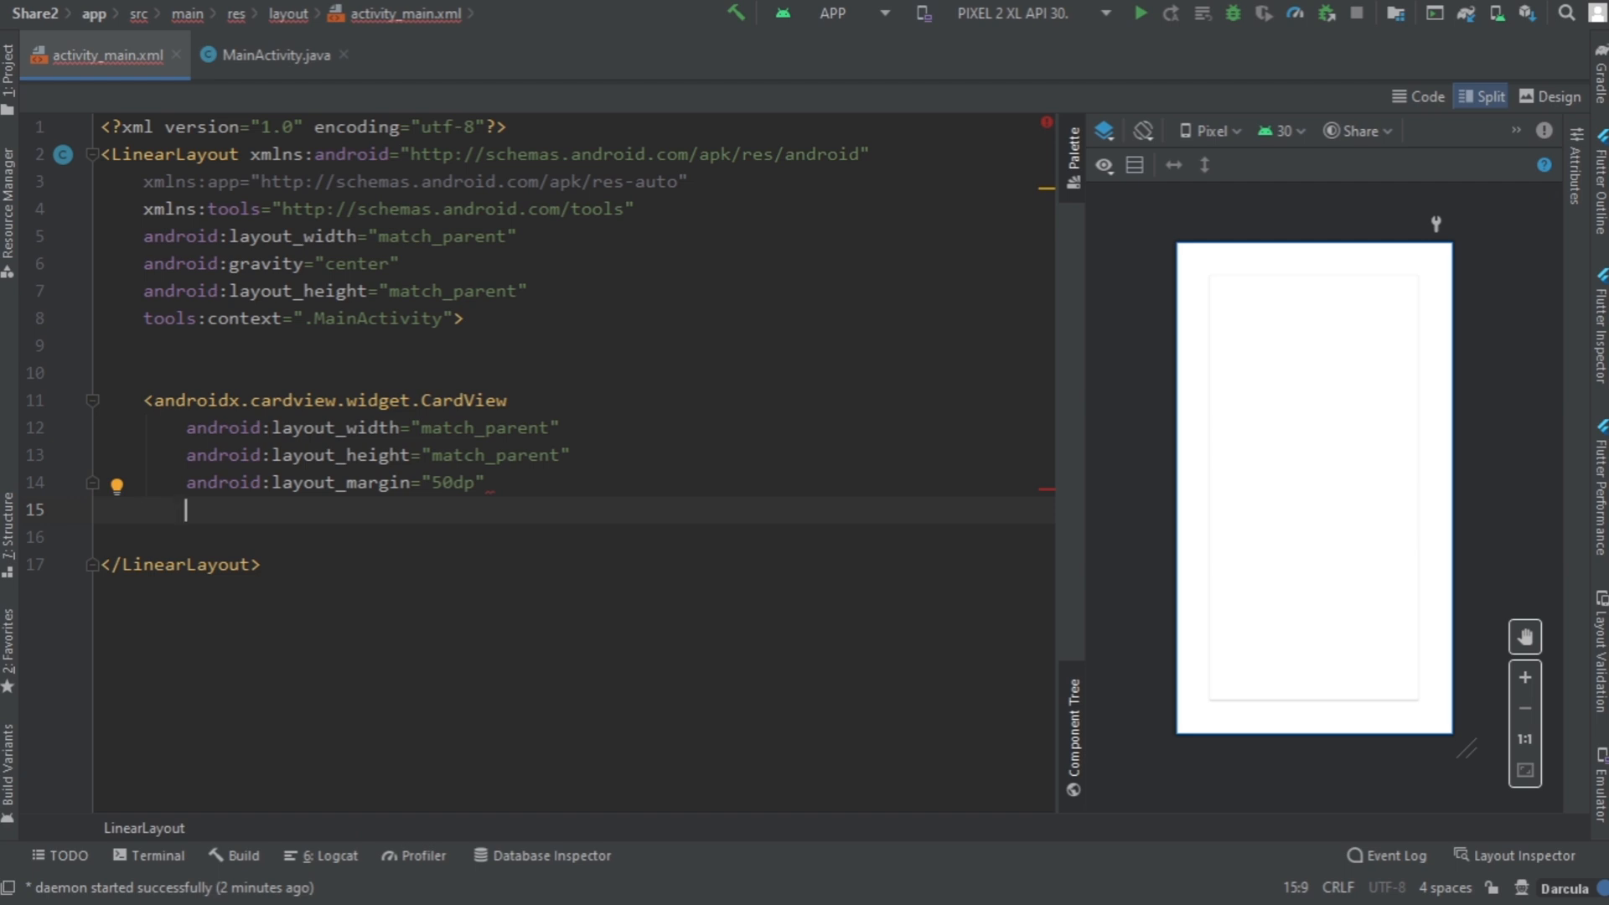
Step: Give the CardView 100dp elevation and 40dp corner radius, then close its tag
type("ele")
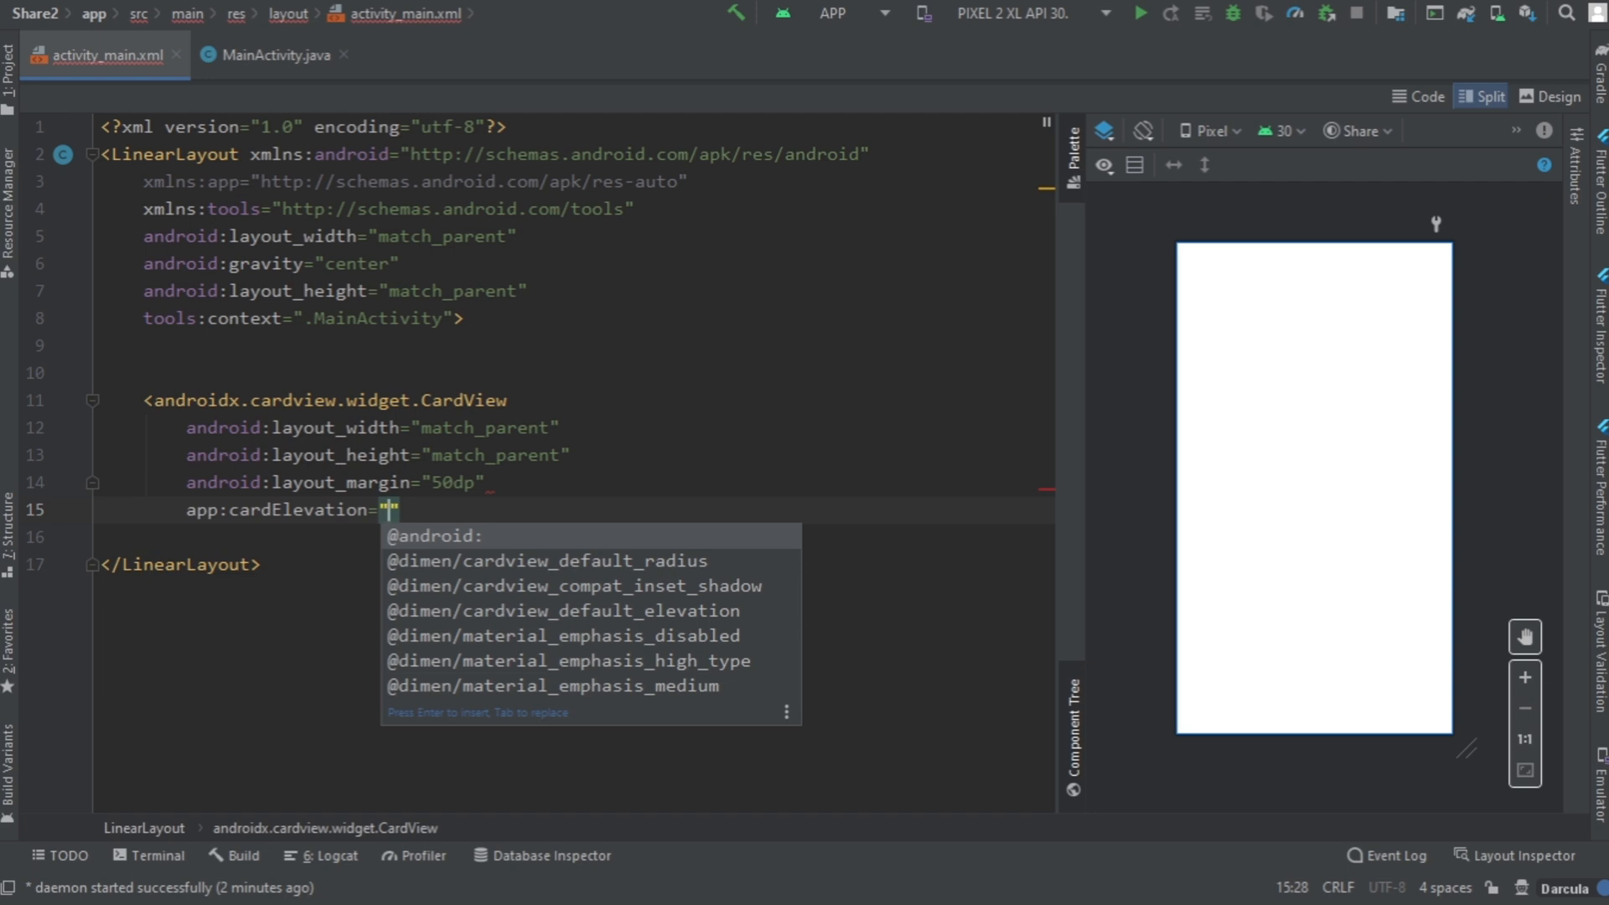
type("100dp")
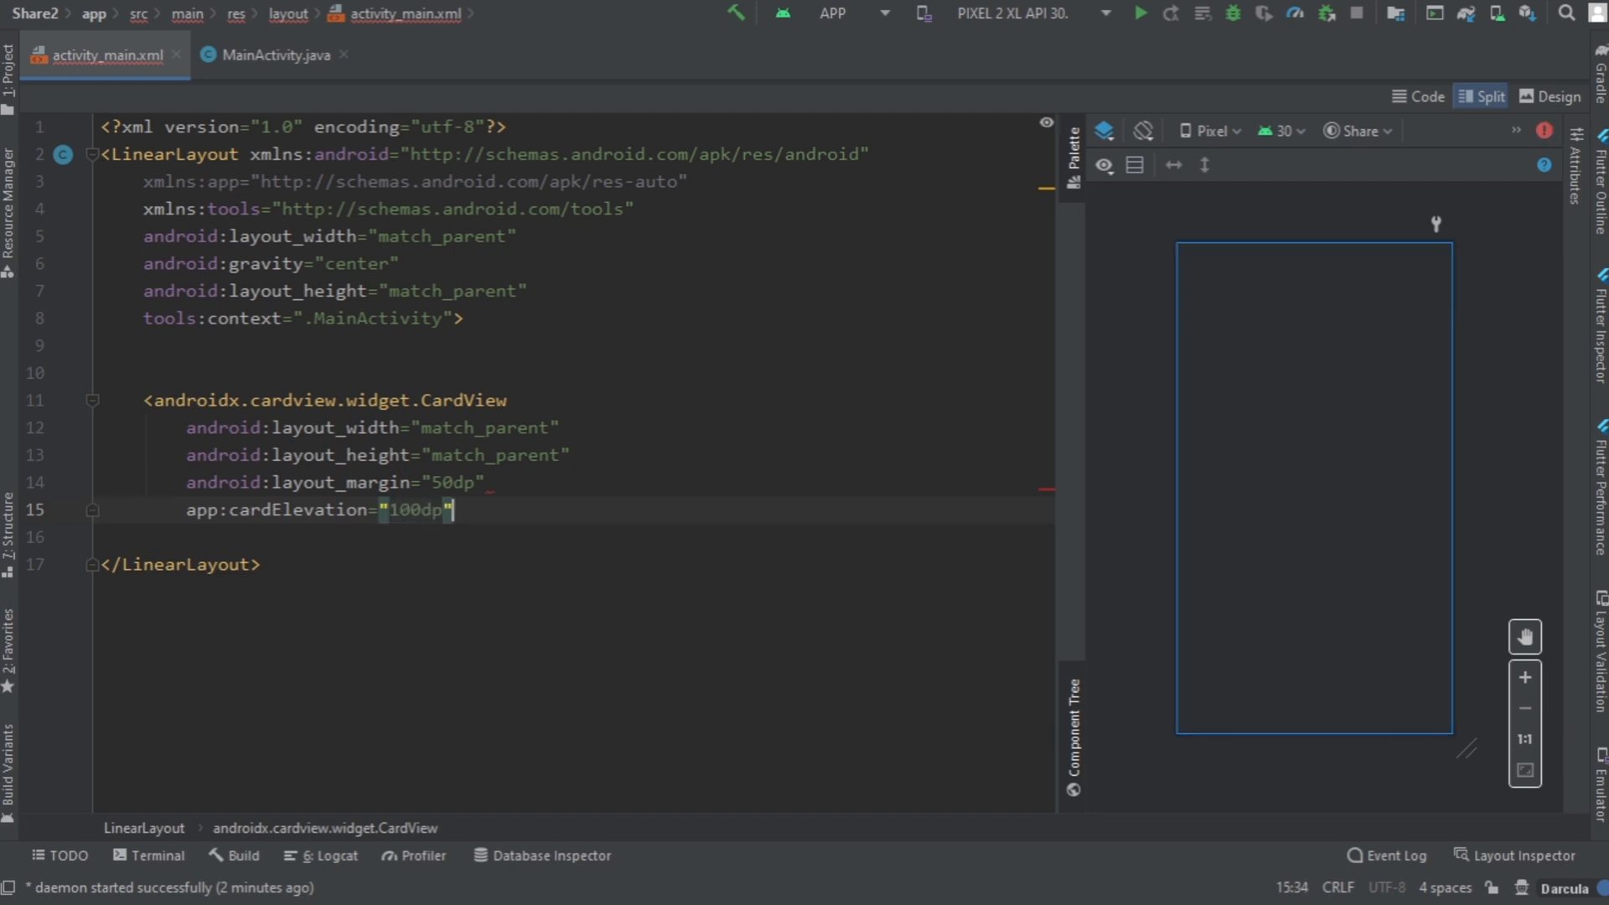
type("app:cardCornerRadius=\"4\"")
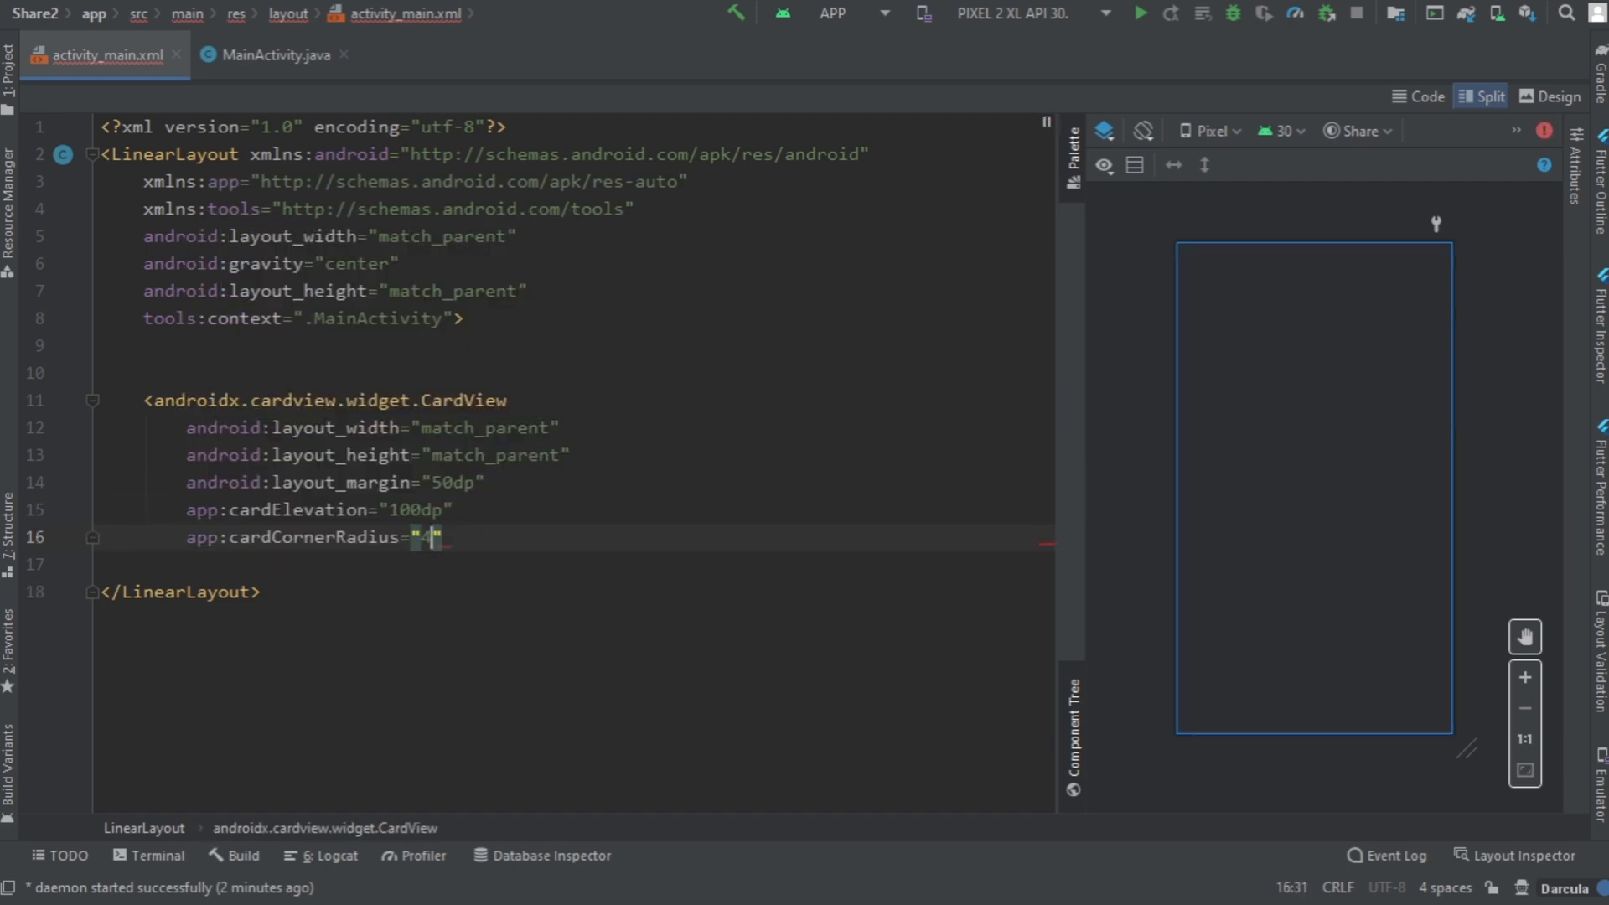
type("0dp")
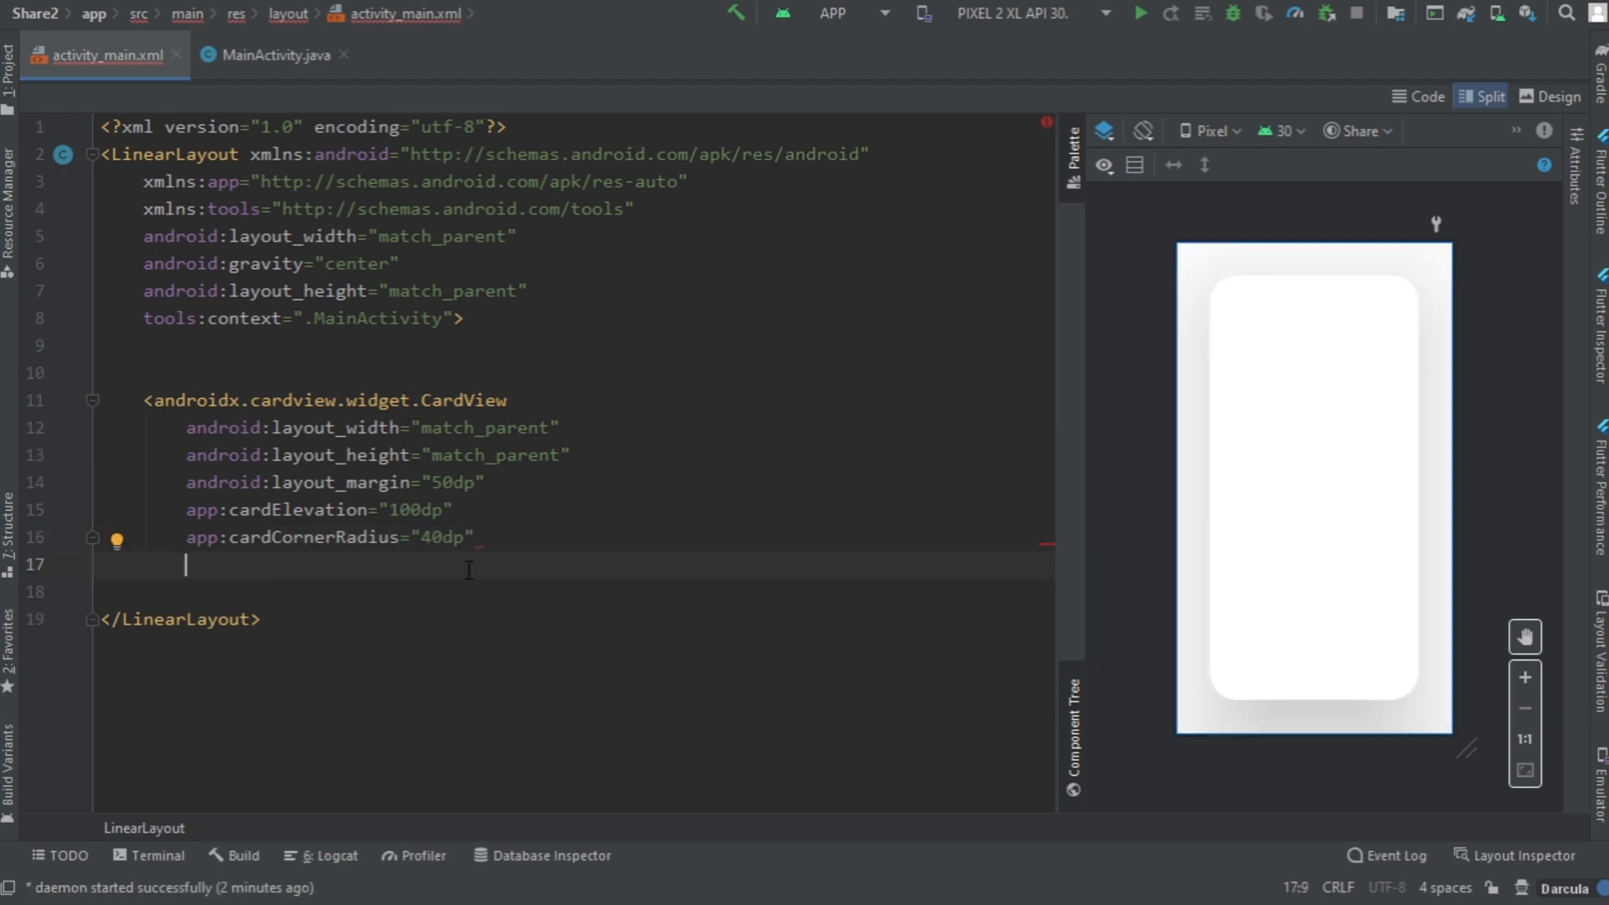
type("></androidx.cardview.widget.CardView>")
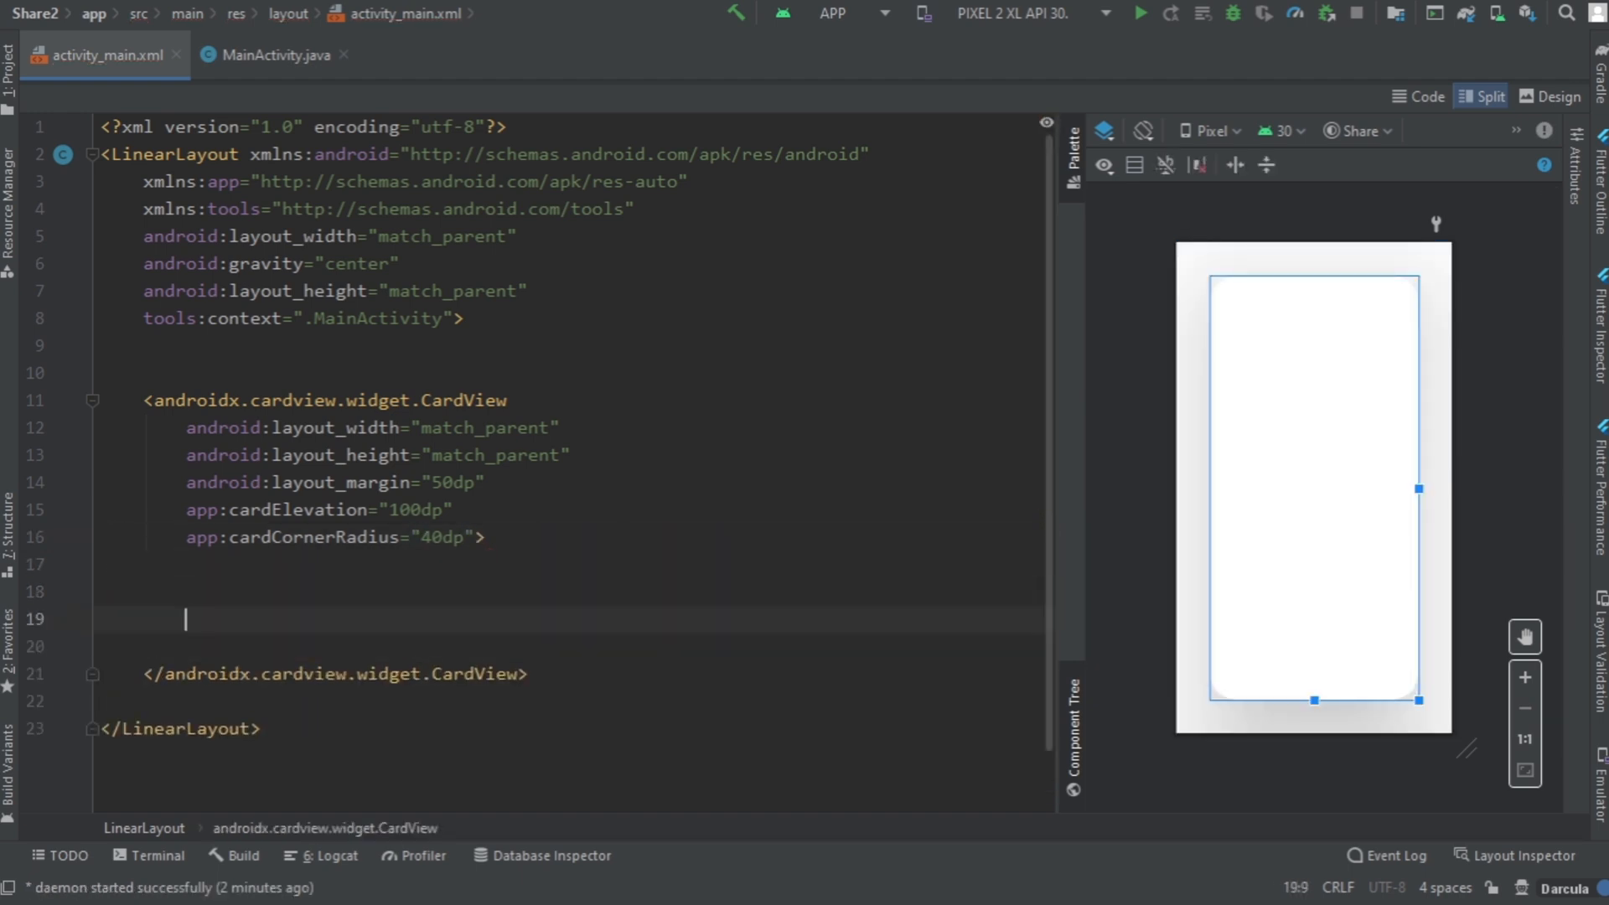
Step: Add a match_parent inner LinearLayout with center gravity and vertical orientation
type("<li")
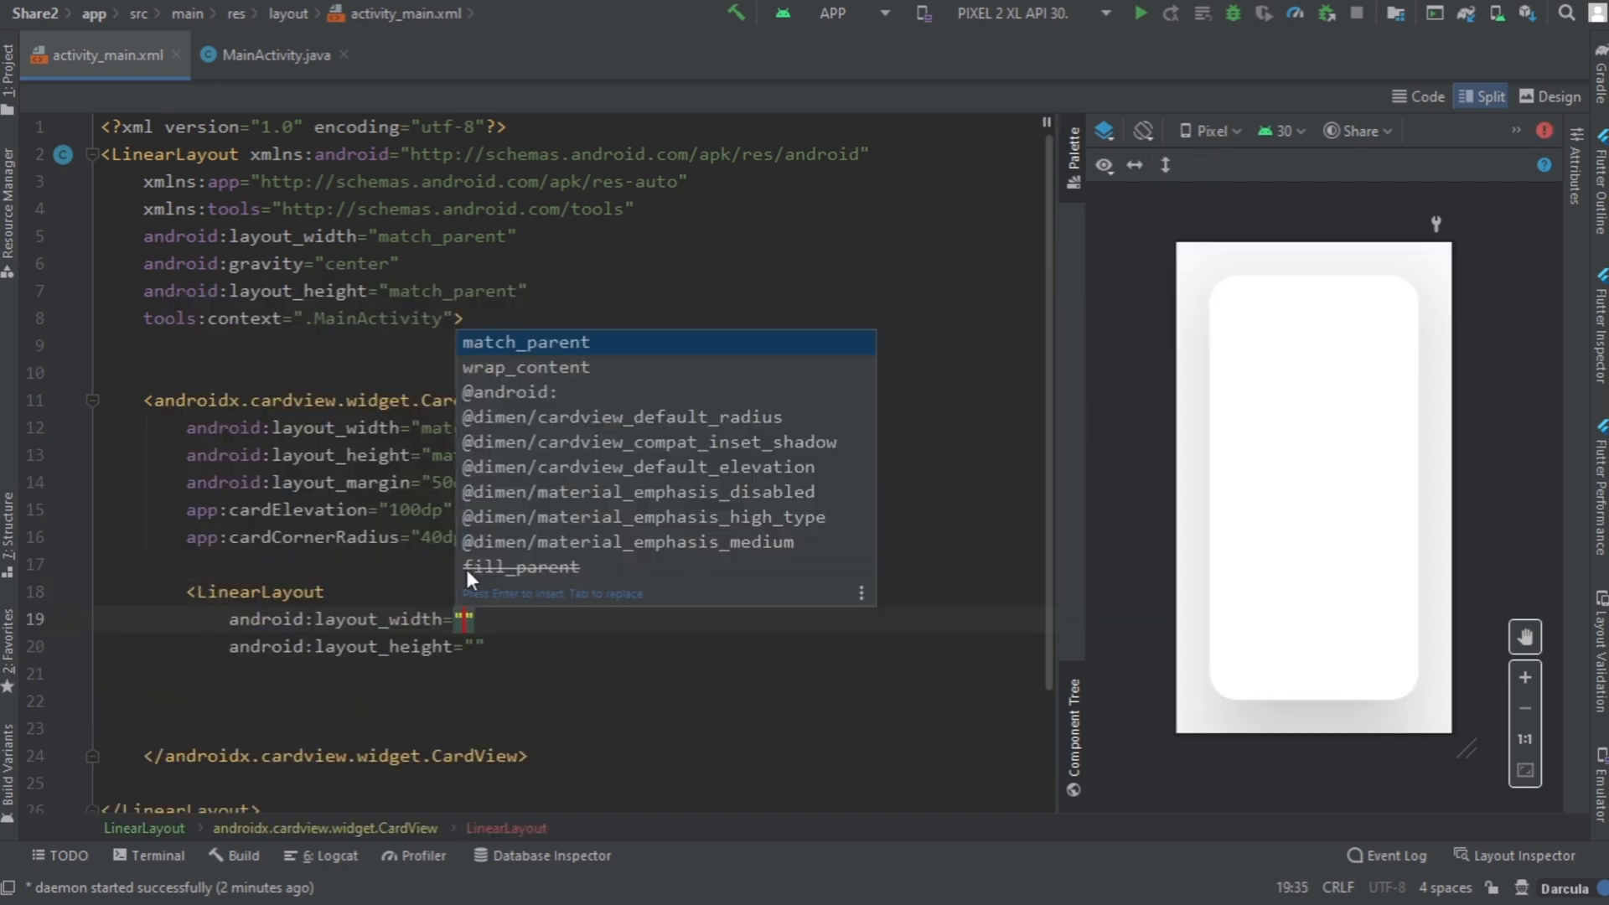
key("Enter")
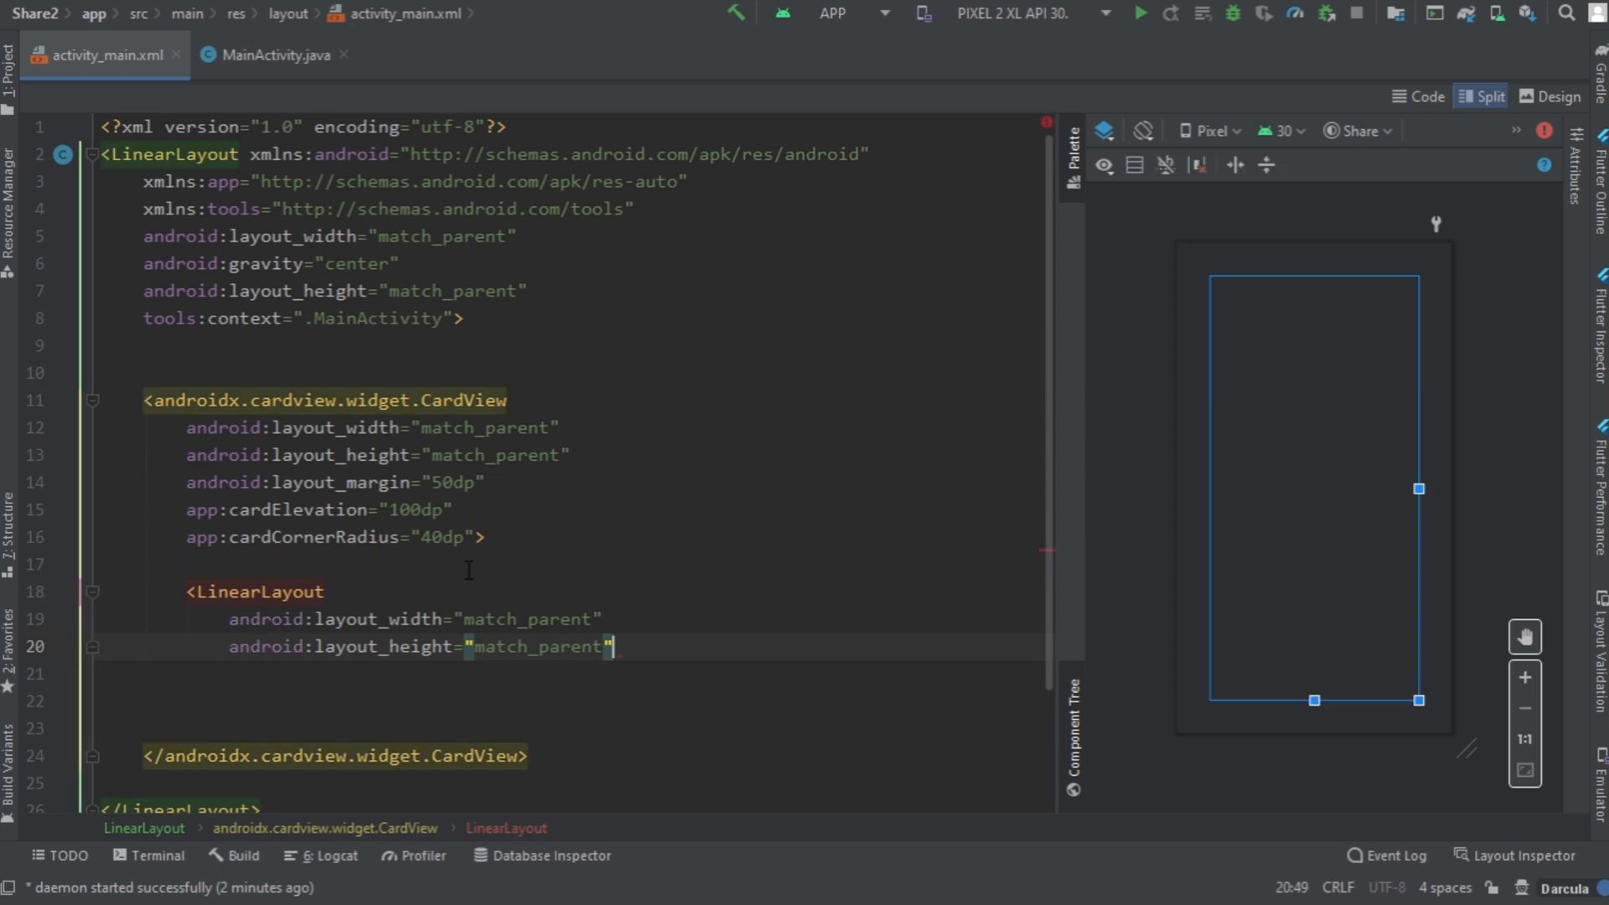
type("gravity=\"center")
type(">")
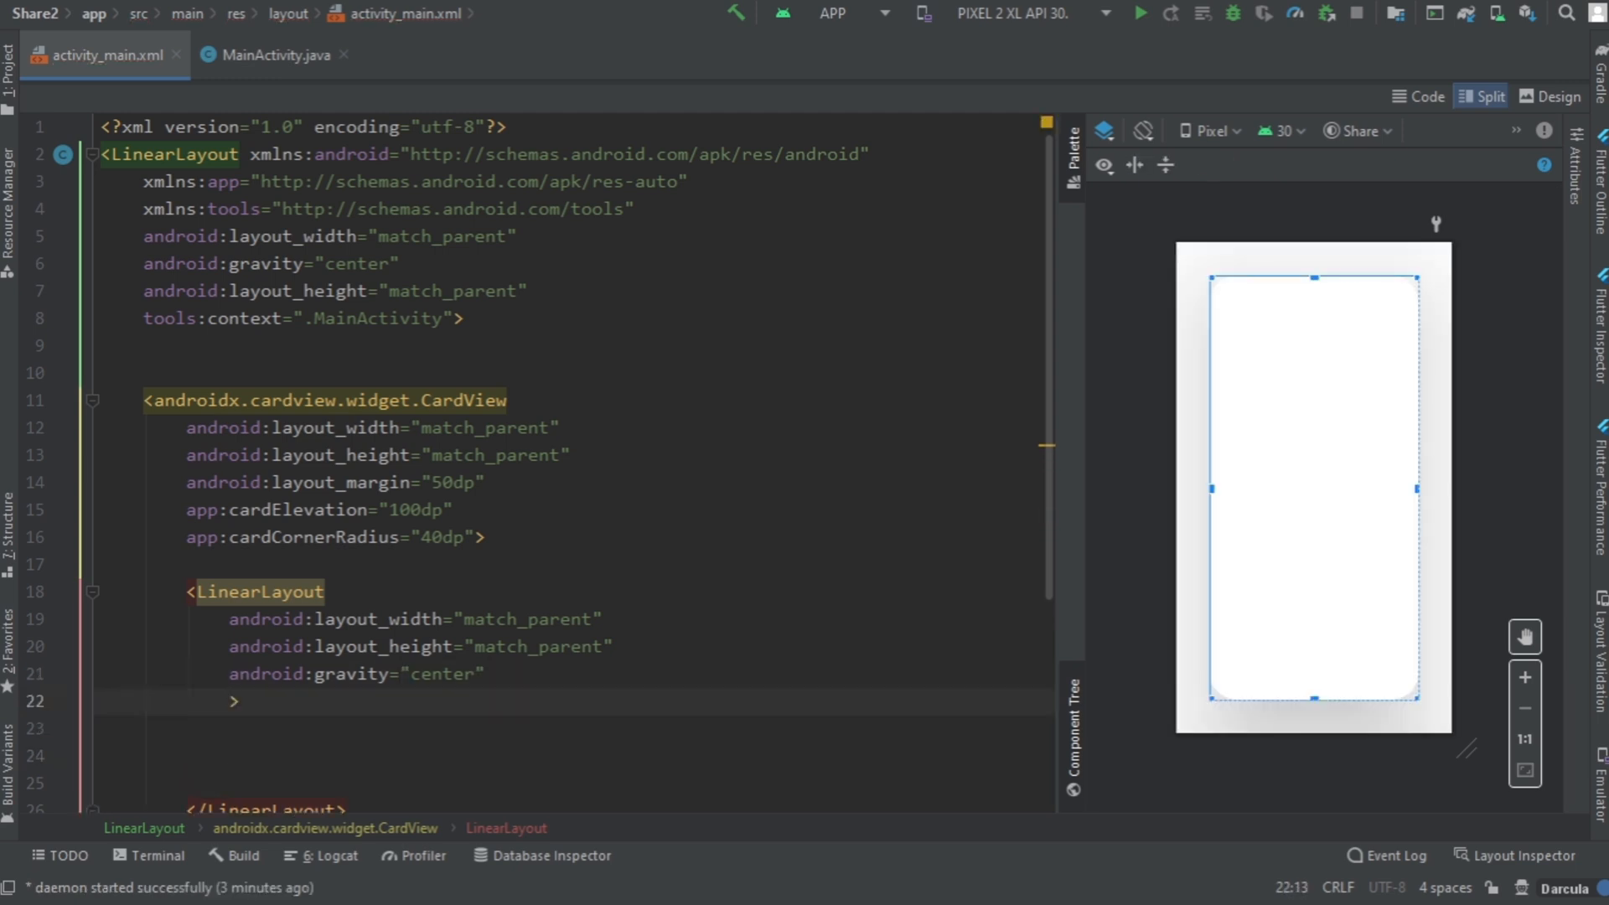
type("android:orientation=\"vertical")
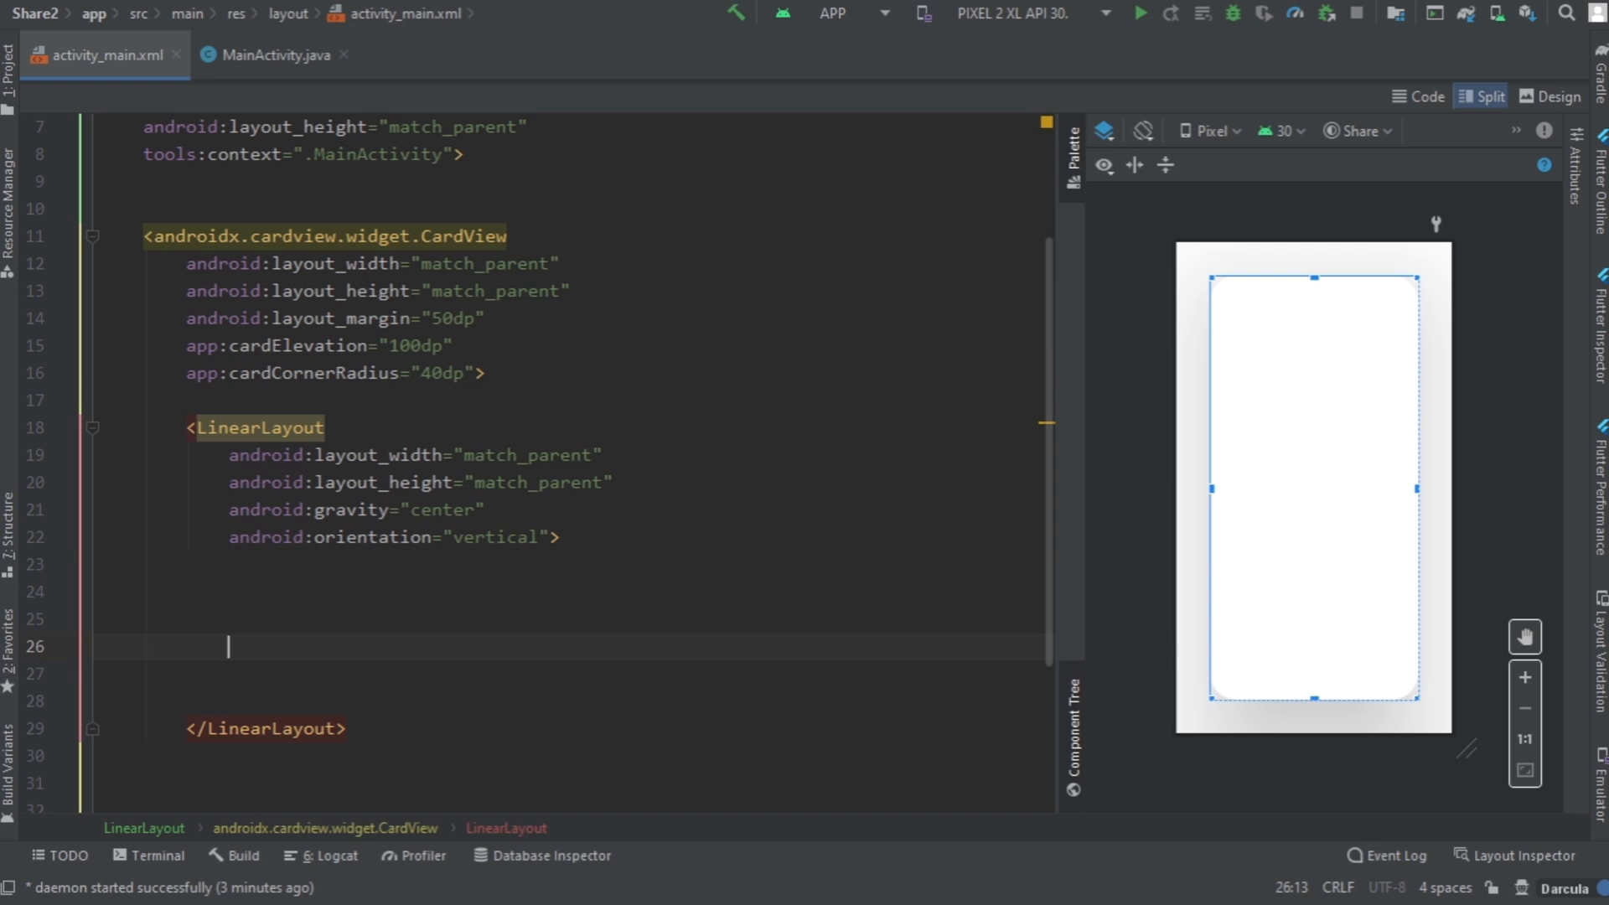
type("<")
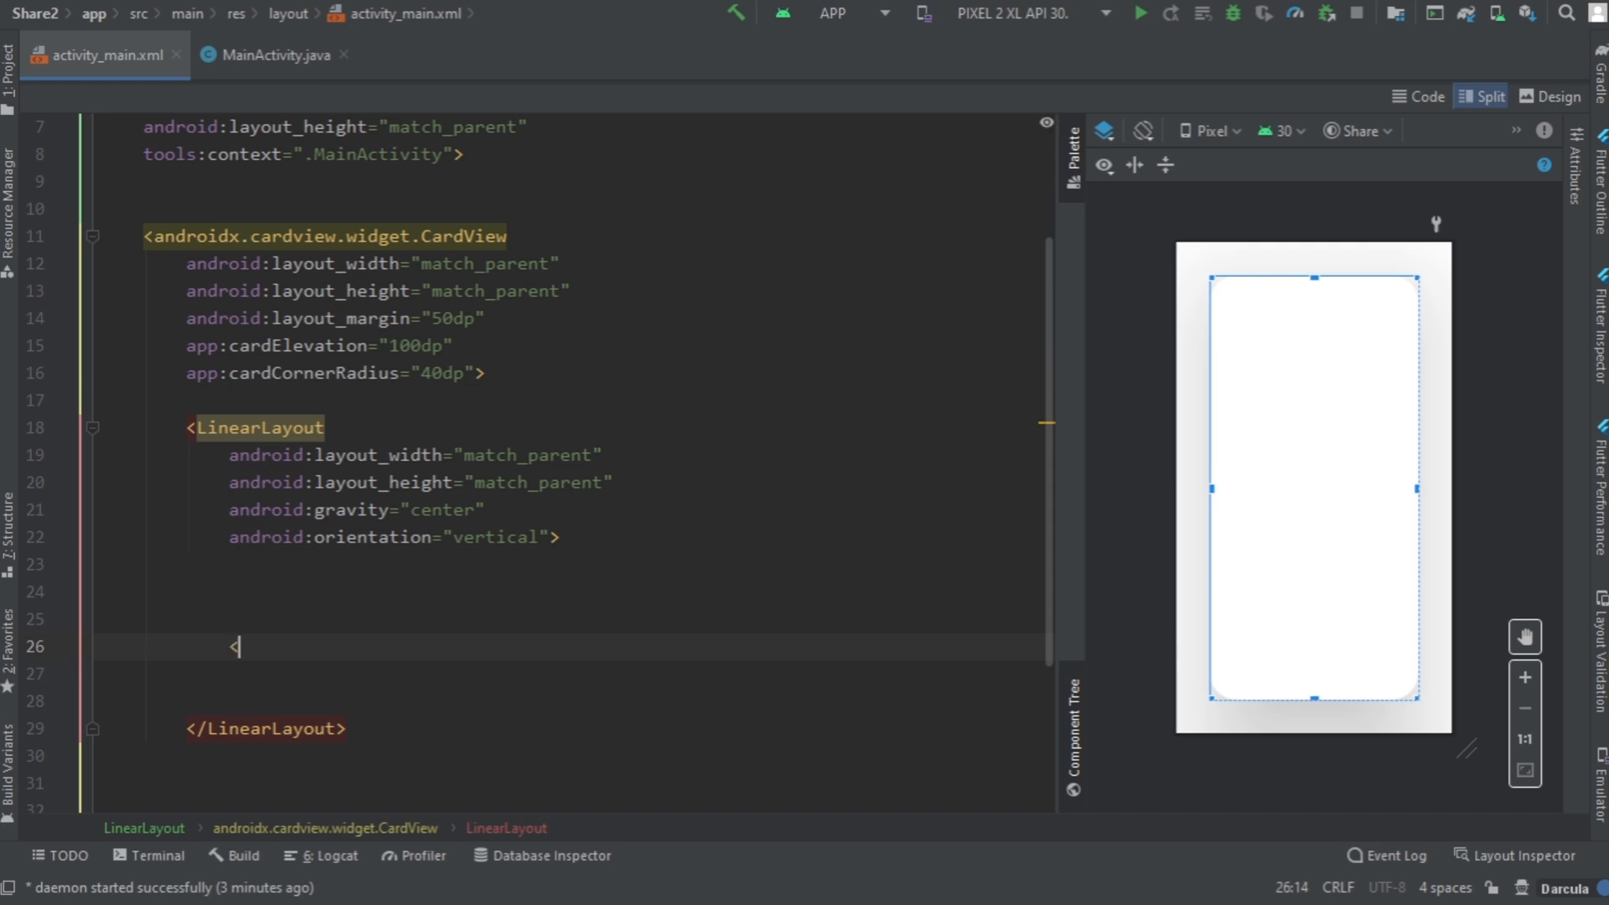
Step: Add a match_parent-width ImageView with 0dp height and 0.7 weight, starting a drawable src
type("ImageView")
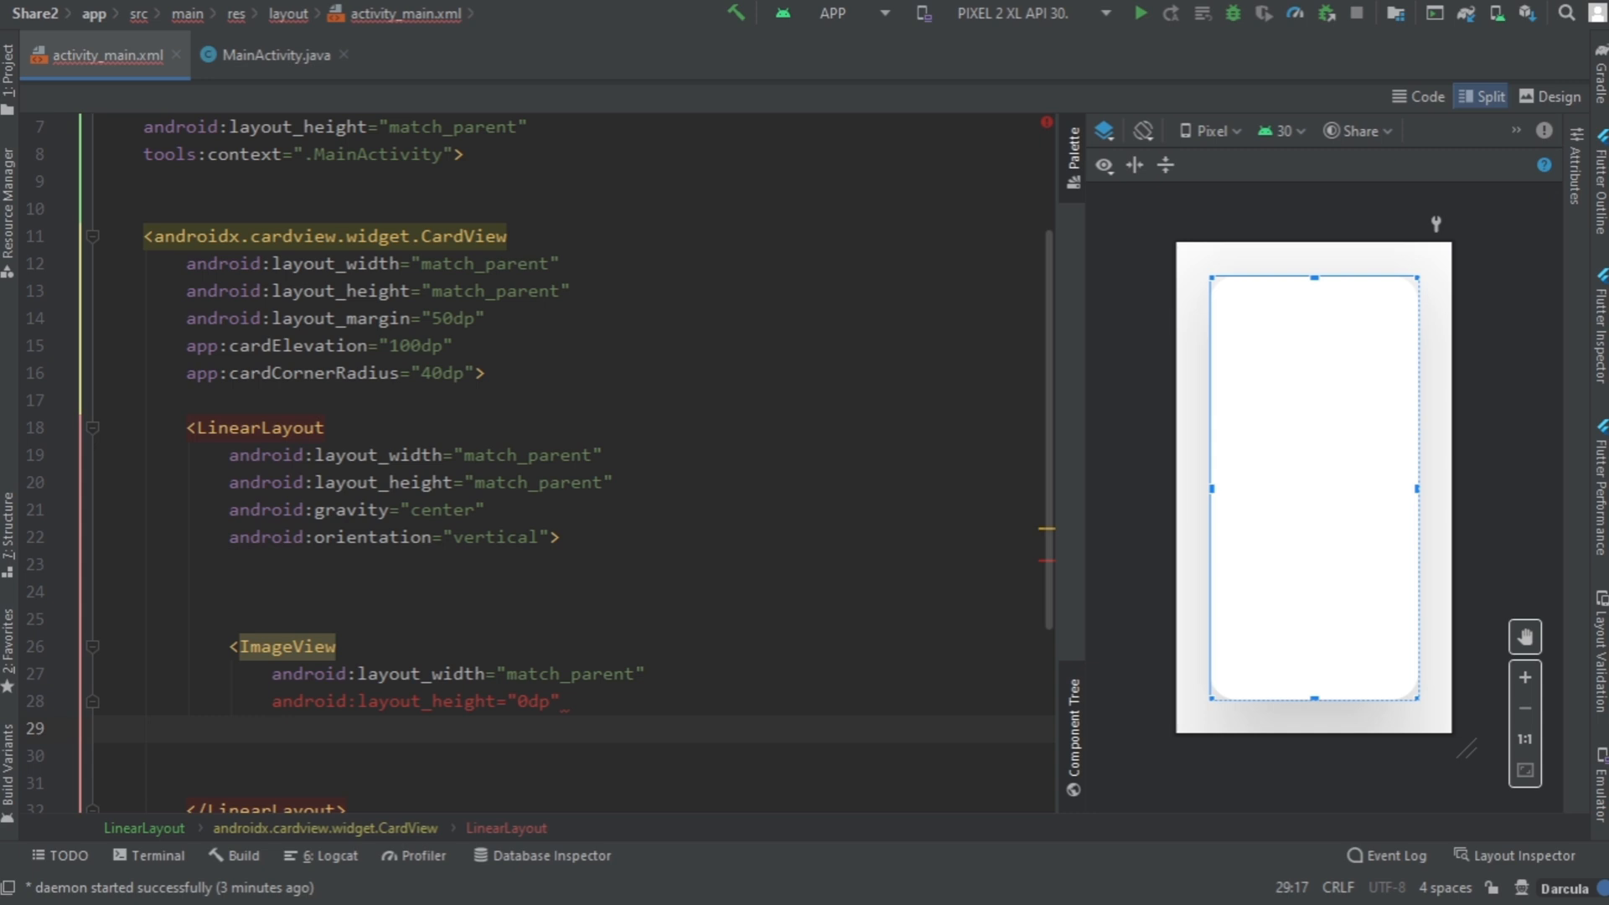
type("android:layout_weight=\"0\"")
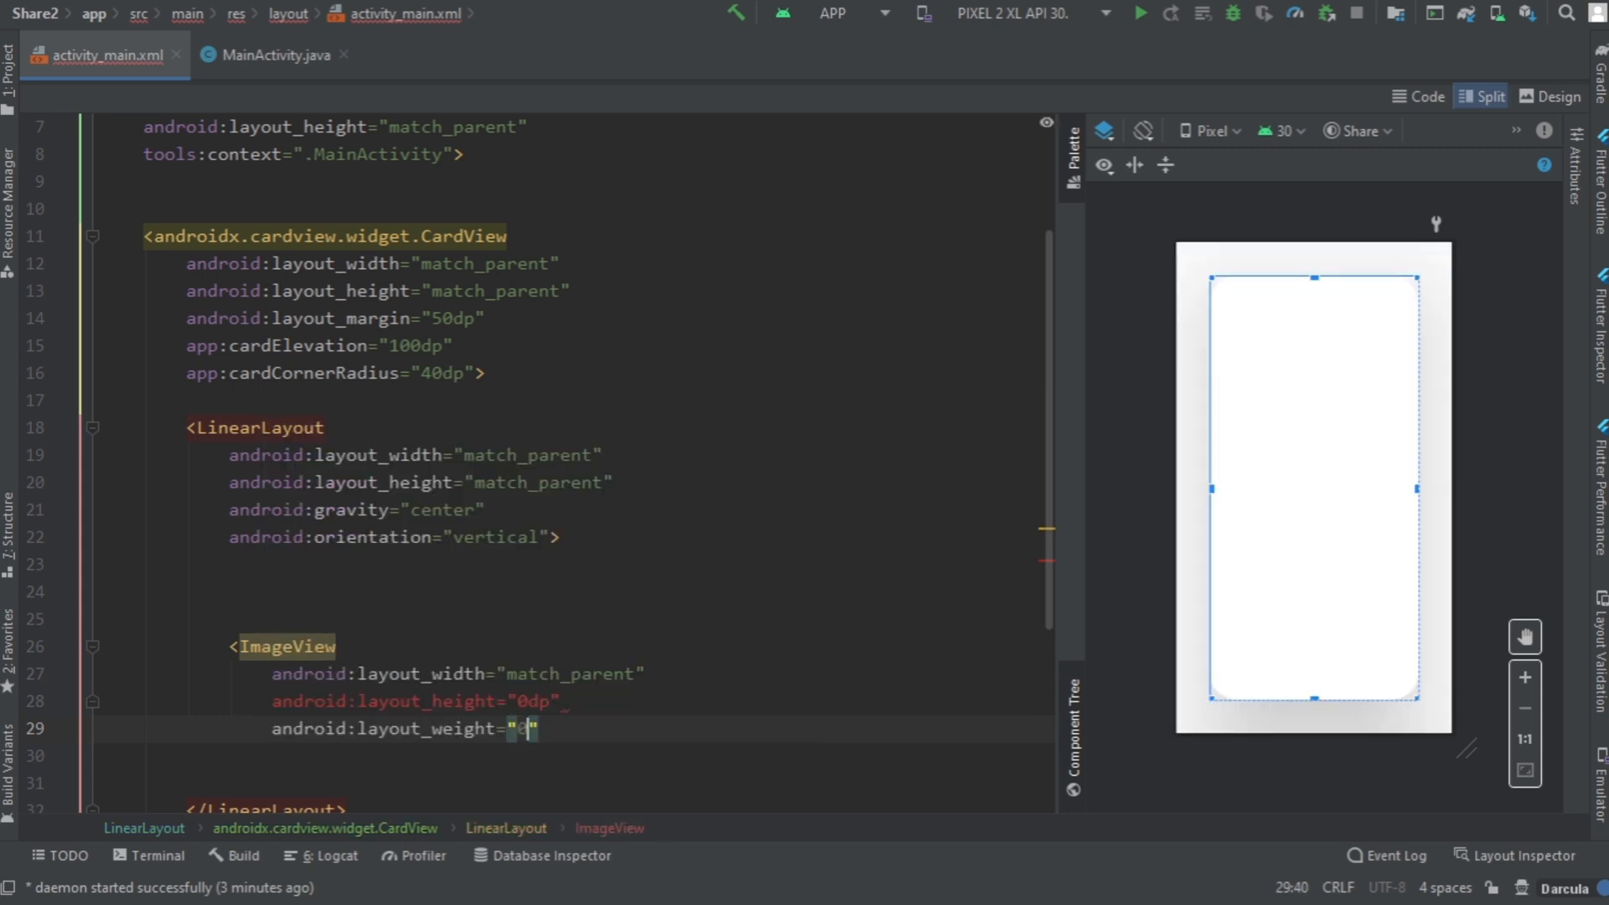
type(".7")
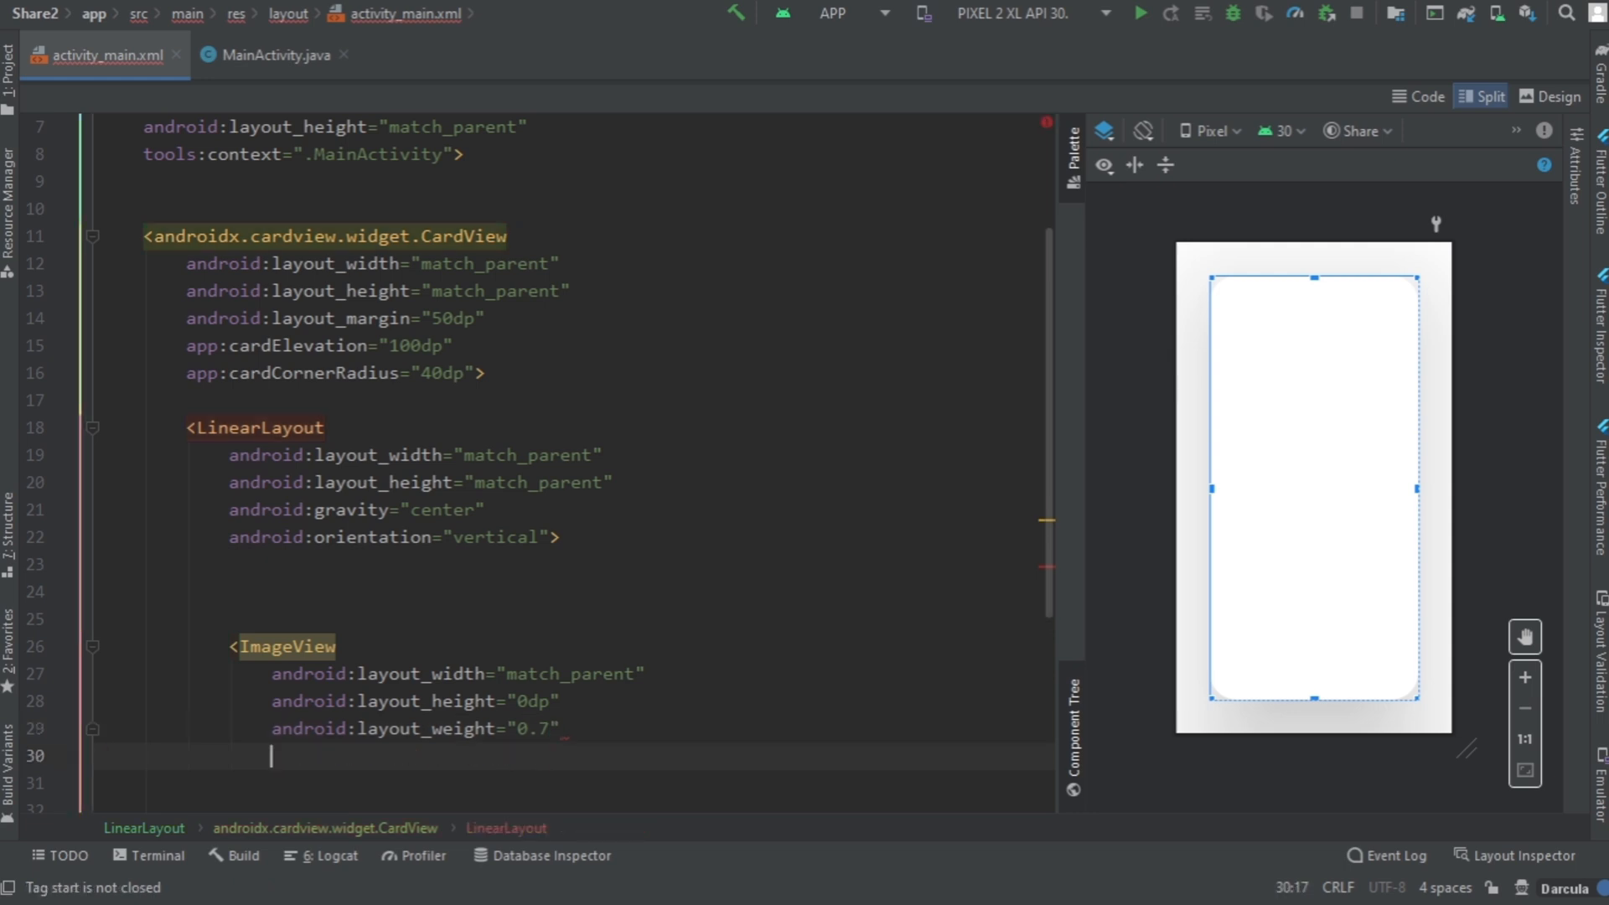
type("android:src=\"\"")
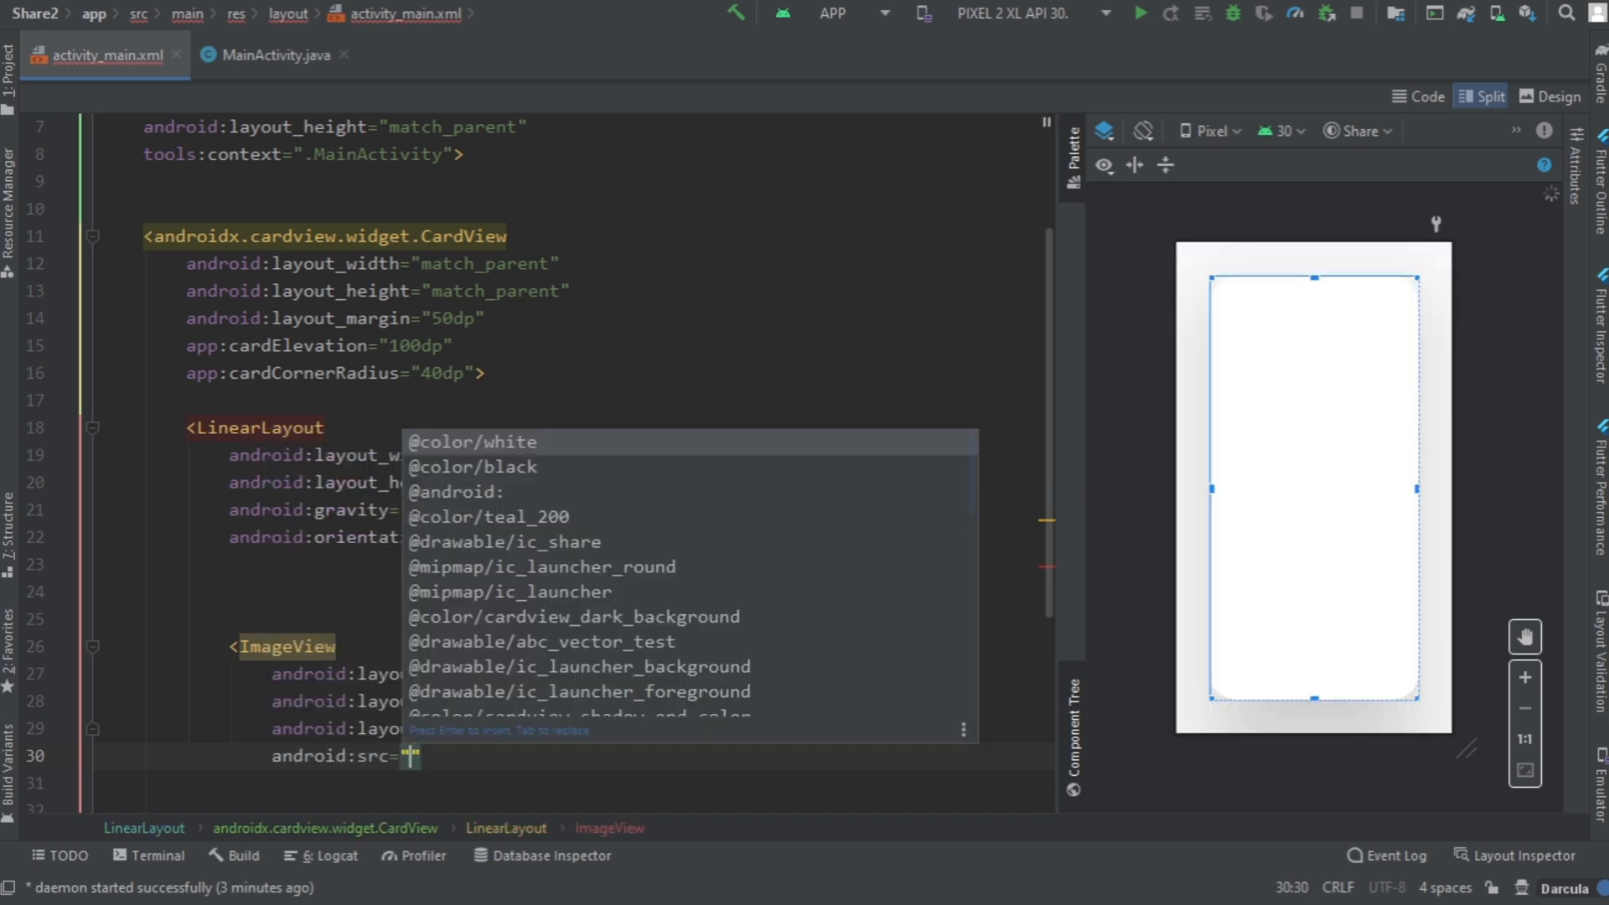
type("drawable/ic_share")
type("android:layout_height=\"")
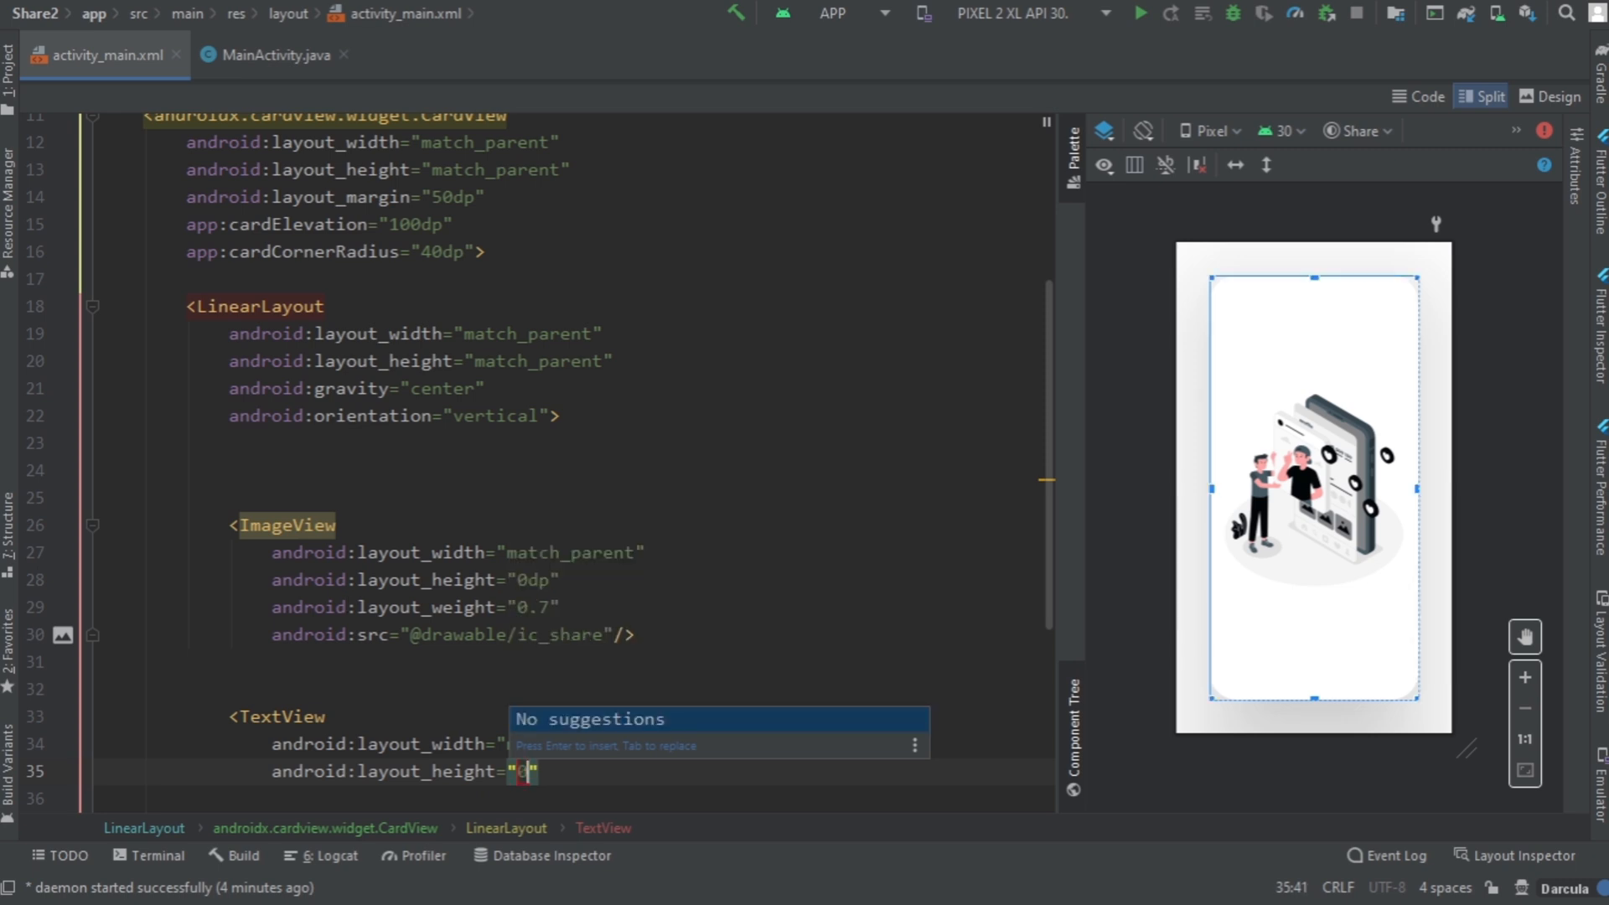
type("dp")
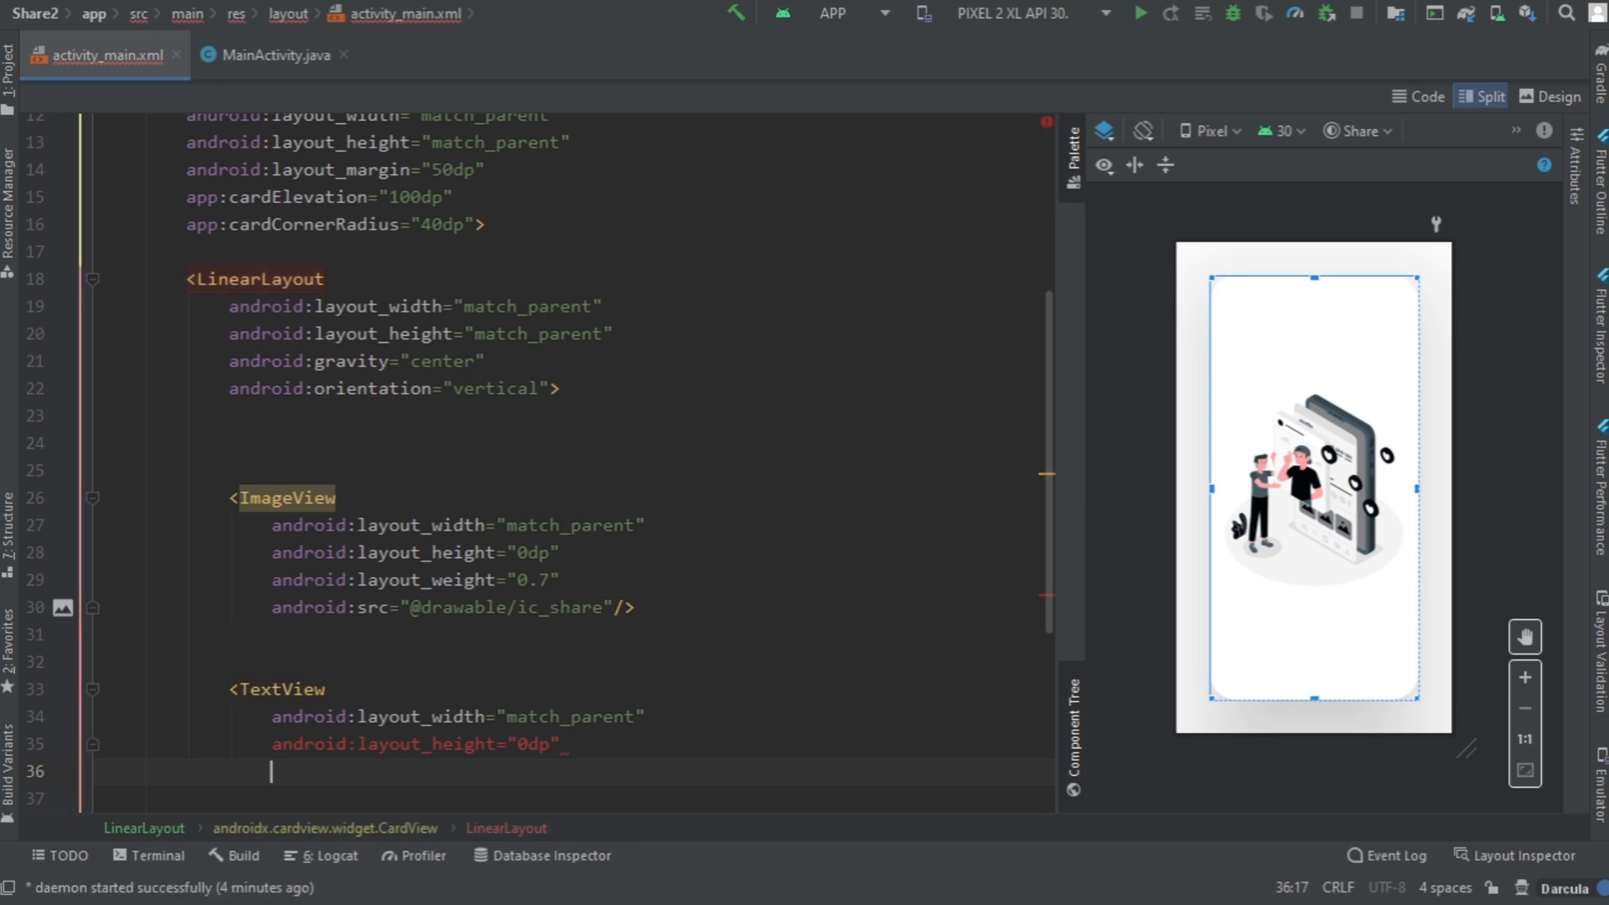
type("android:layout_weight=\"\"")
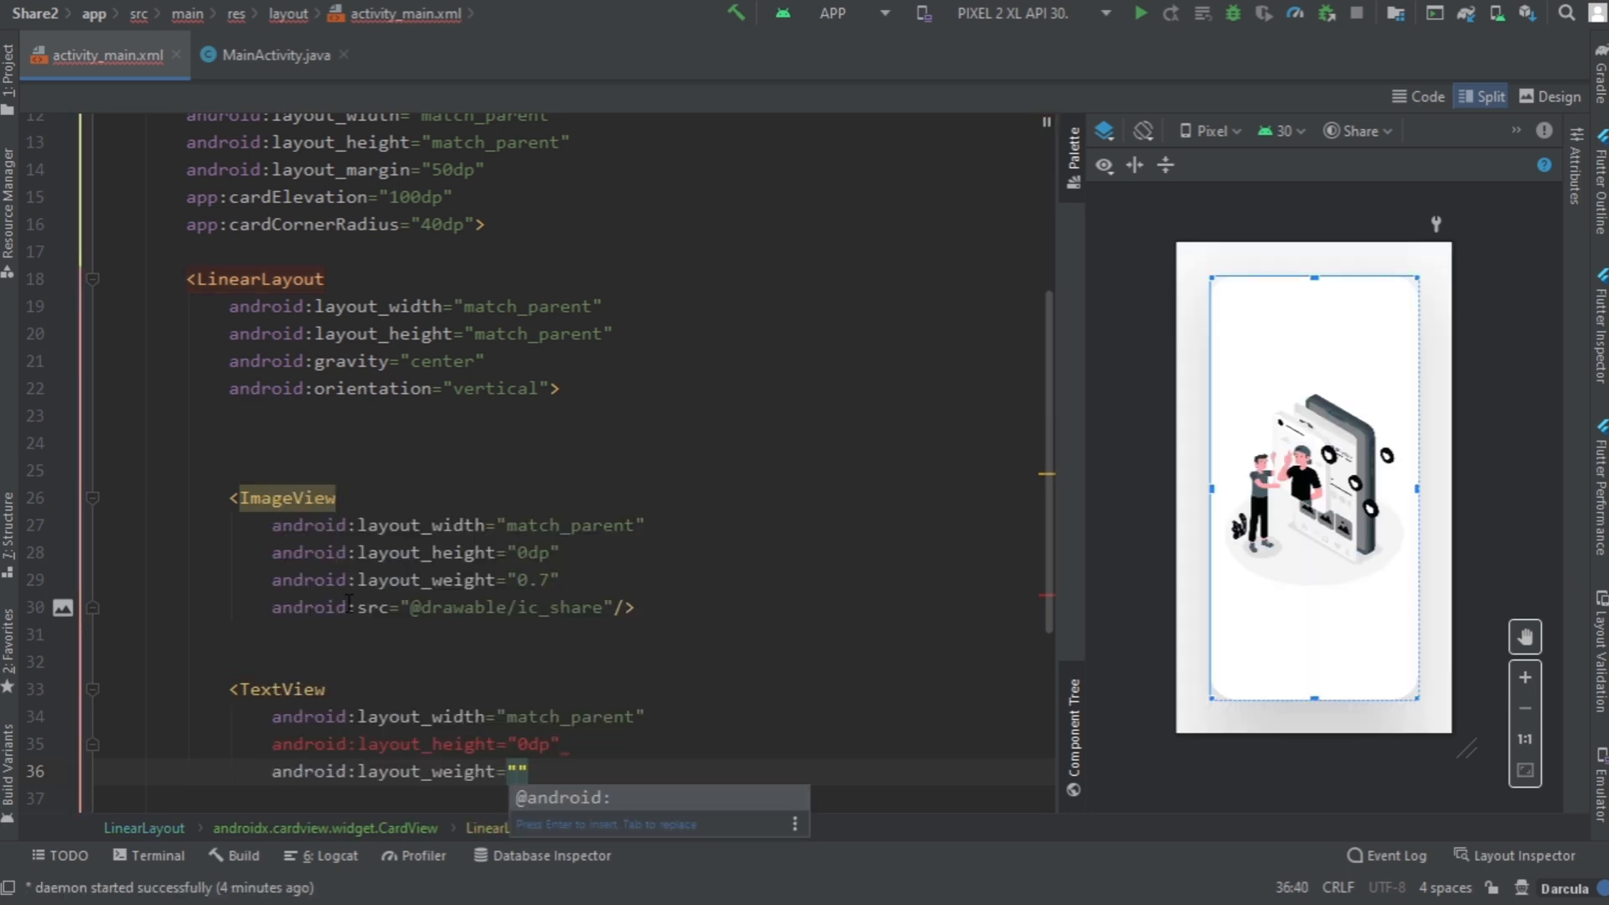
type("0.3")
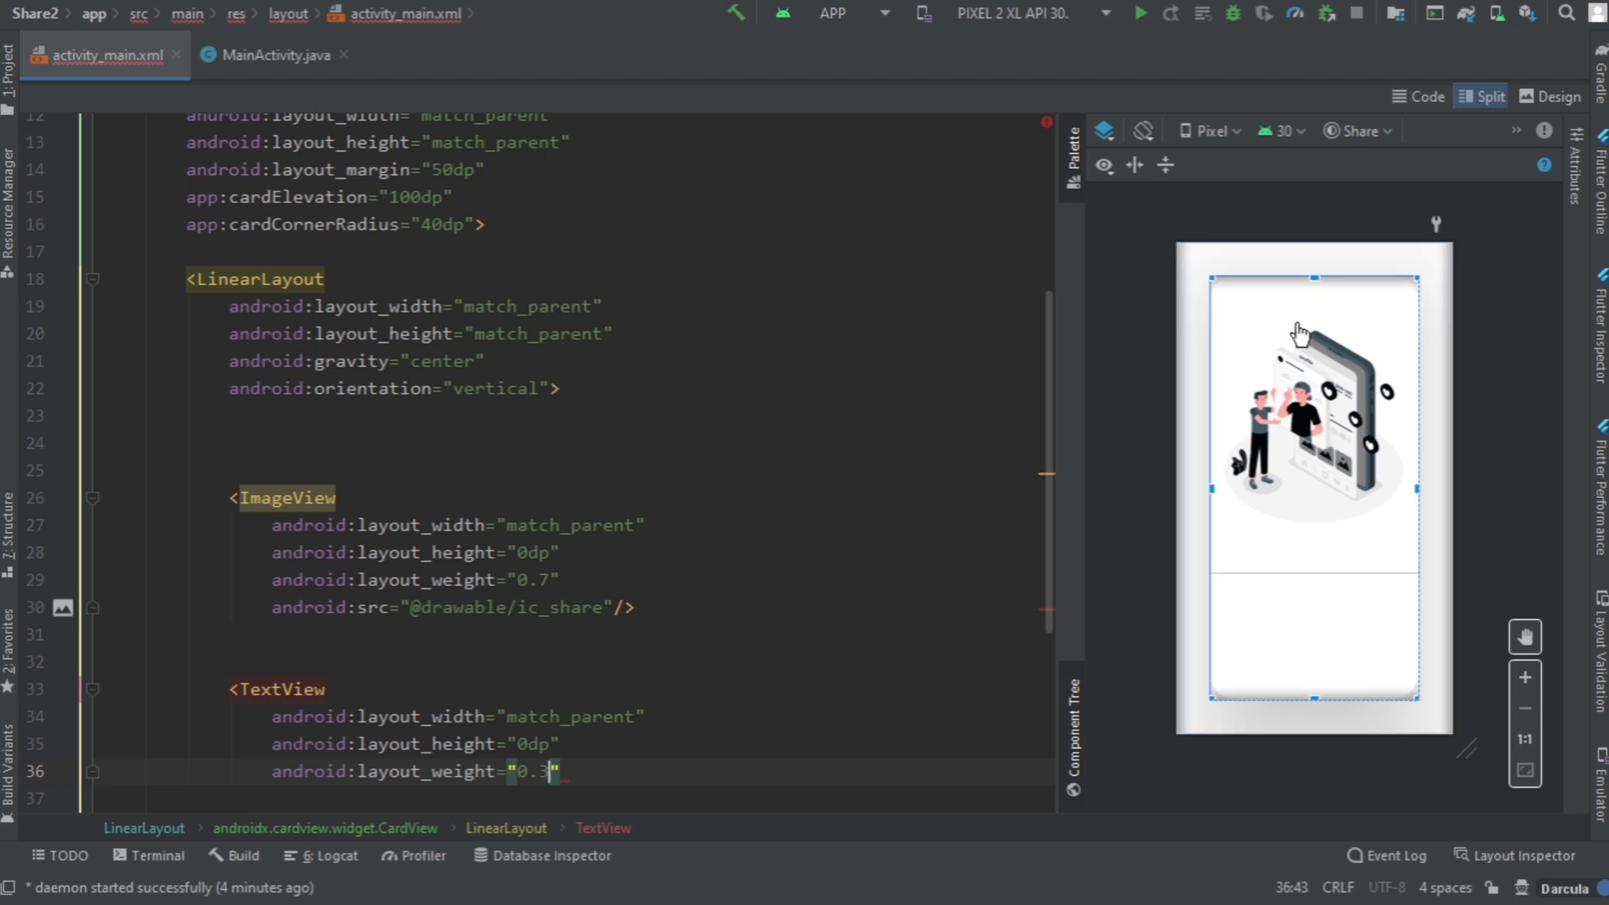
mouse_move(1303, 712)
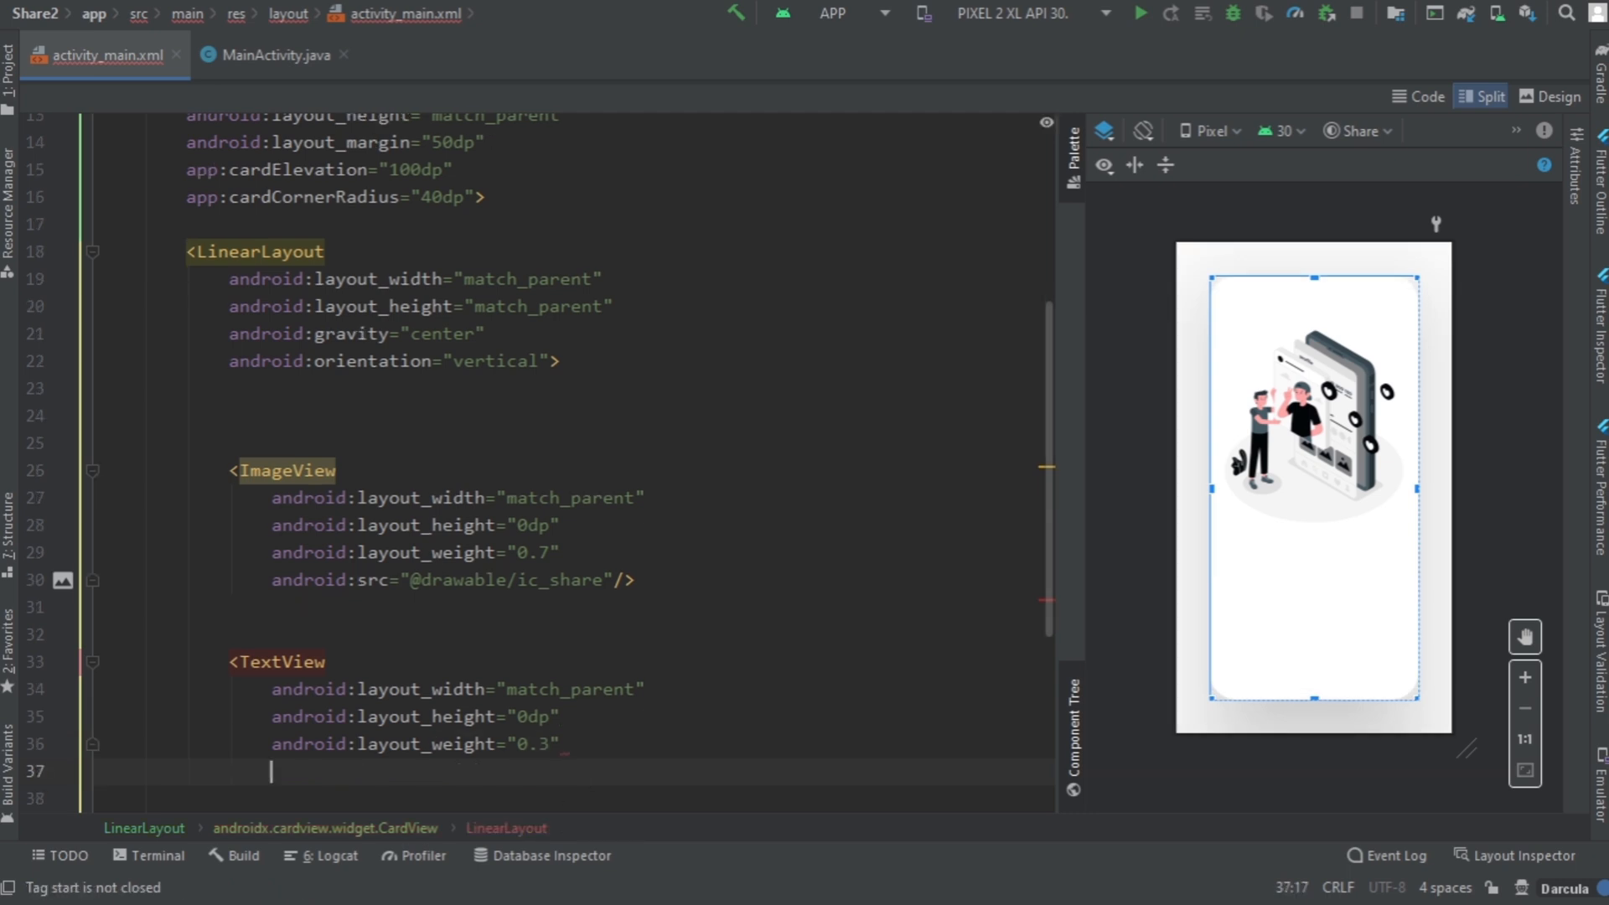
Step: Give the TextView centered text 'Share' at 50sp in a bold font family
type("textAlignment=\"center")
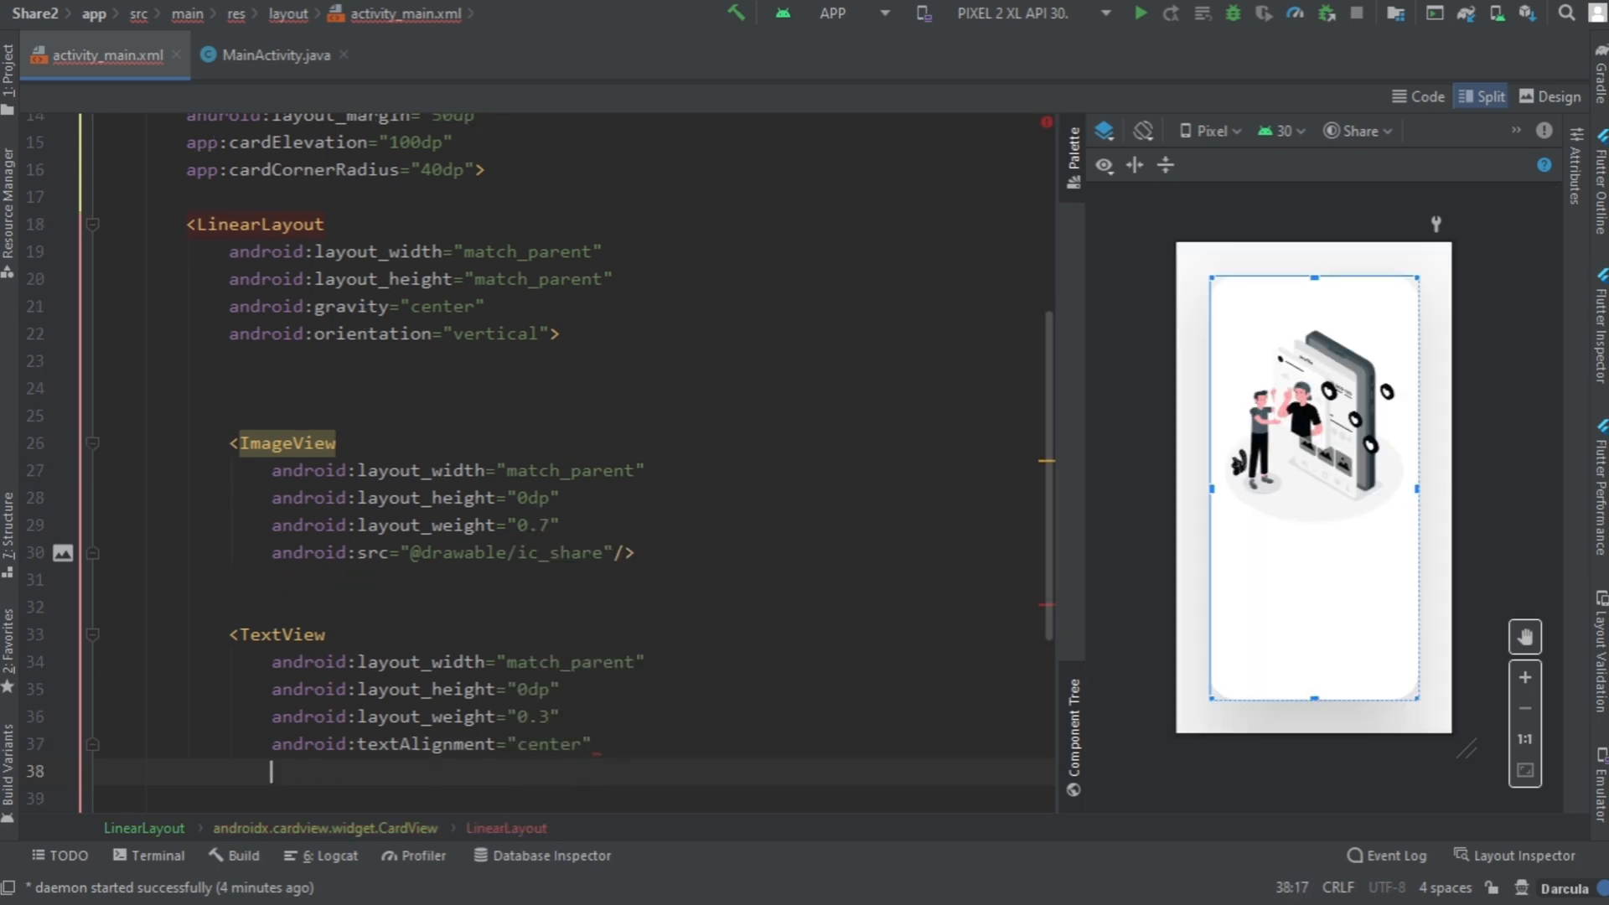
type("android:text=\"")
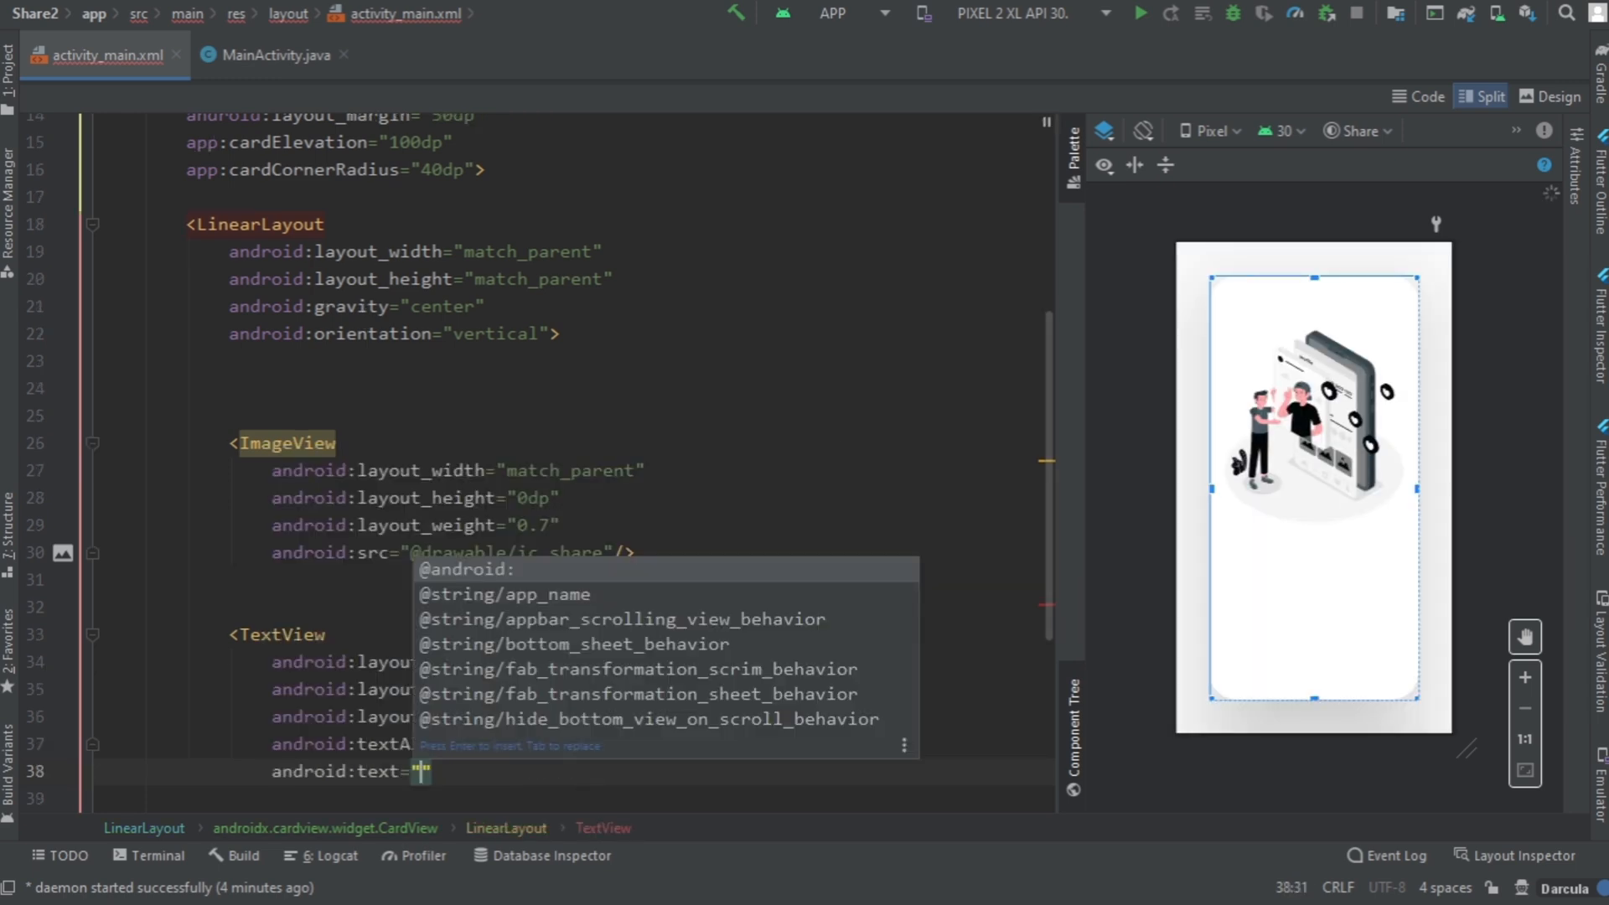
type("Share")
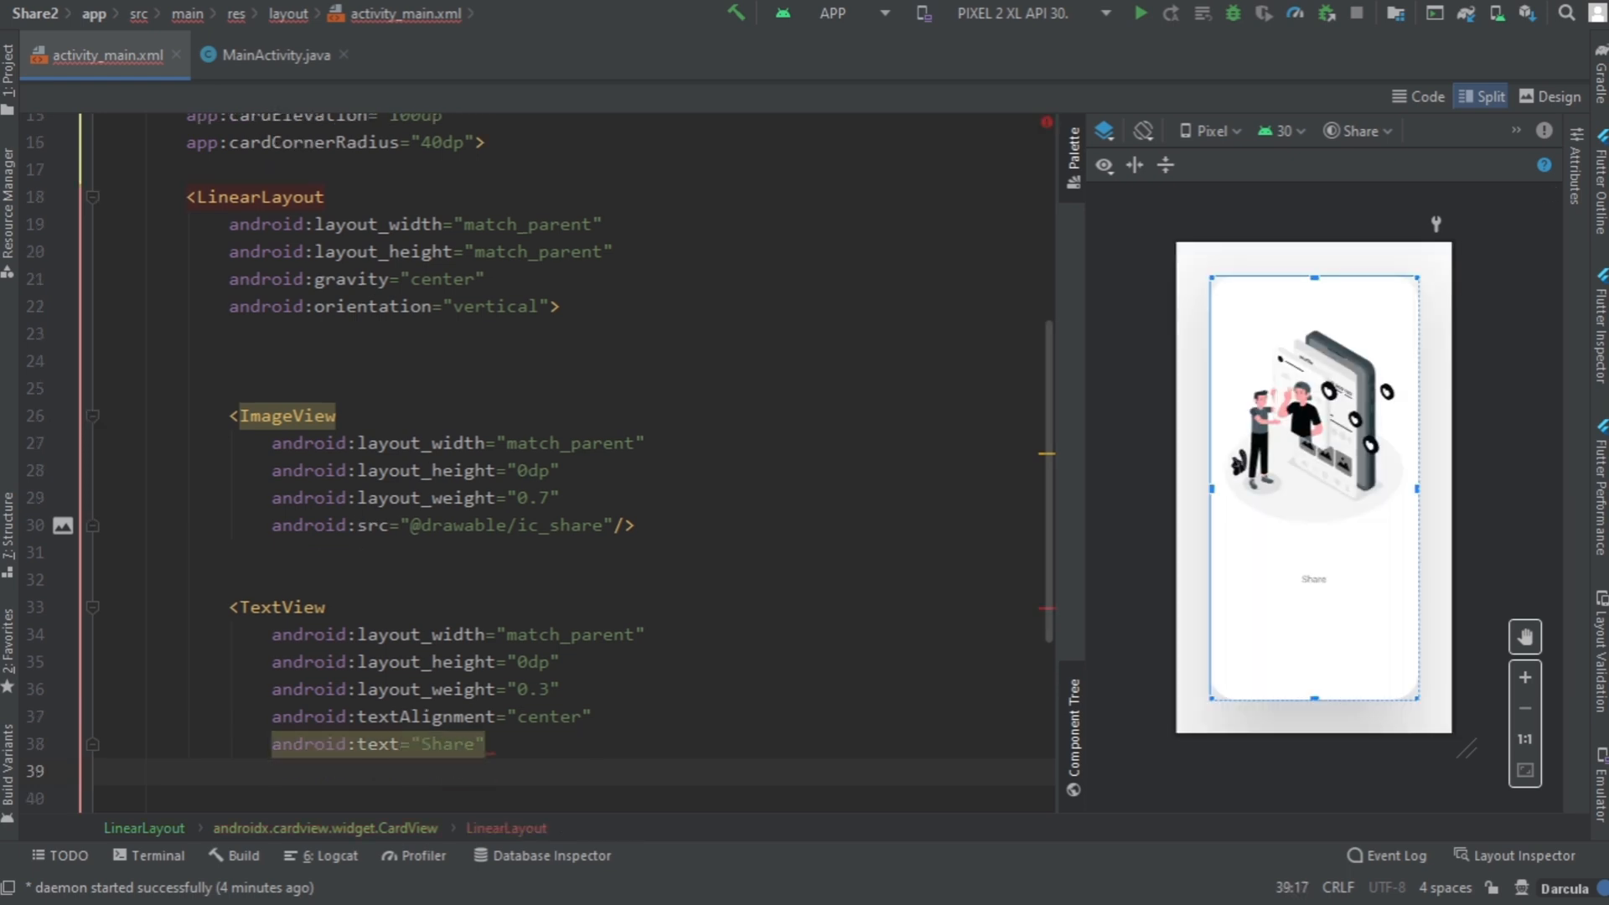
type("android:textSize=\"\"")
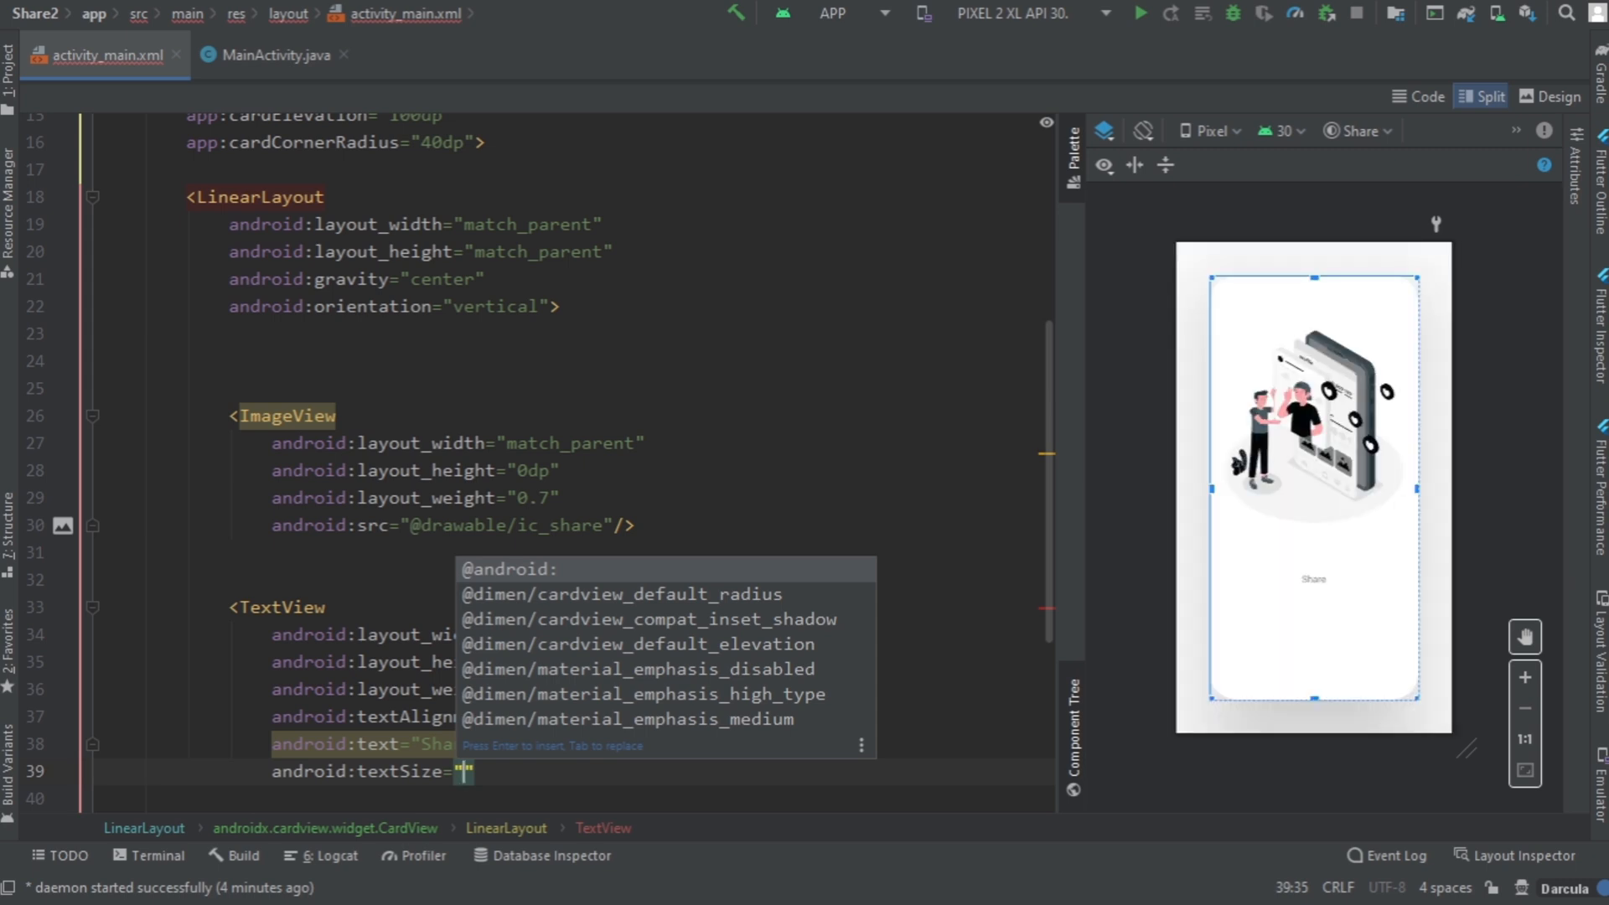
type("50sp")
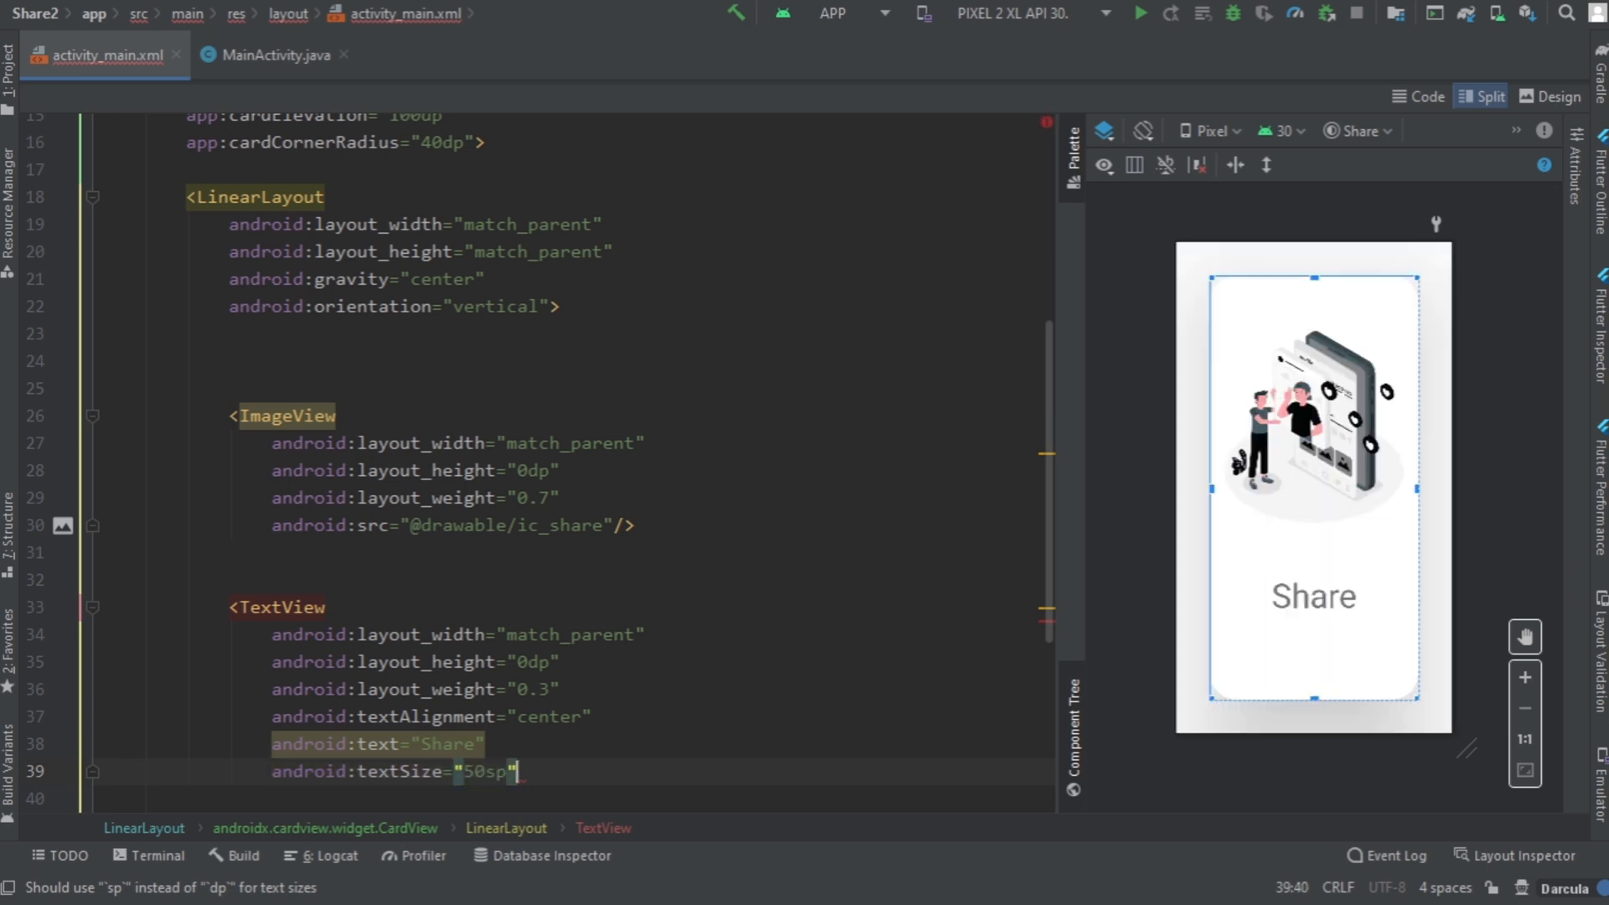
type("fontFamily=\"")
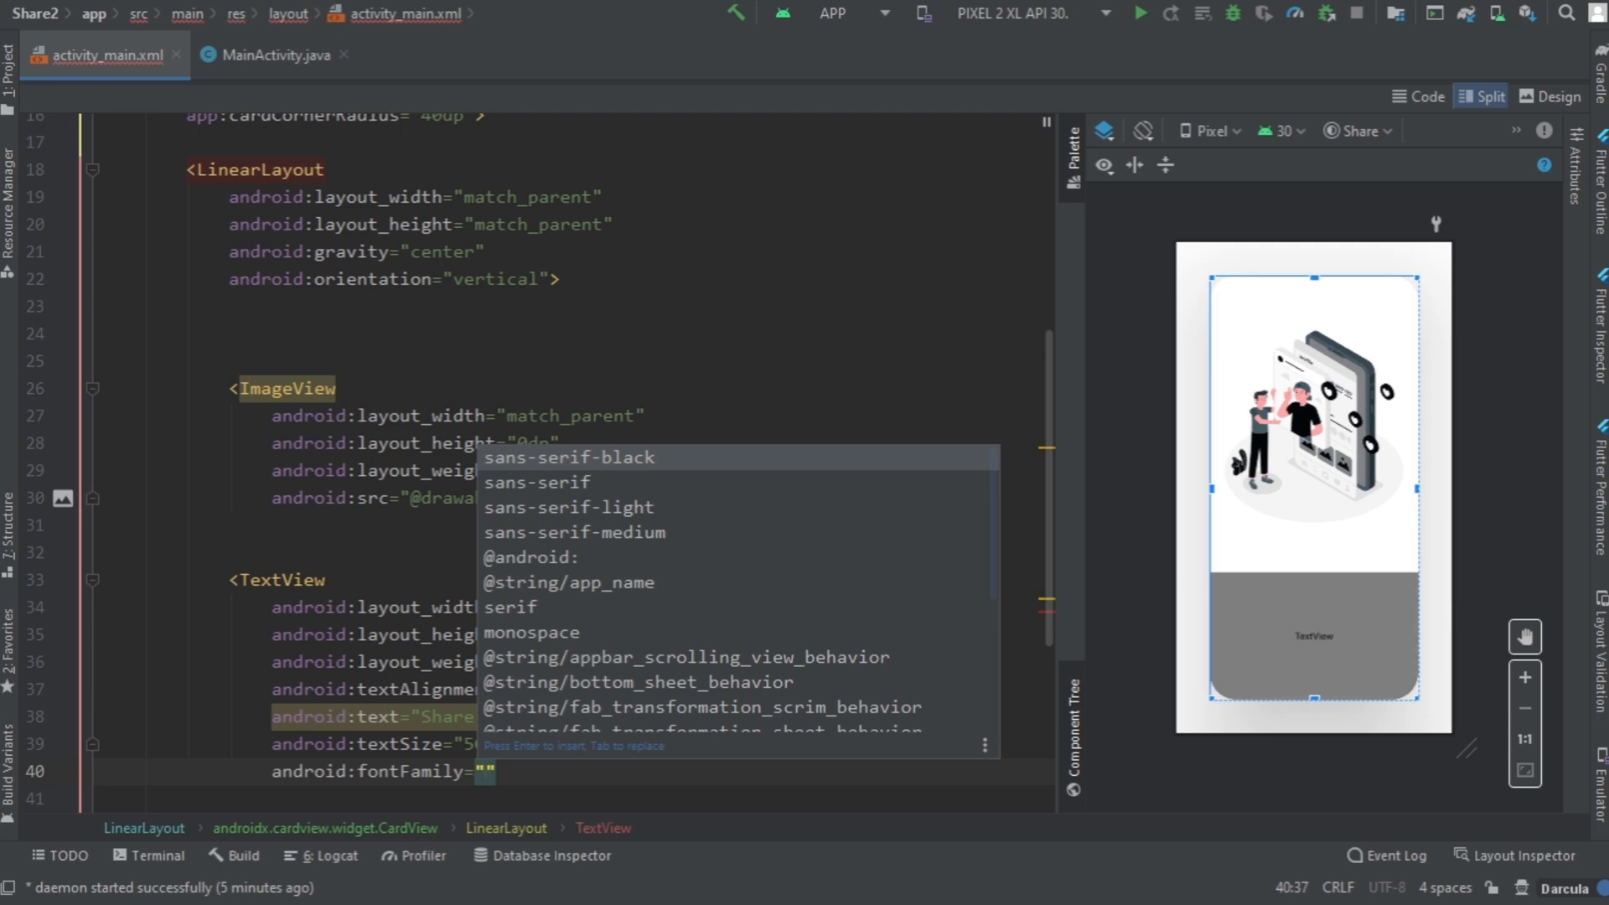
left_click(567, 457)
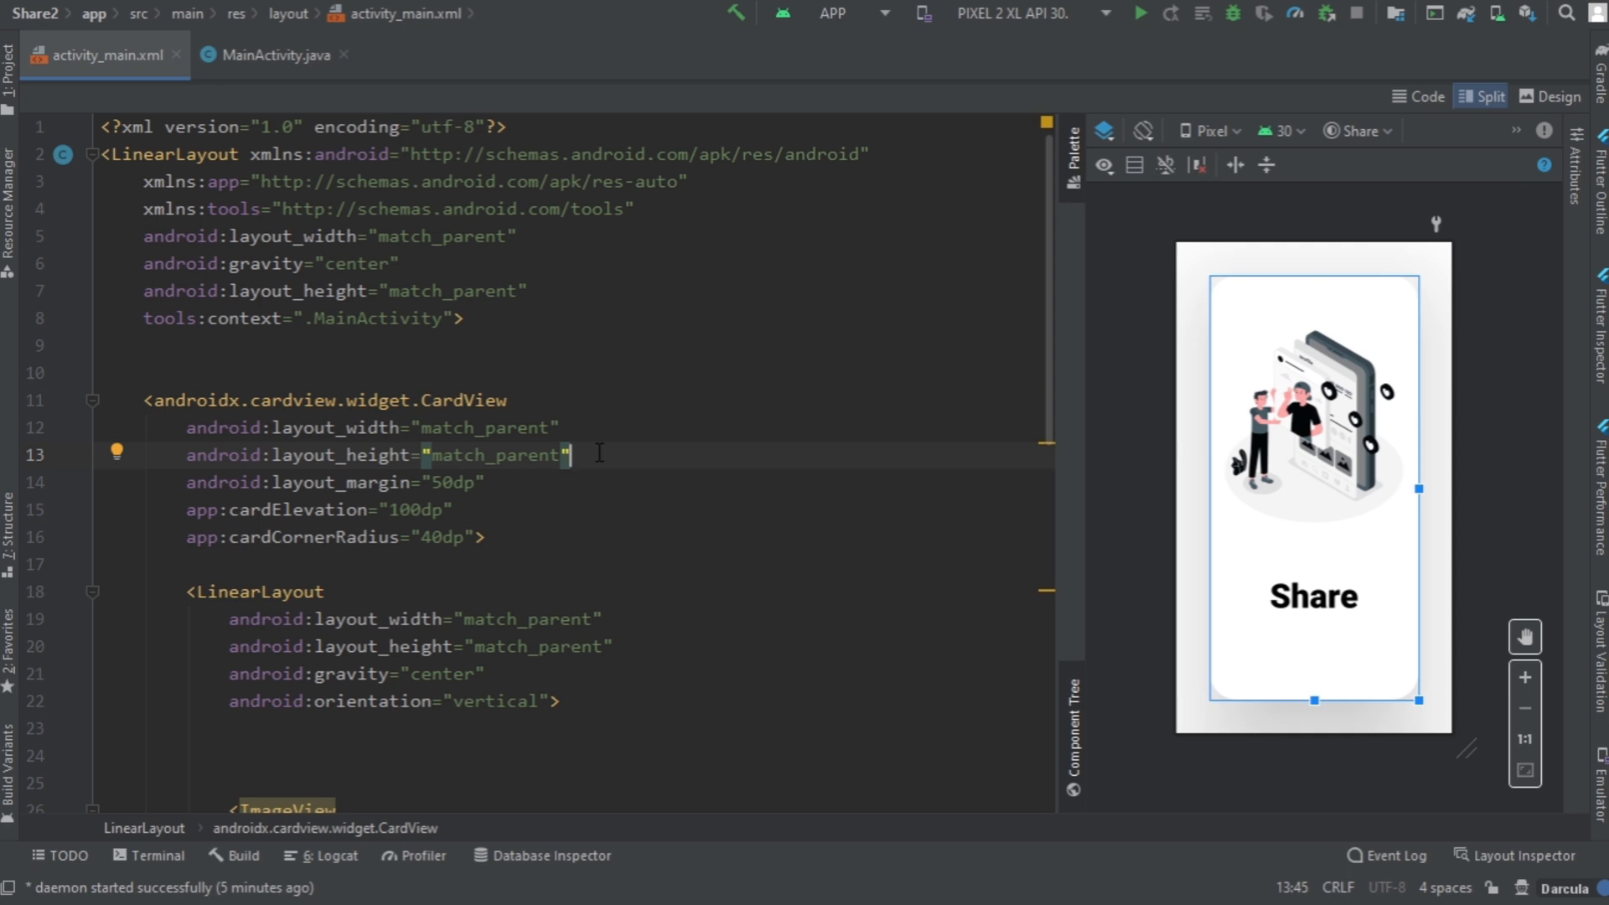
Step: Set the CardView's id to @+id/share and switch to MainActivity.java
type("android:id=\"\"")
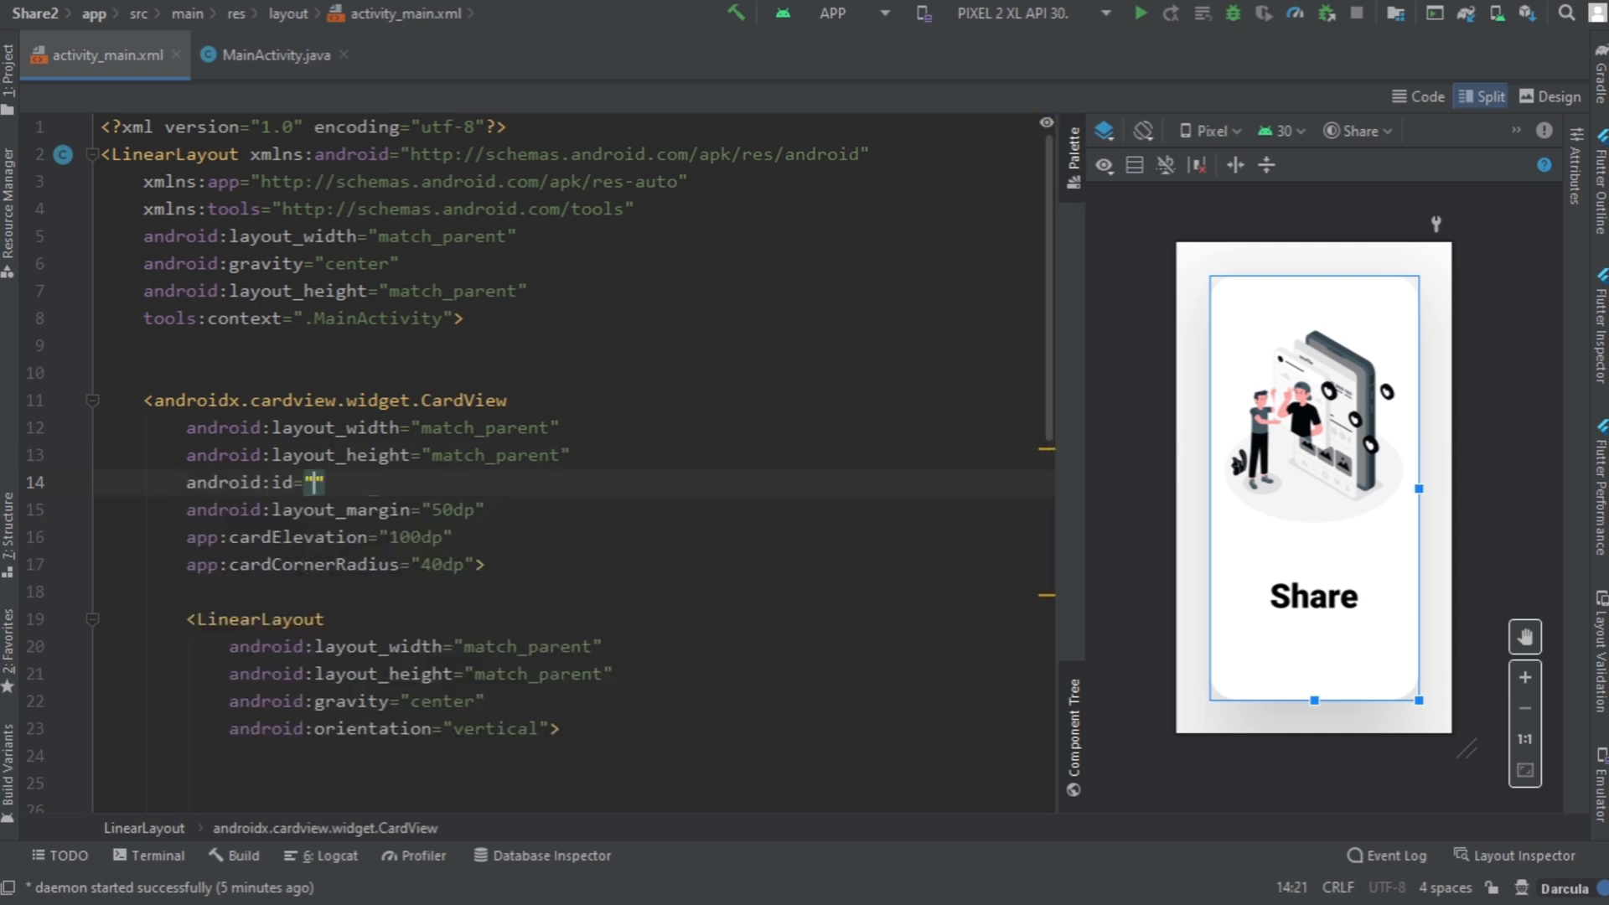
type("@+id/share")
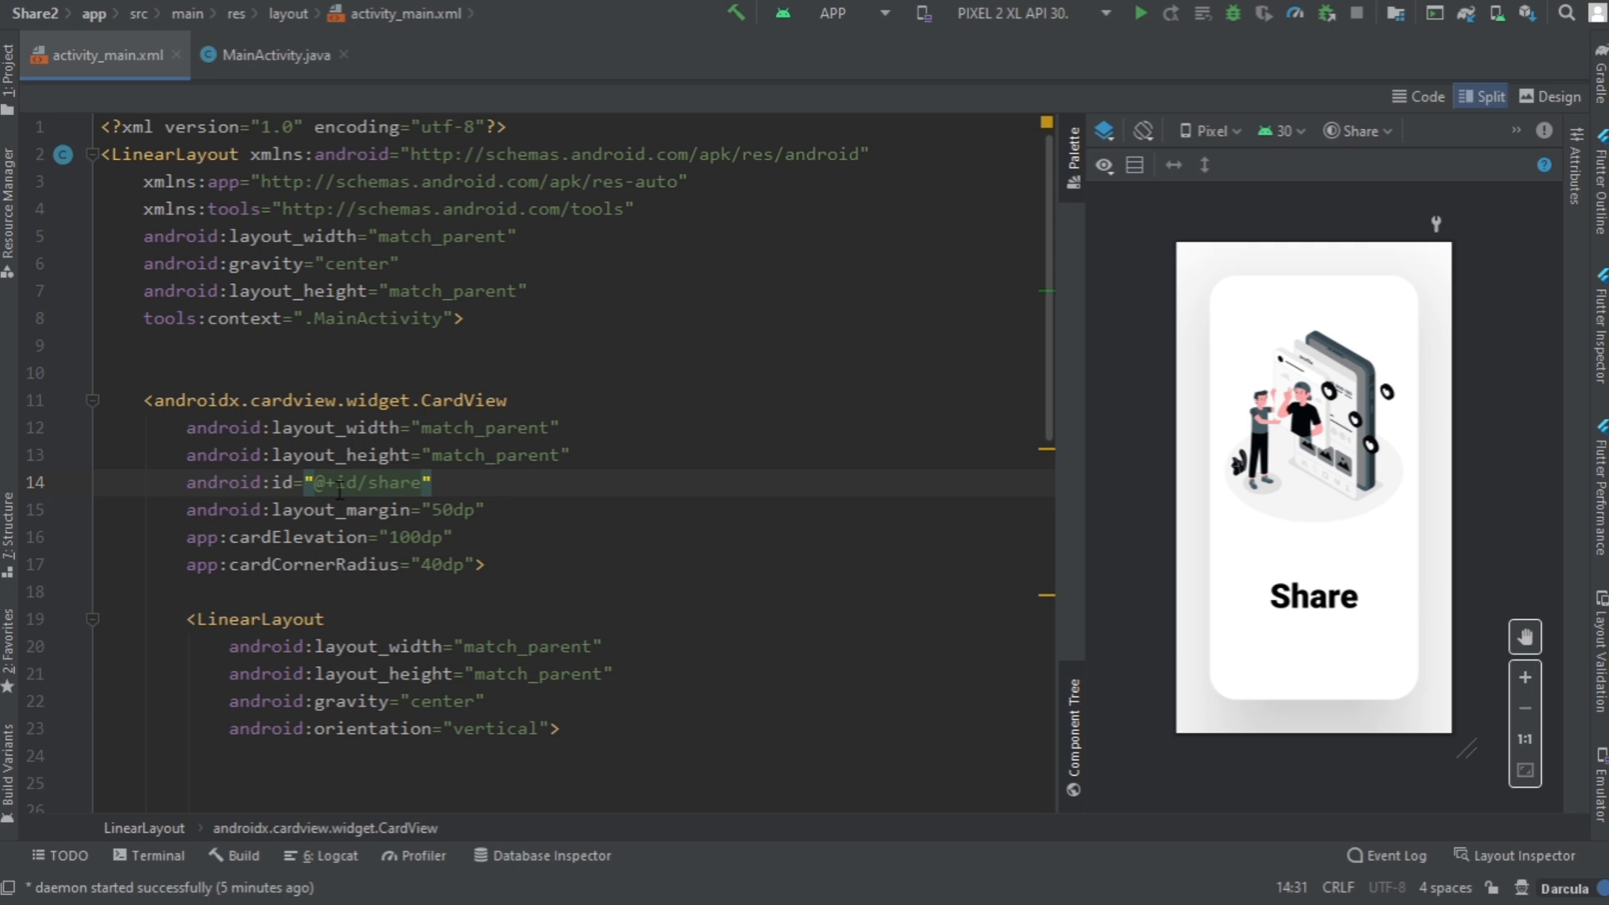
left_click(271, 55)
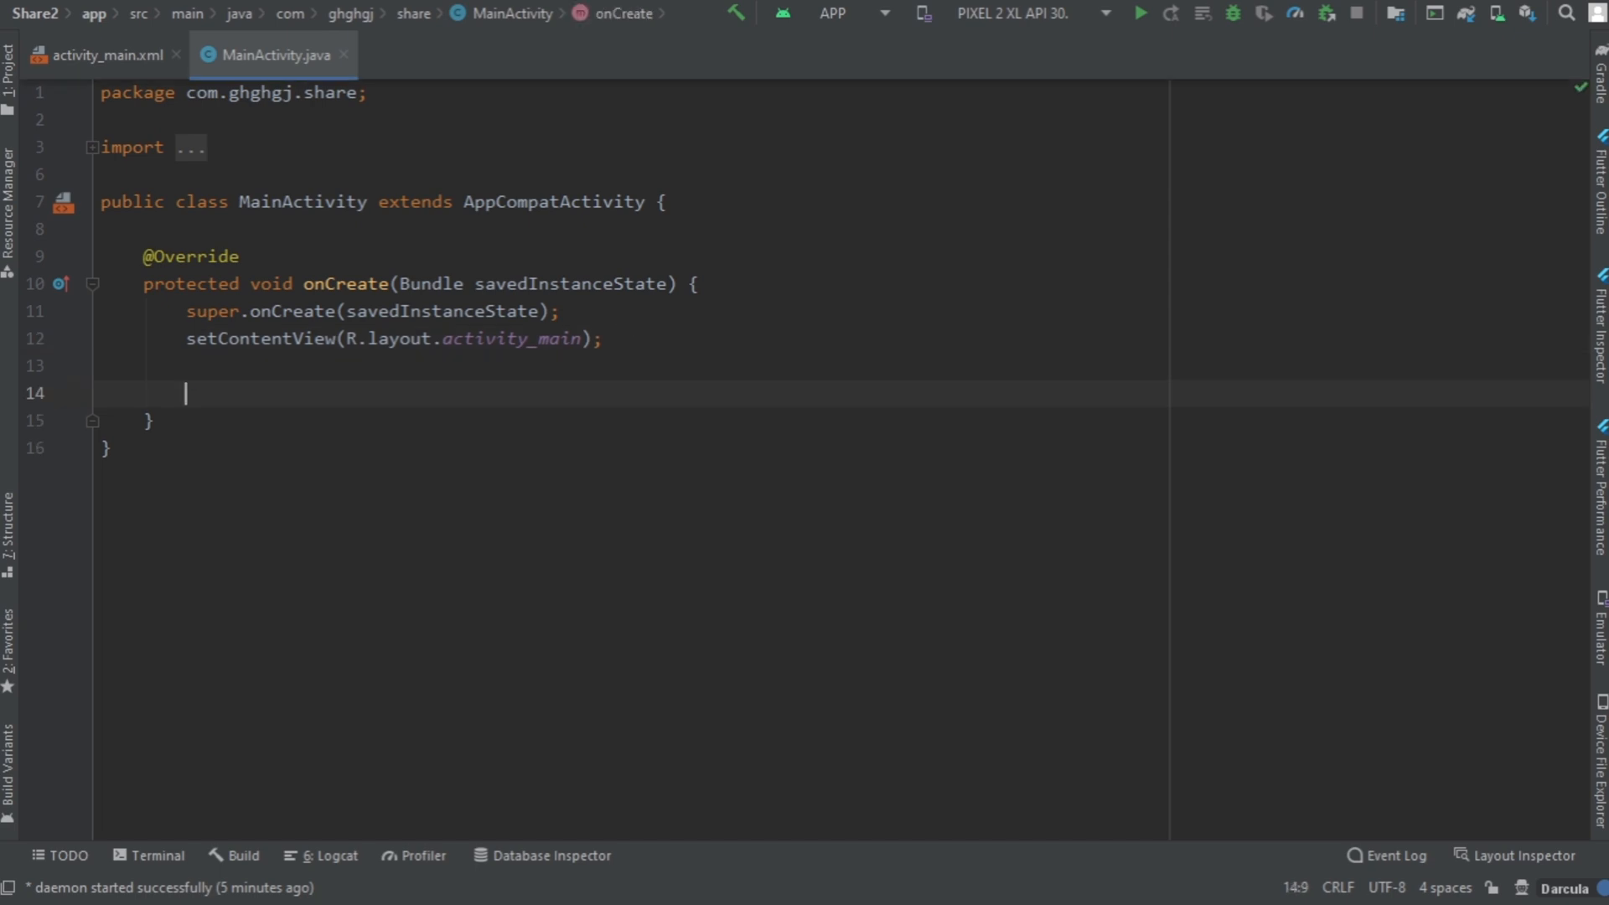
Step: Declare CardView share and assign it with findViewById(R.id.share)
type("CardView")
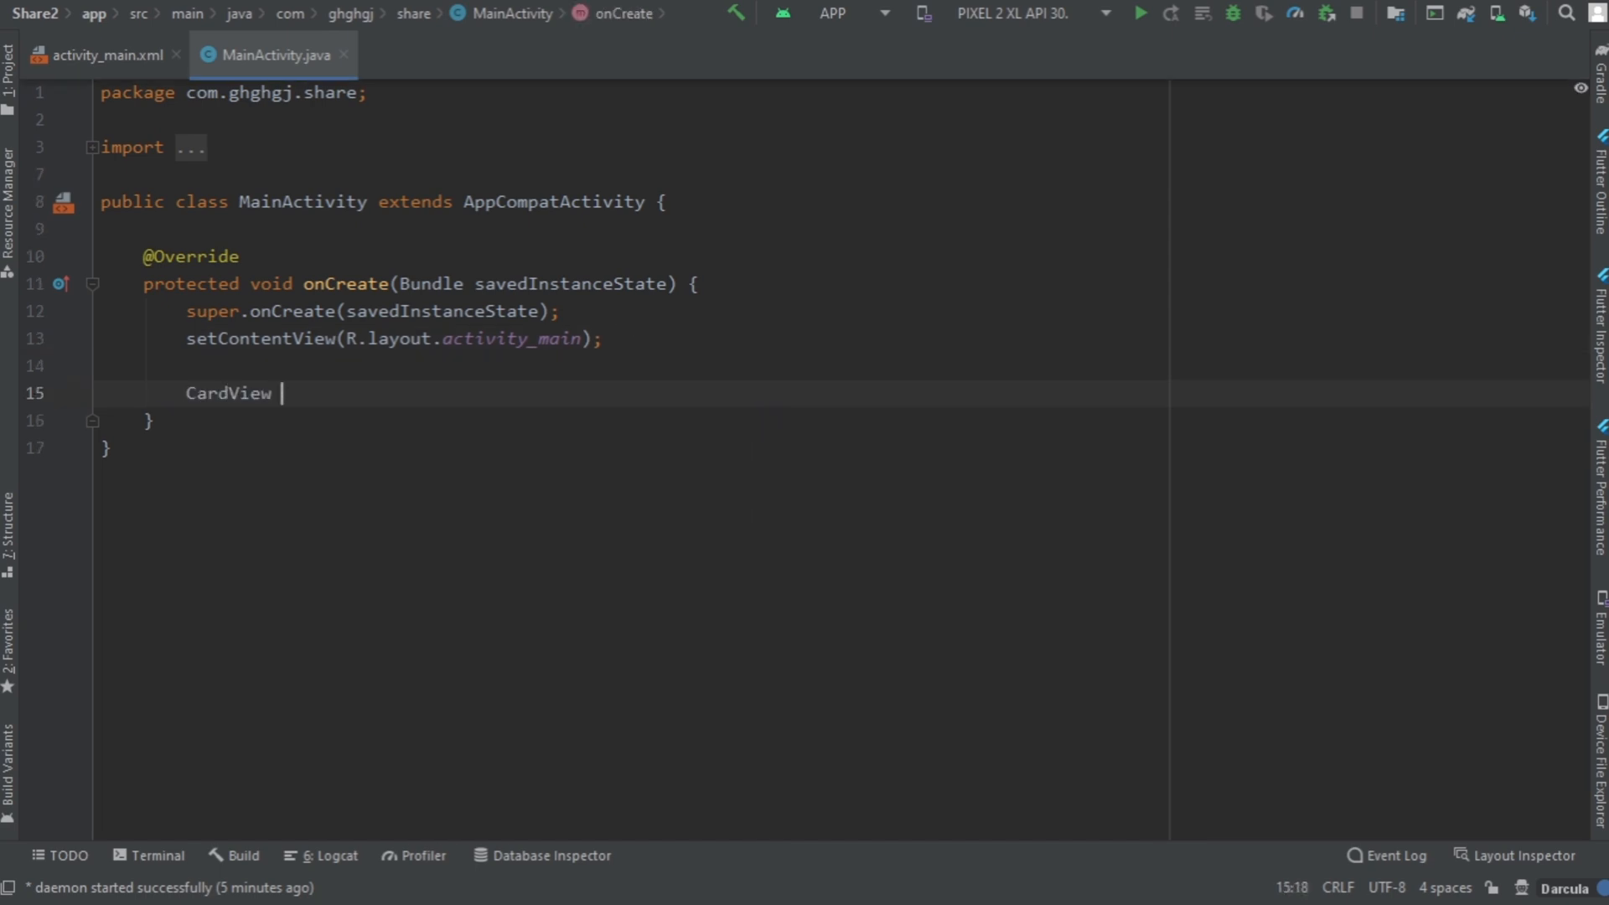
type("share")
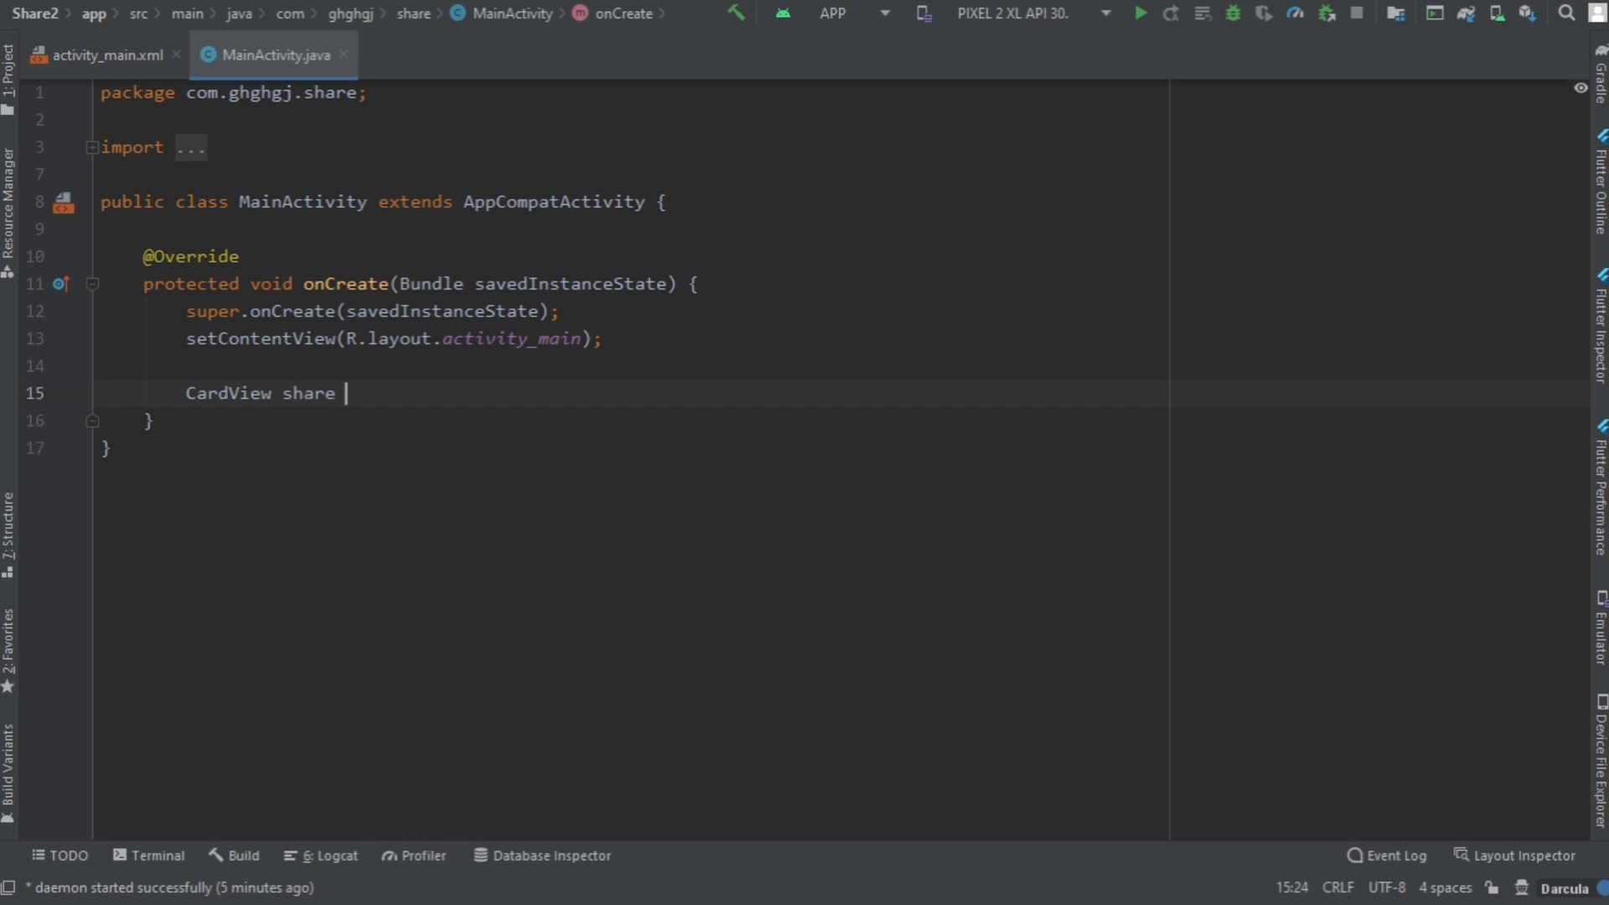
type("= findViewById(")
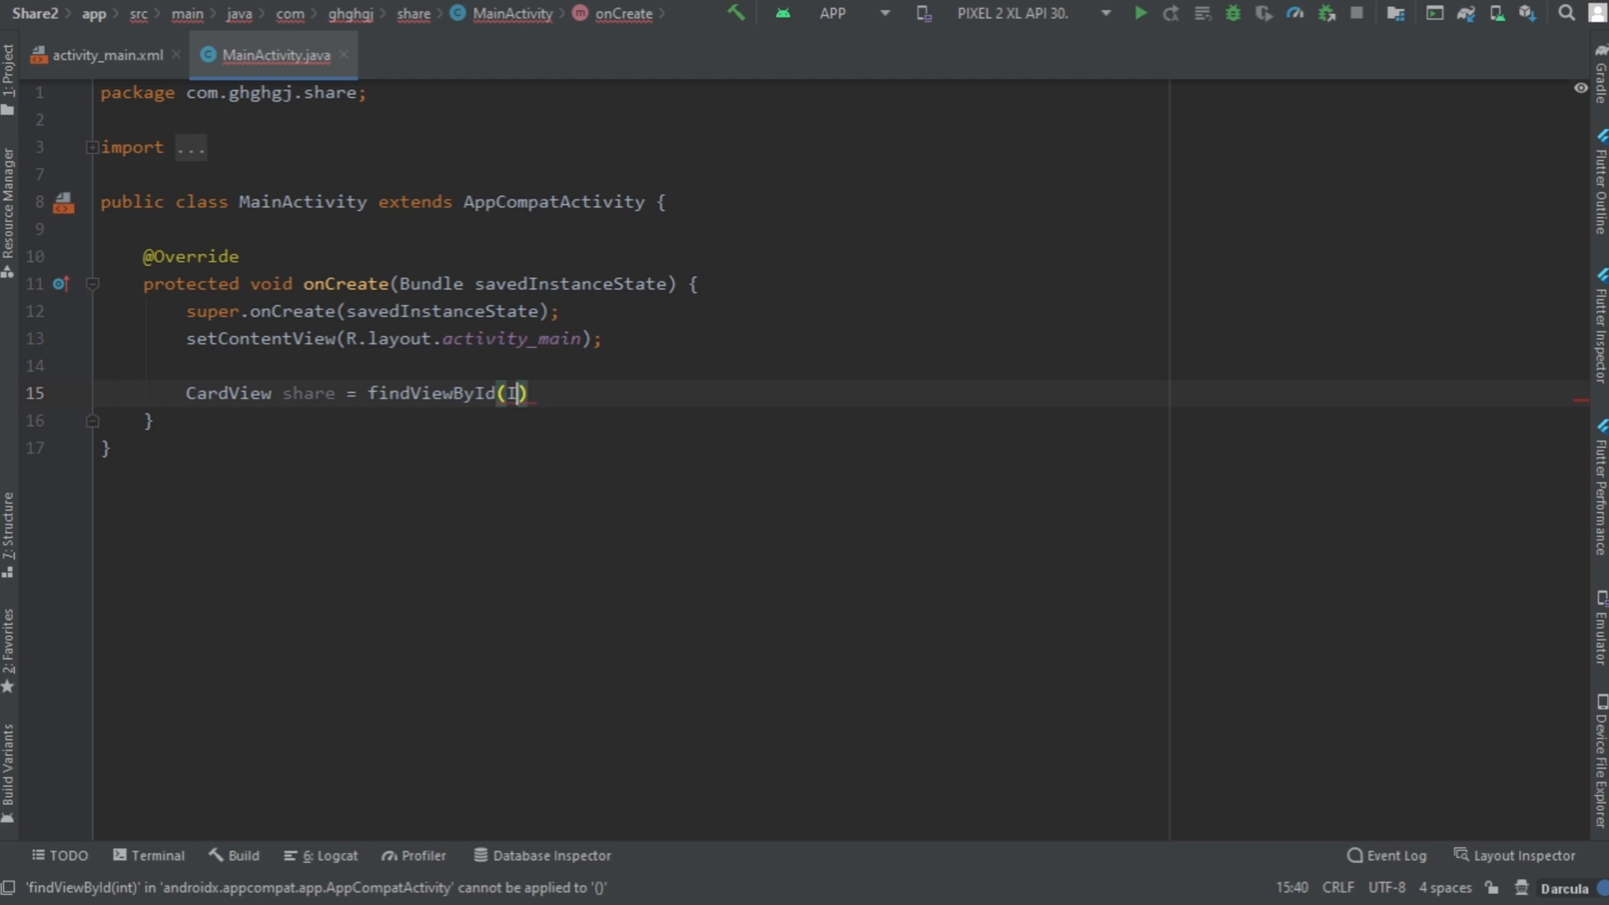
type("R.id.share")
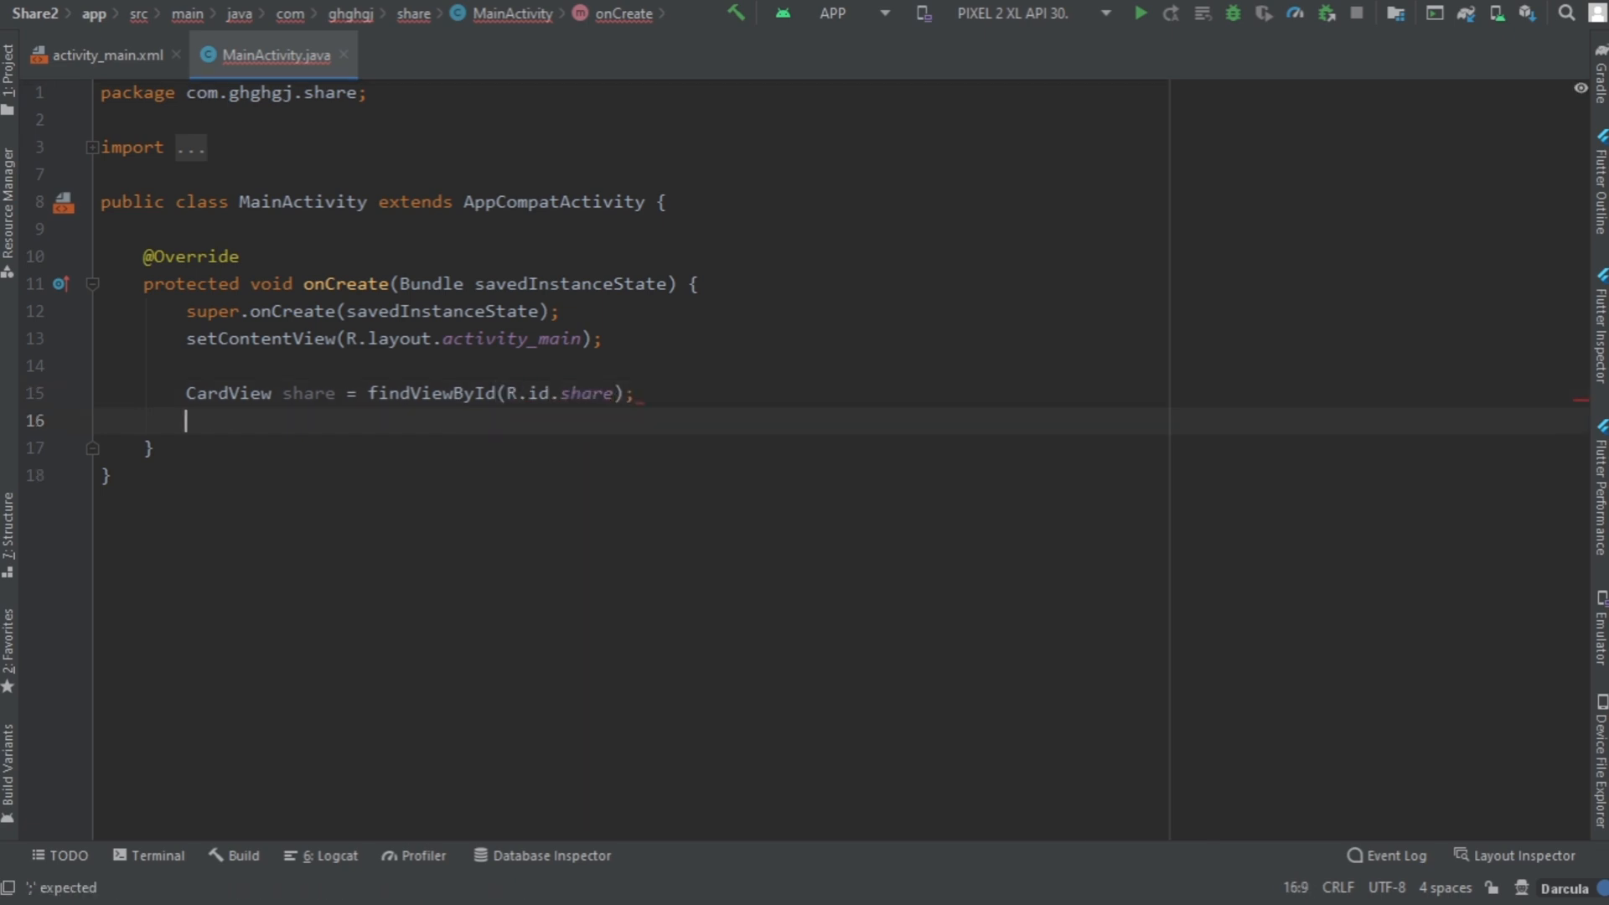
key("enter")
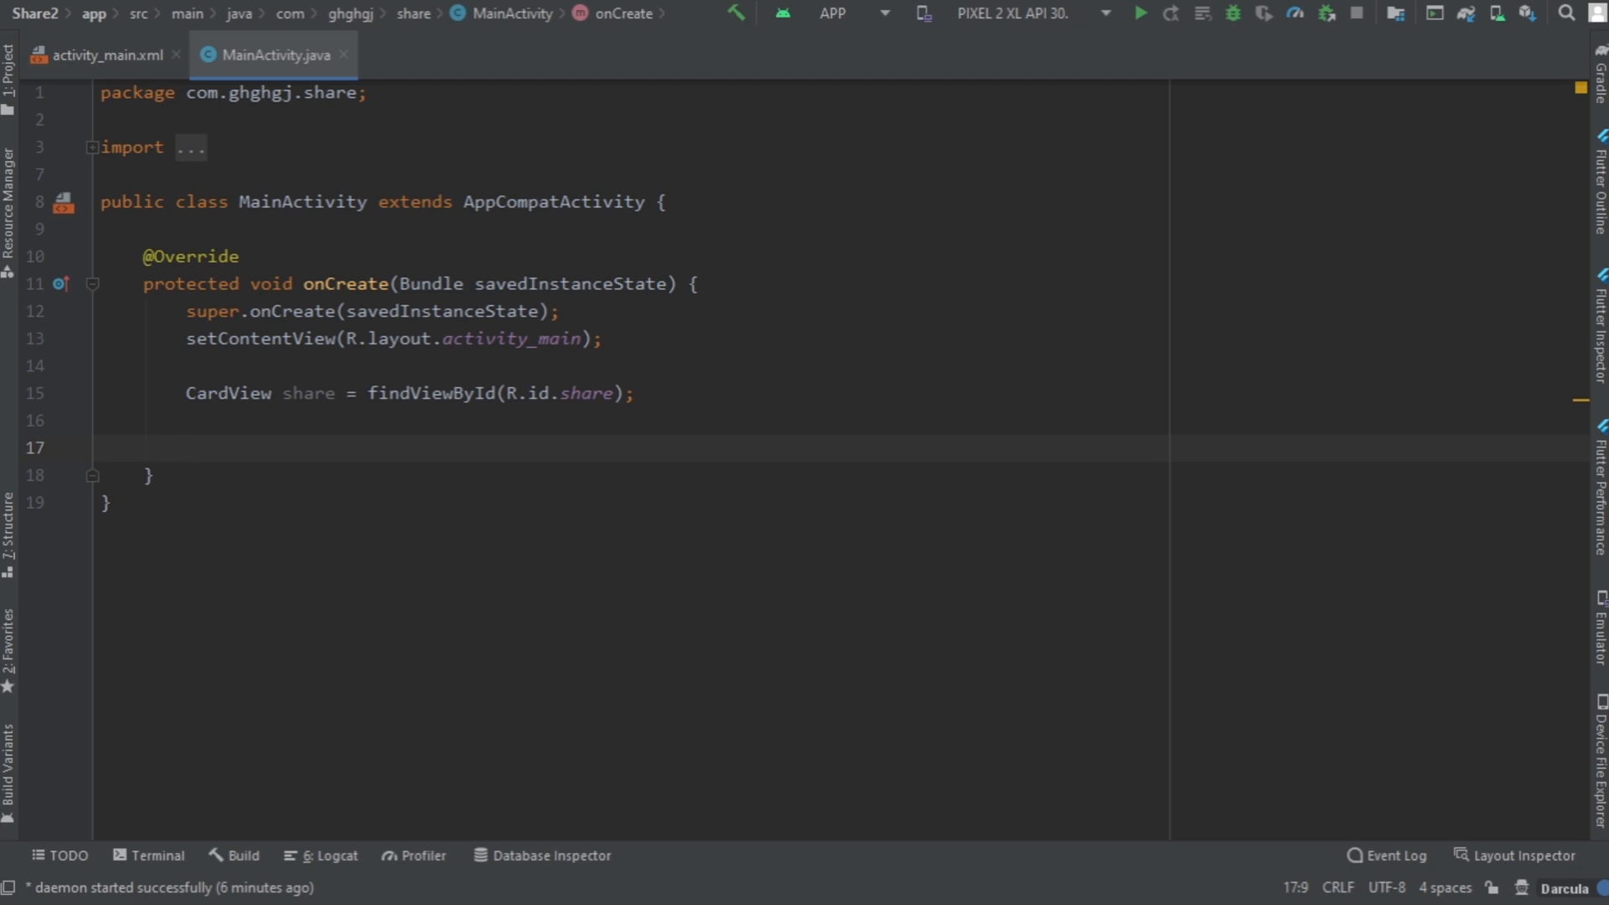
Step: Attach a new View.OnClickListener with an empty onClick to share
type("share.")
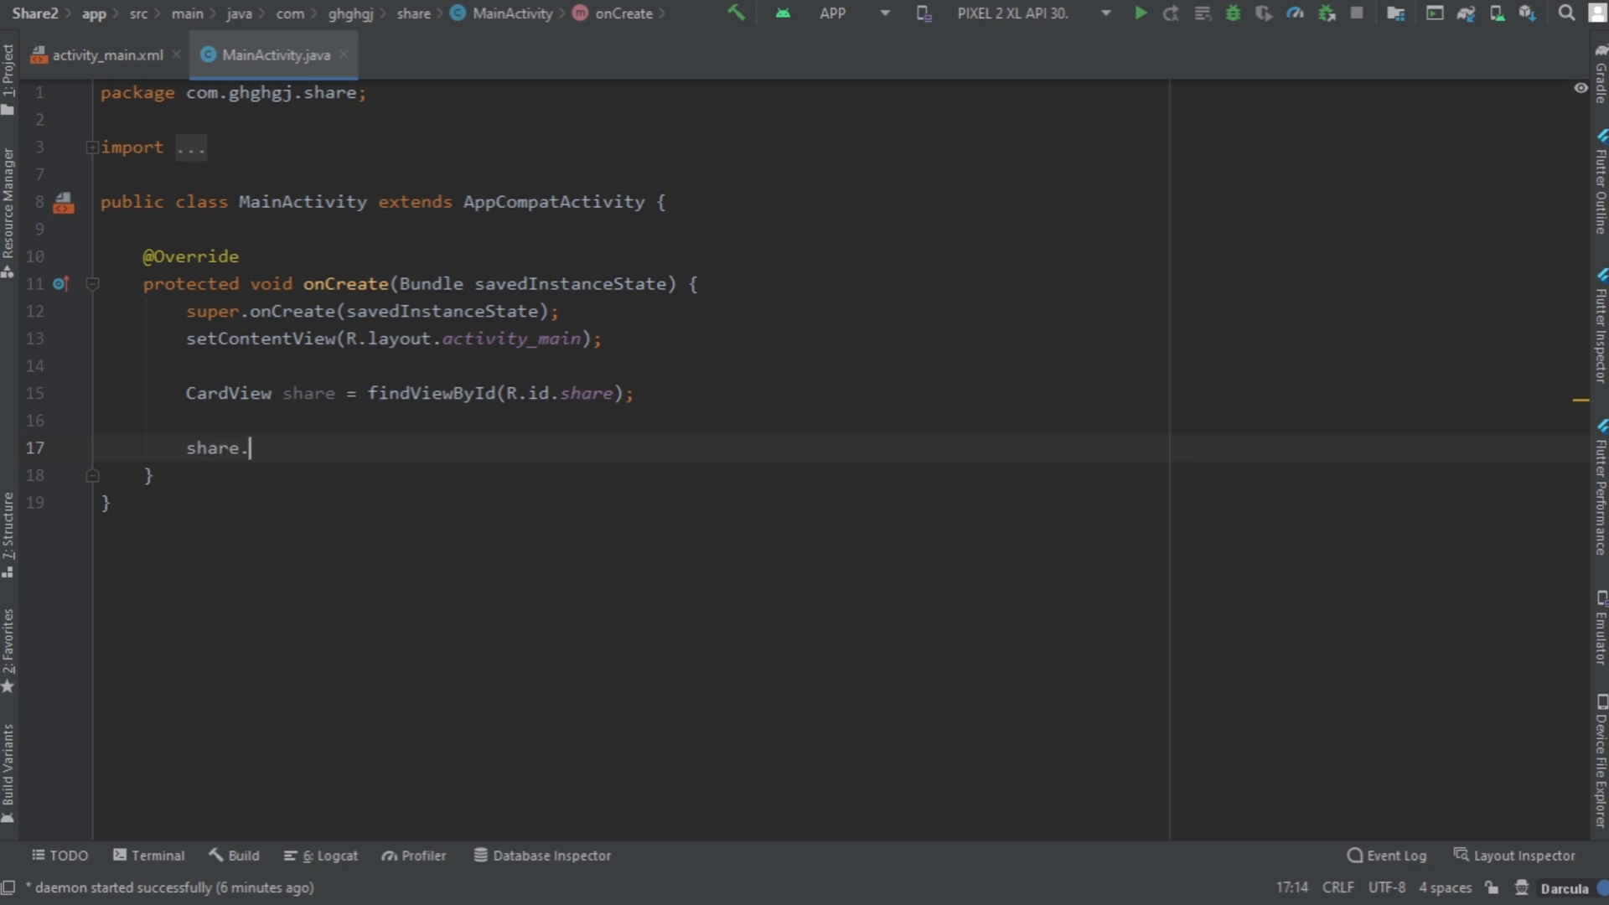
type("on")
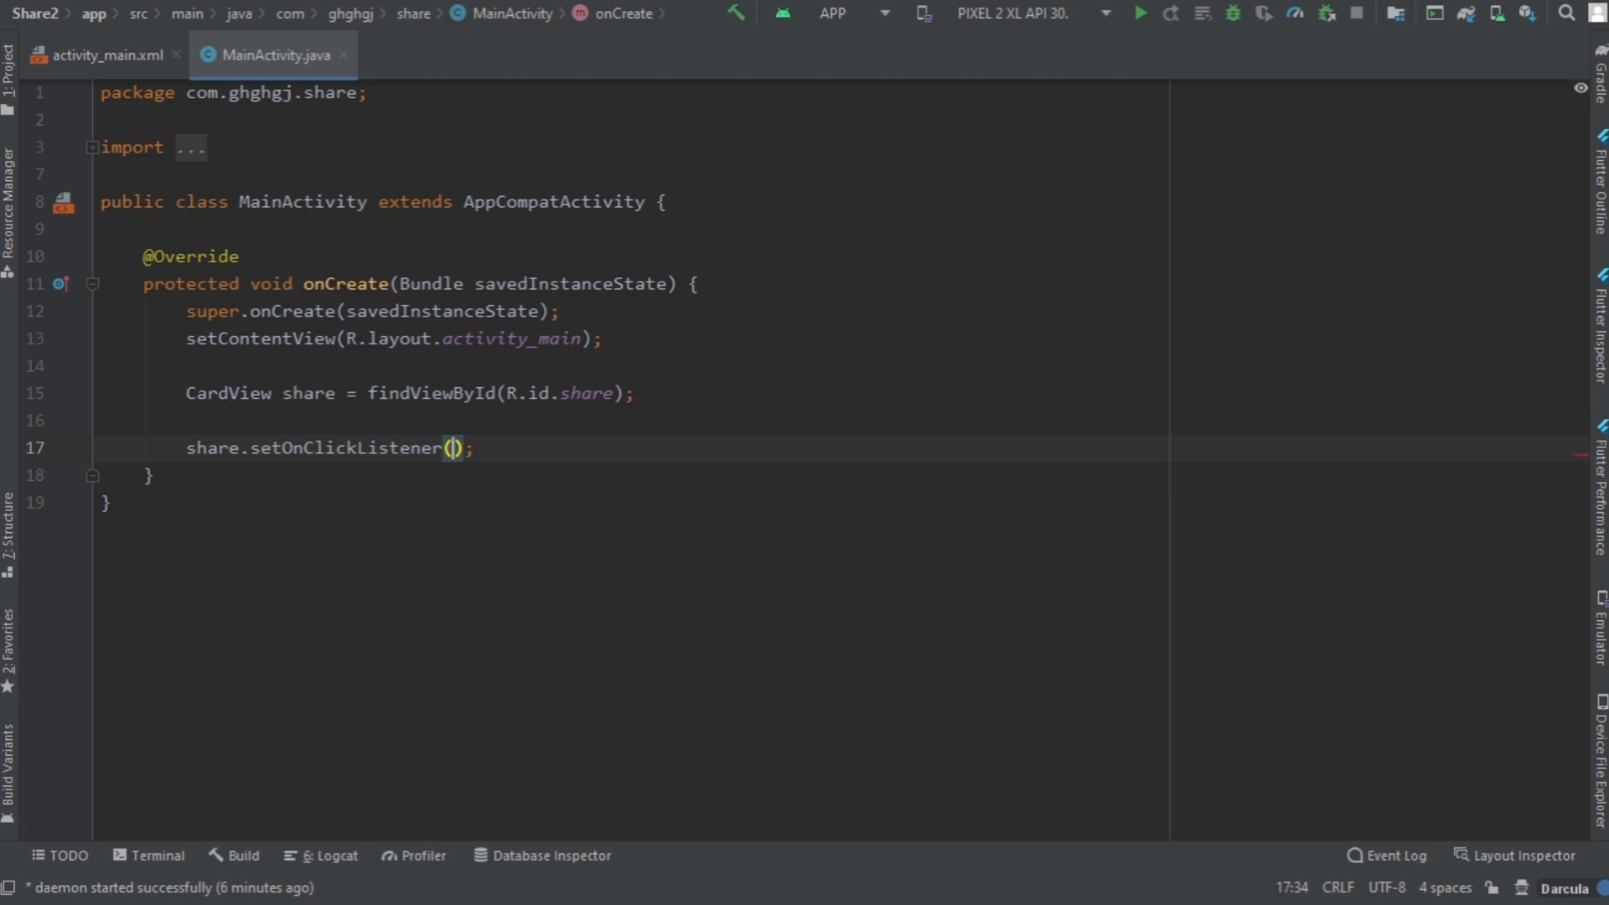
type("new O")
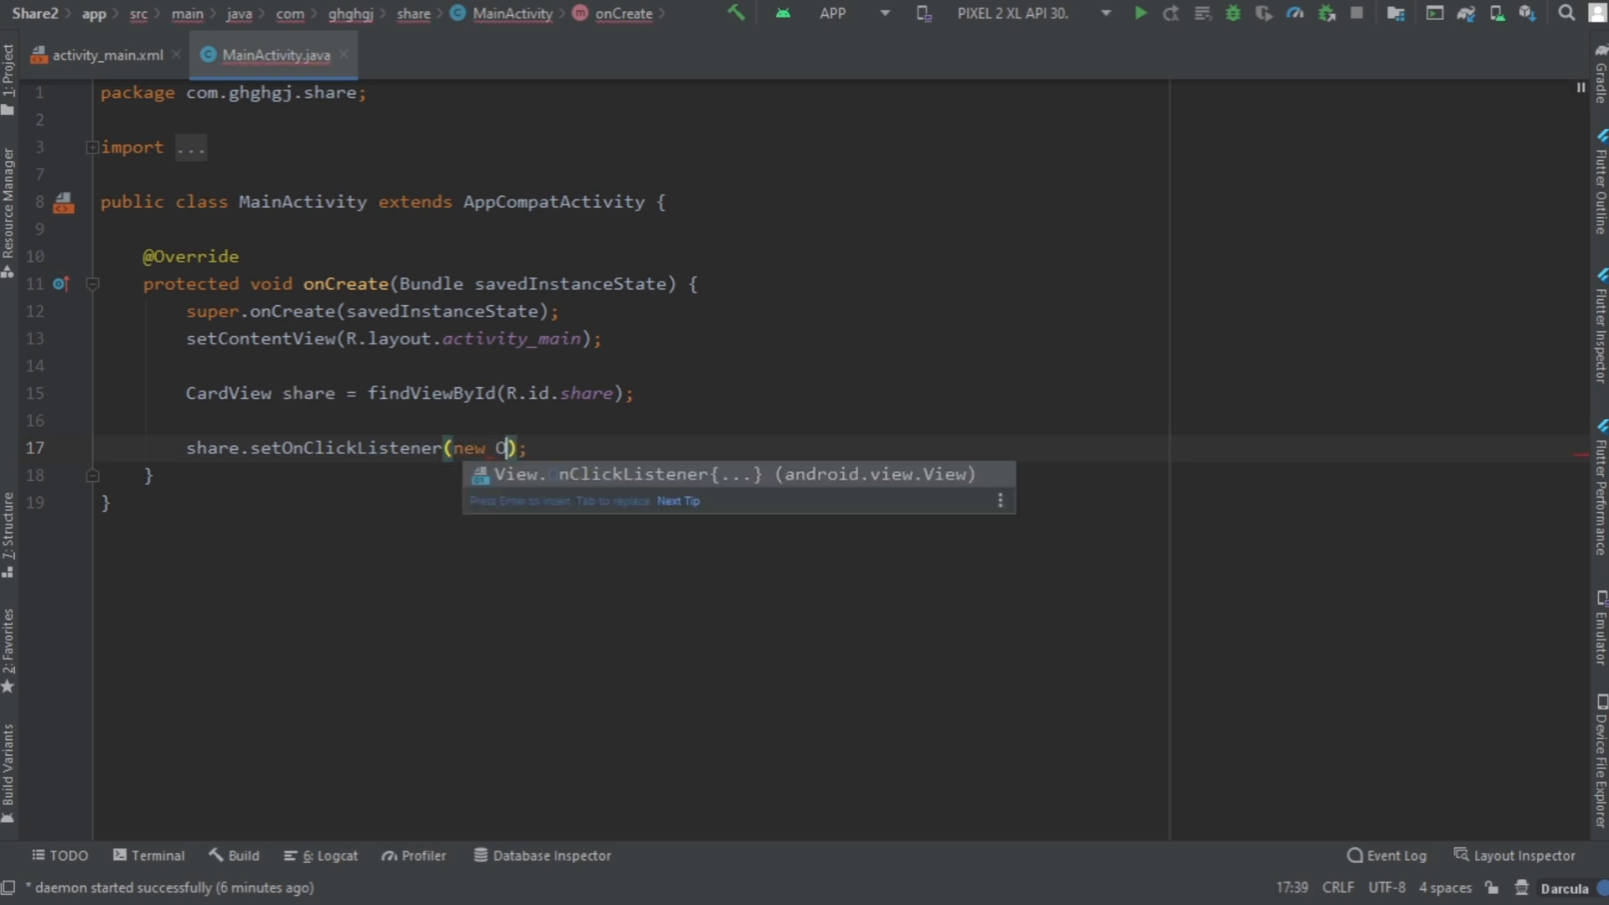
key("Enter")
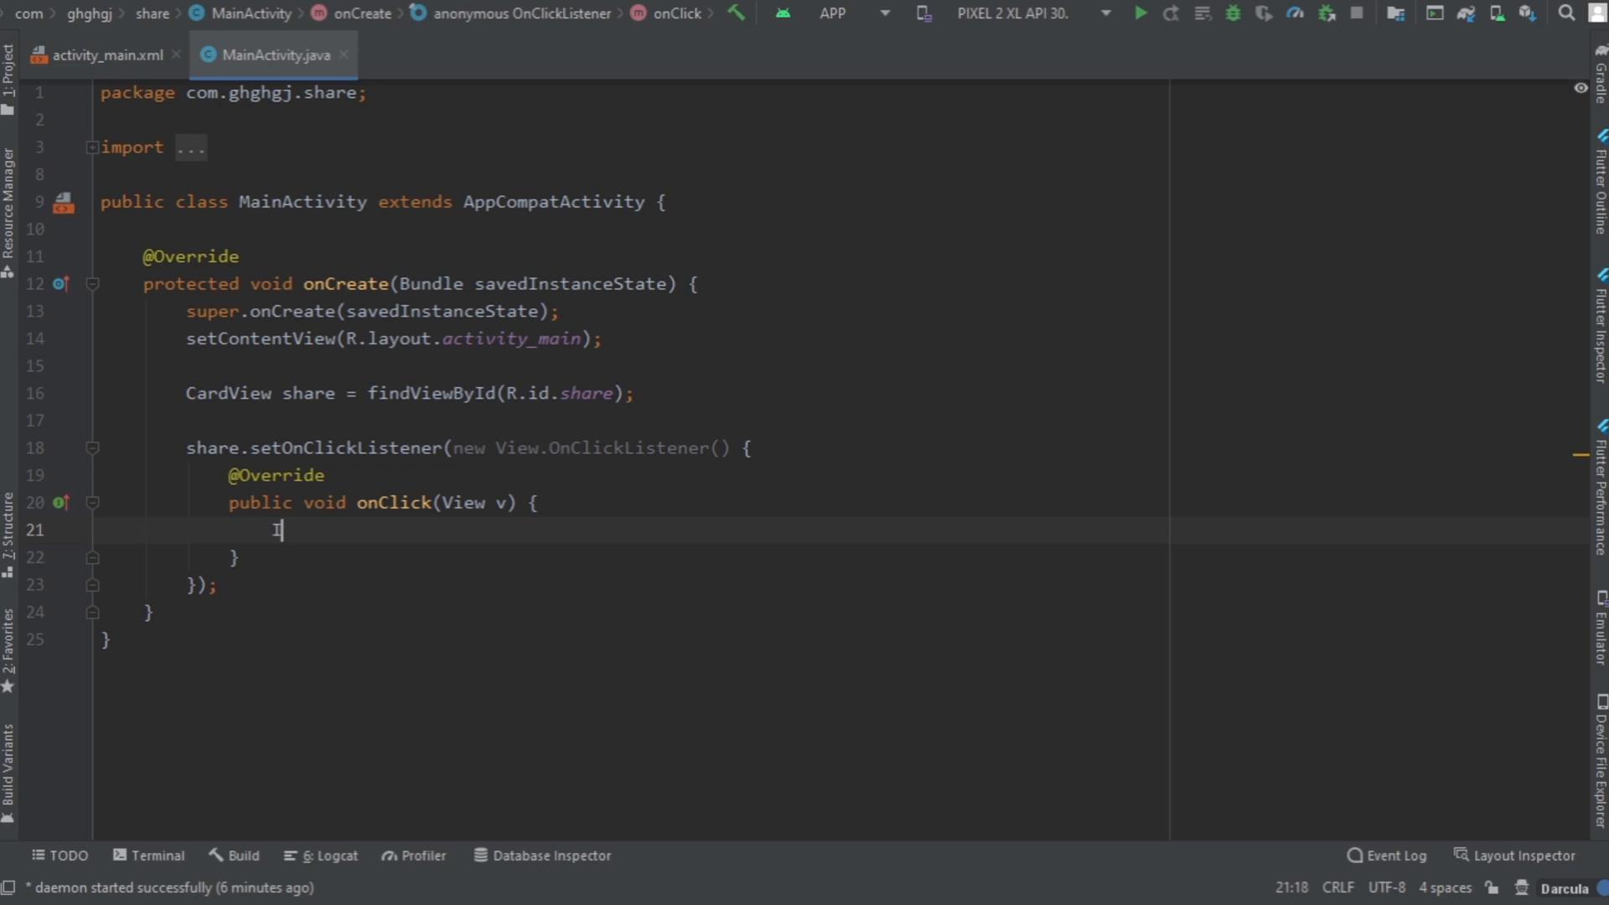
Step: Create an Intent with Intent.ACTION_SEND inside onClick
type("Intent")
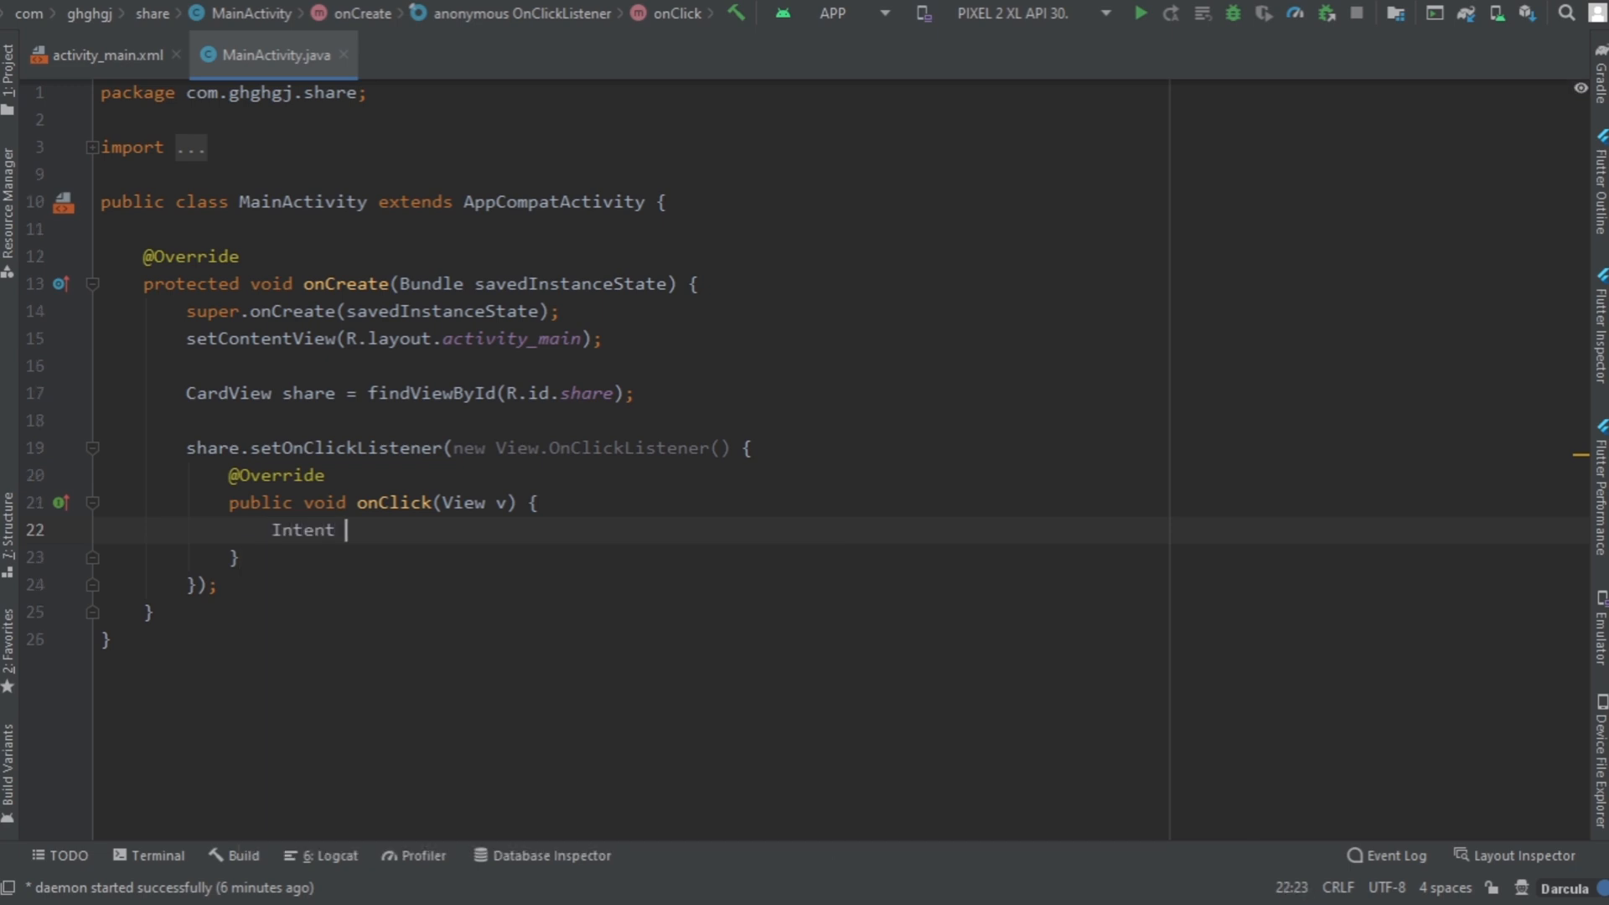
type("intent = new Intent(")
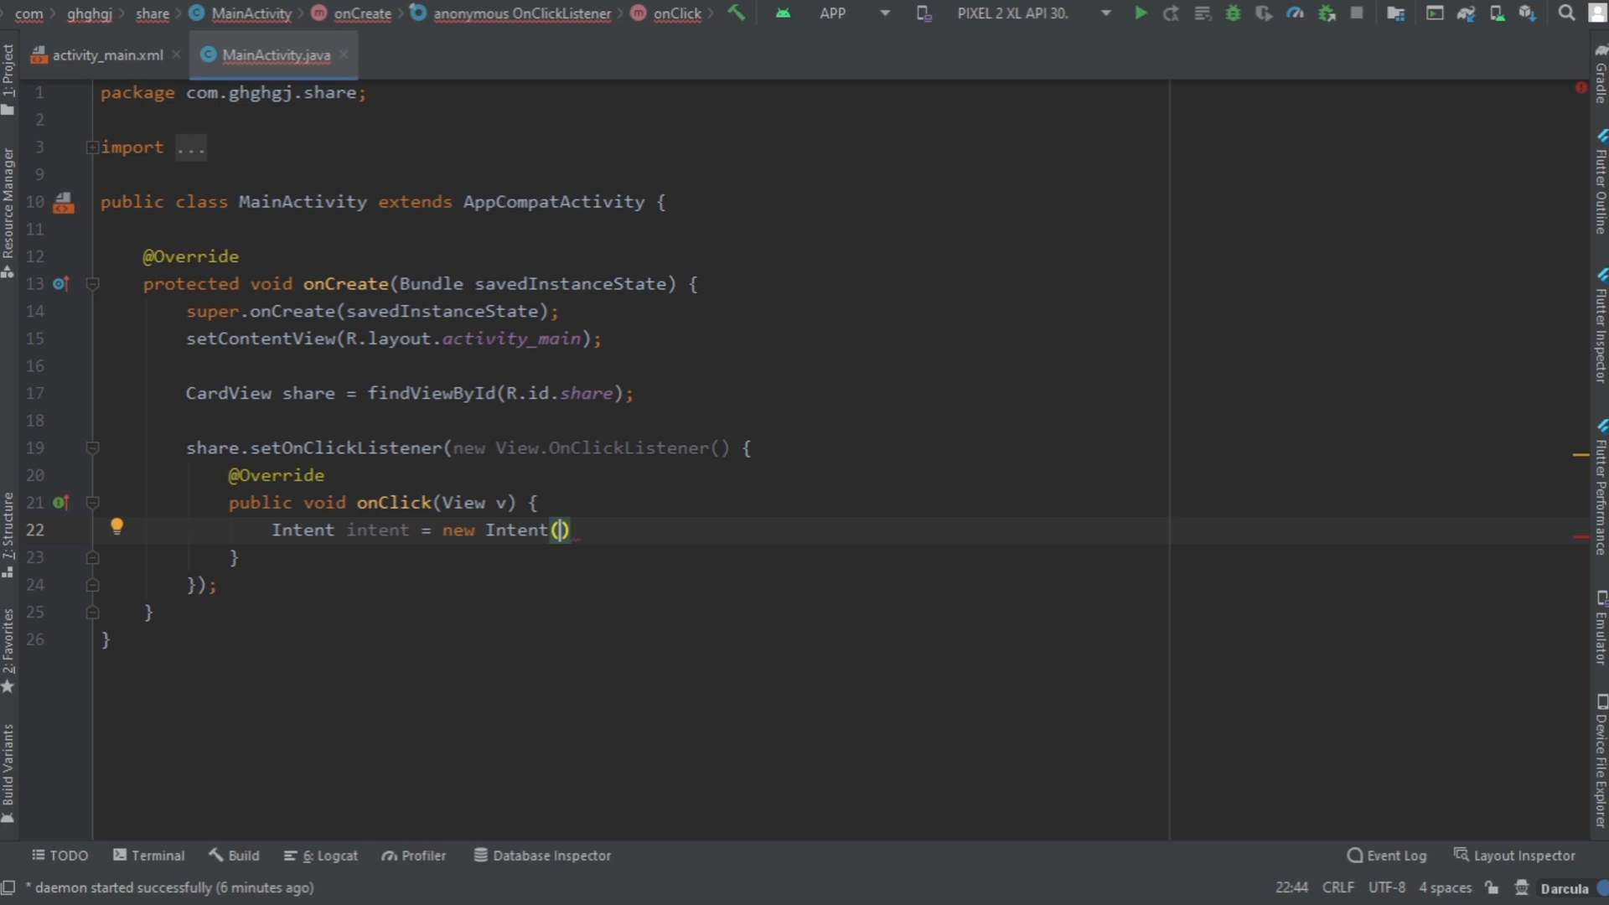
type("In")
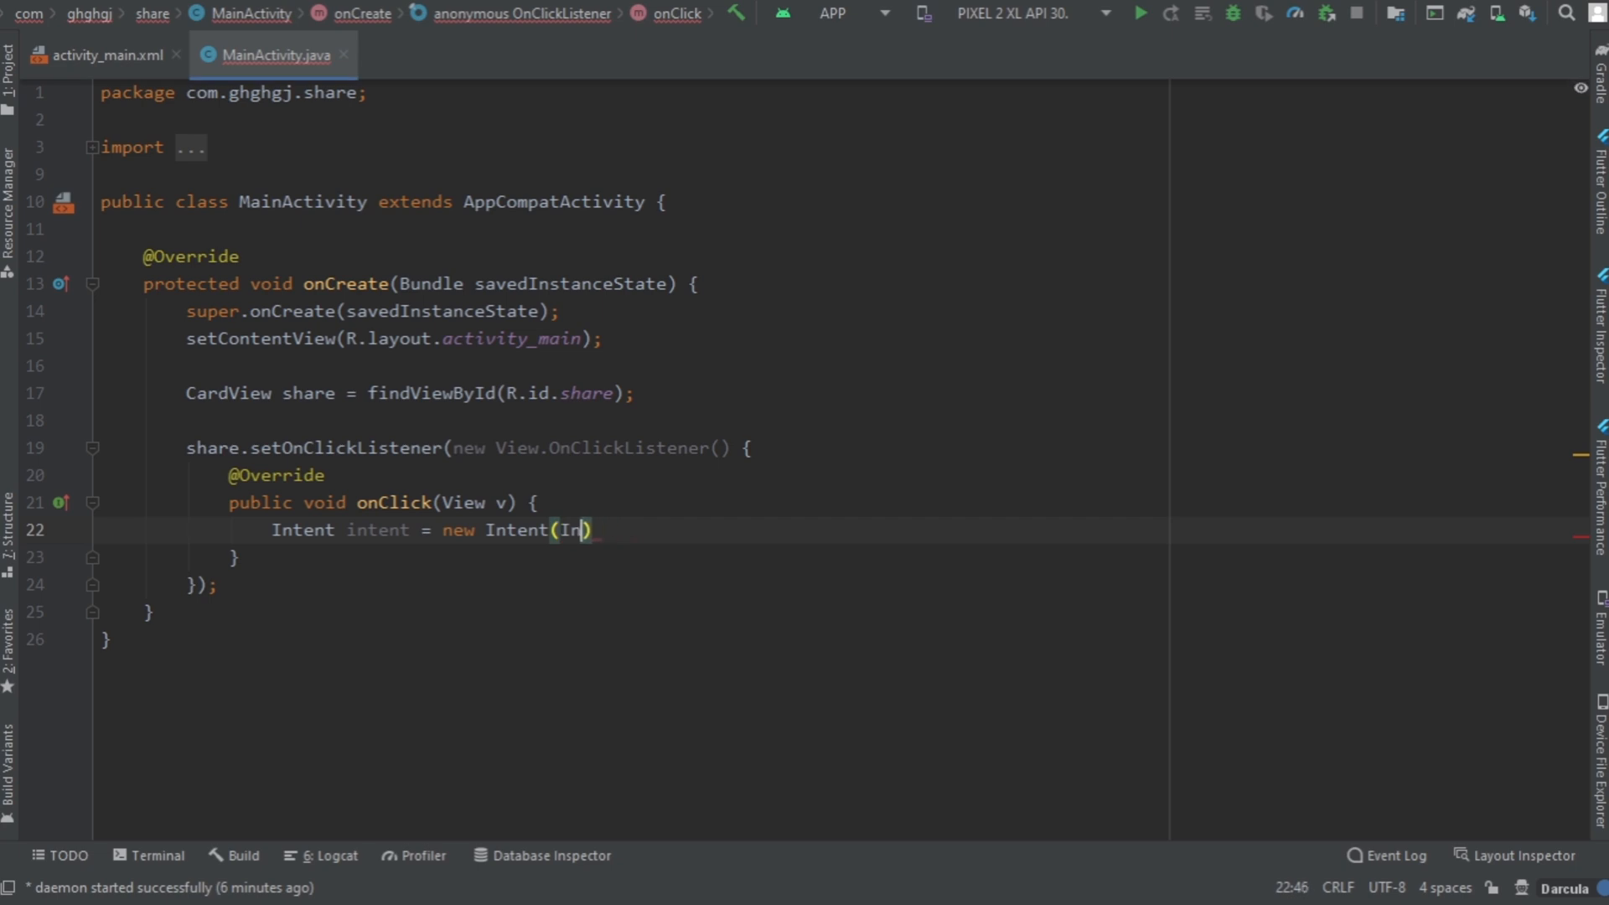
type("tent.")
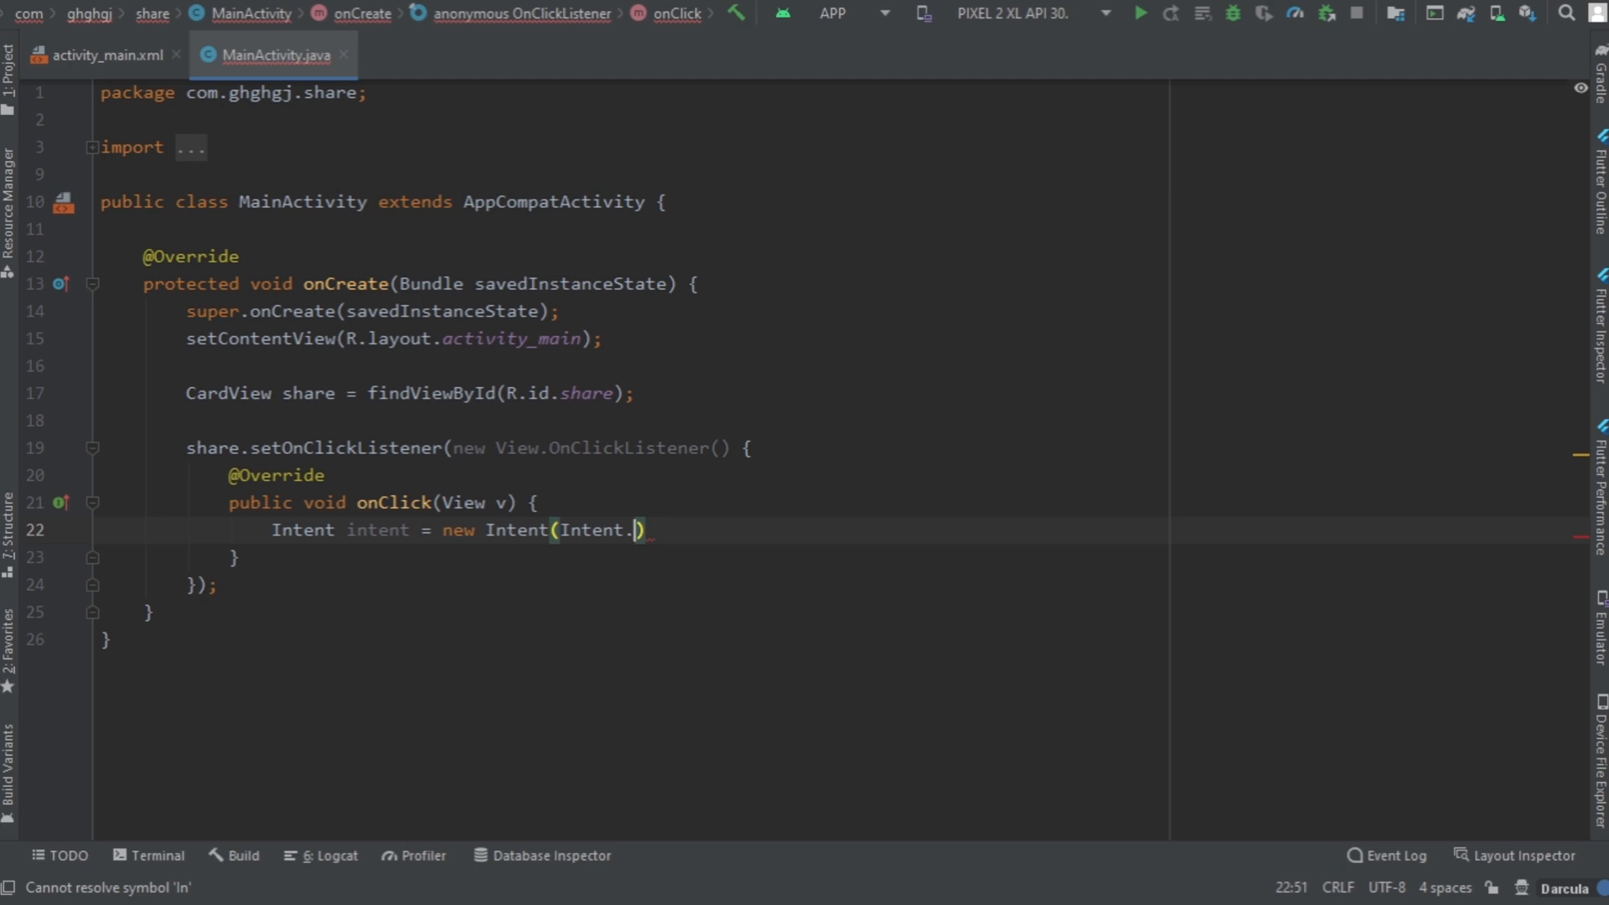
type("A")
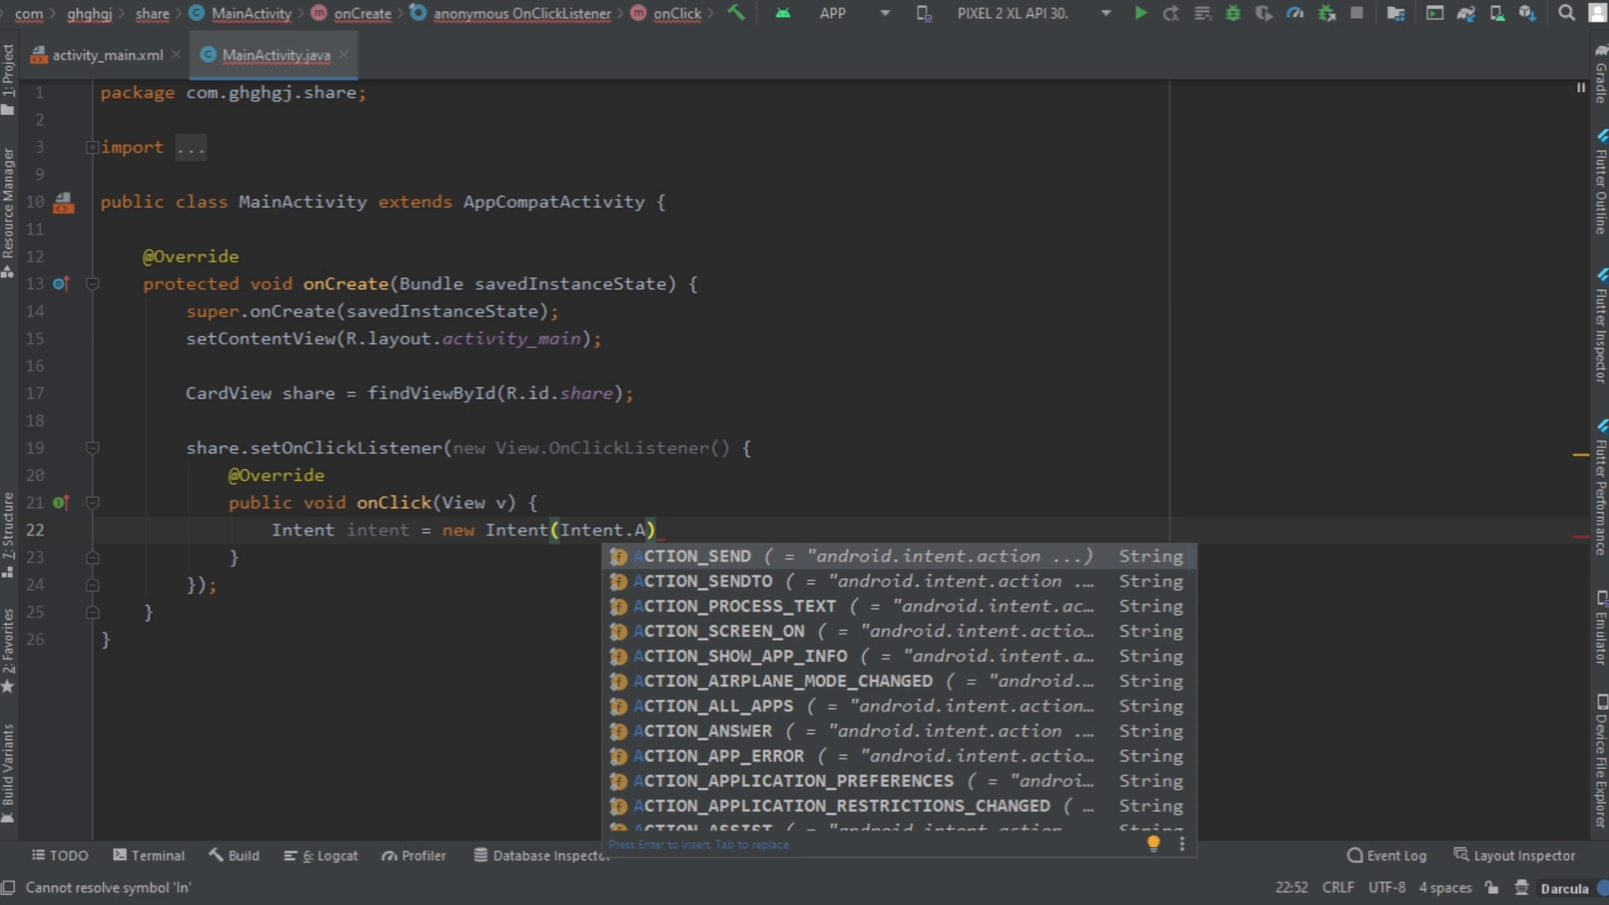
key("Enter")
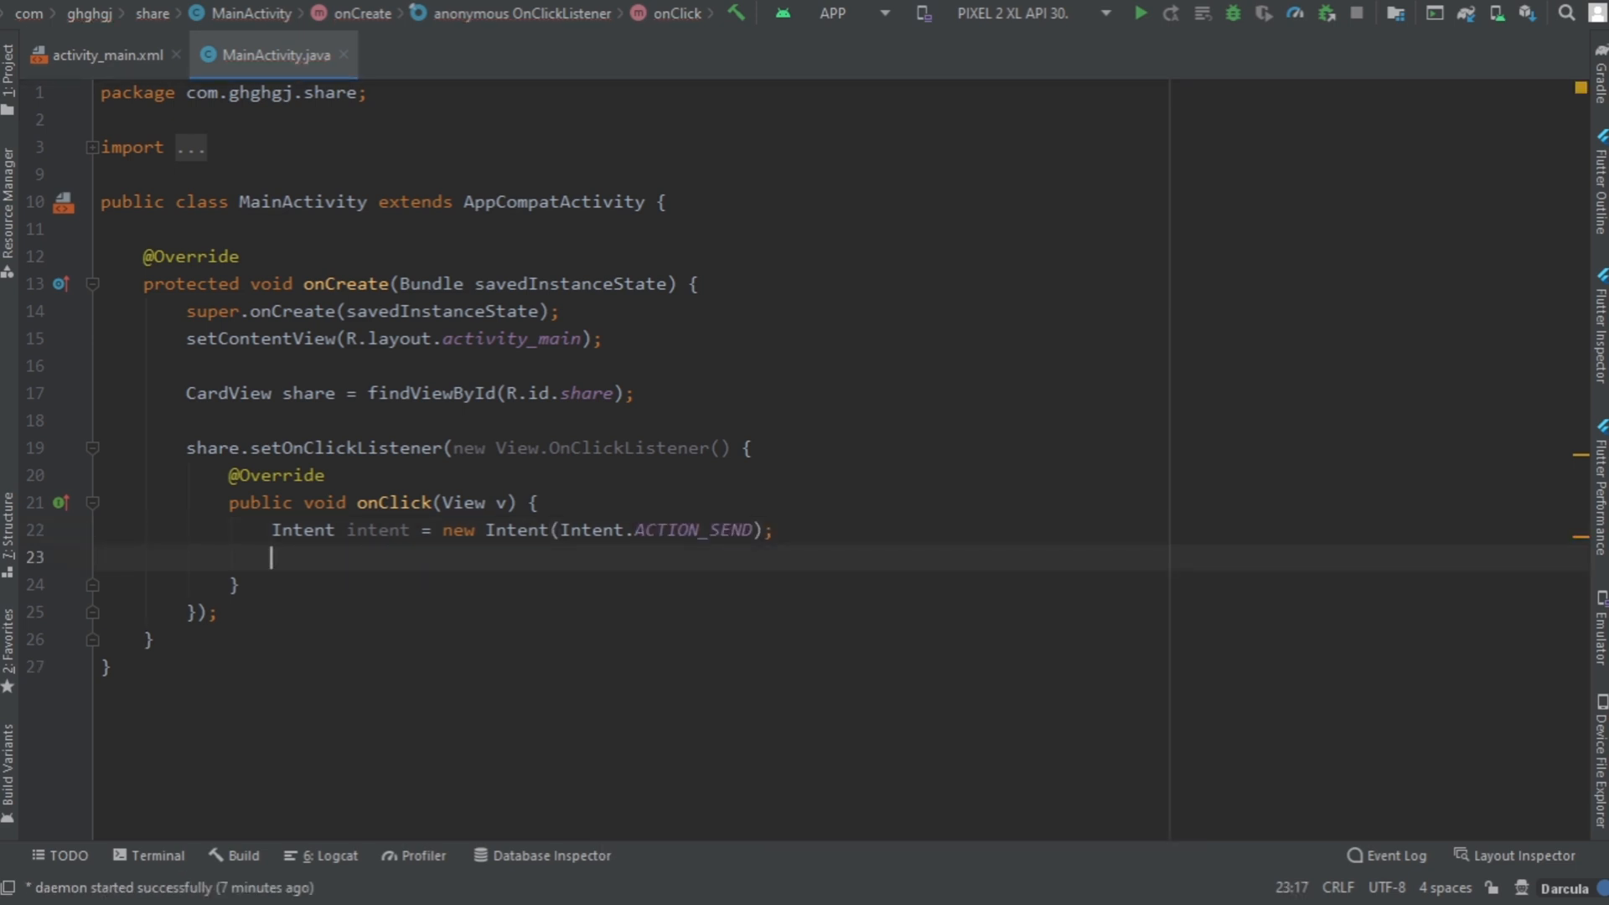
Step: Set the intent's type to "text/plain"
type("intent.setType(")
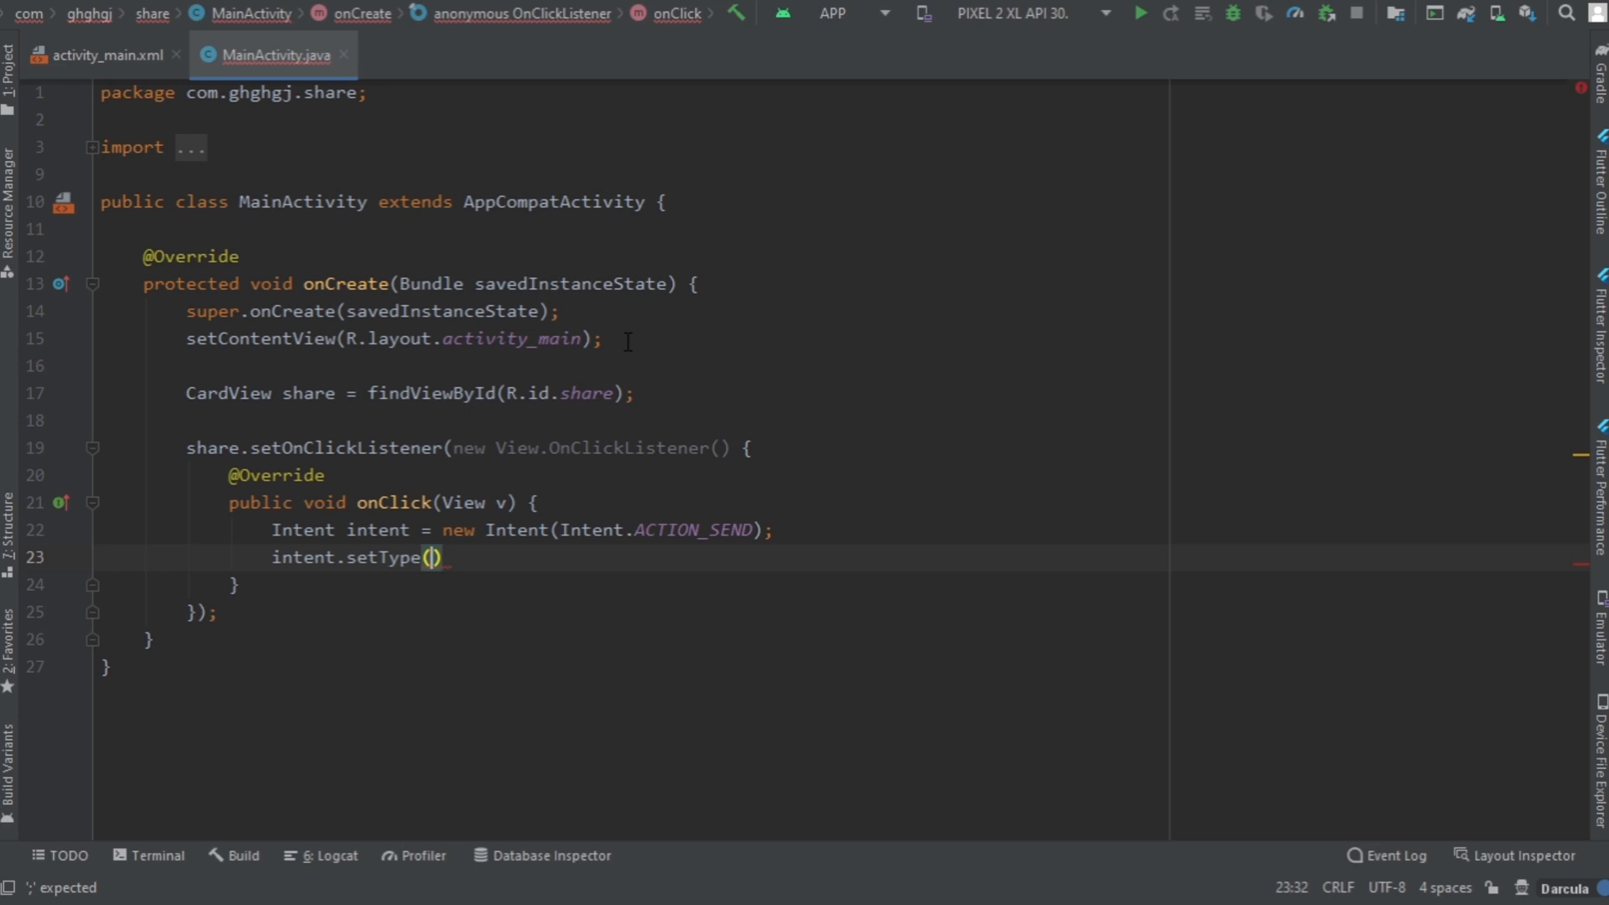
type("\"")
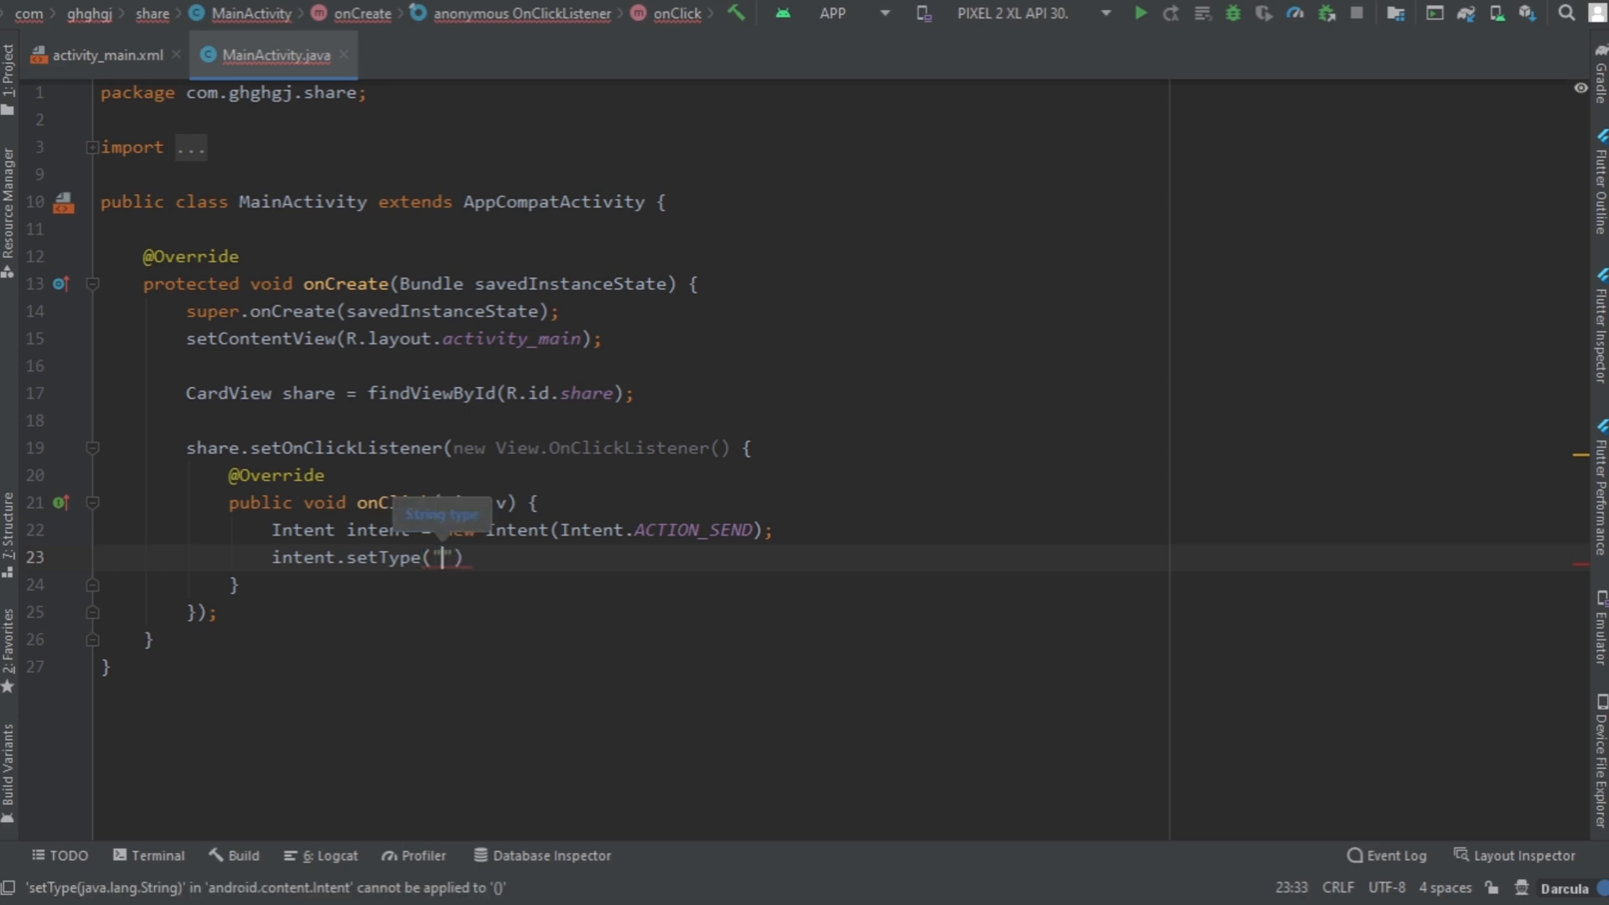
type("text")
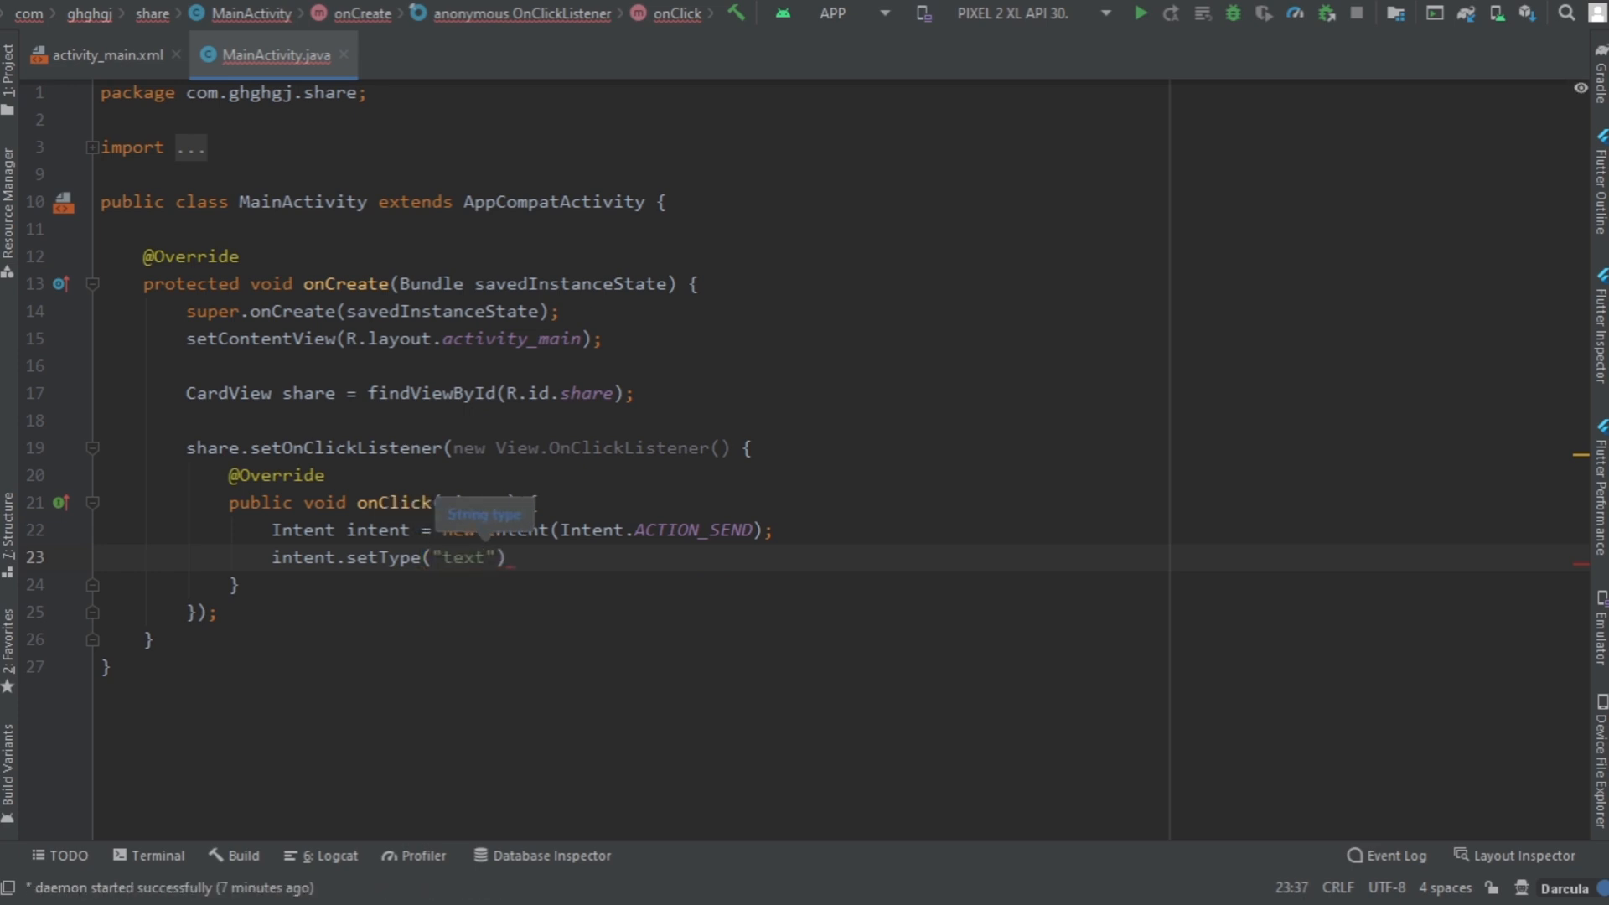
type("/plain")
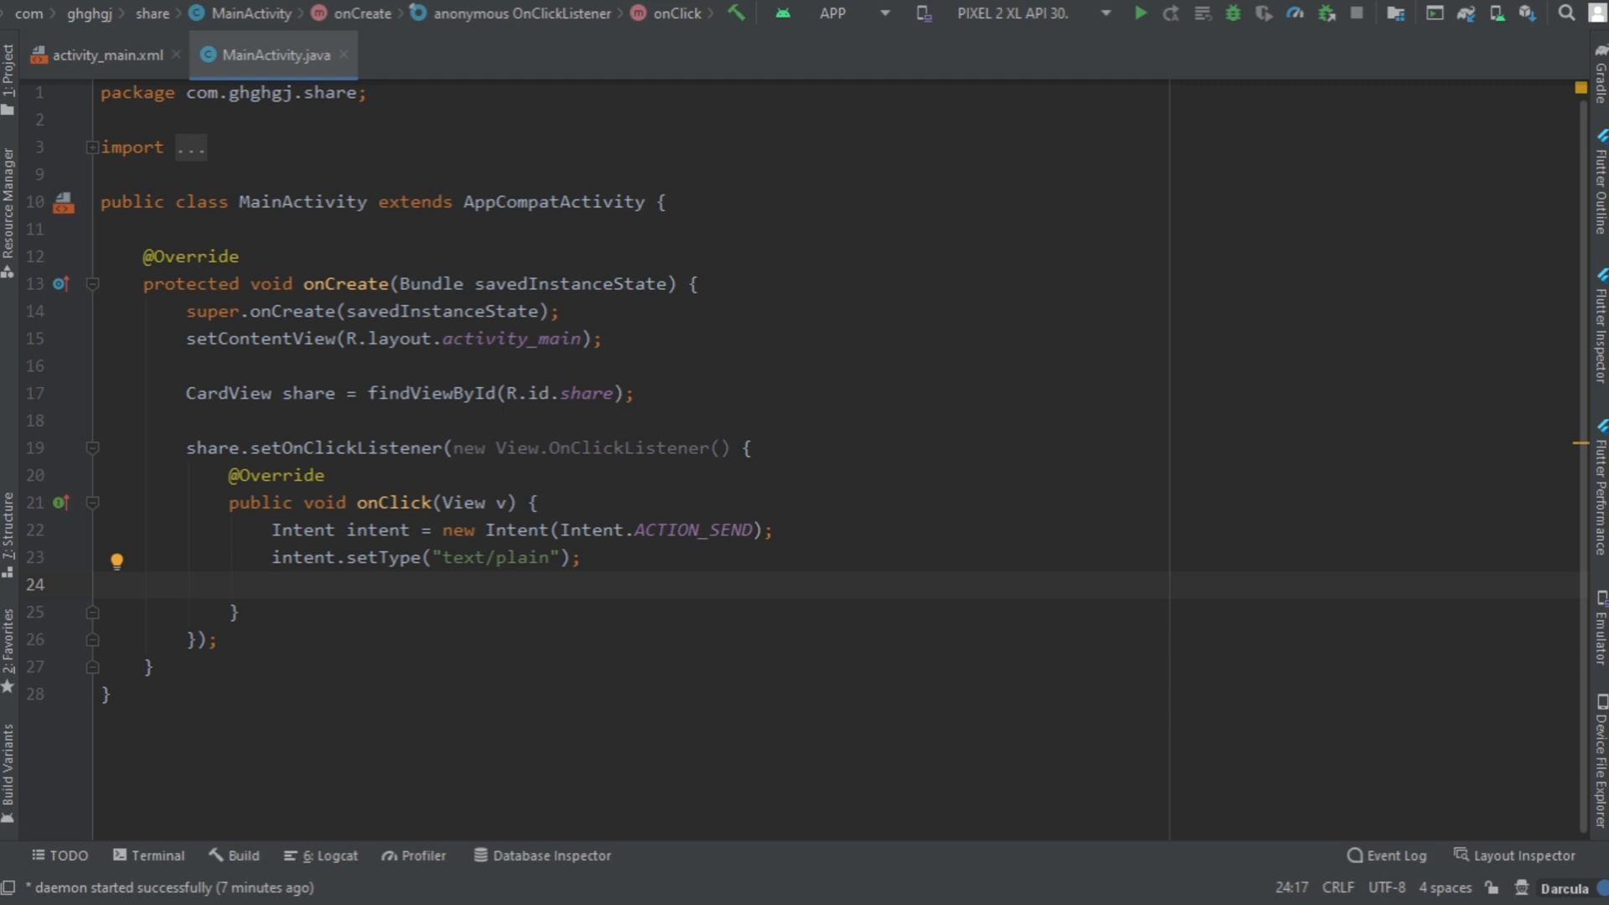
Step: Declare a Body string set to "Download this App" inside onClick
type("String")
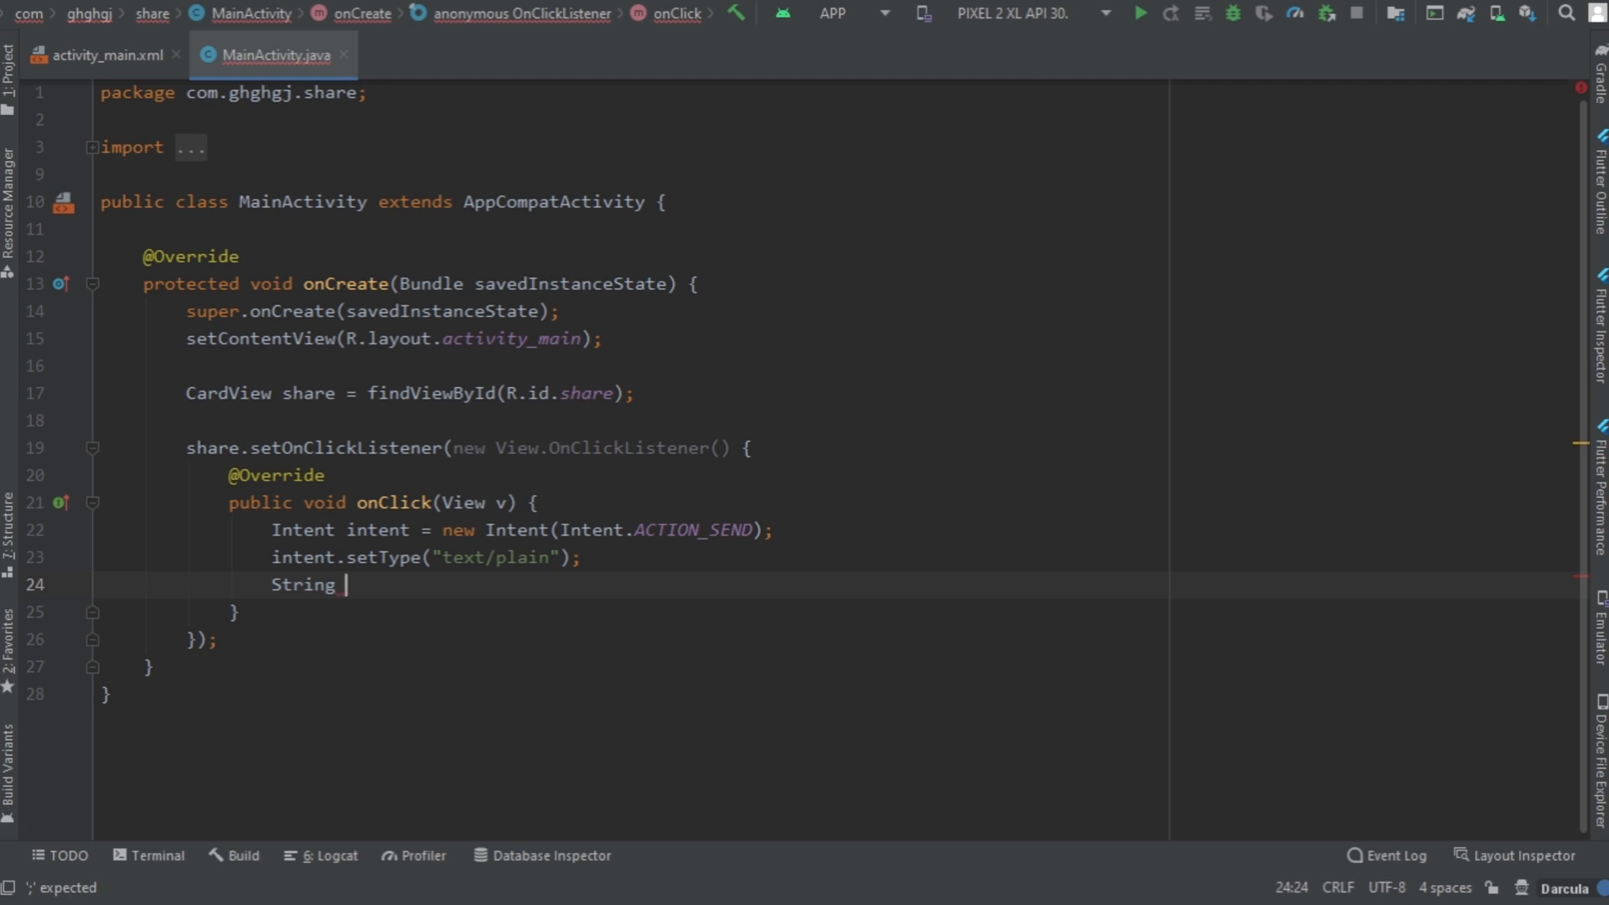
type("Body")
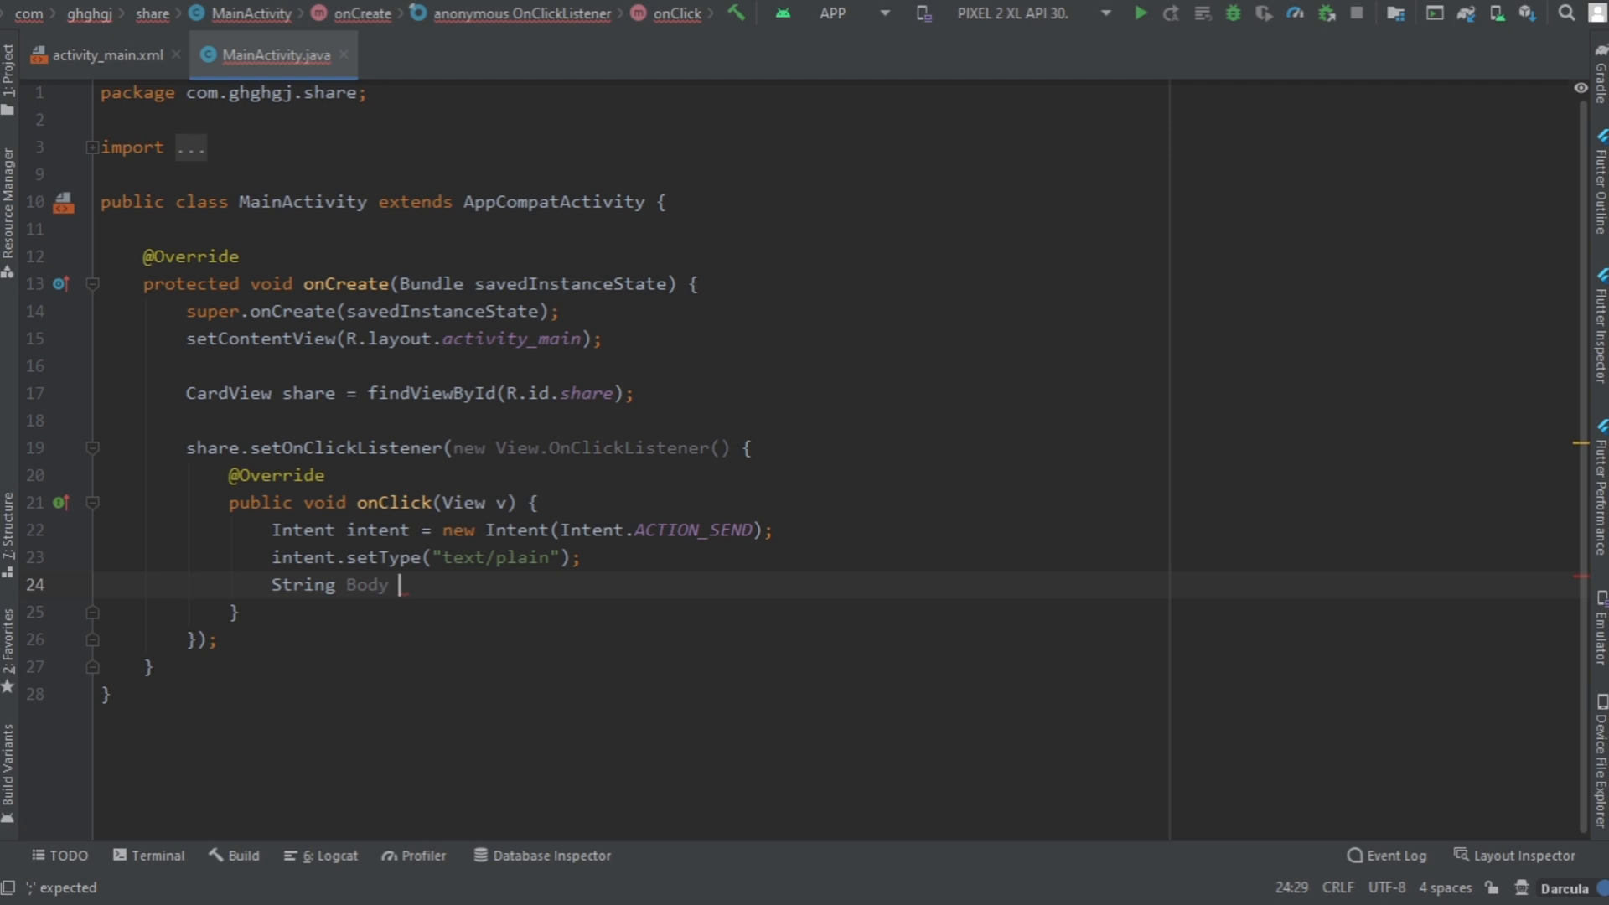
type("= \"D\"")
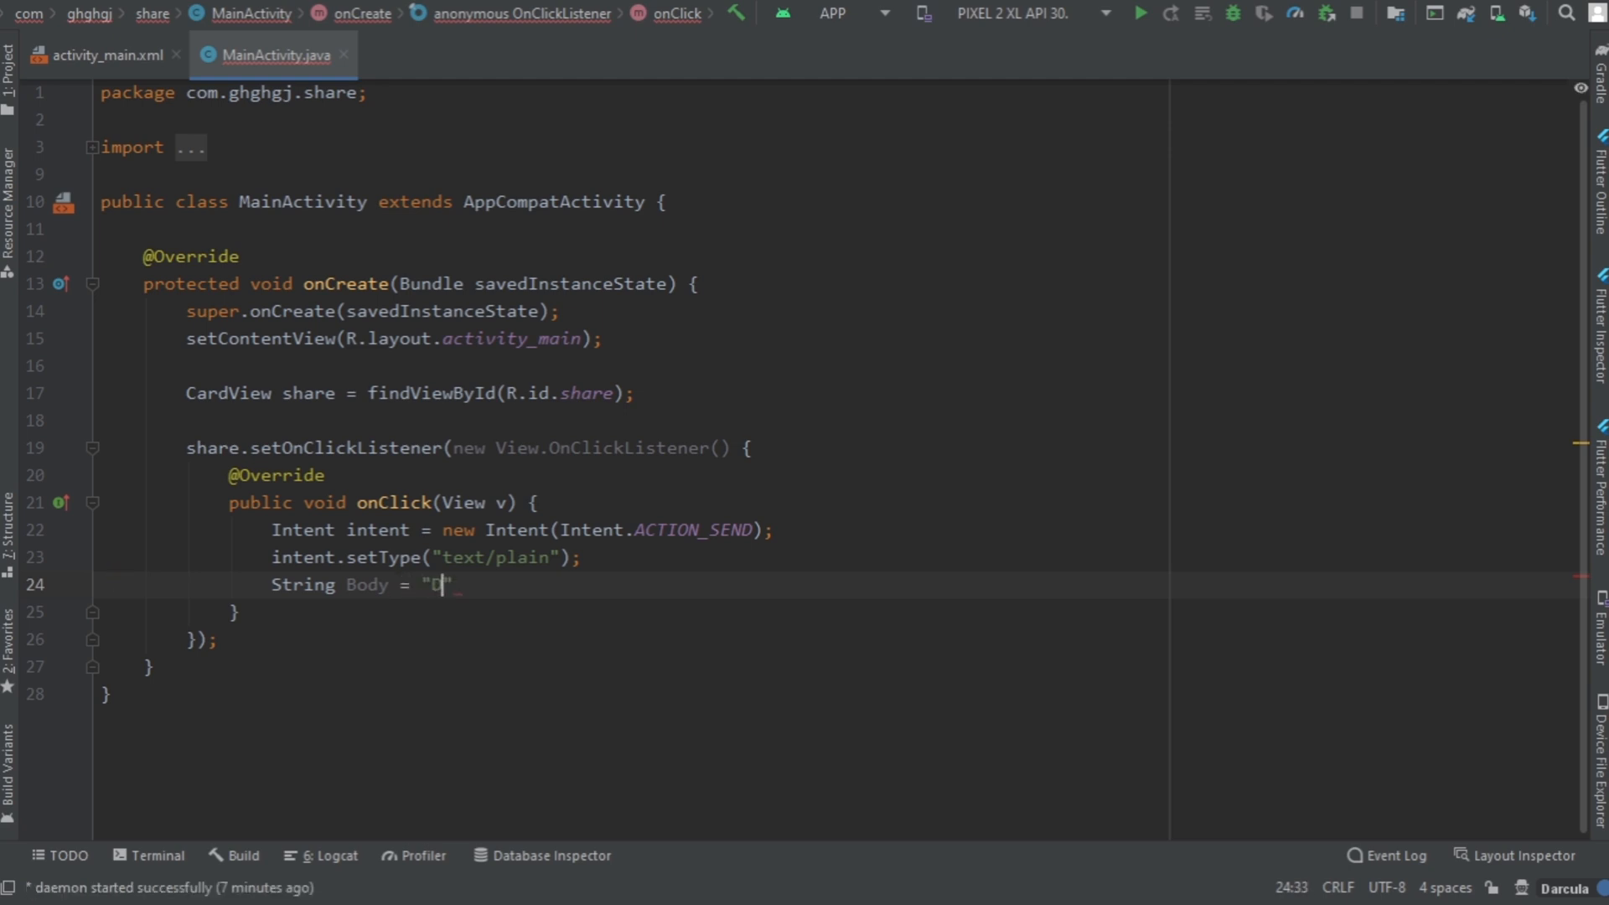
type("Download this A")
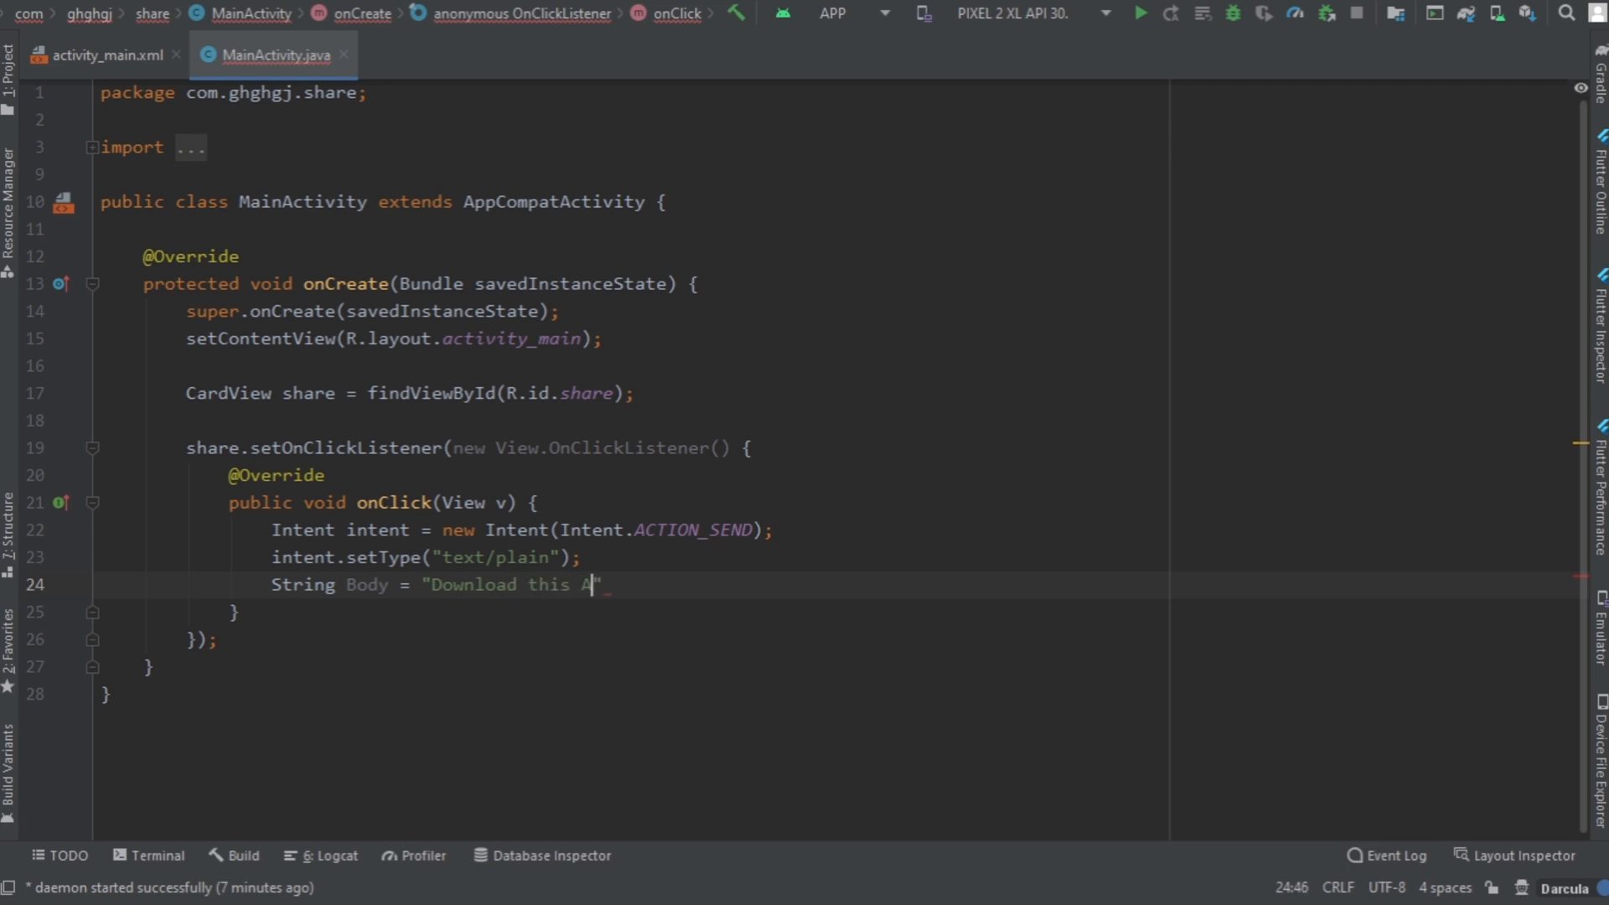
type("pp")
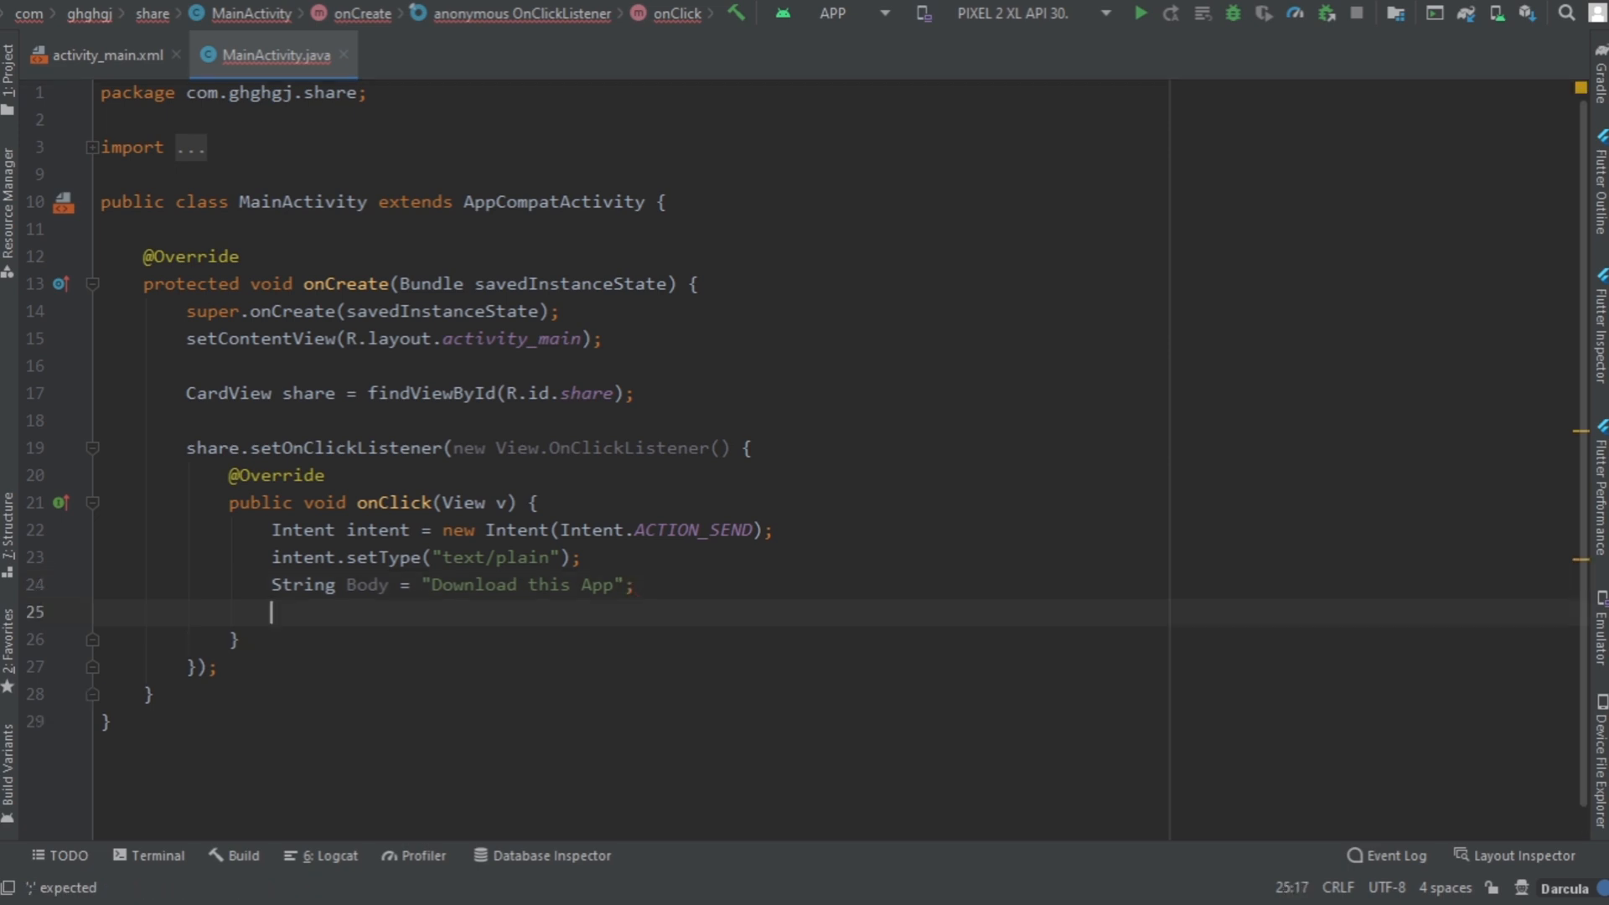
type("String")
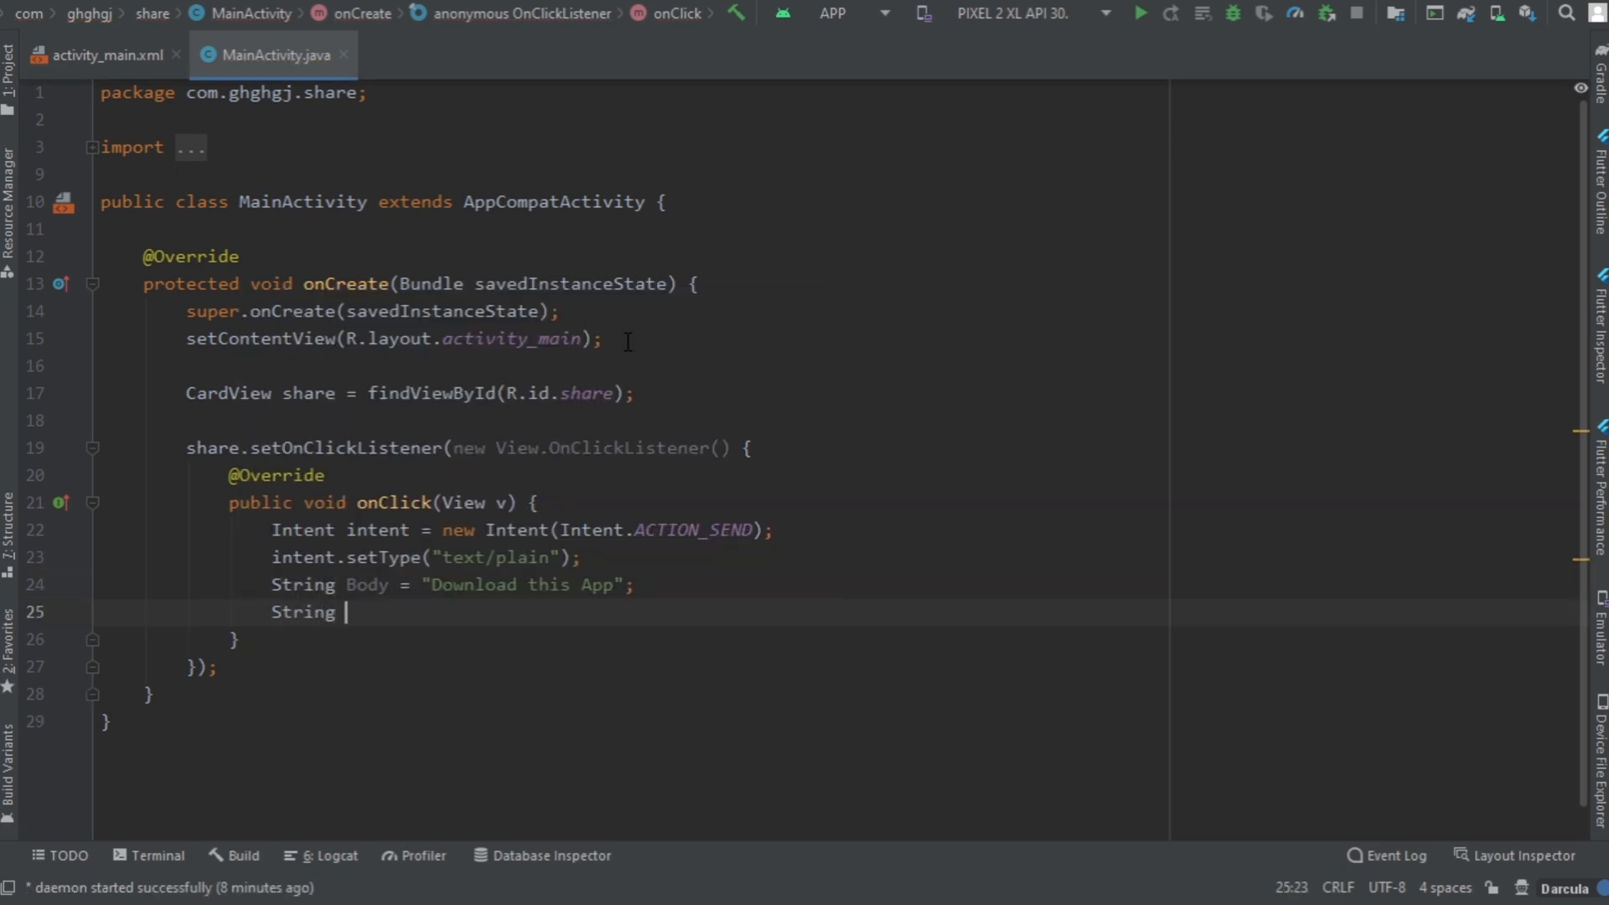
type("Sub")
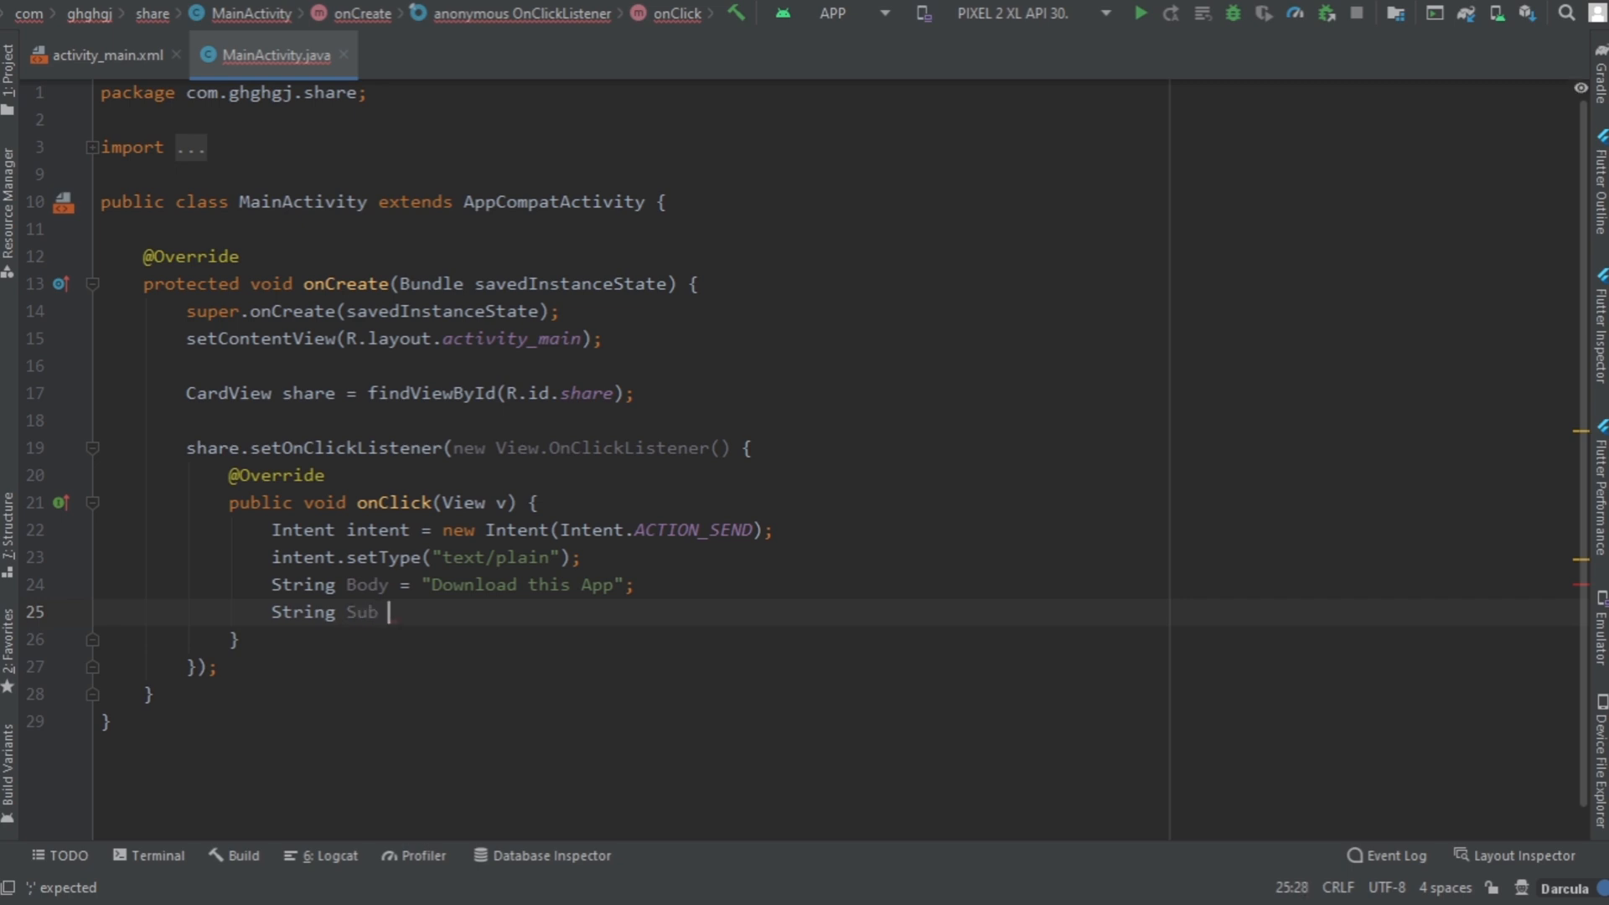
type("=")
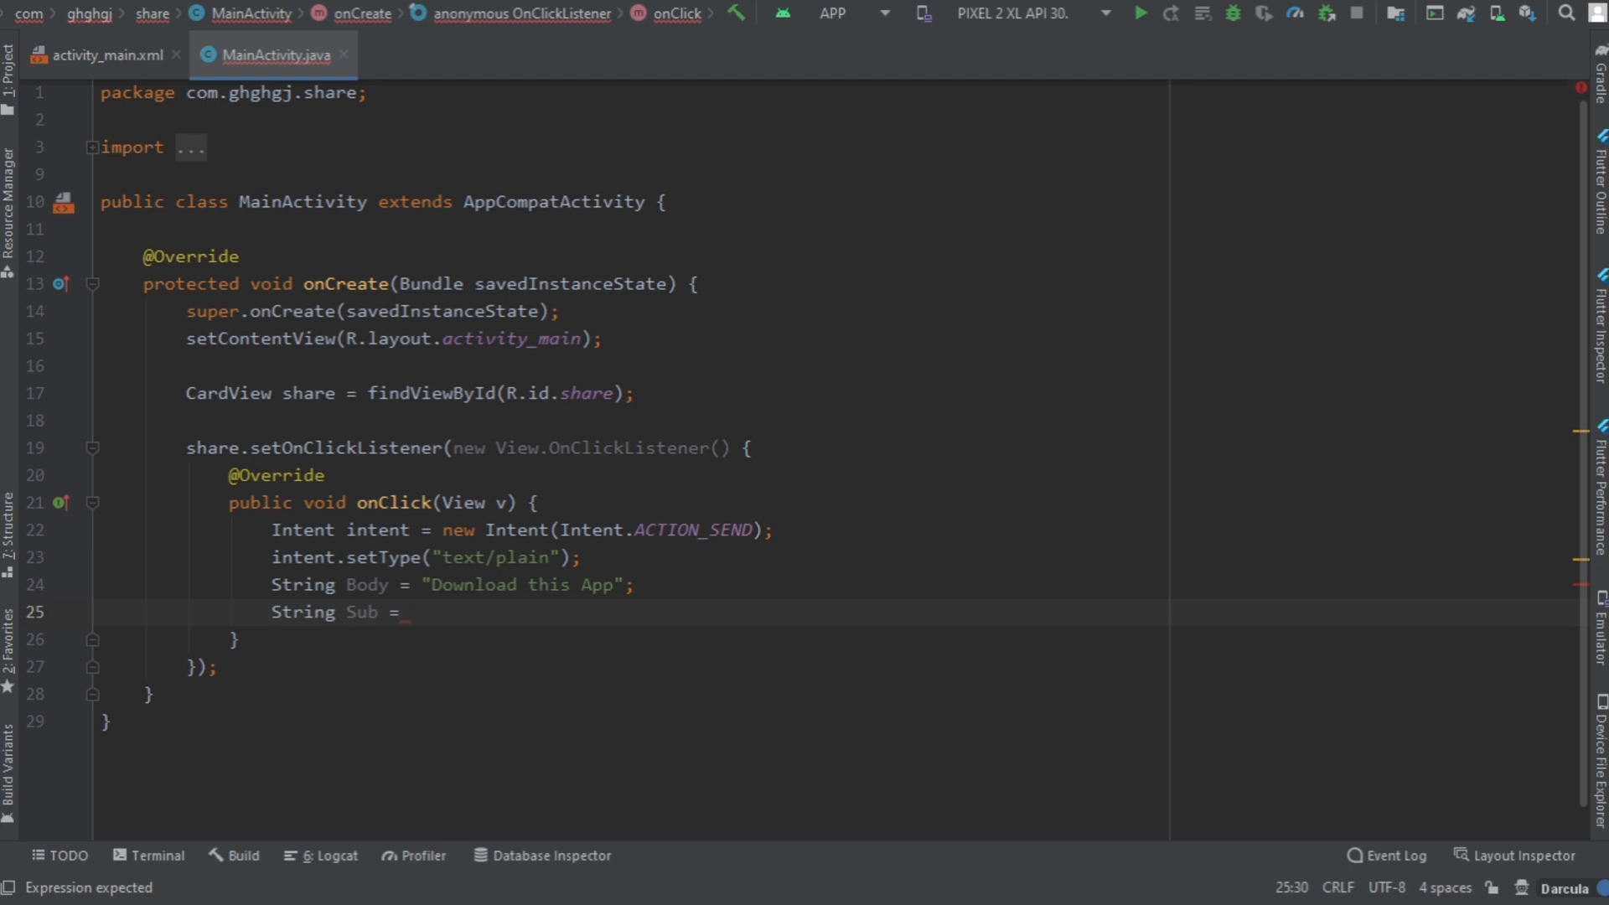
type("\"\"")
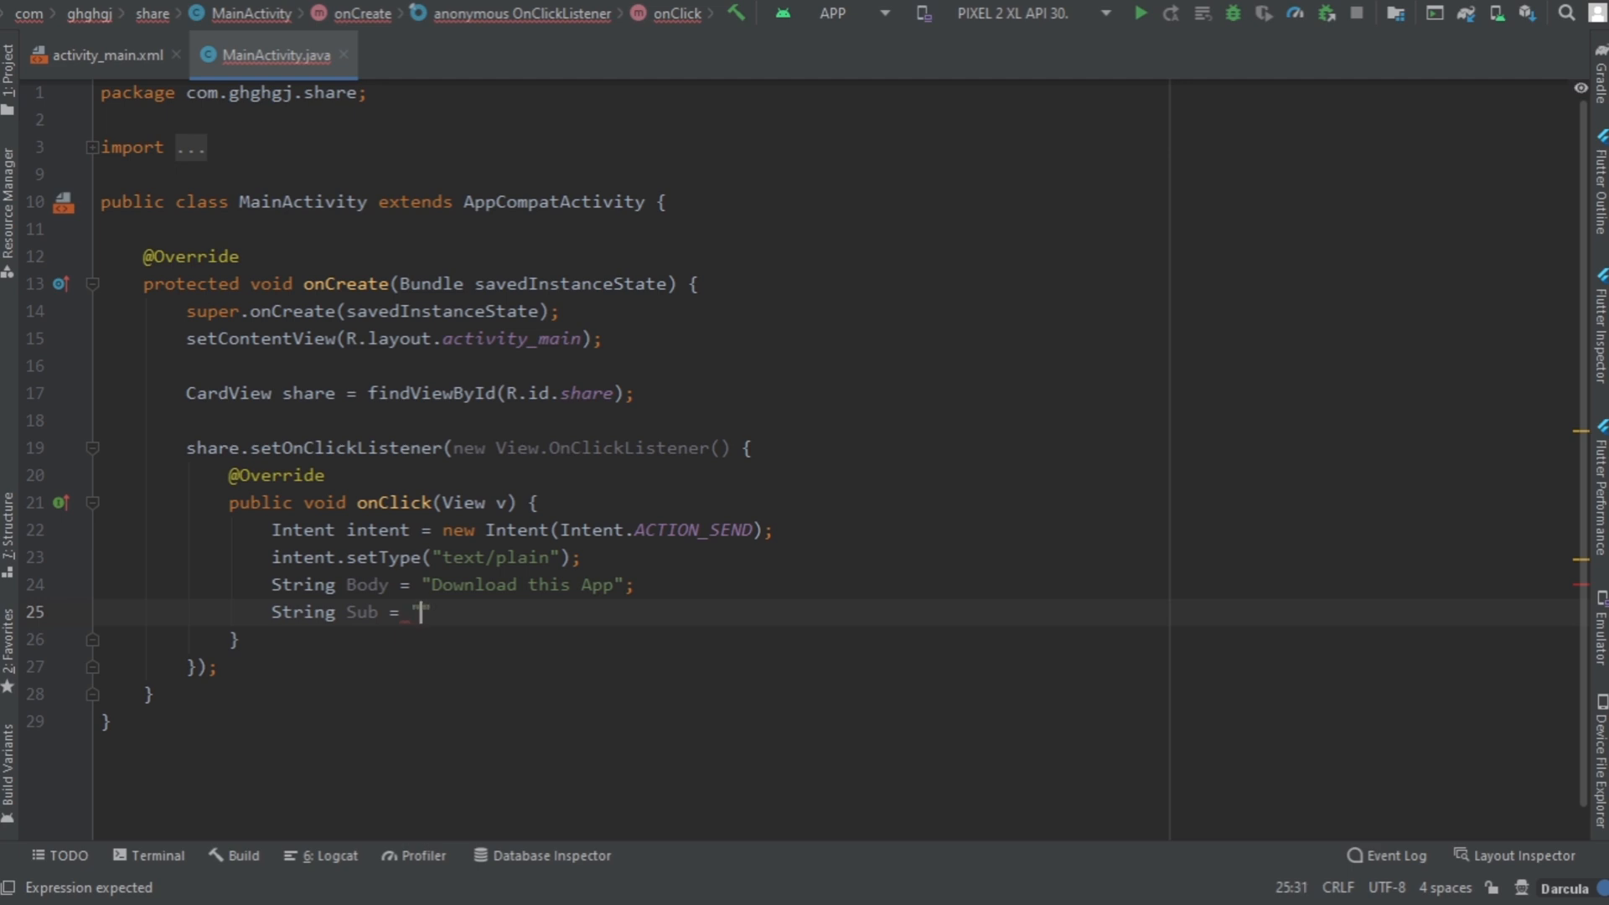
type("http")
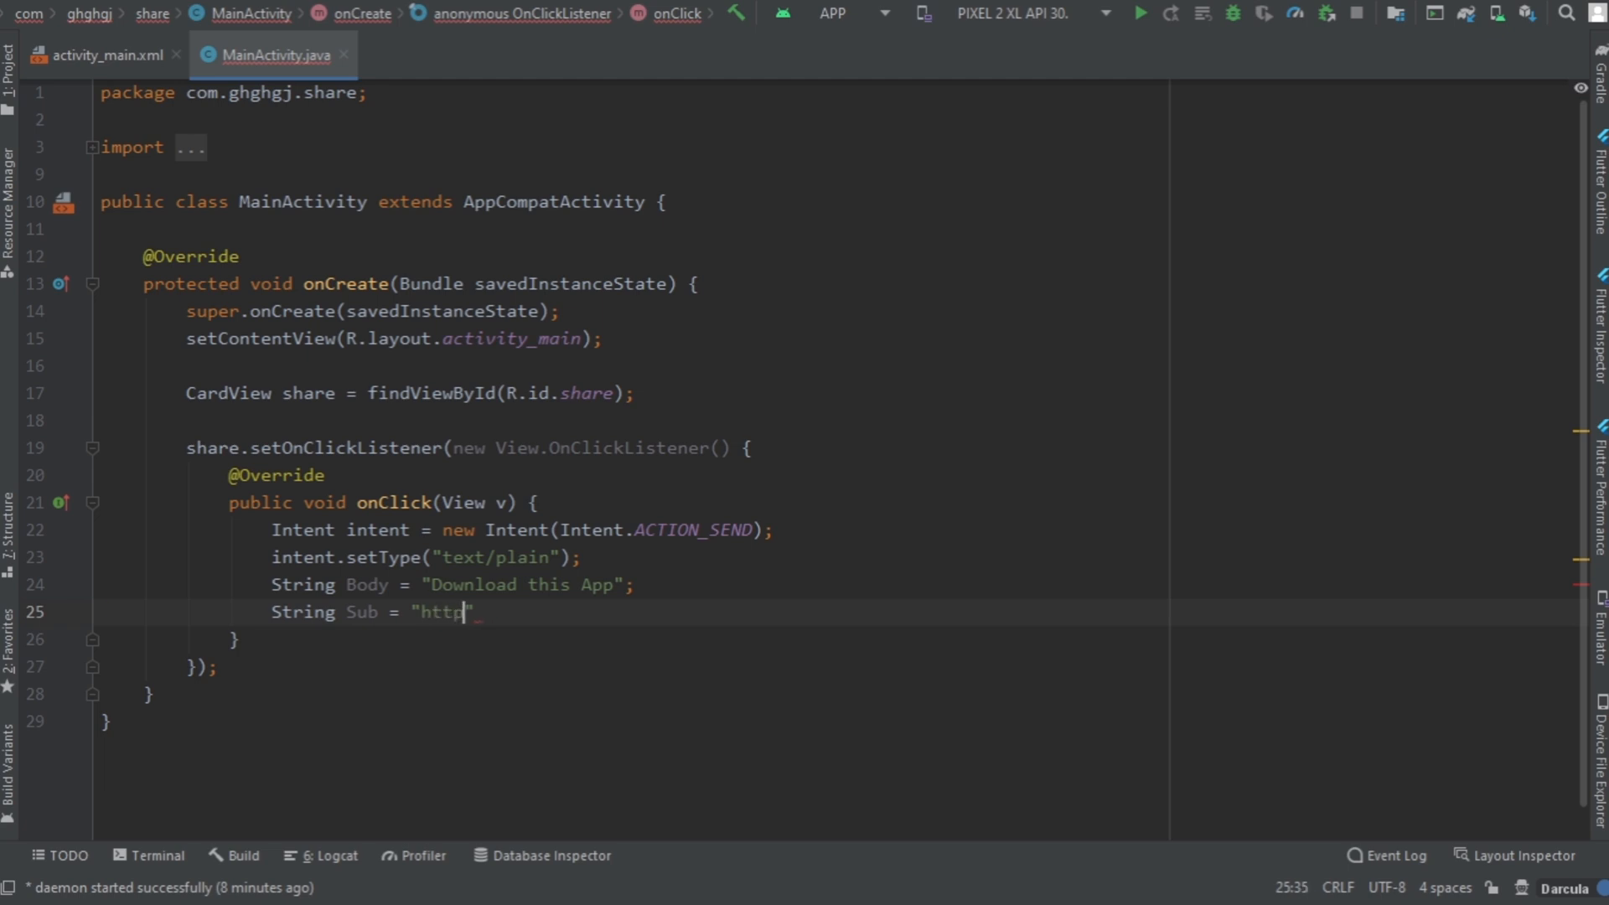
type("://play")
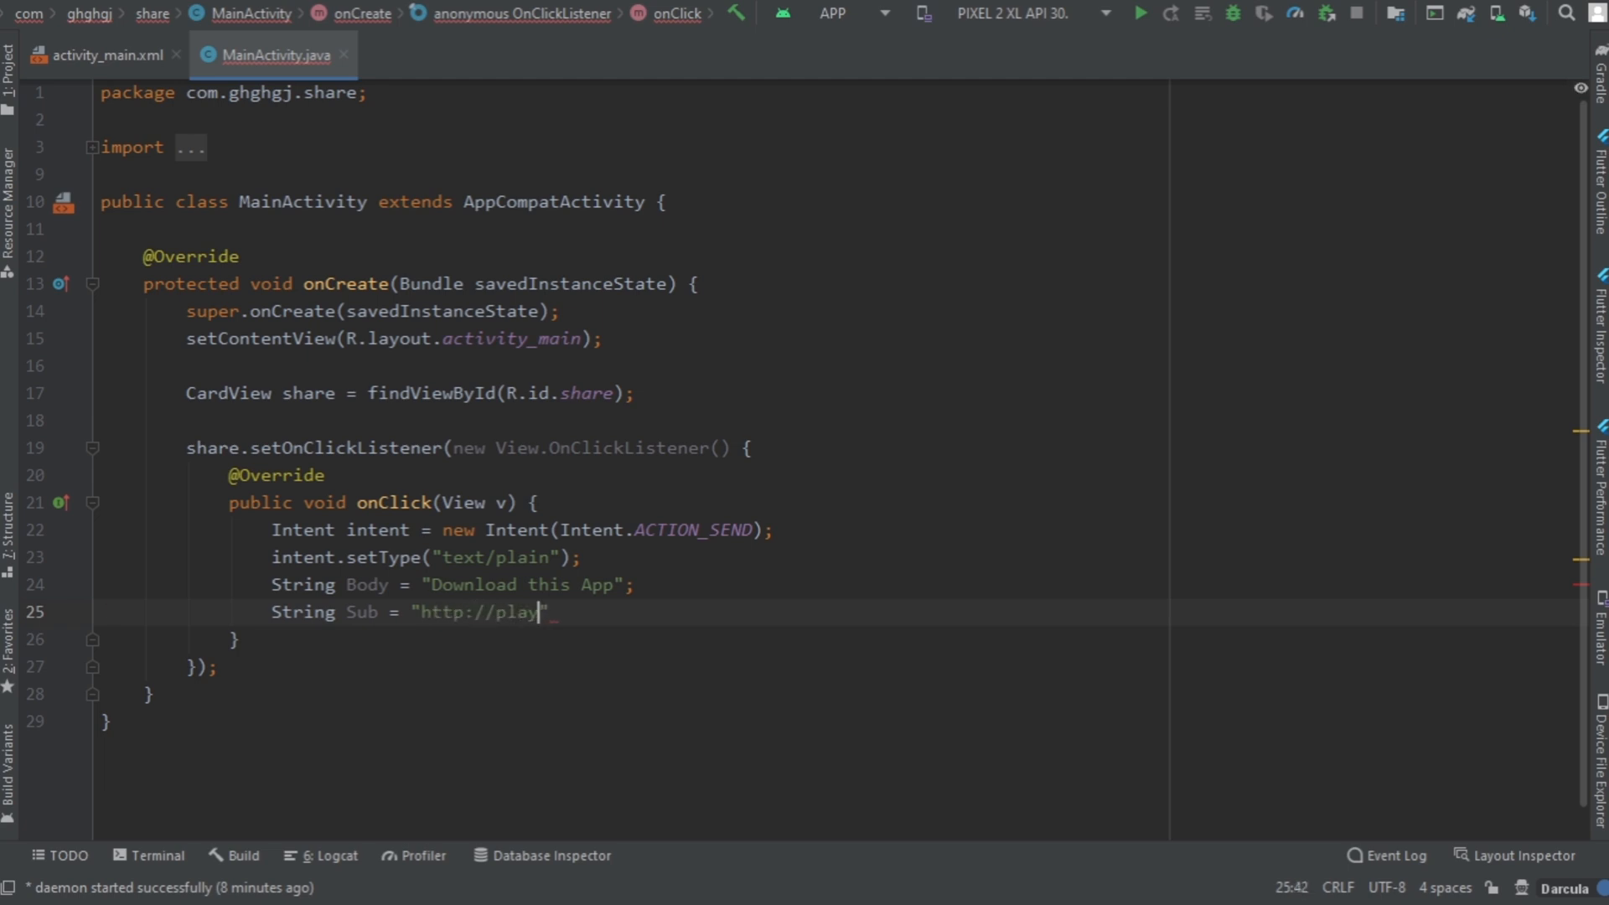
type(".google")
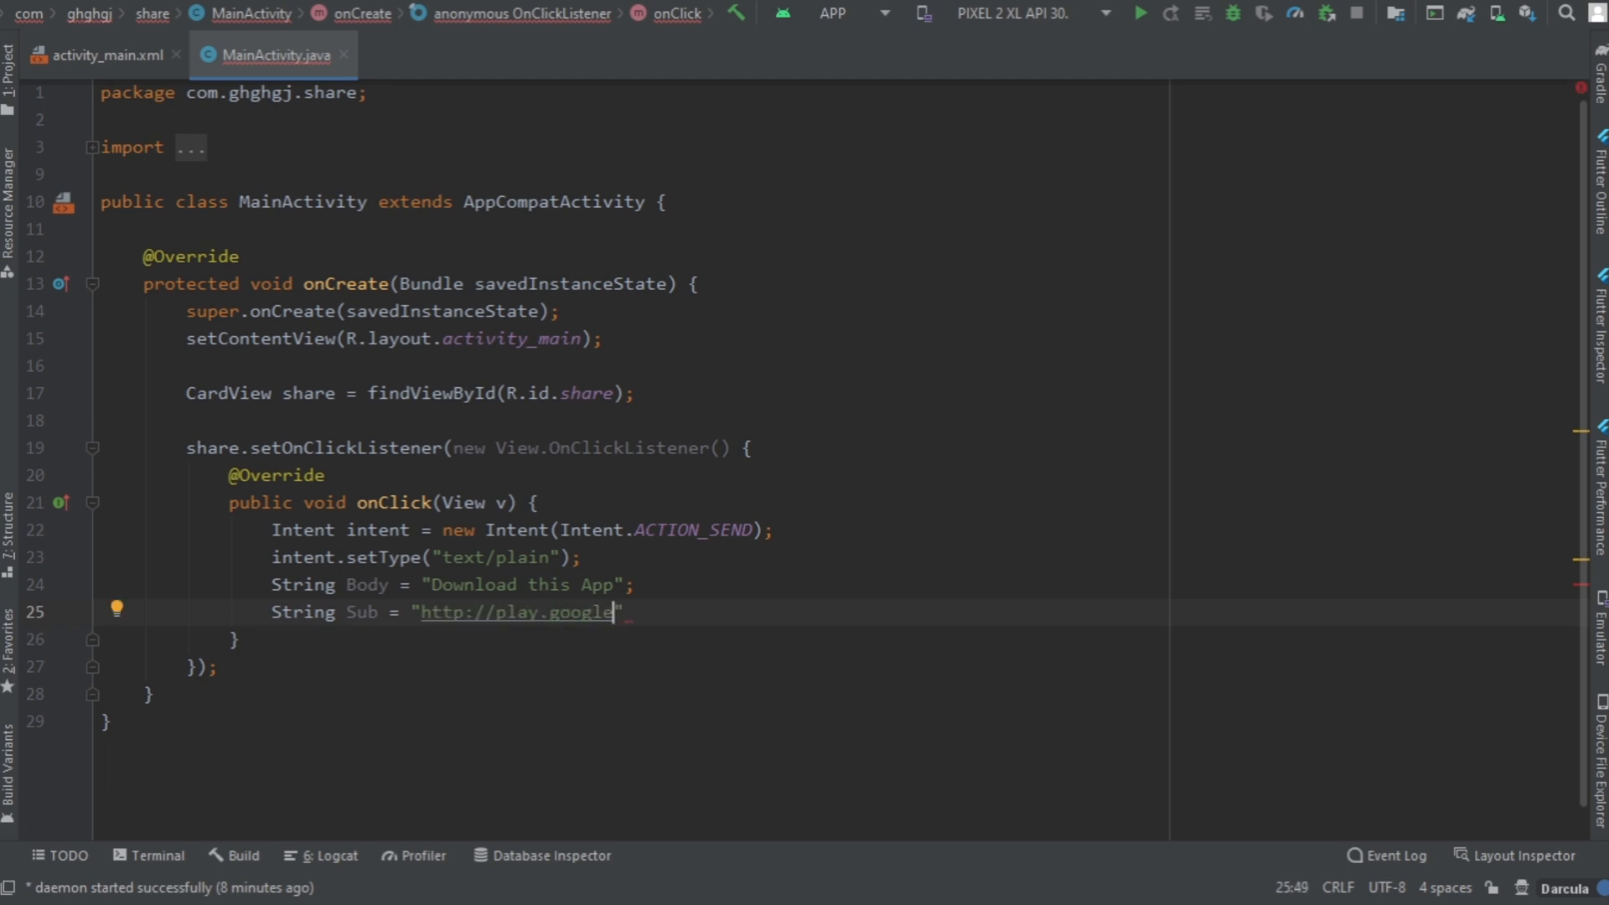
type(".com")
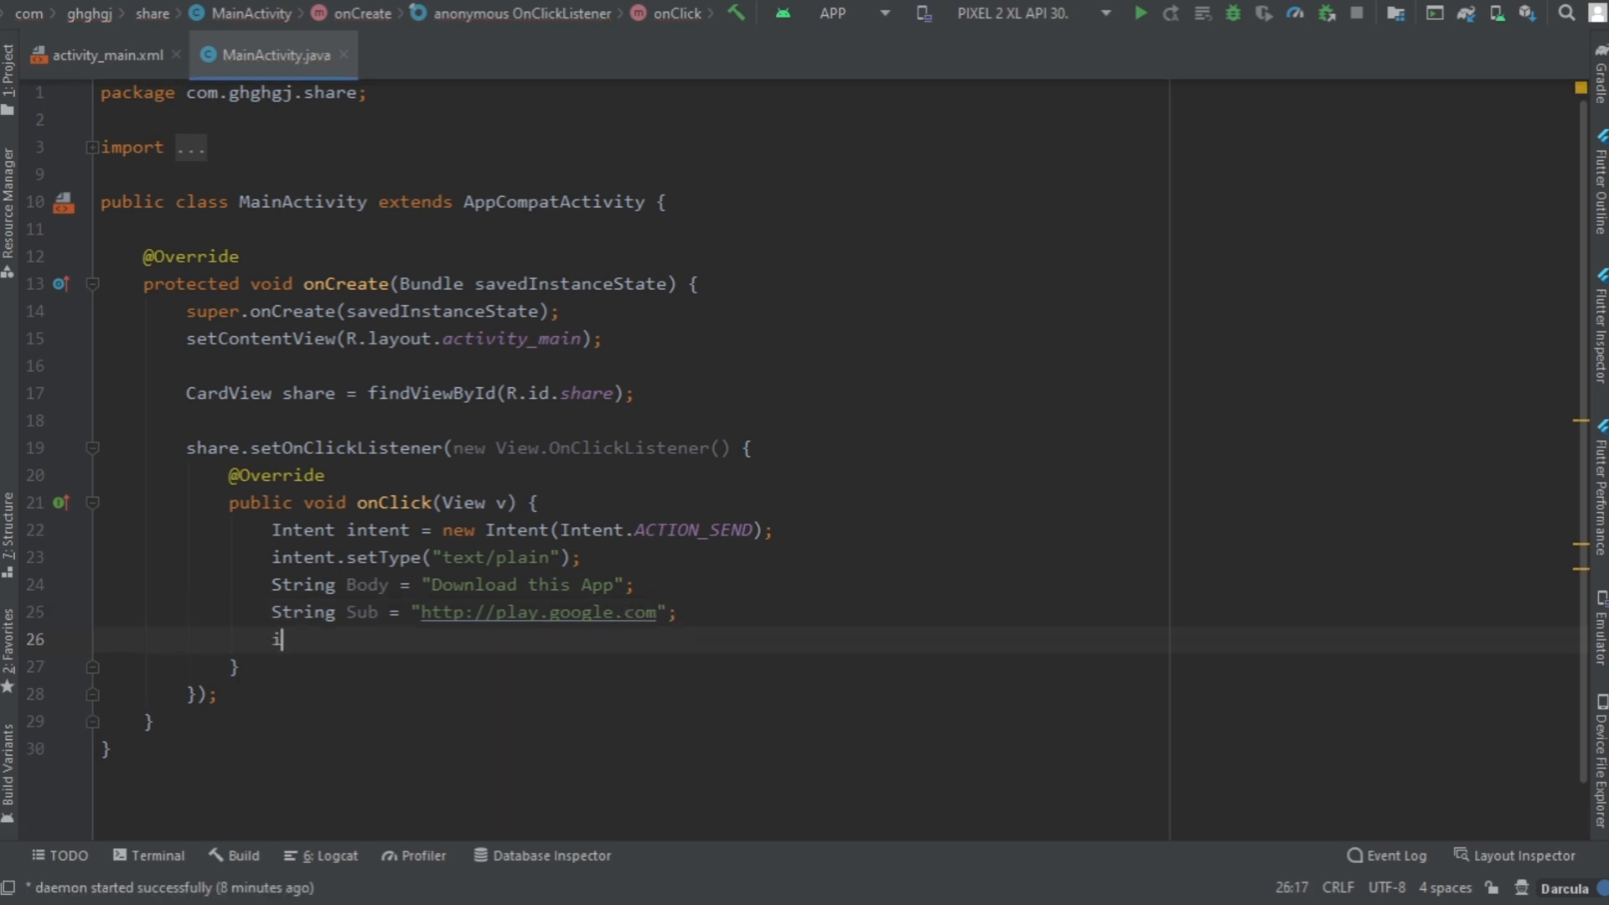
Step: Add intent.putExtra calls passing Body and Sub as Intent.EXTRA_TEXT
type("intent.putExtra(Intent.EXTRA_TEXT")
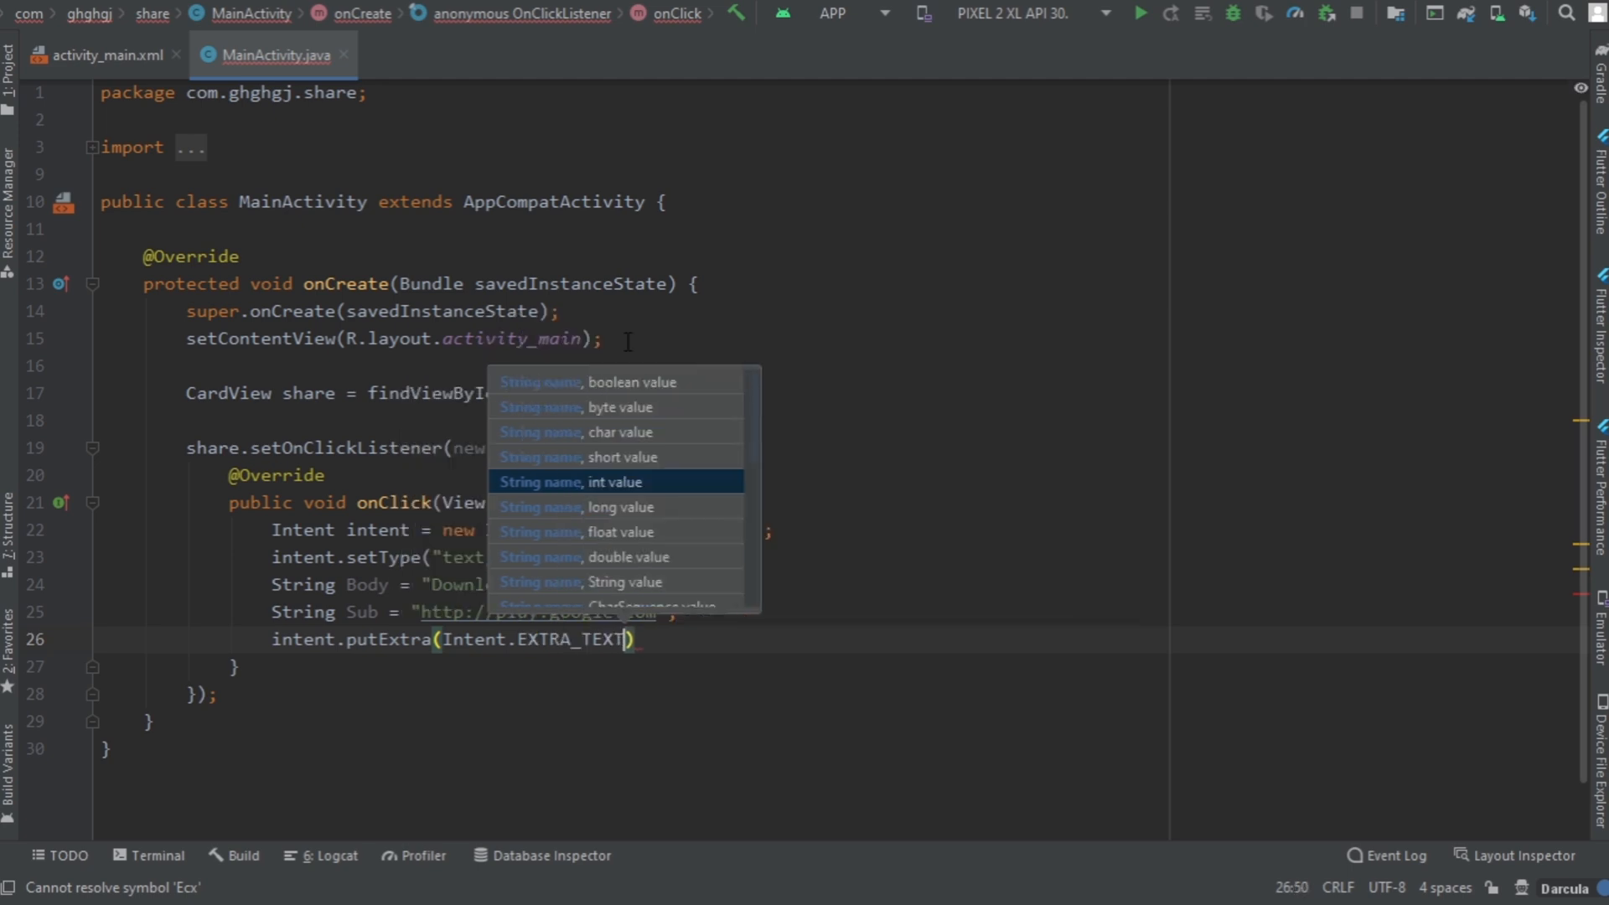
type(",")
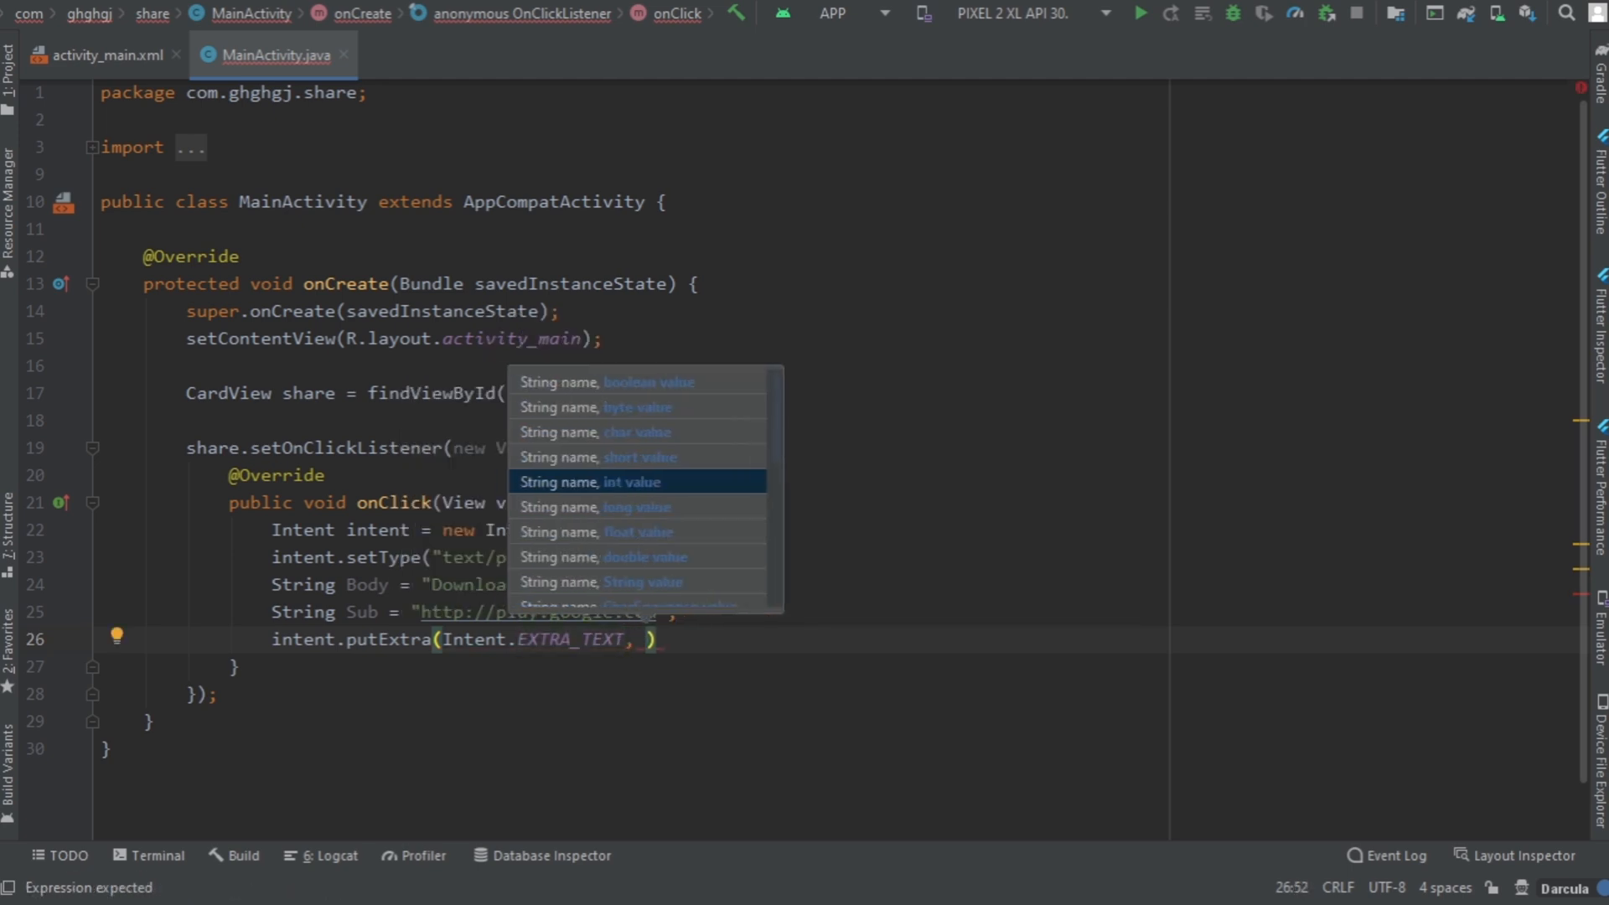
type("Body")
type("intent")
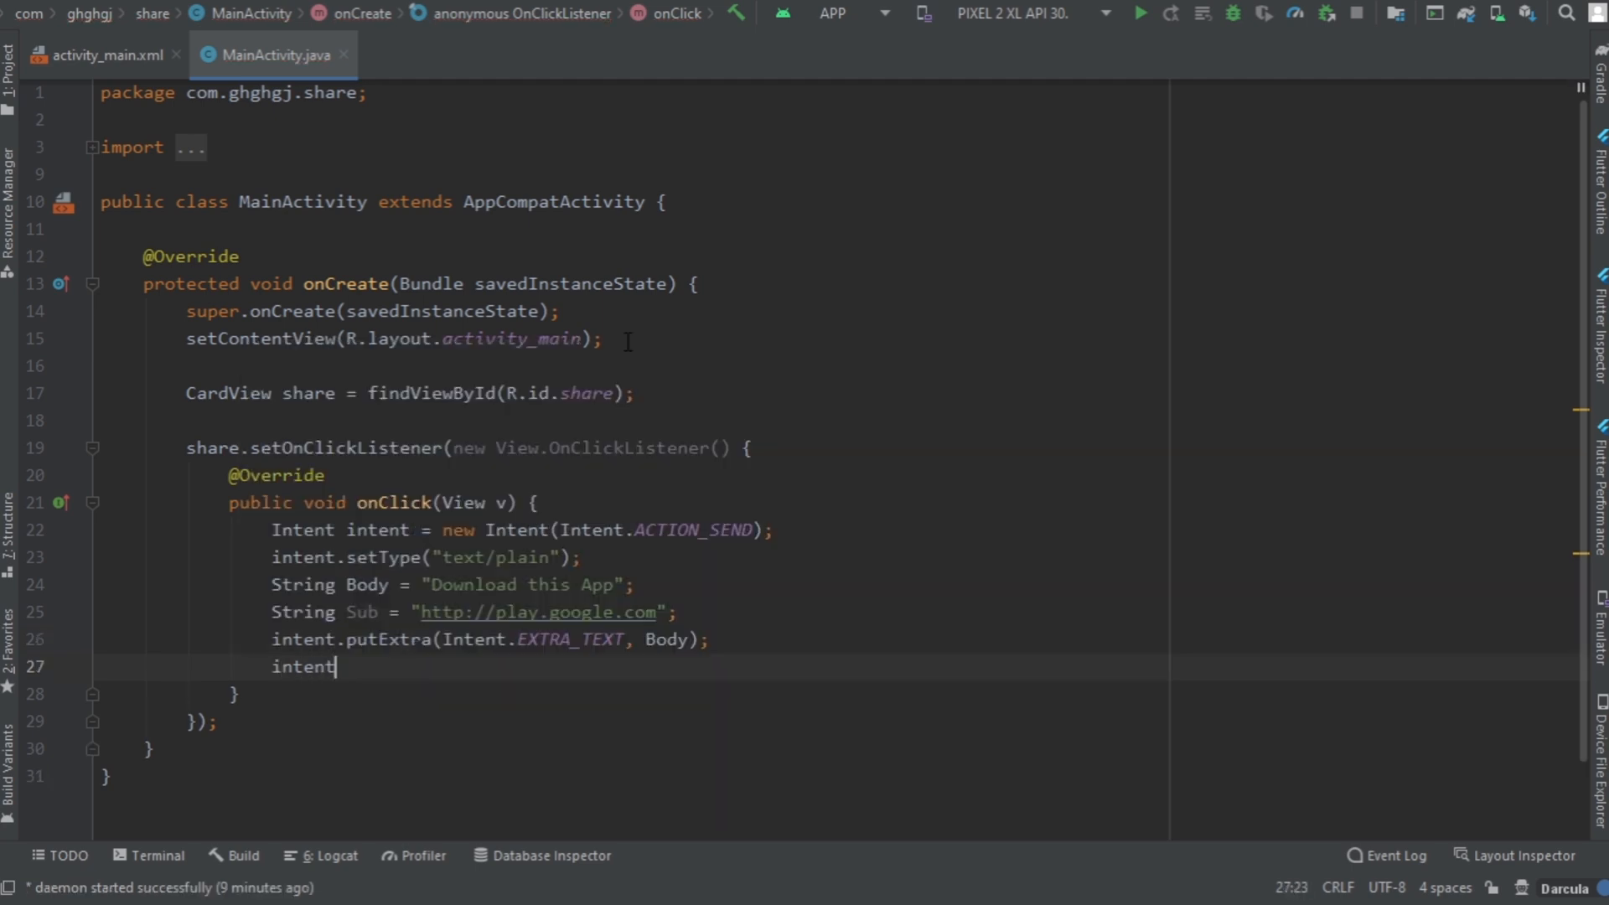
type(".putExtra()")
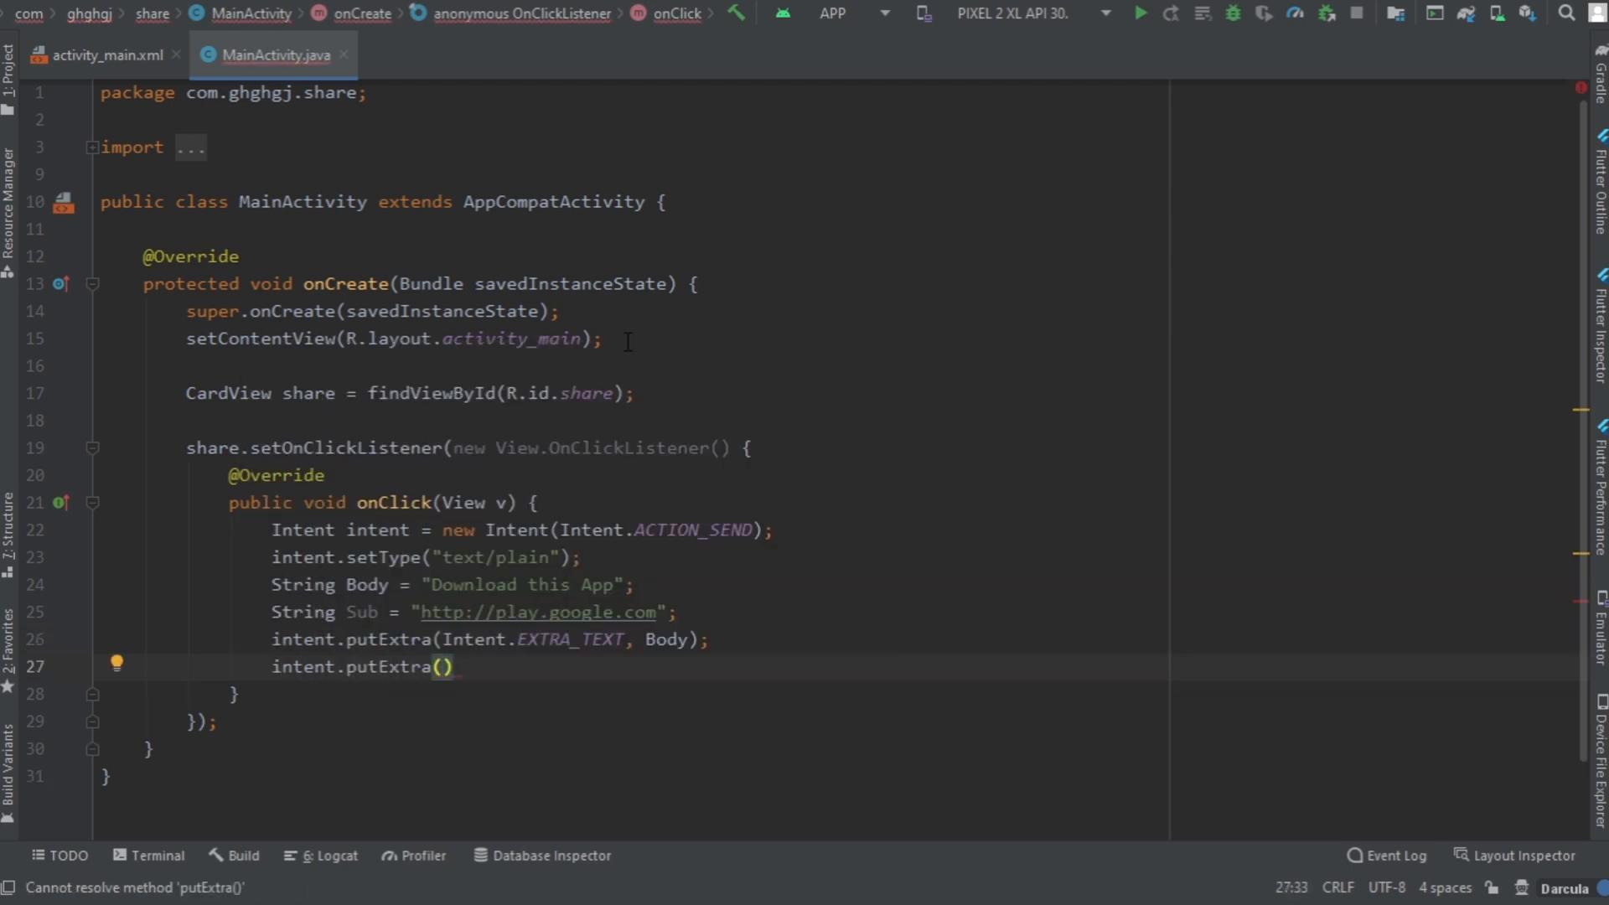
type("Intent.EXTRA_TEXT, Sub")
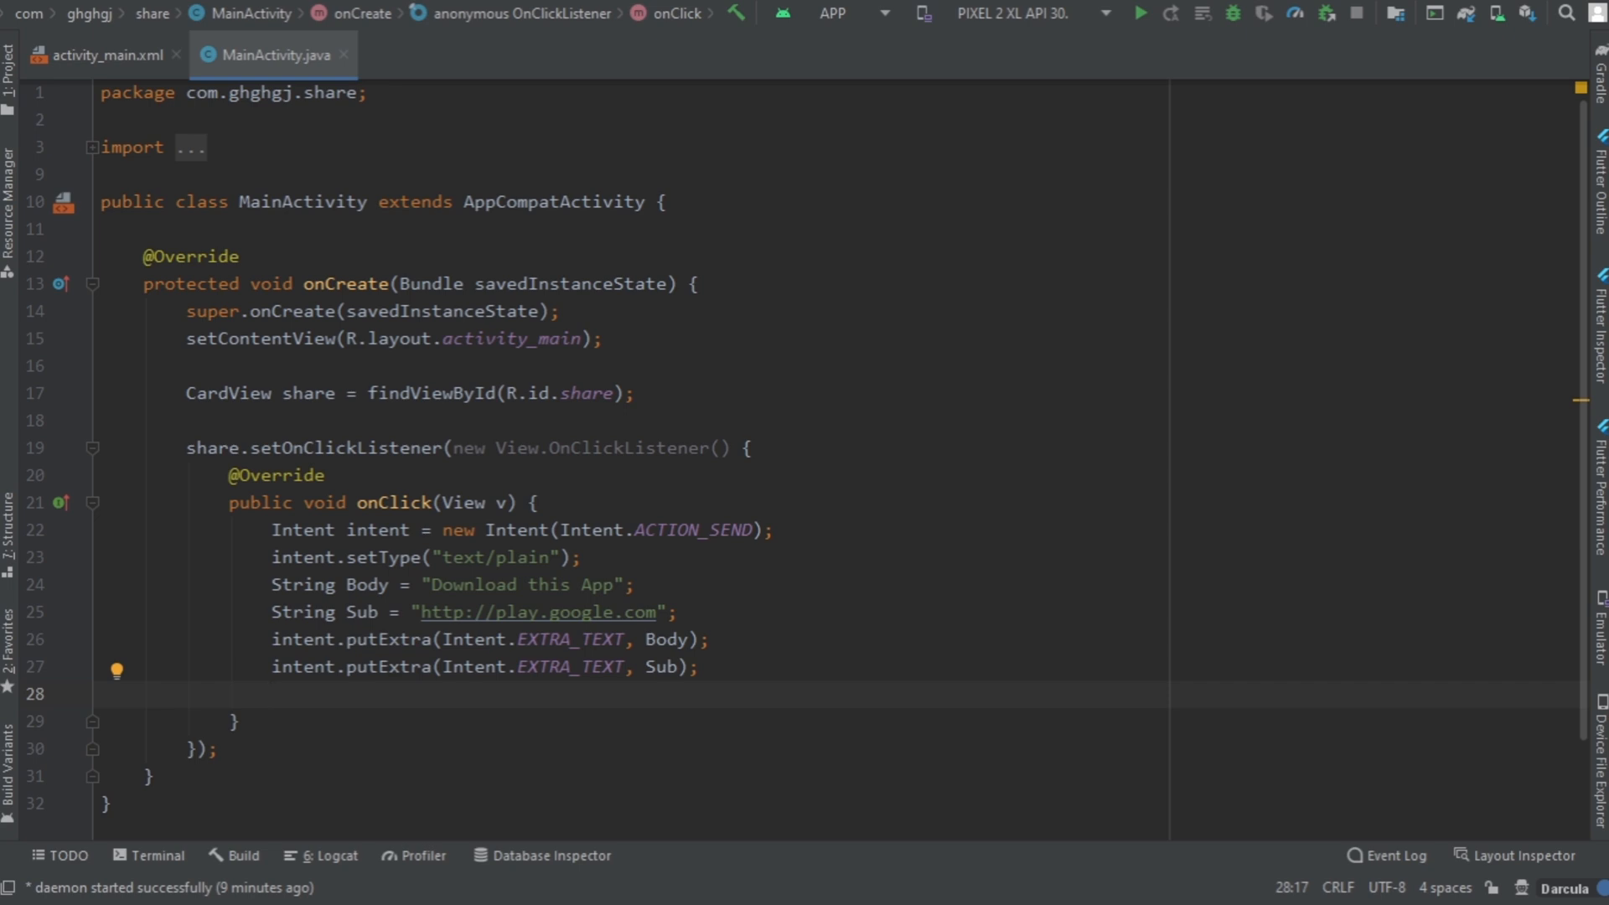
Step: Call startActivity(Intent.createChooser(intent, "Share using")) to launch the share chooser
type("startActivity();")
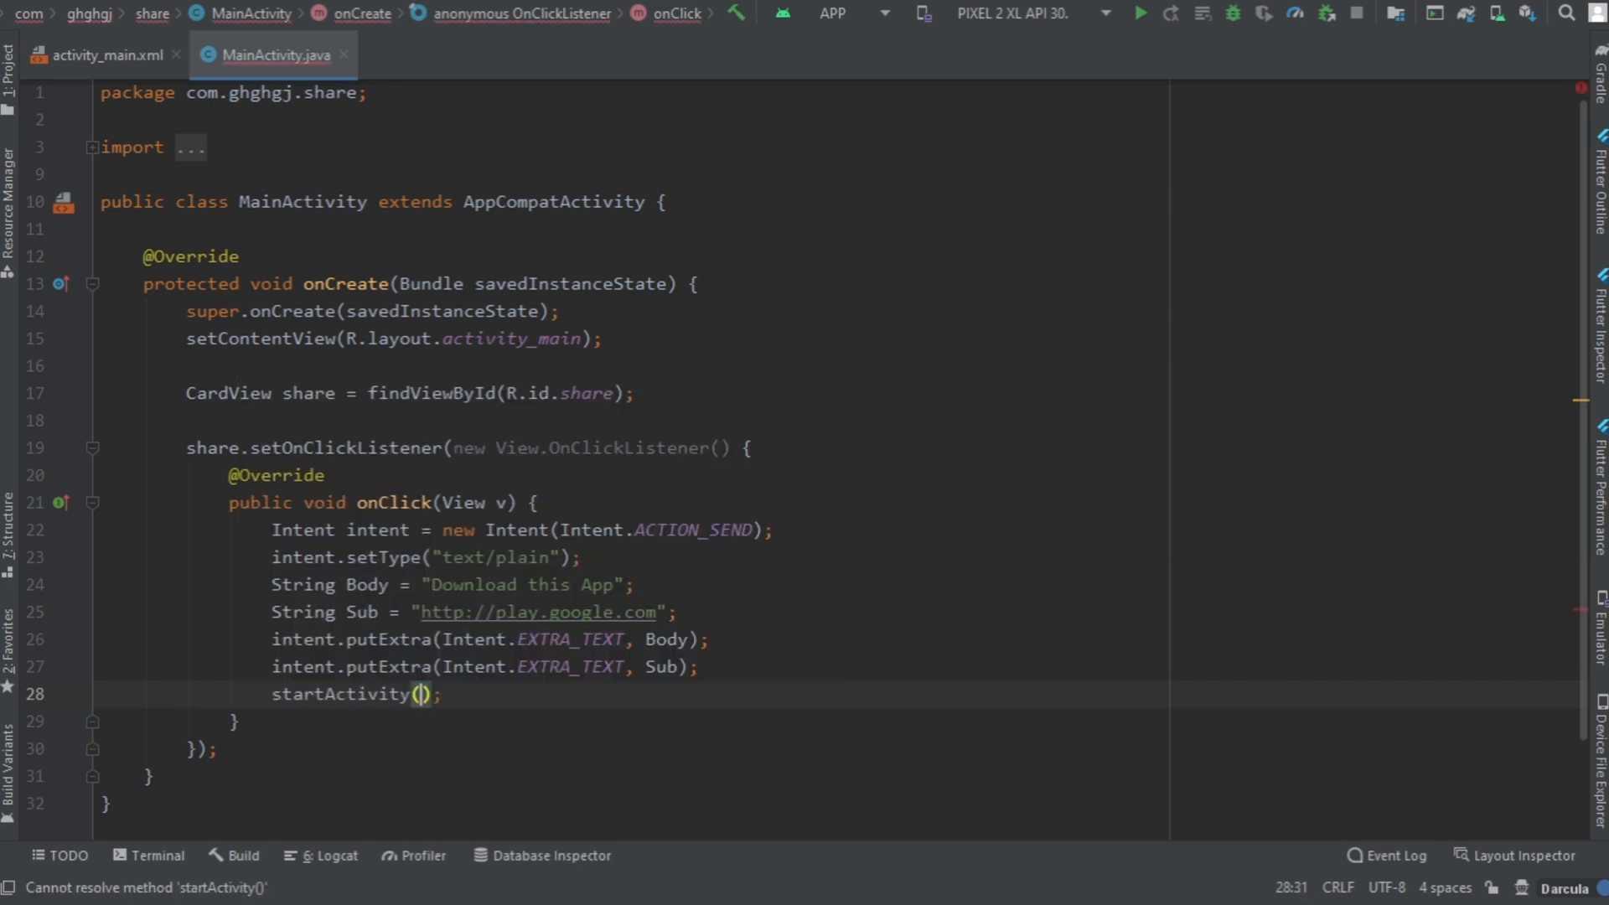
type("Intent")
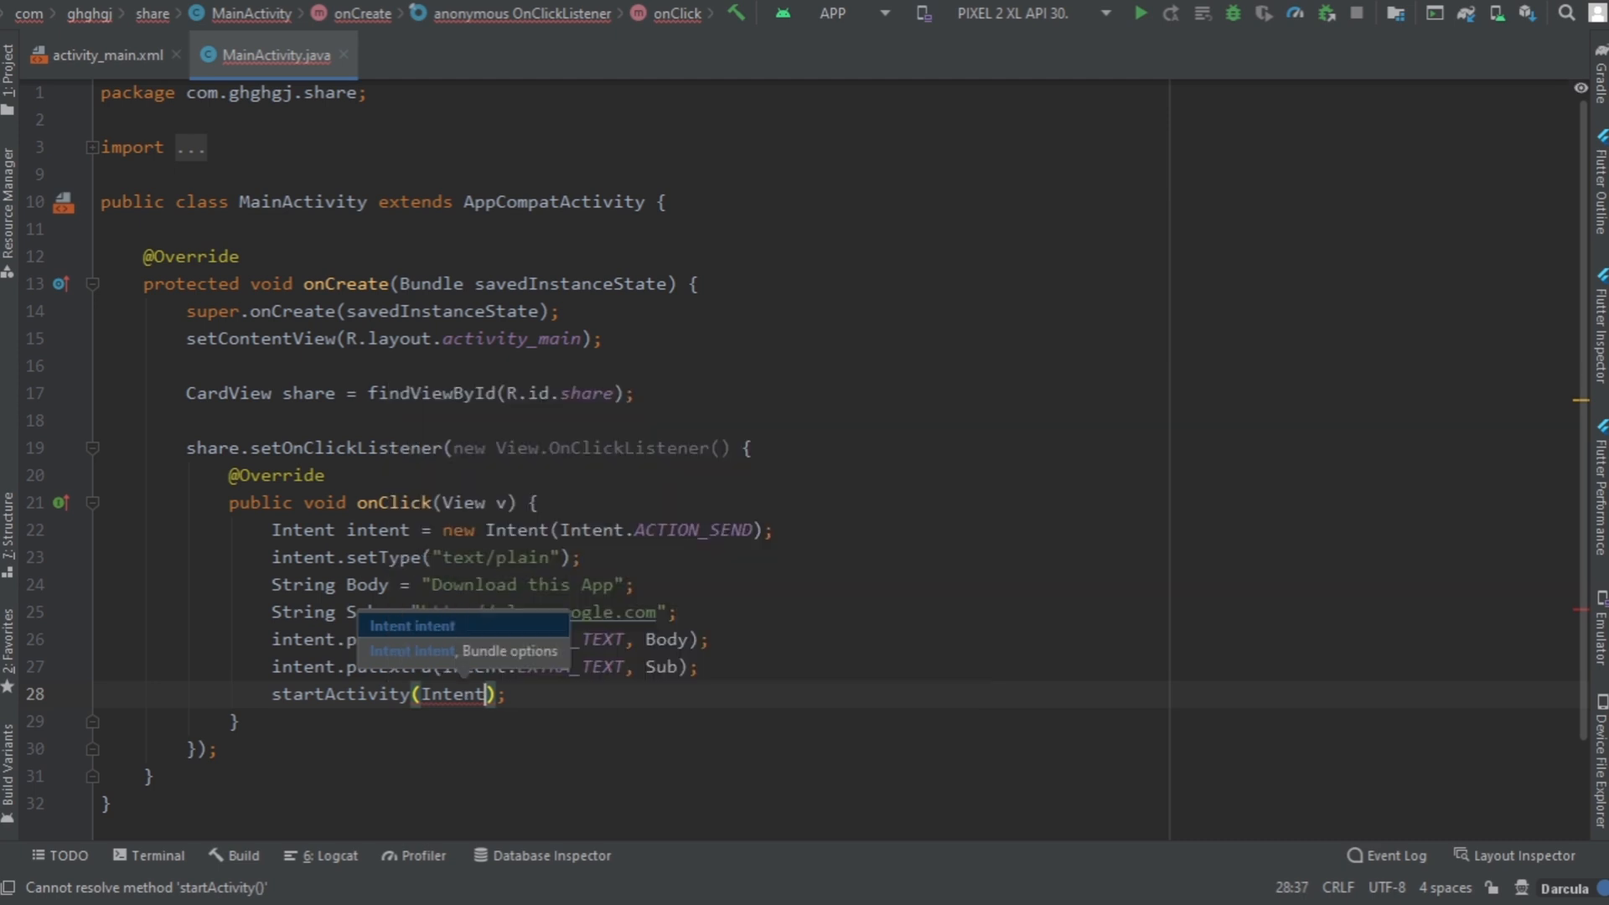
type(".")
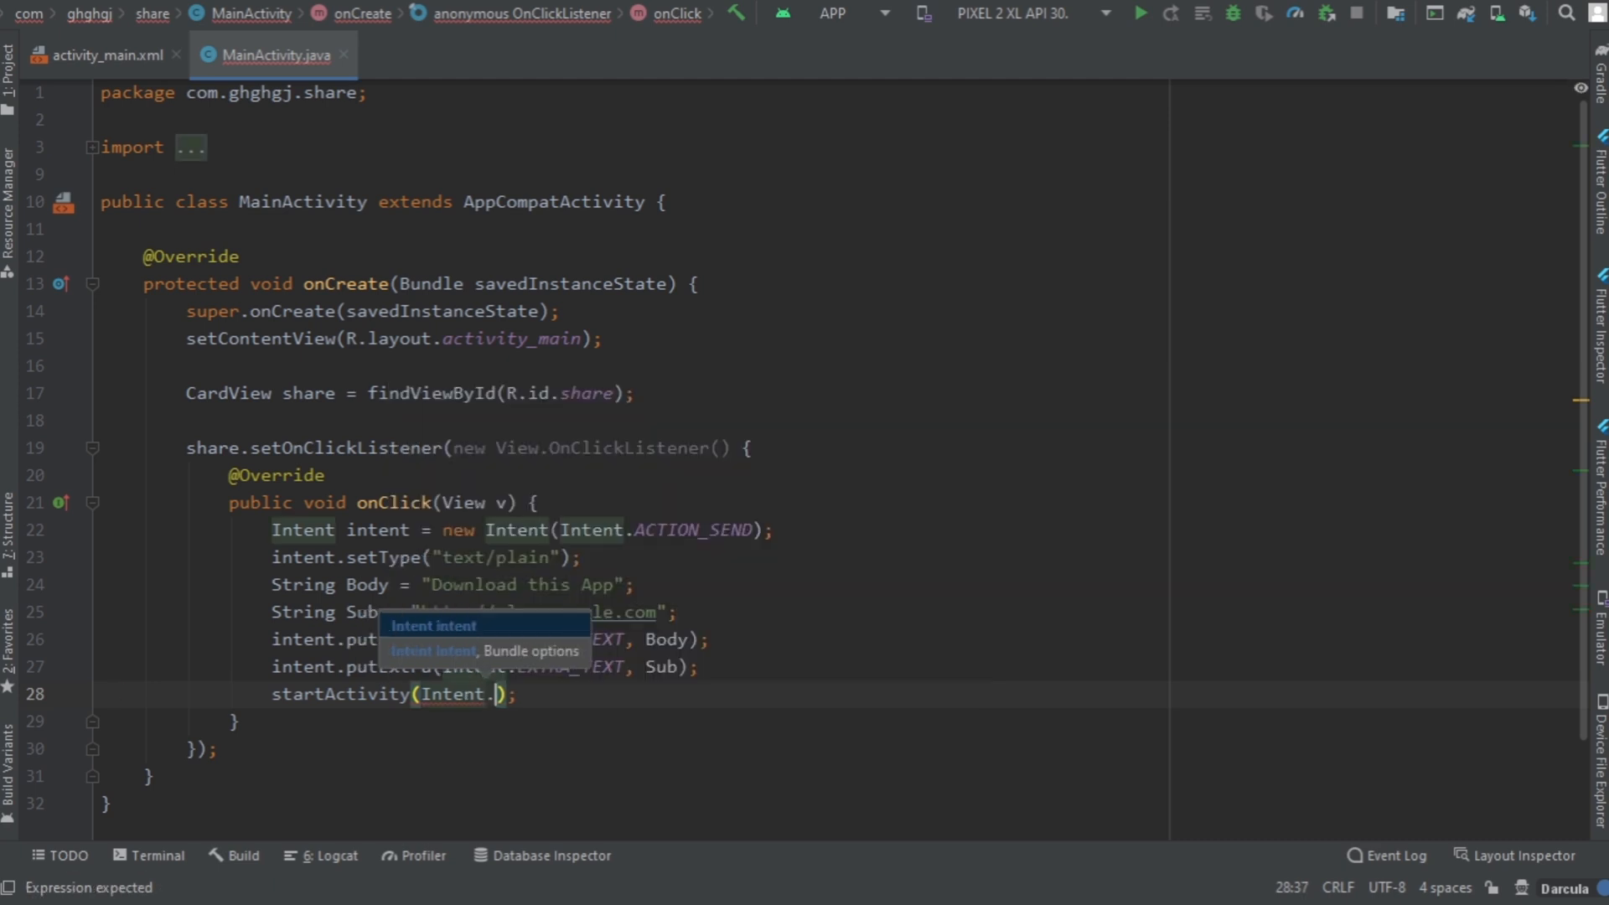
type("createChooser(")
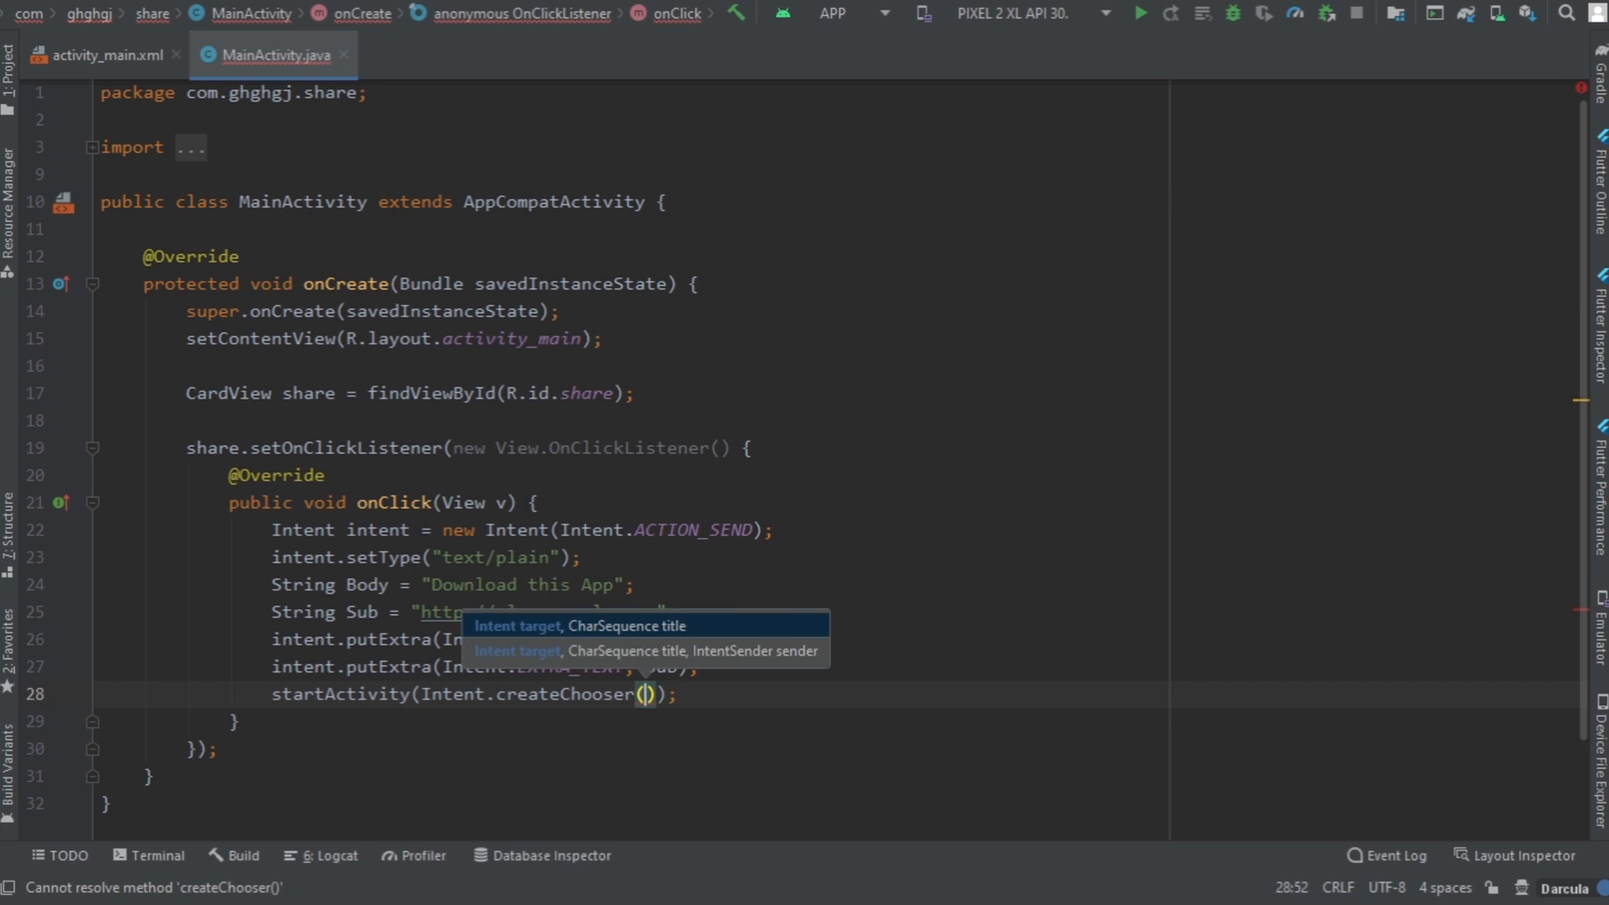
type("intent")
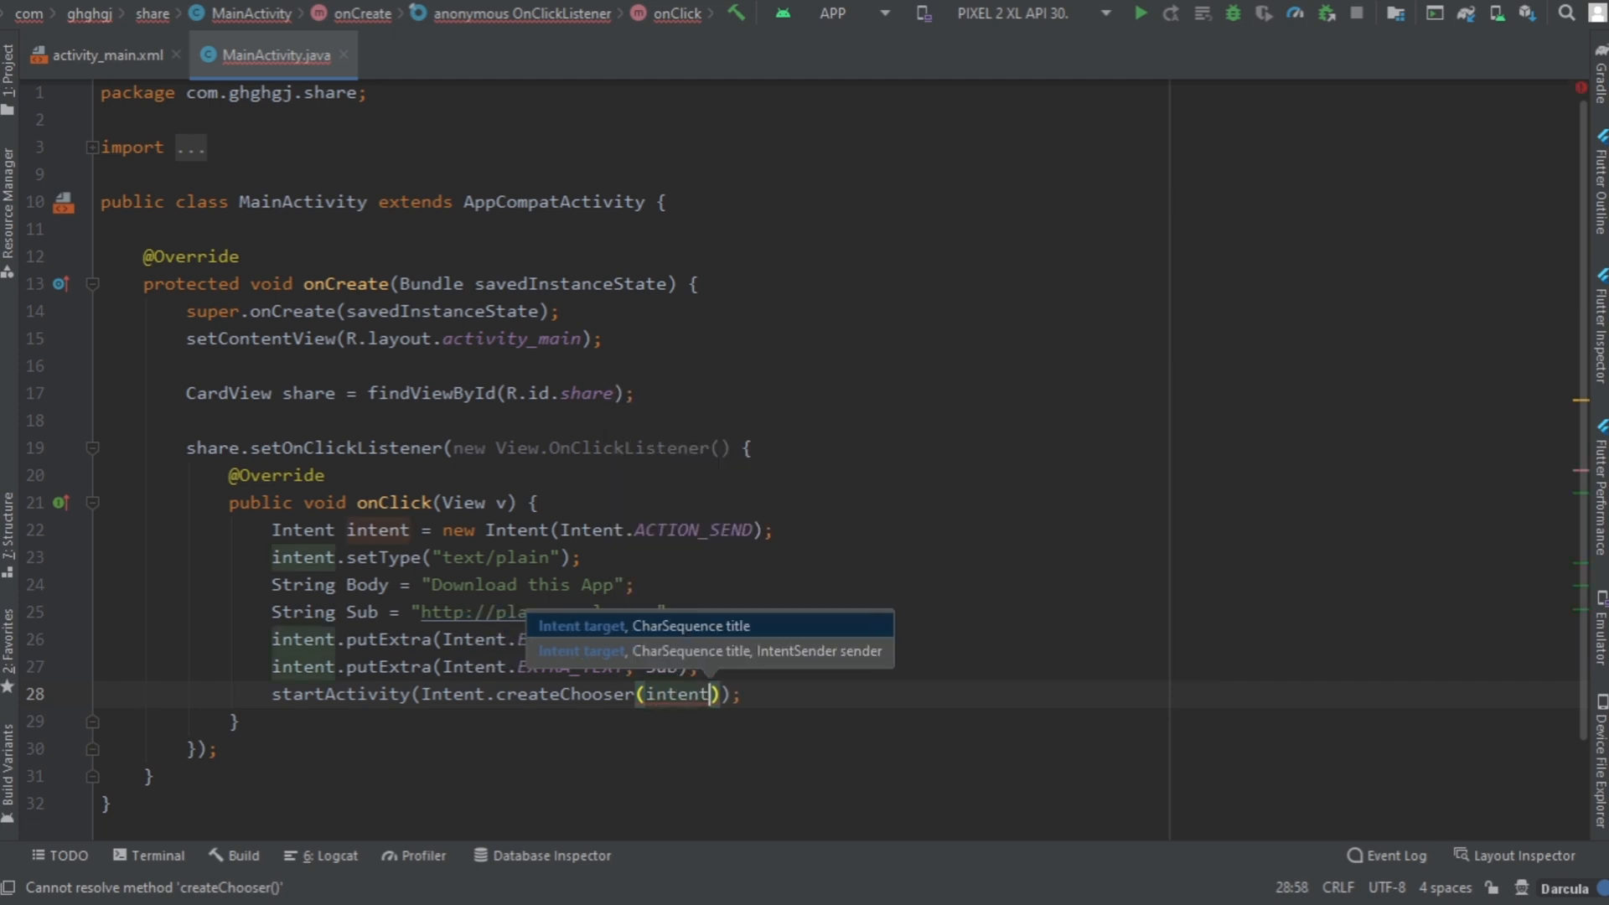
type(", \"Sh")
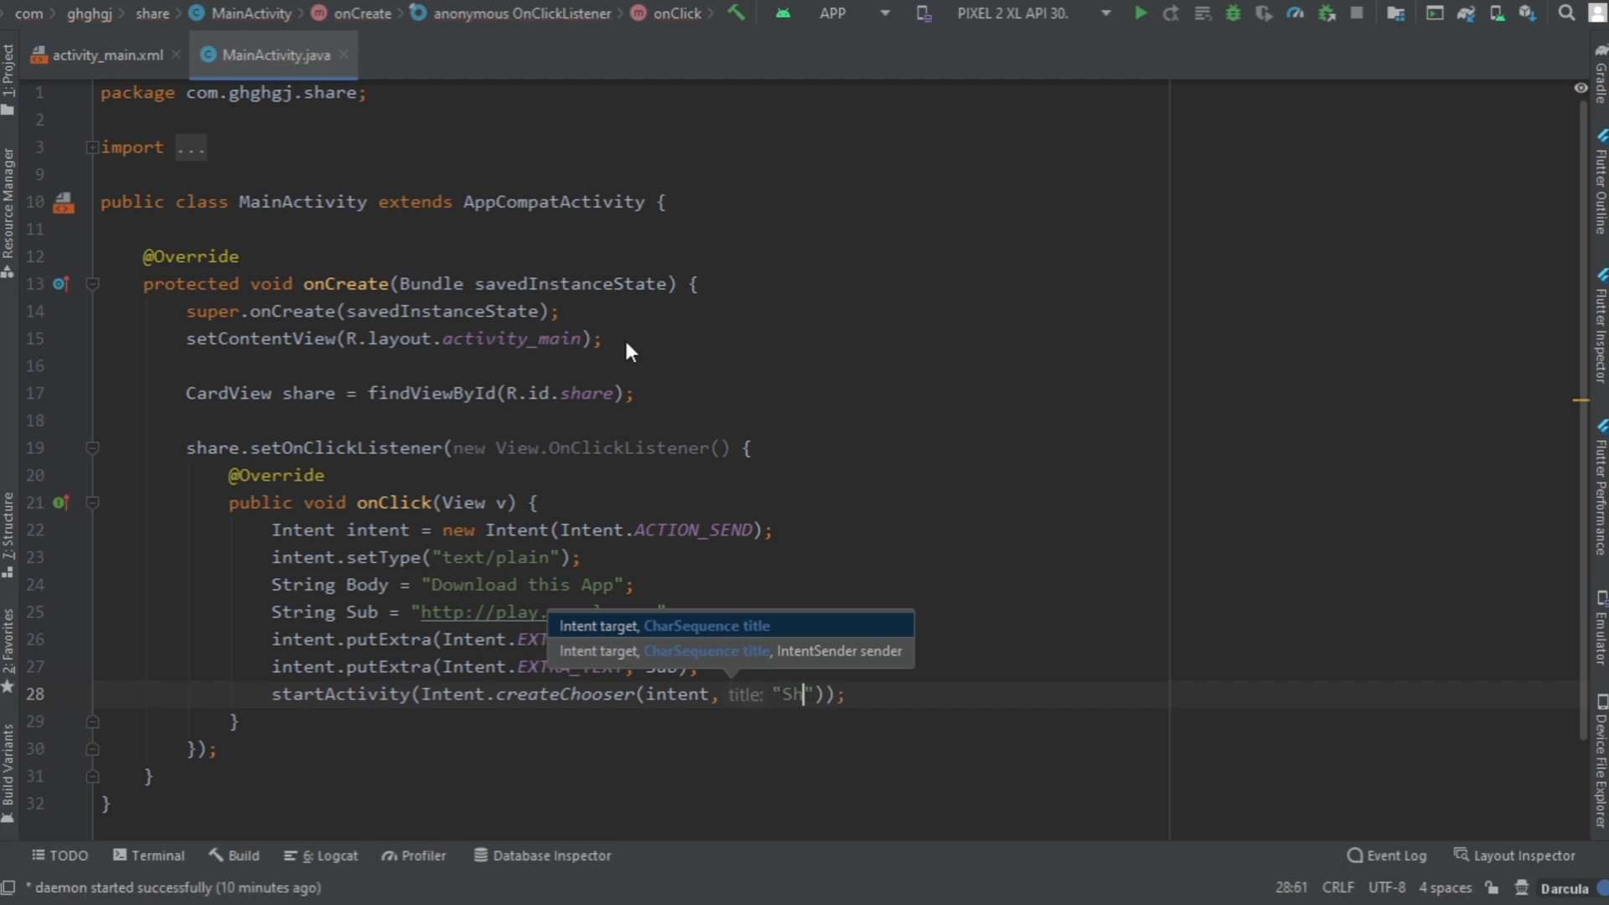
type("are u")
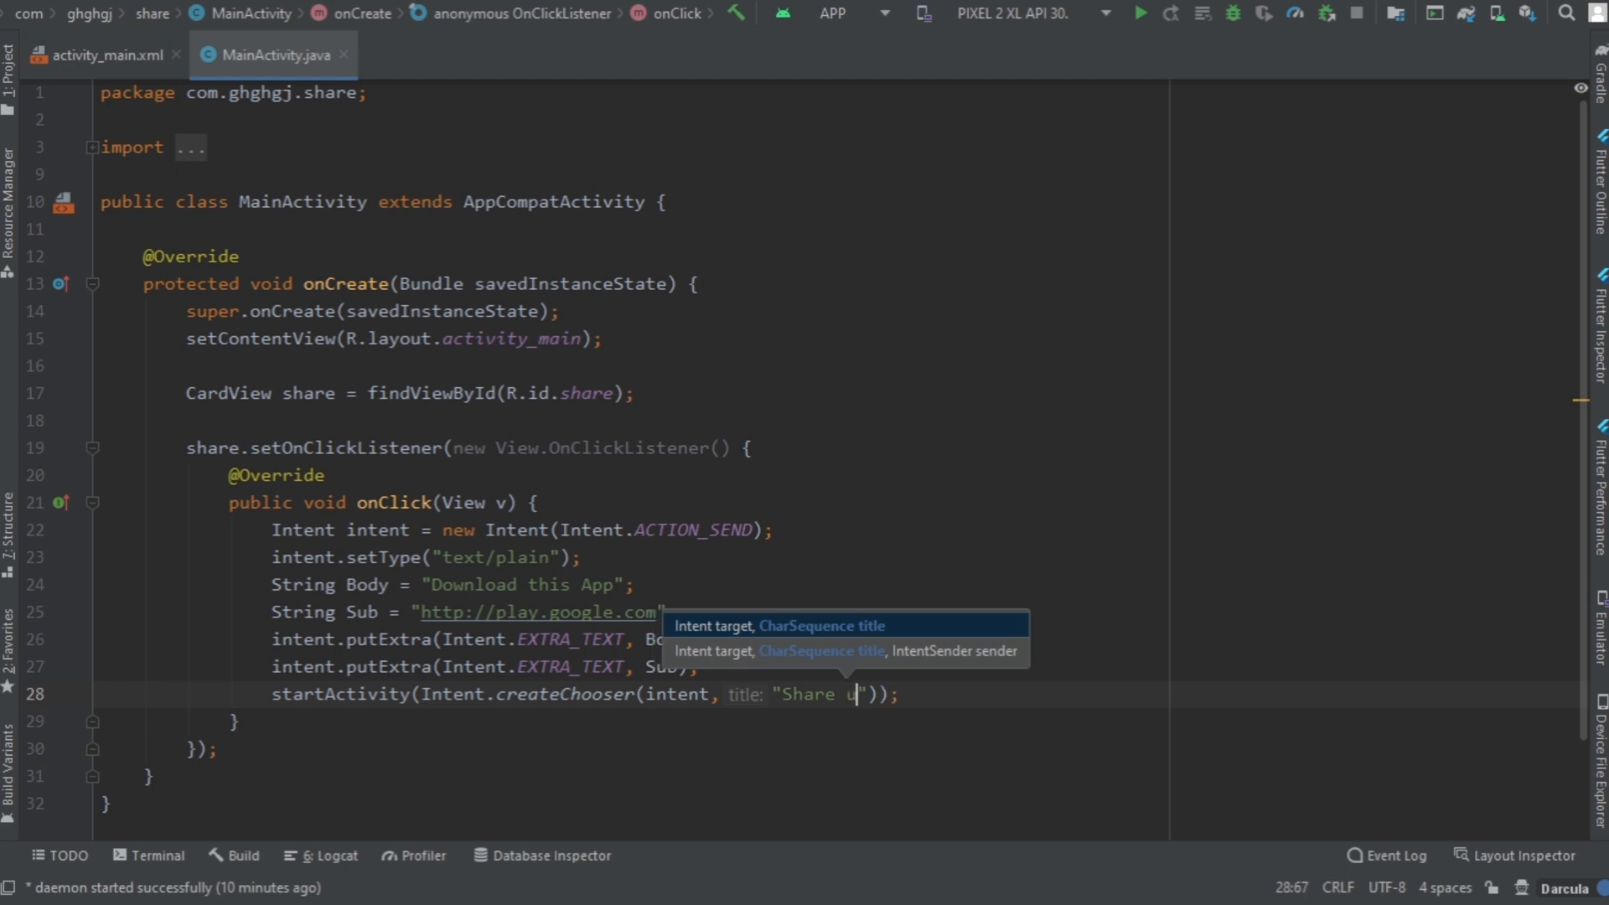
type("sing")
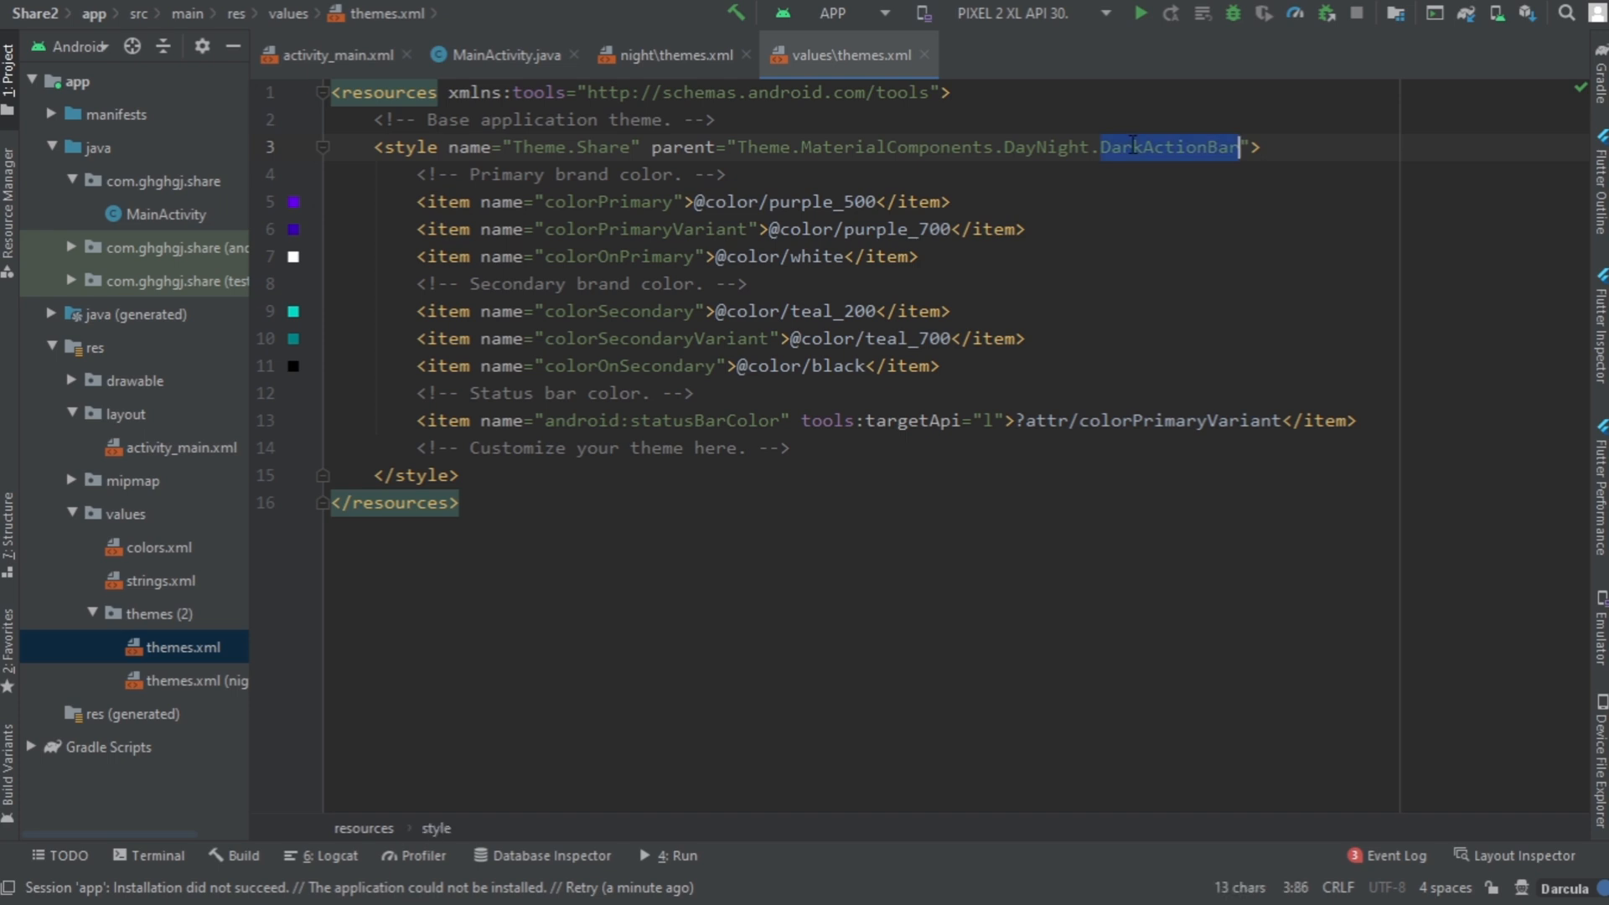
Step: Switch the theme parent to DayNight.NoActionBar, return to MainActivity.java, and run the app
type("NoActionBar")
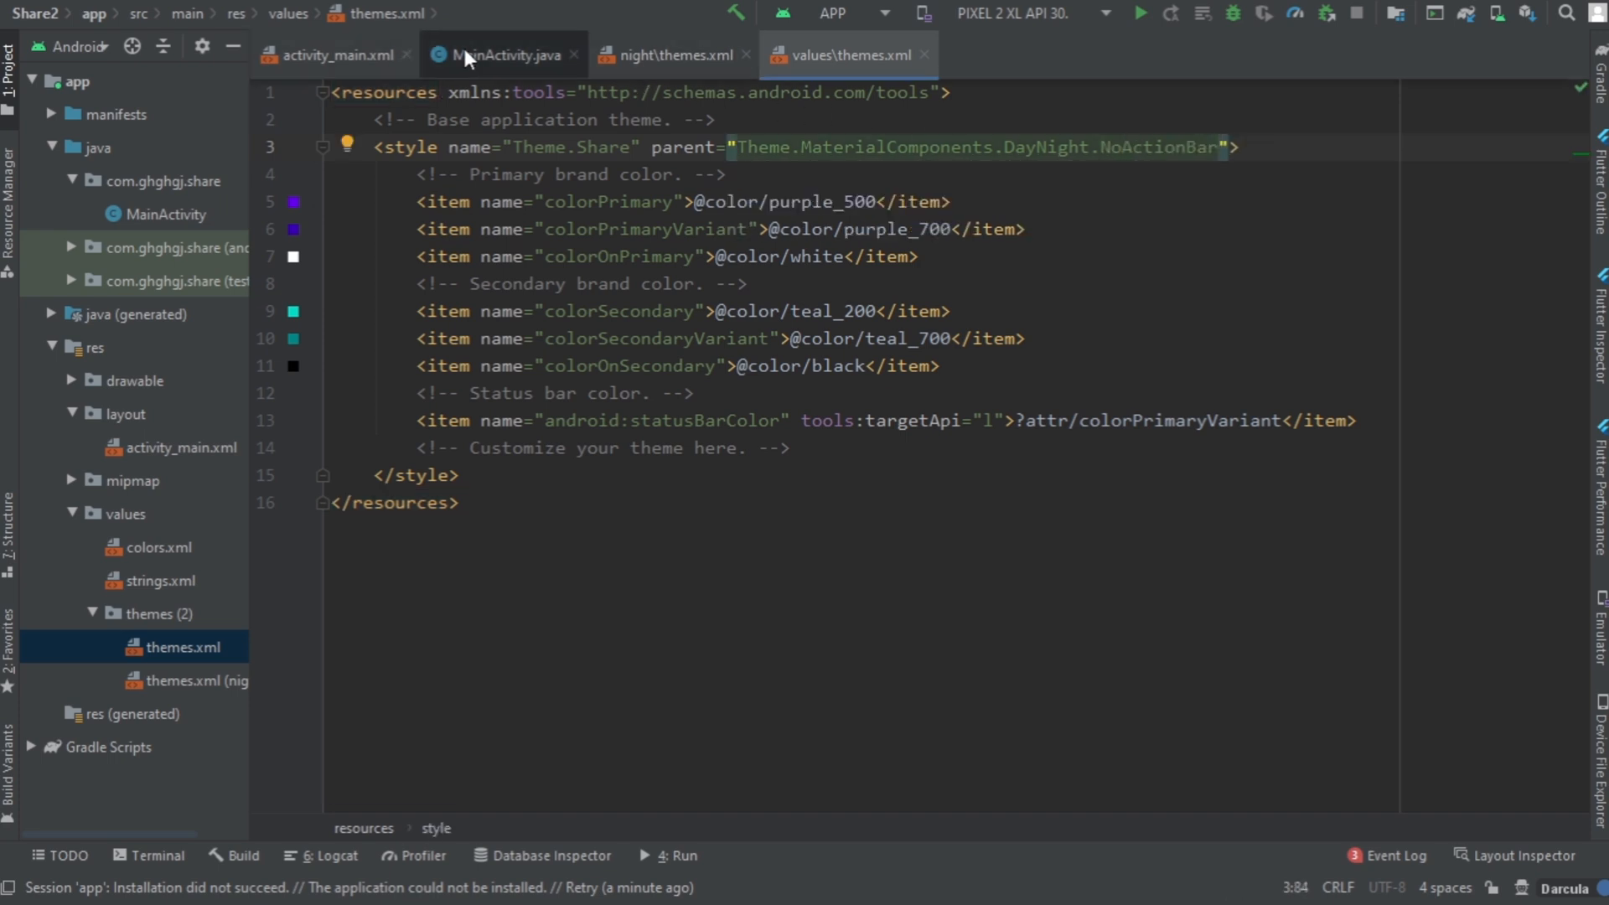
left_click(500, 54)
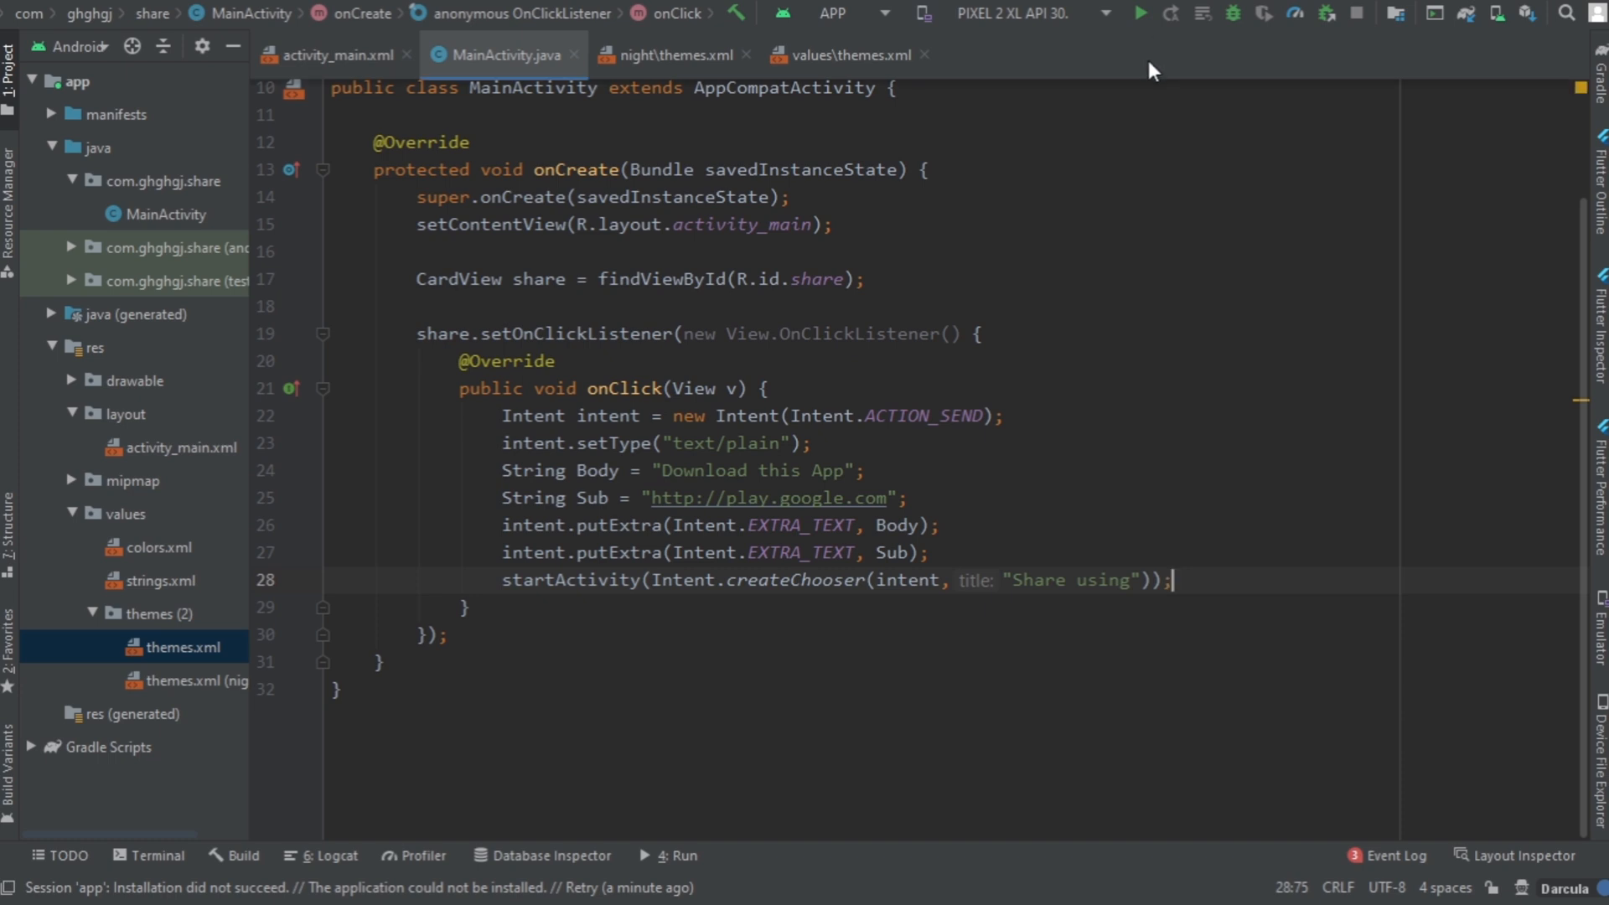
left_click(1139, 13)
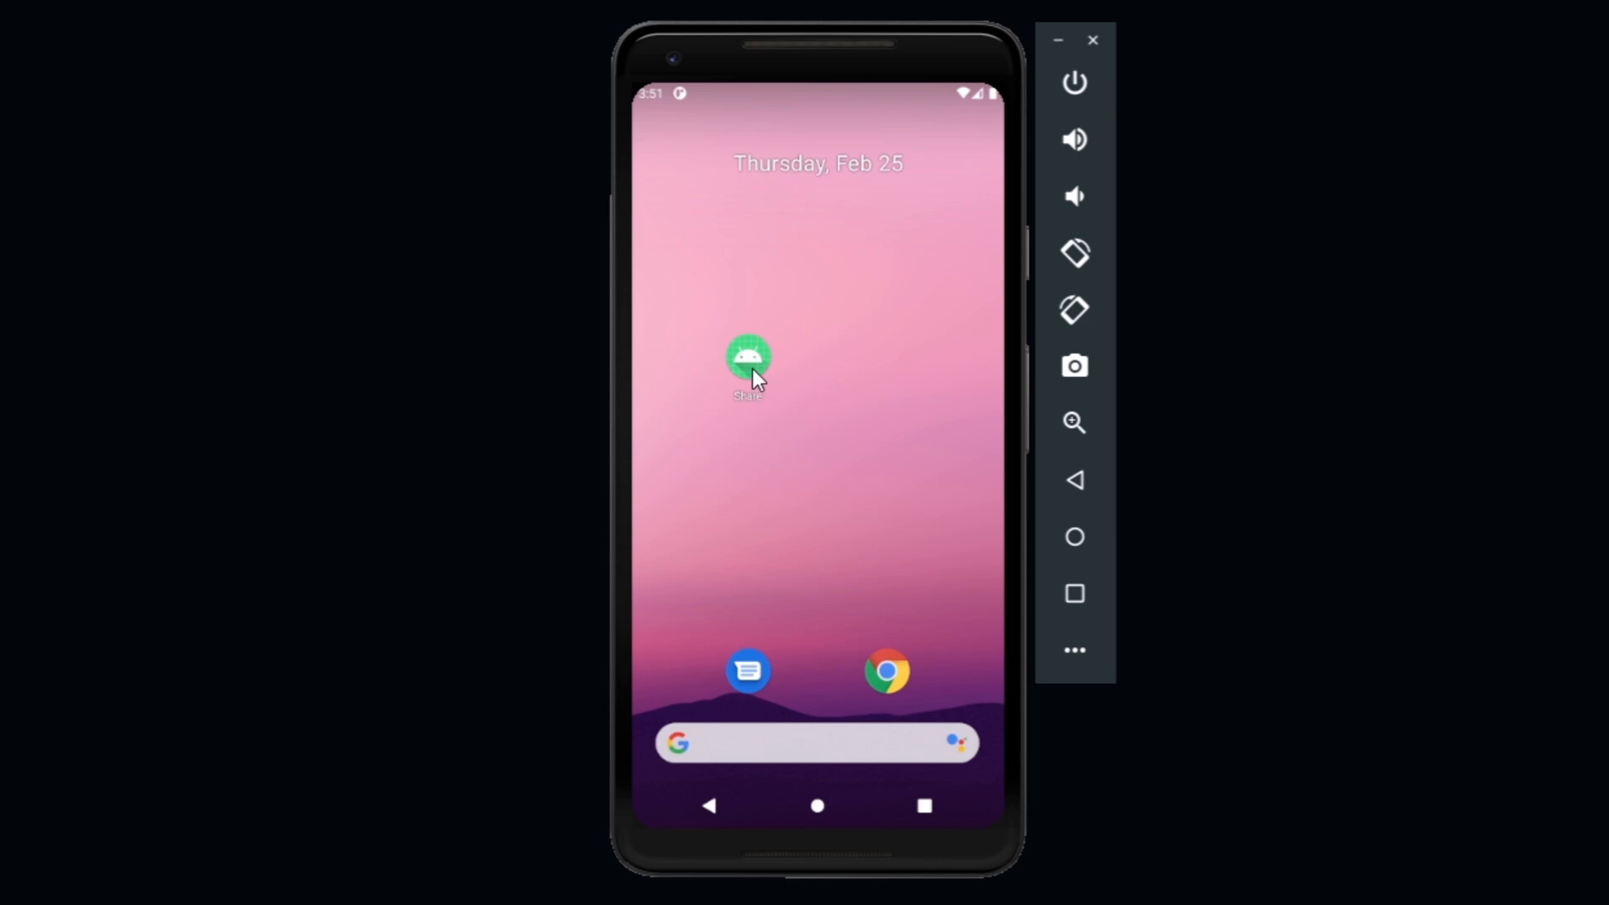
Step: Launch the Share app on the emulator and tap its card to open the share sheet
left_click(748, 360)
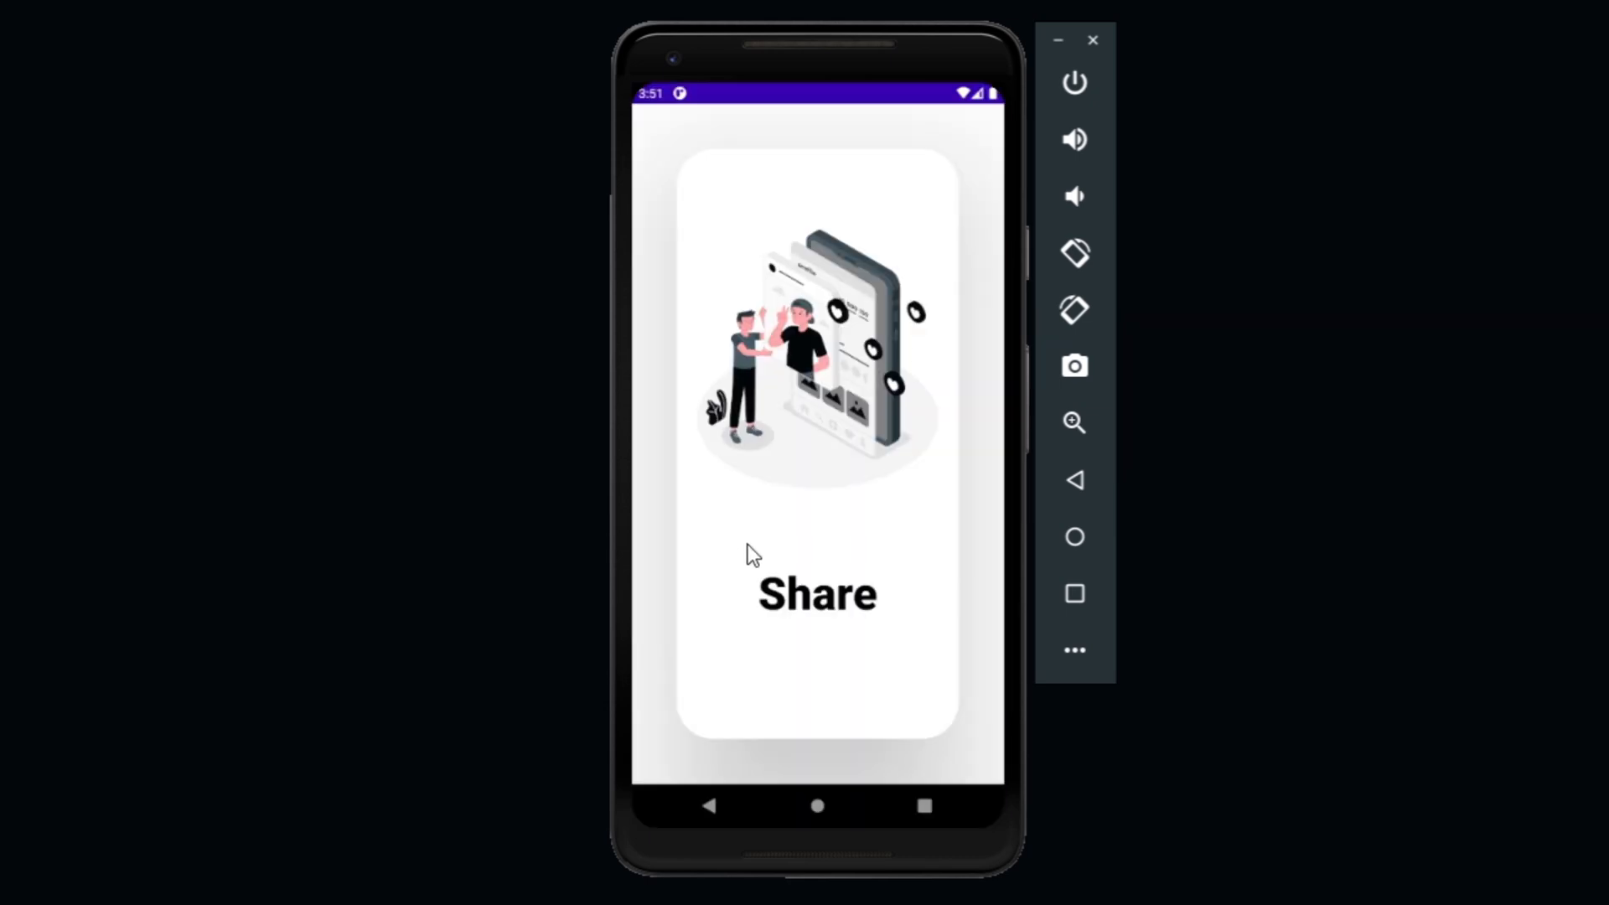
mouse_move(718, 462)
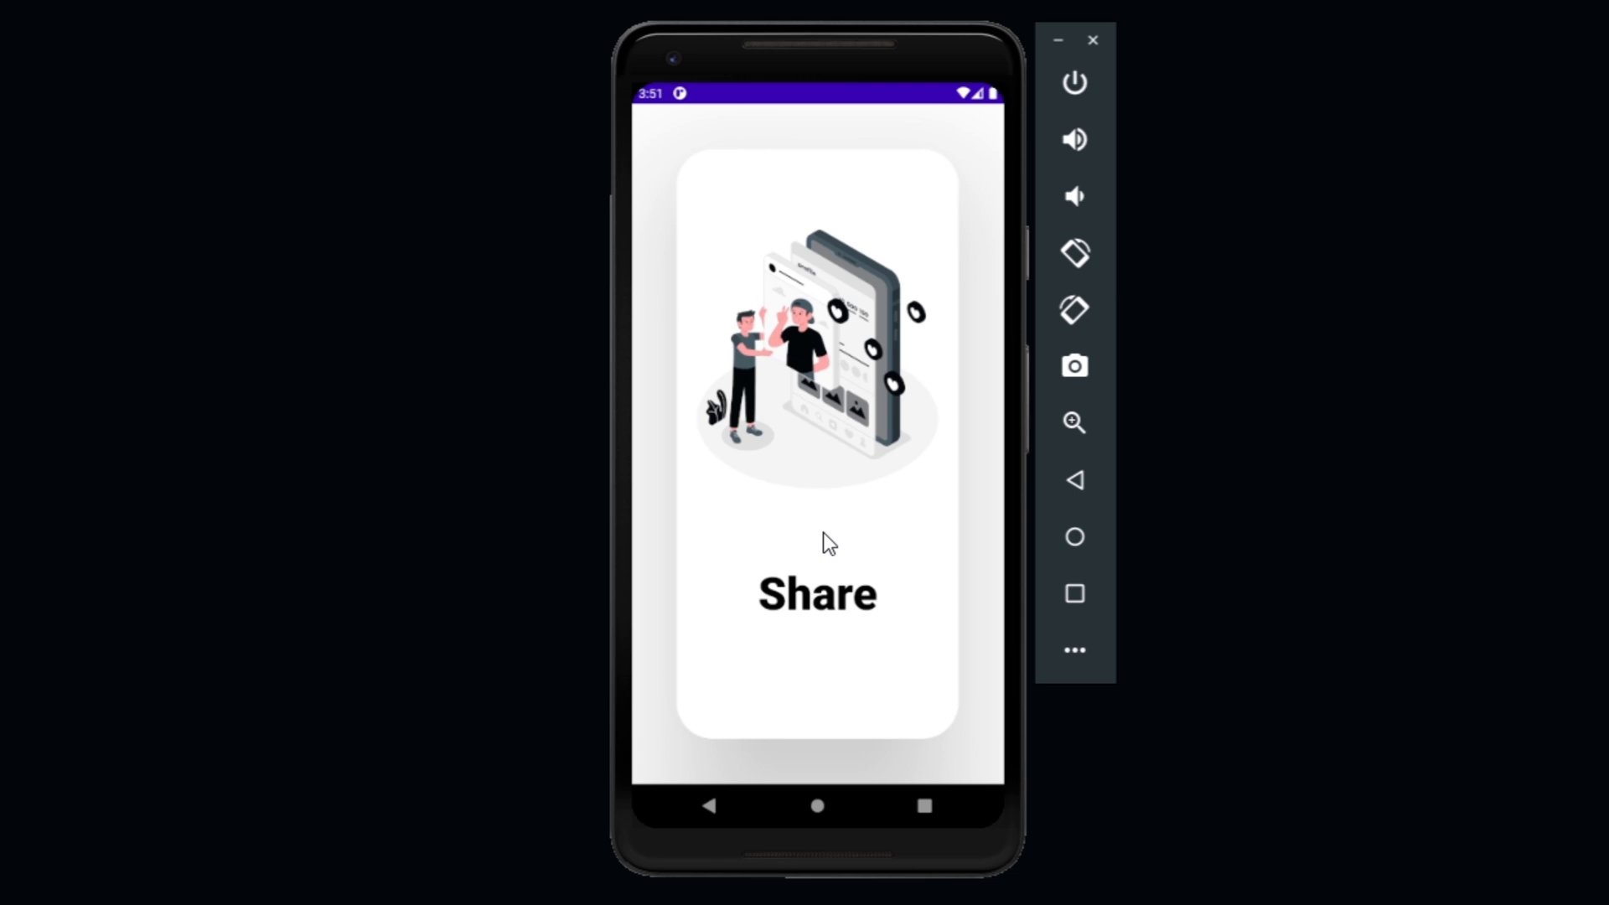
left_click(815, 594)
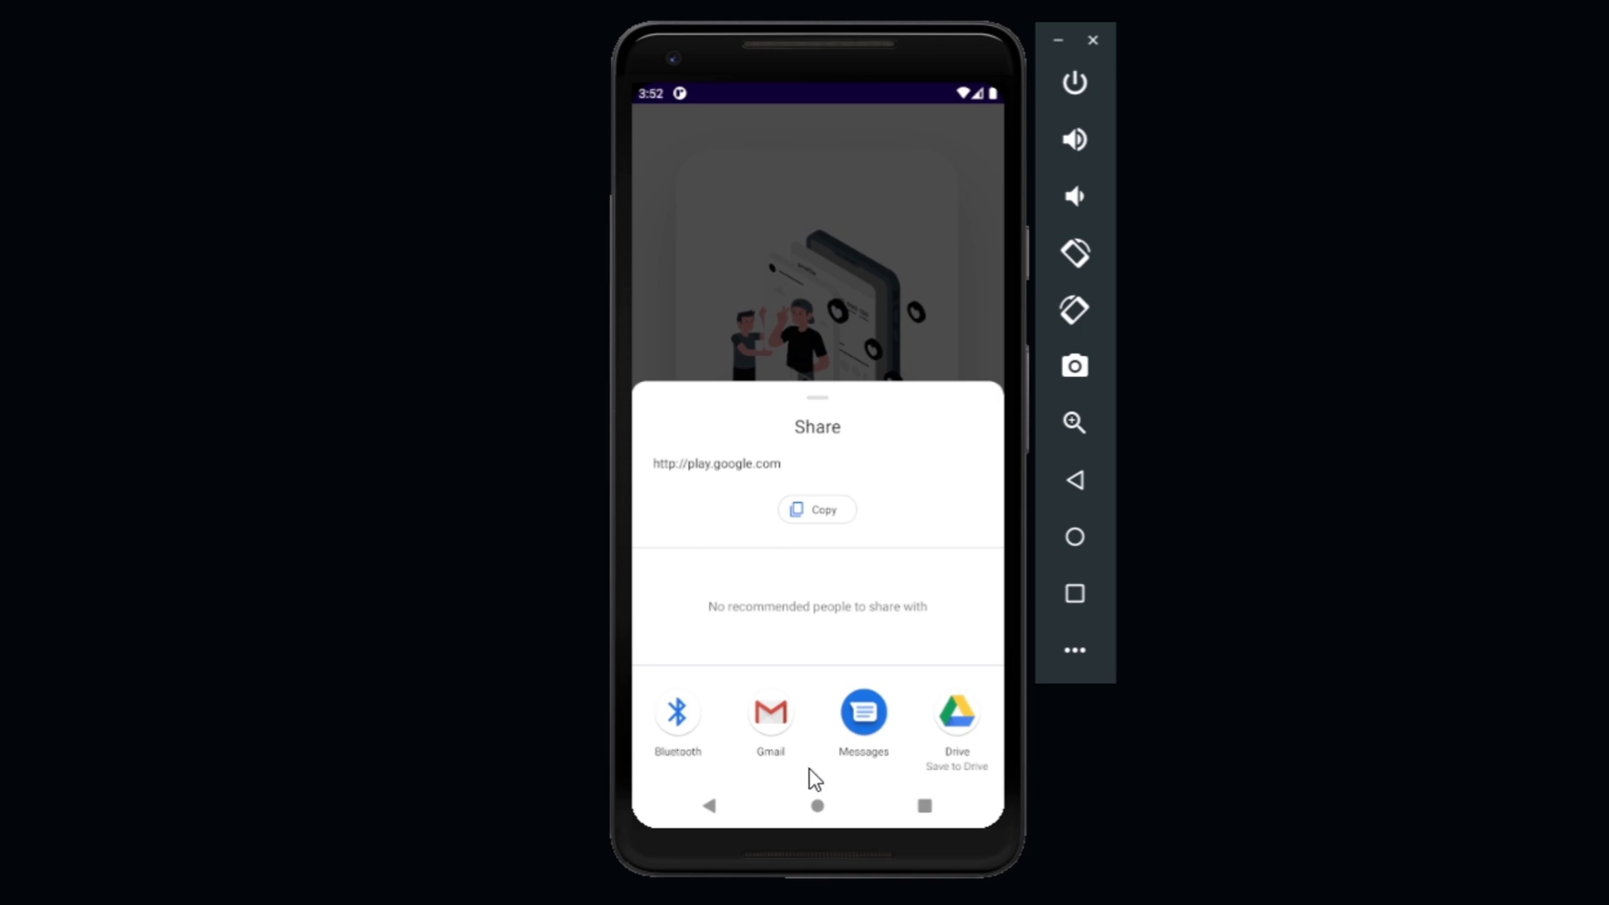
mouse_move(882, 775)
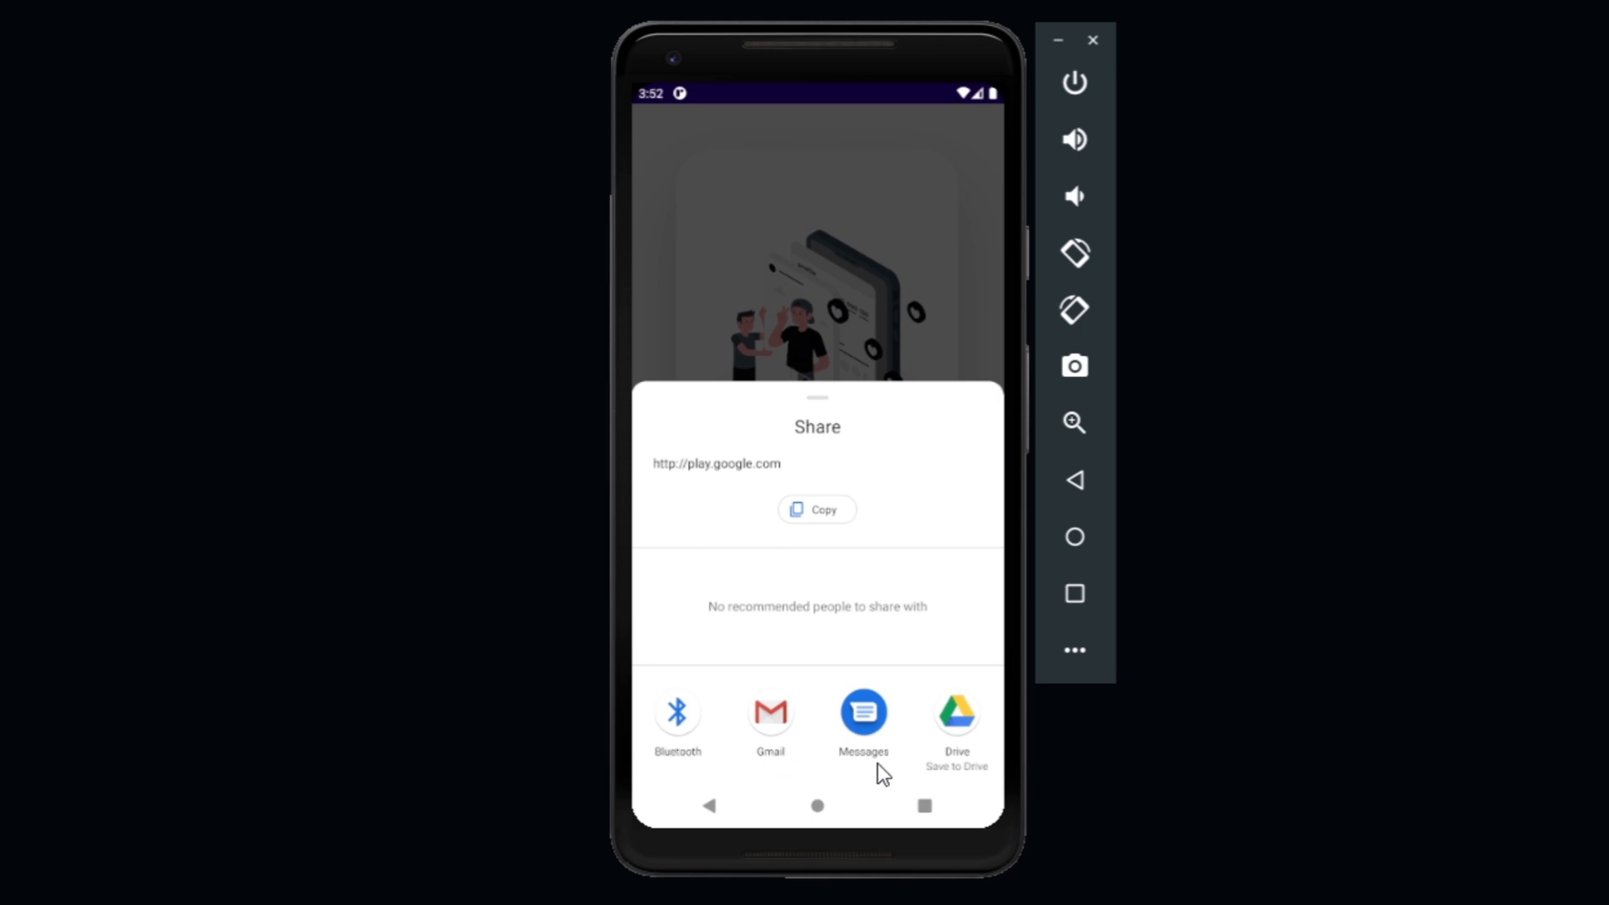
mouse_move(807, 749)
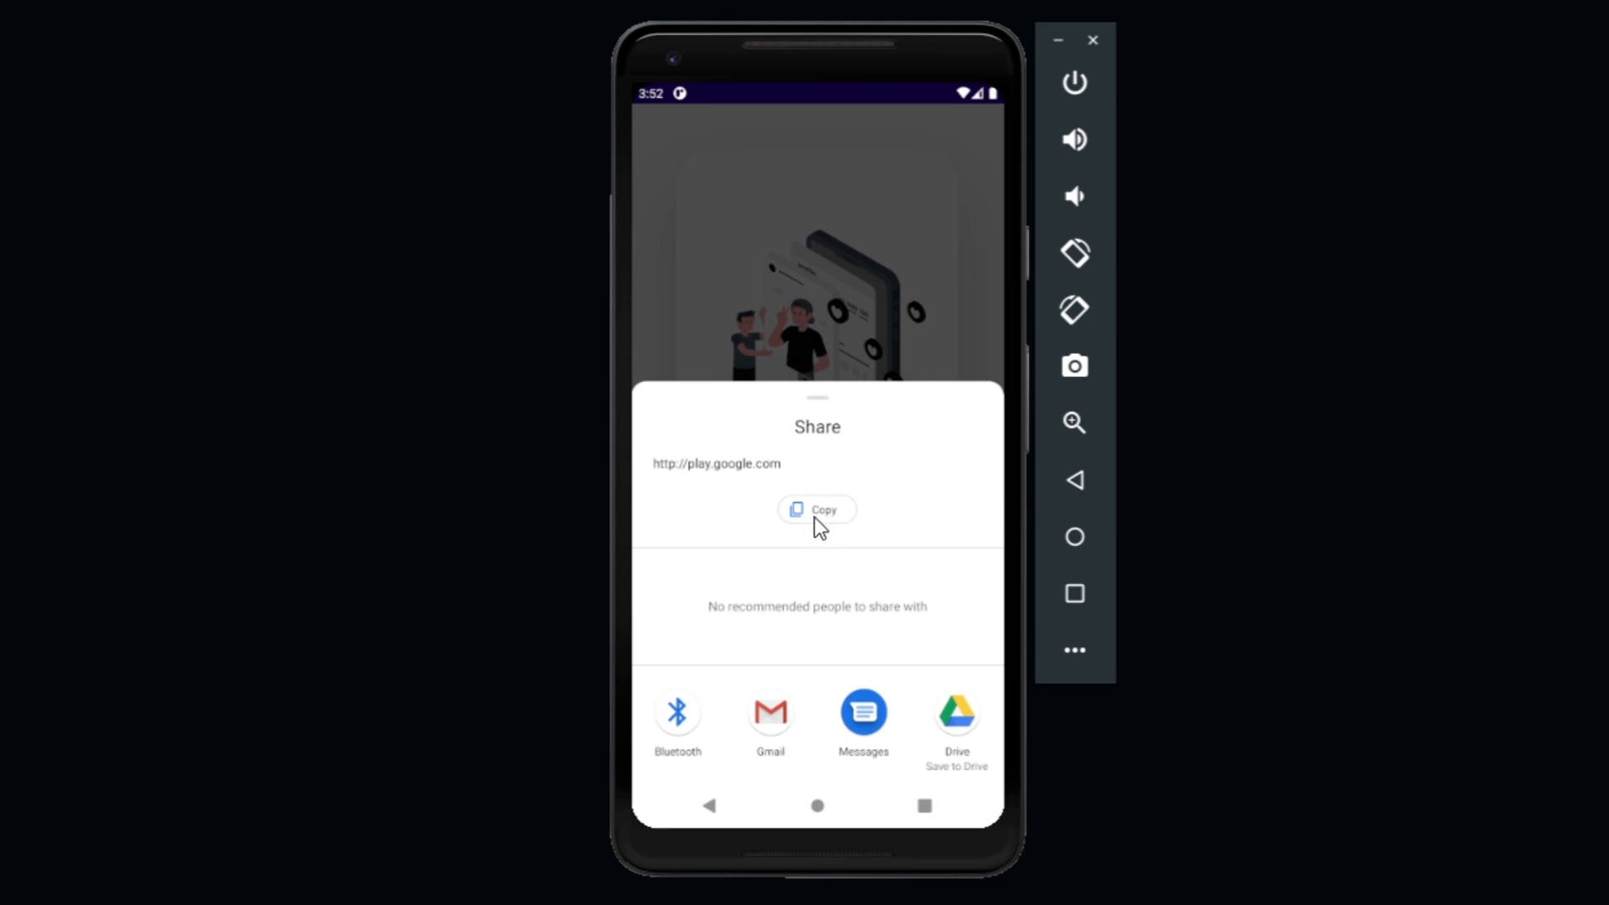
mouse_move(787, 557)
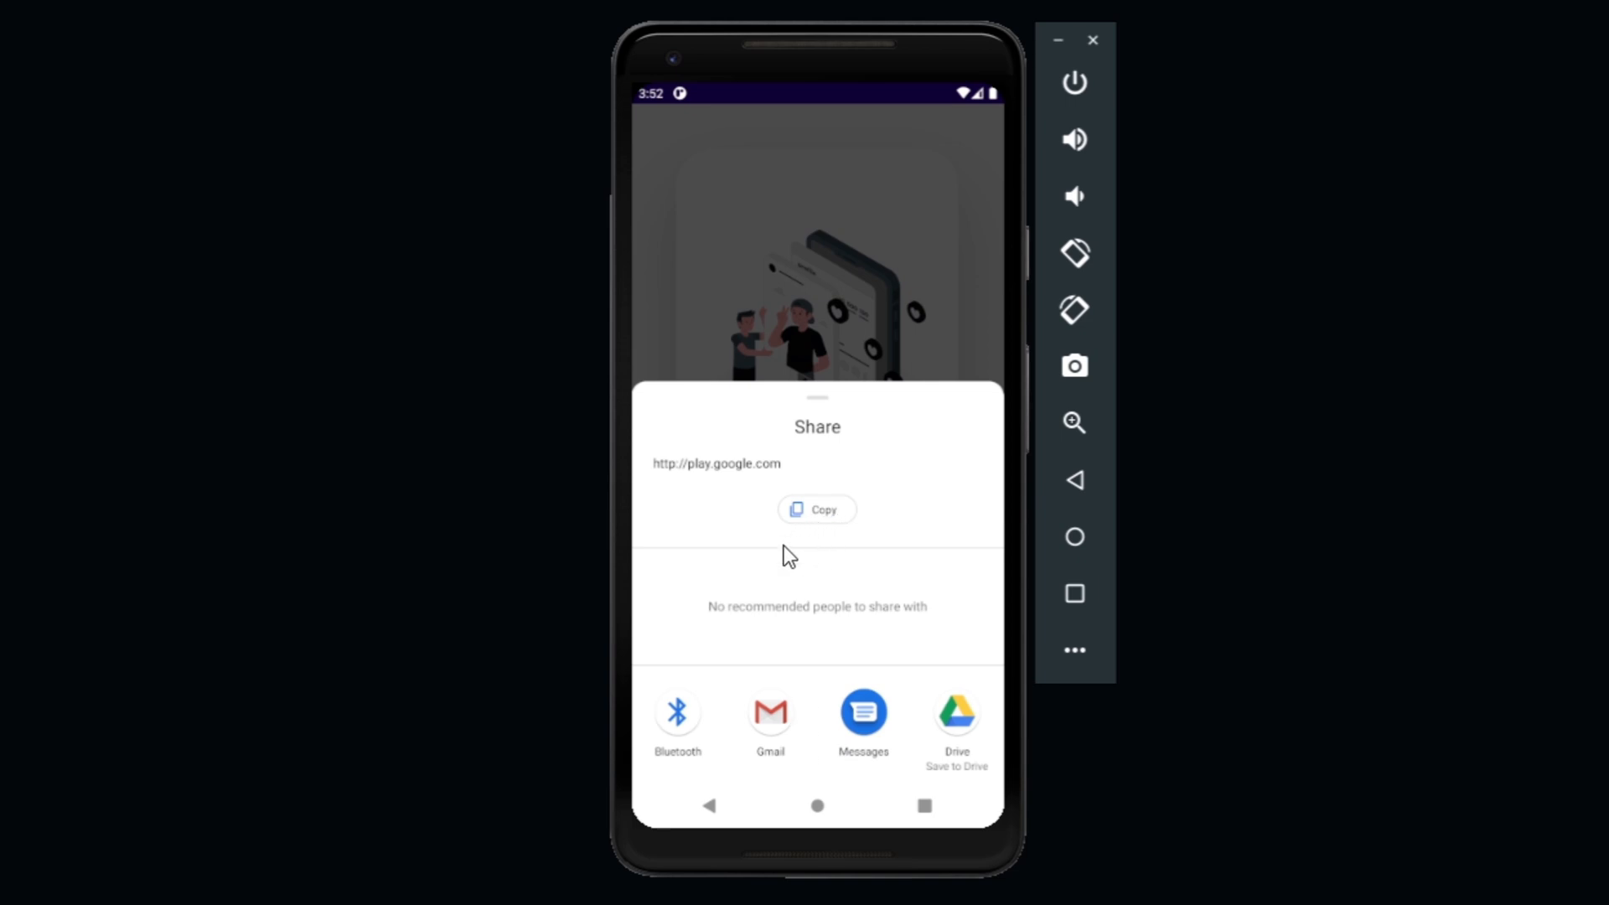
mouse_move(796, 703)
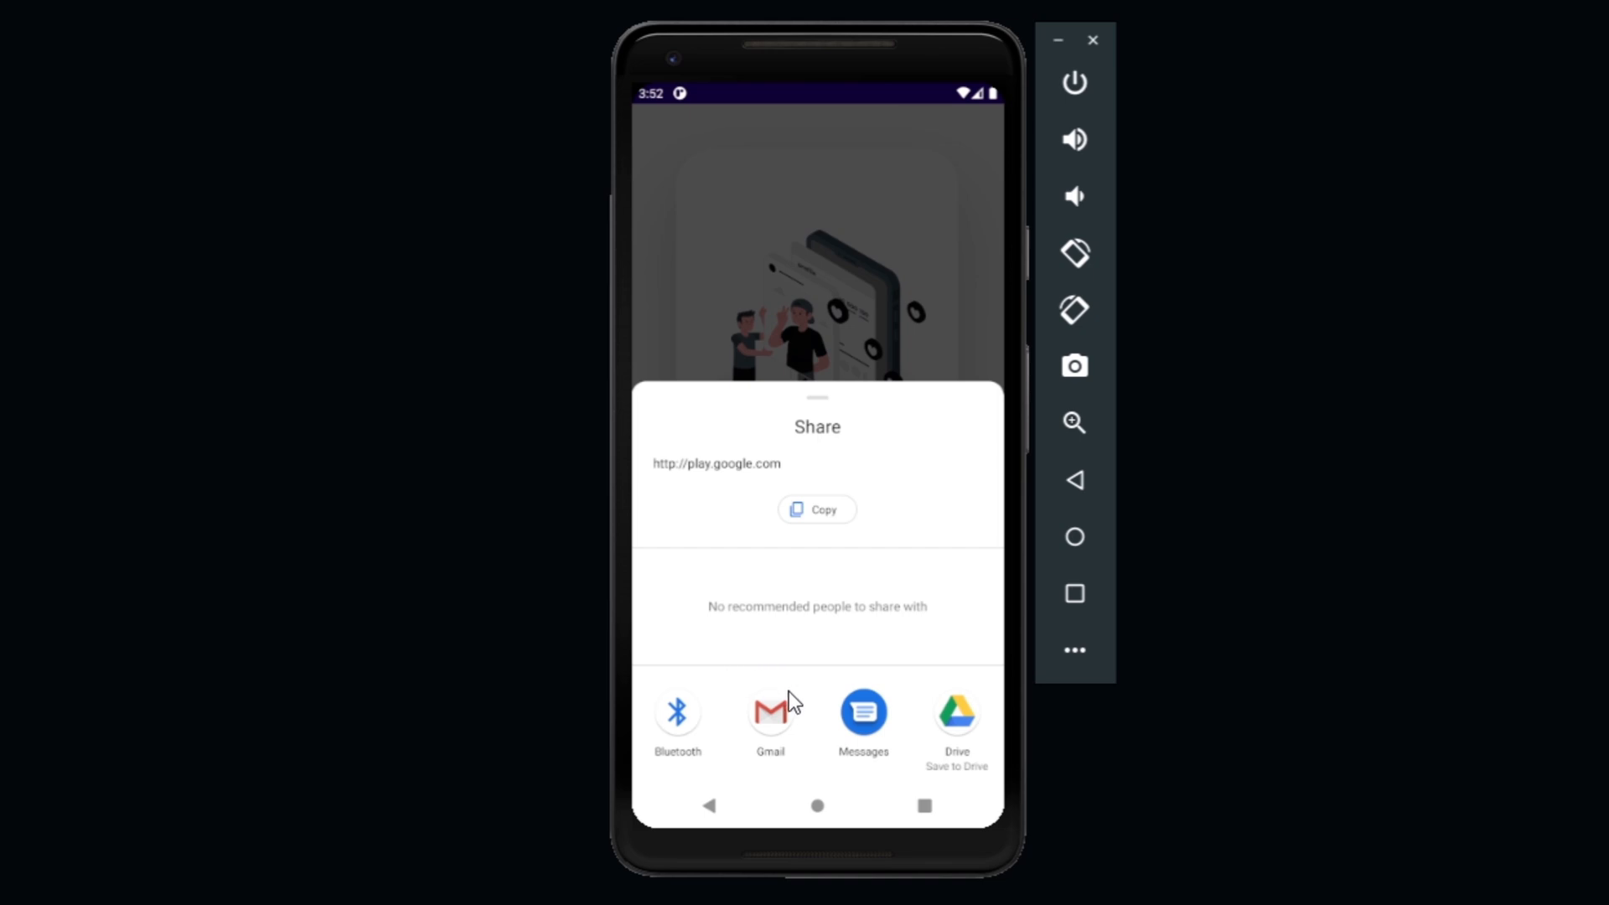
mouse_move(727, 723)
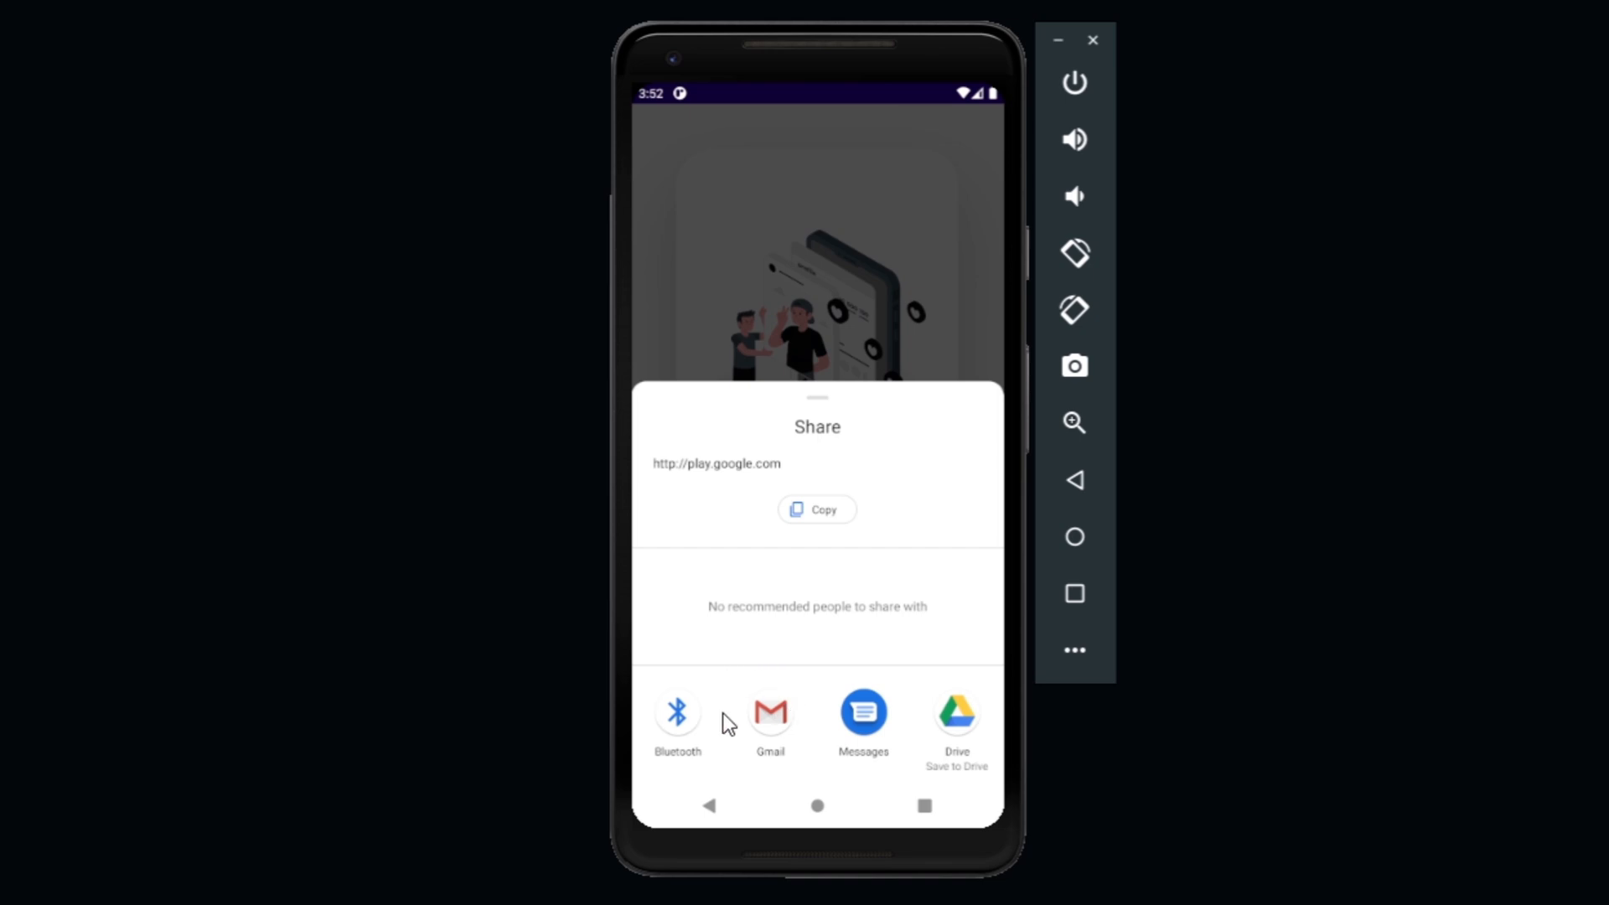
mouse_move(777, 728)
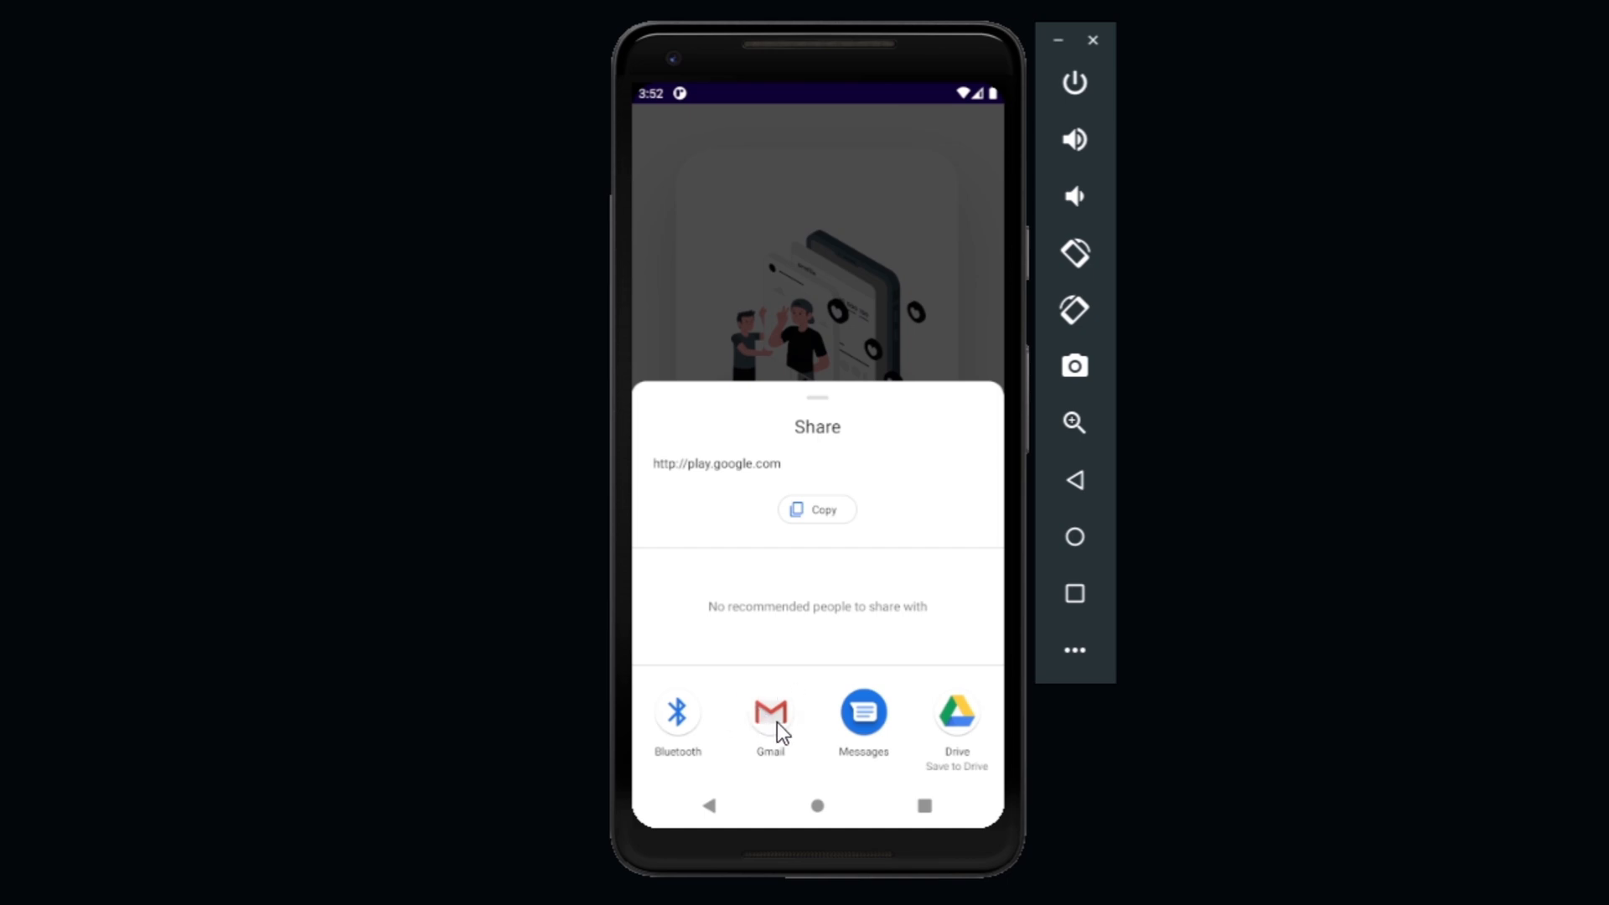
mouse_move(760, 740)
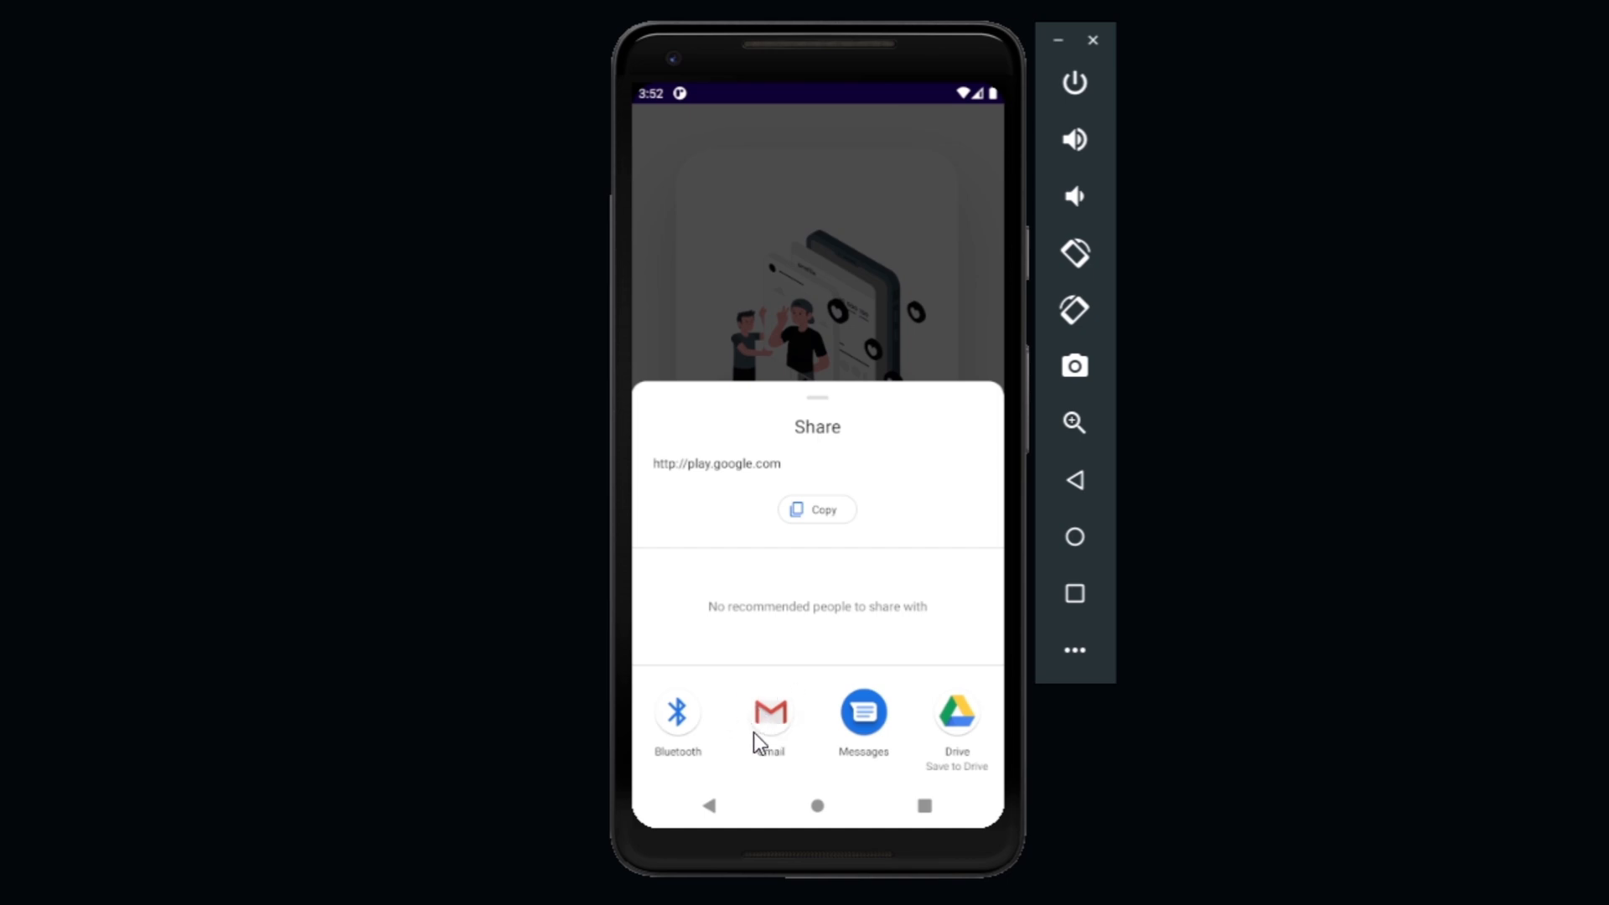
mouse_move(768, 741)
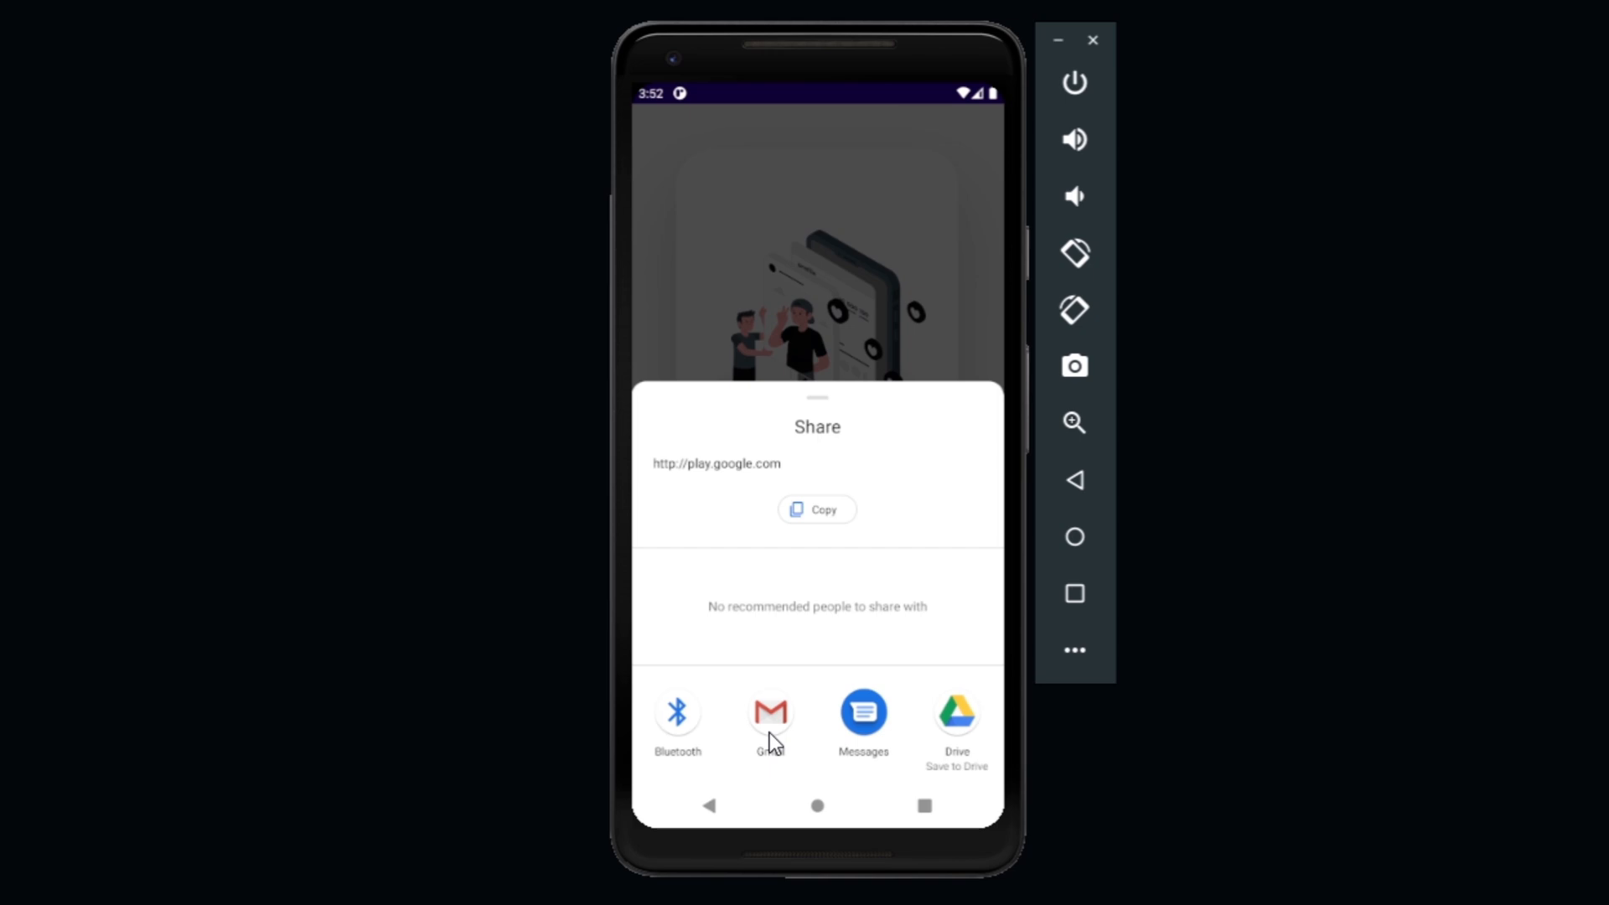
mouse_move(828, 393)
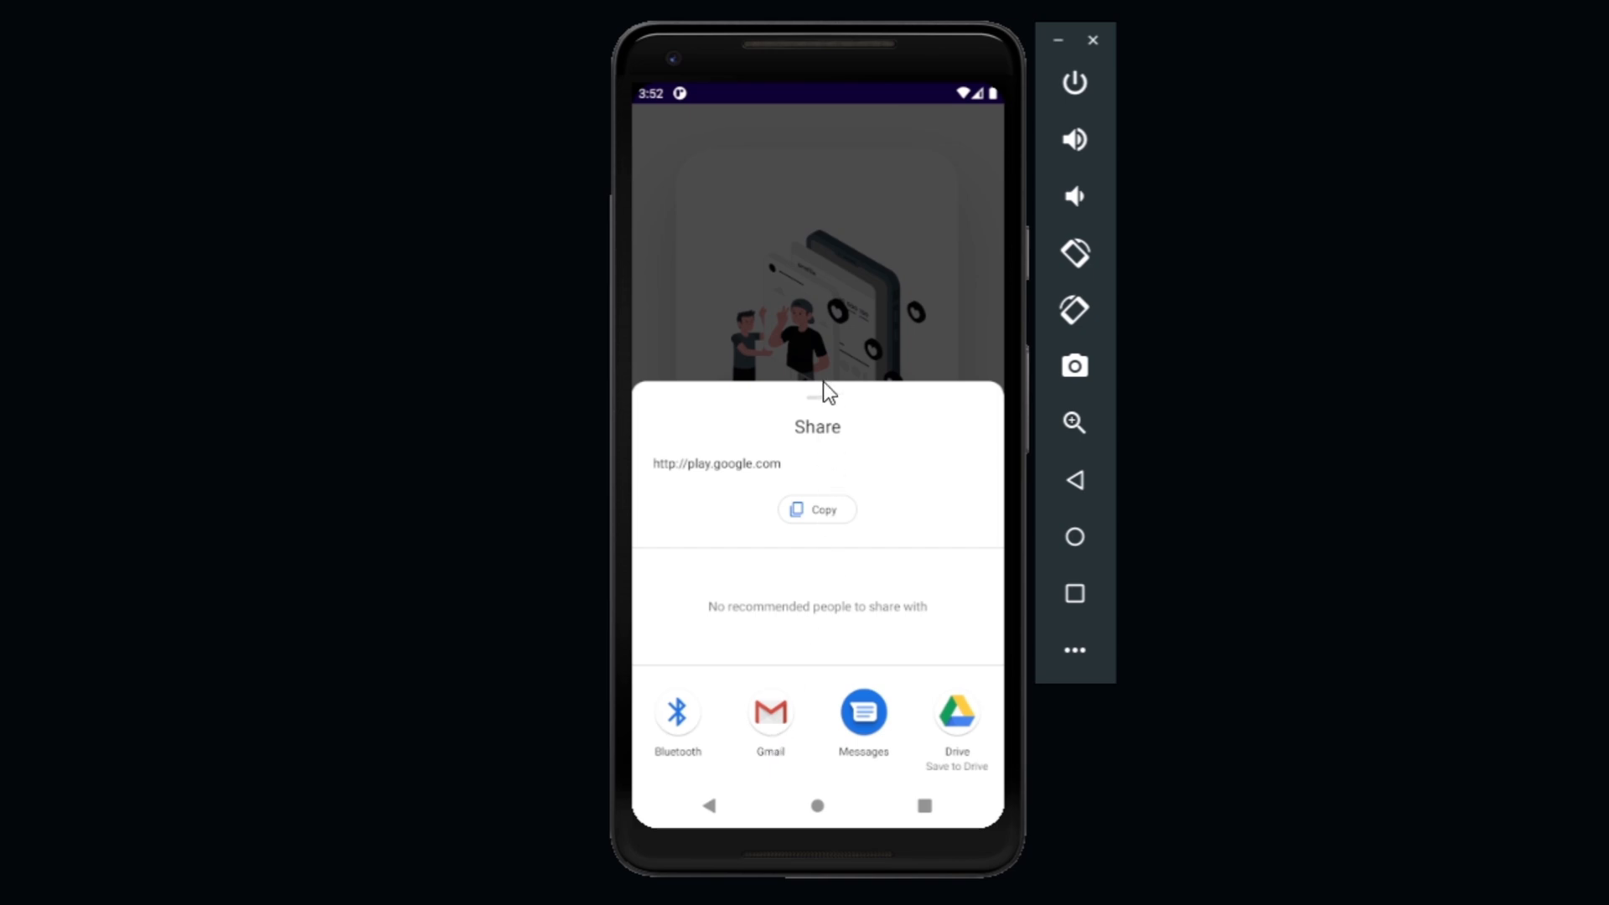